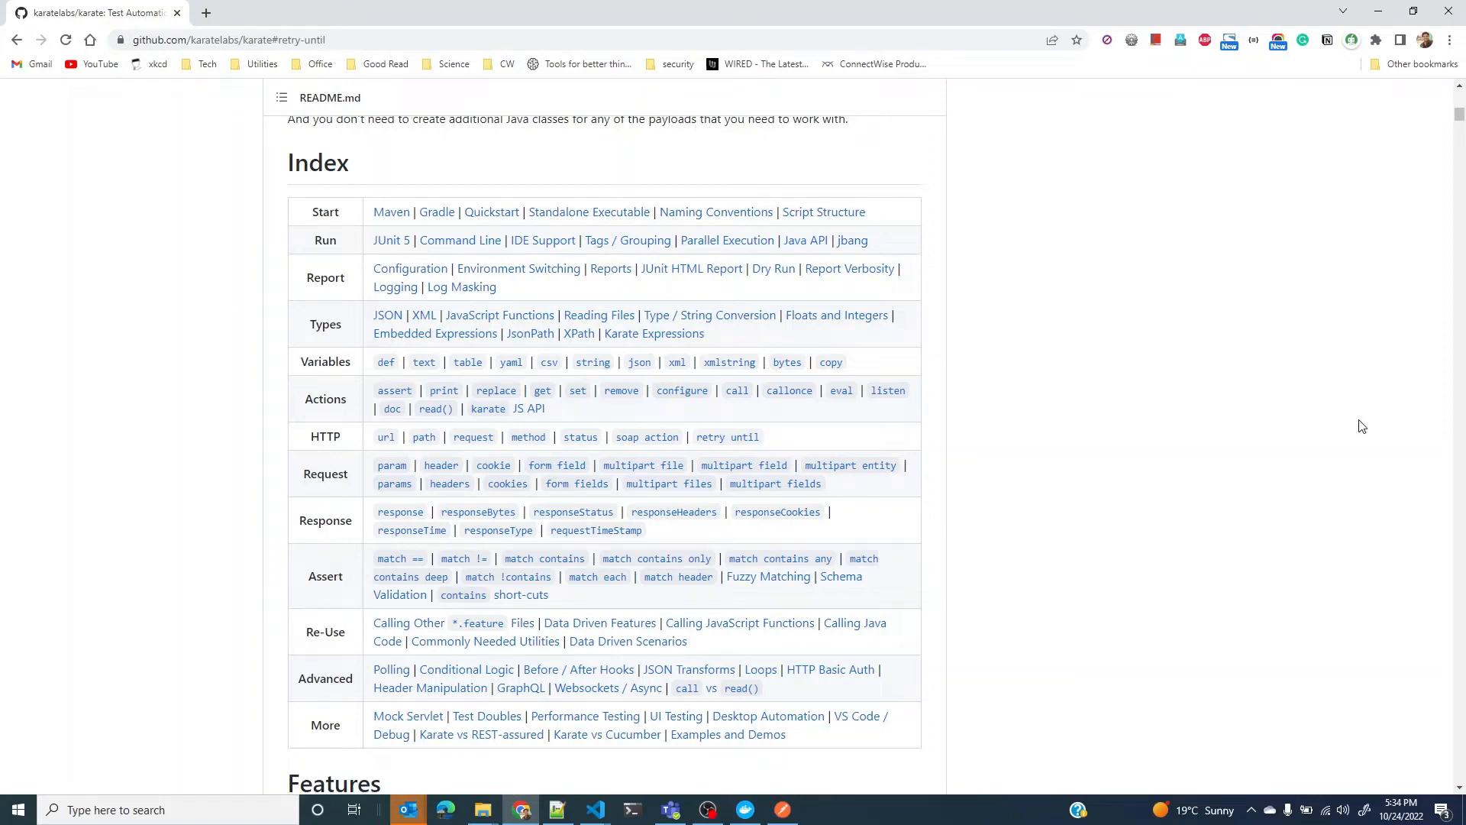
pyautogui.moveTo(1263, 417)
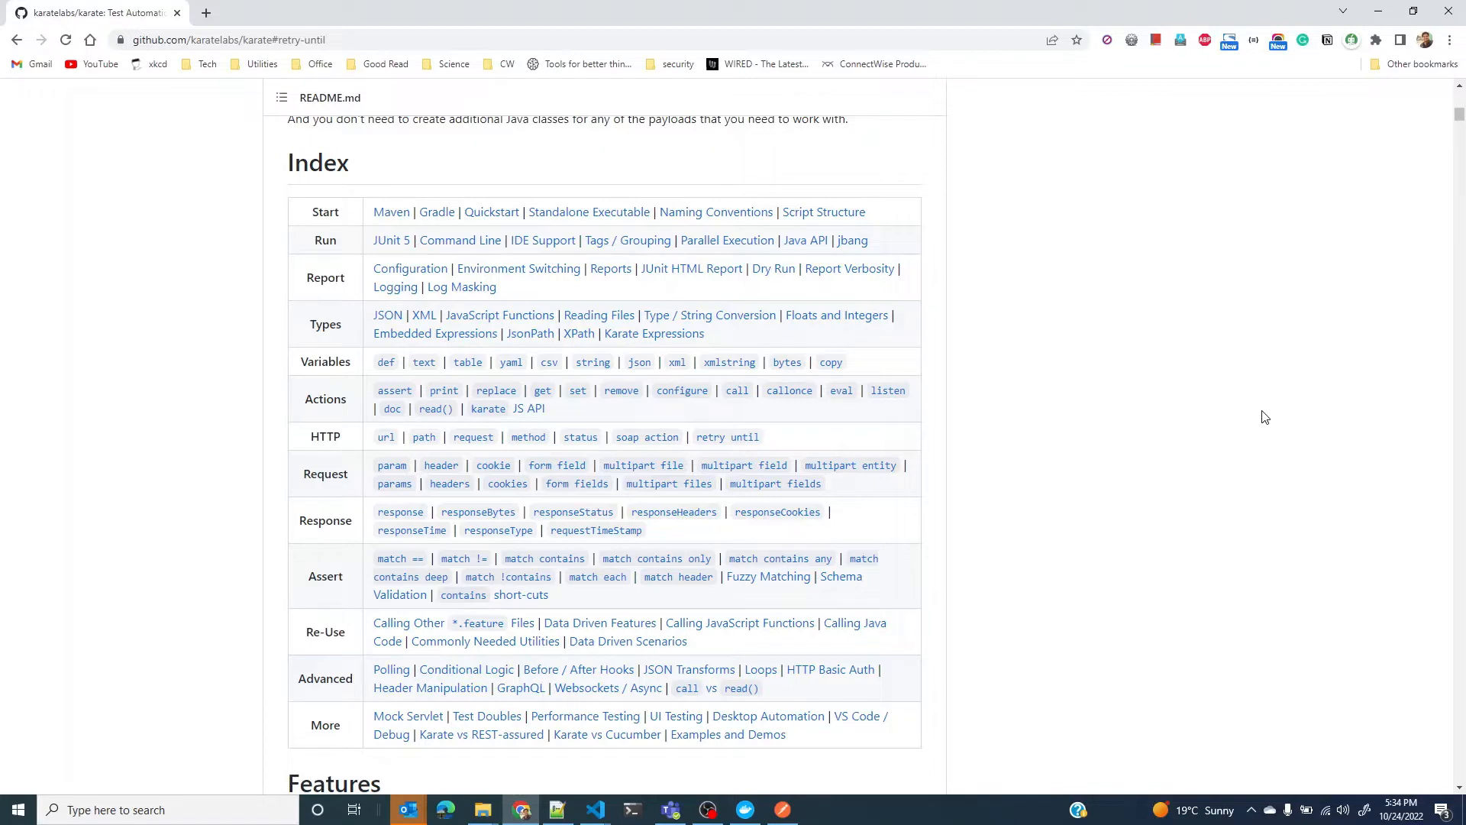
pyautogui.moveTo(774, 444)
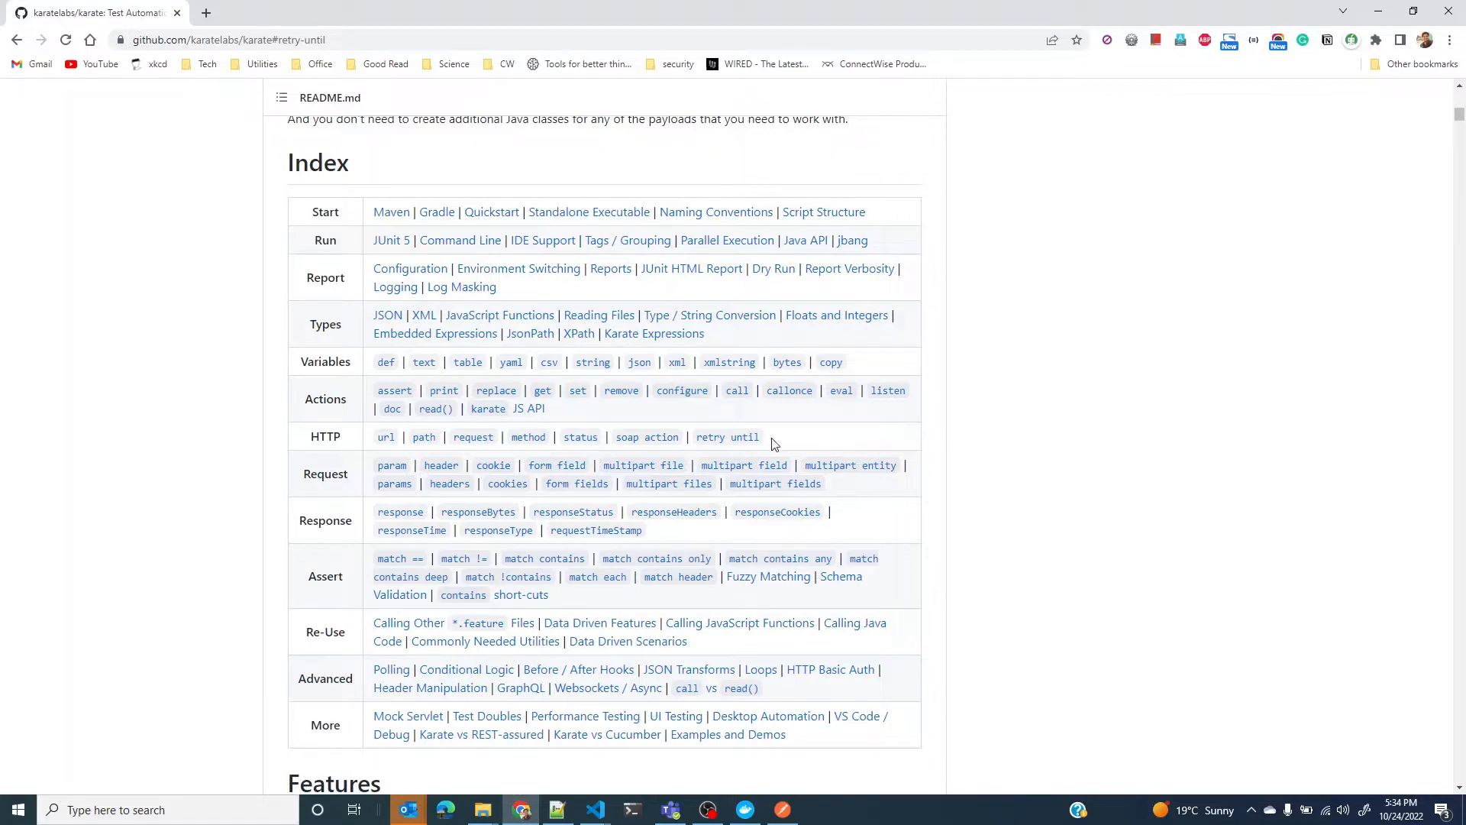
pyautogui.moveTo(1166, 448)
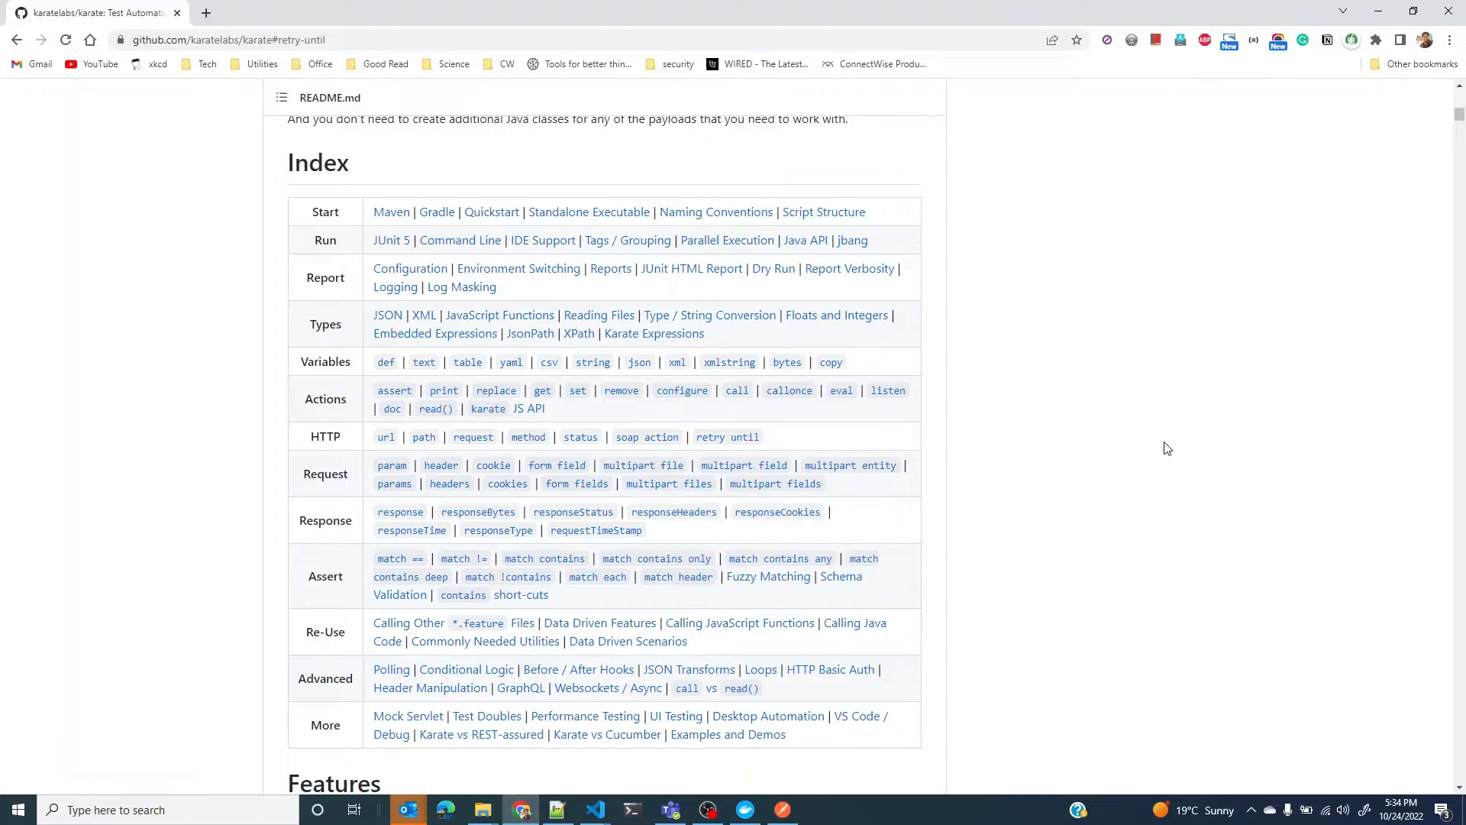
# Step: Switch back to VS Code and look over env-switch.feature's method get and status 200 lines
pyautogui.press('alt+tab')
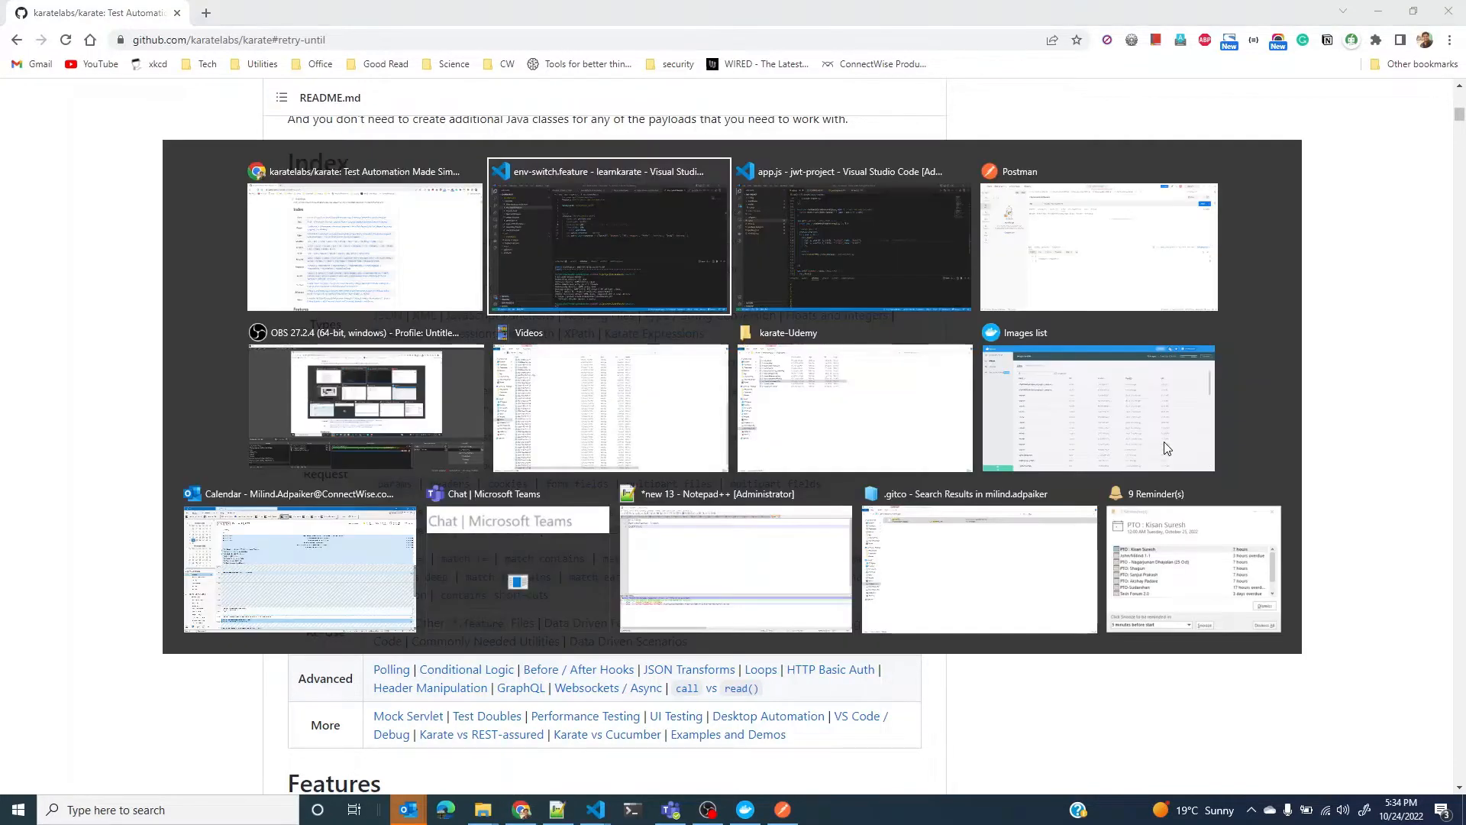
pyautogui.click(608, 238)
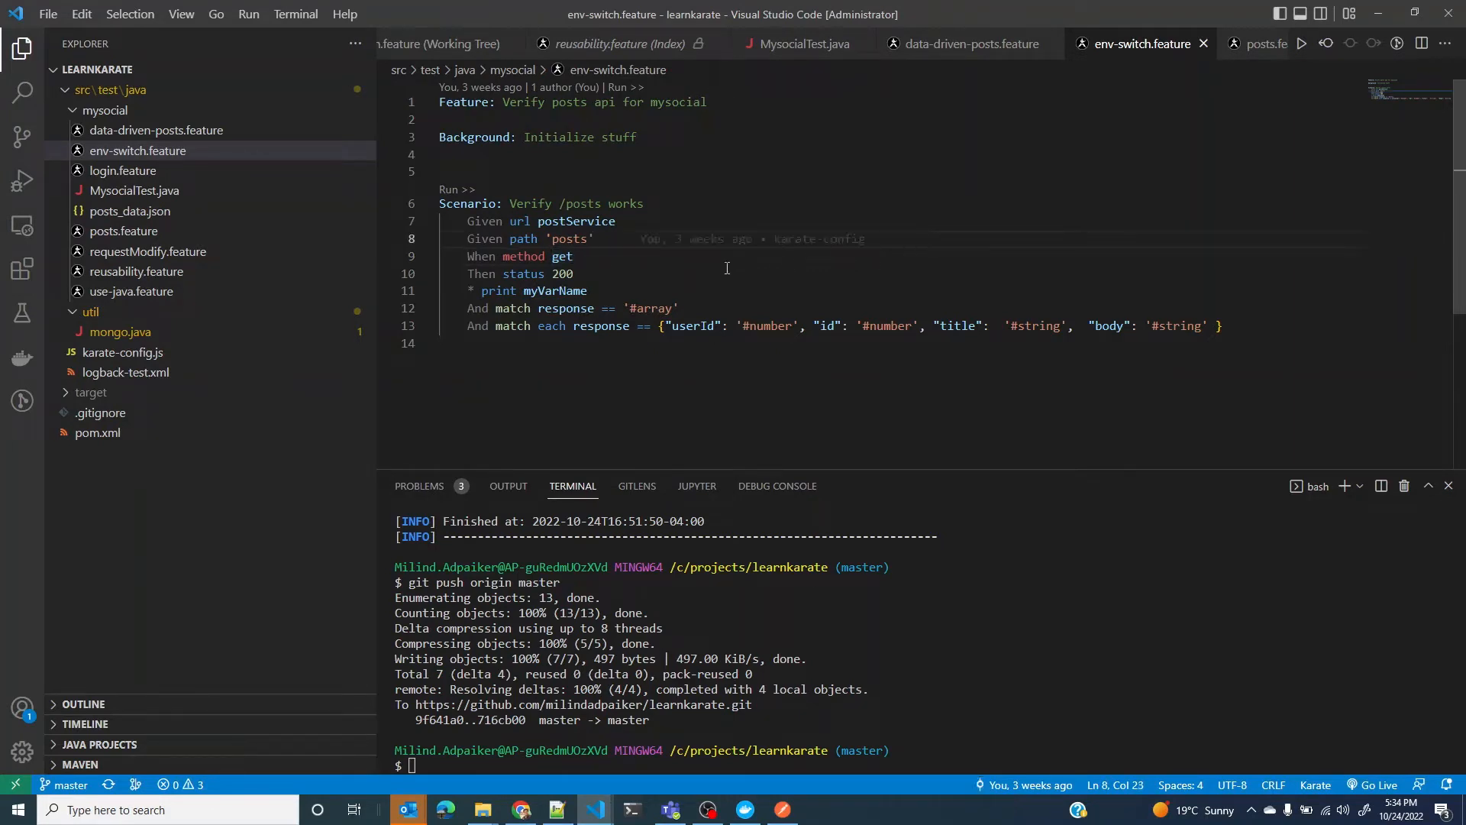
pyautogui.tripleClick(519, 257)
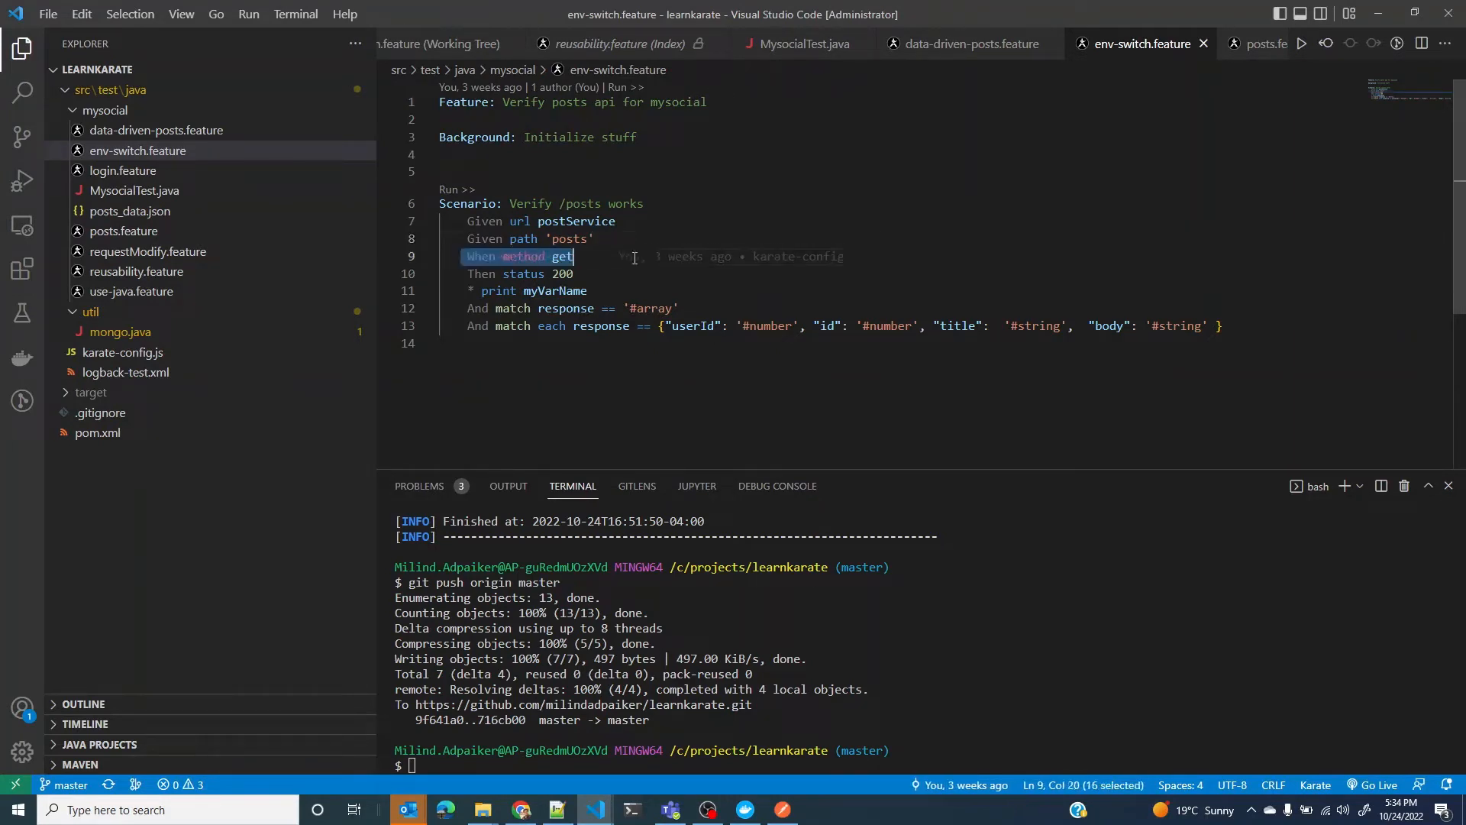
pyautogui.click(467, 273)
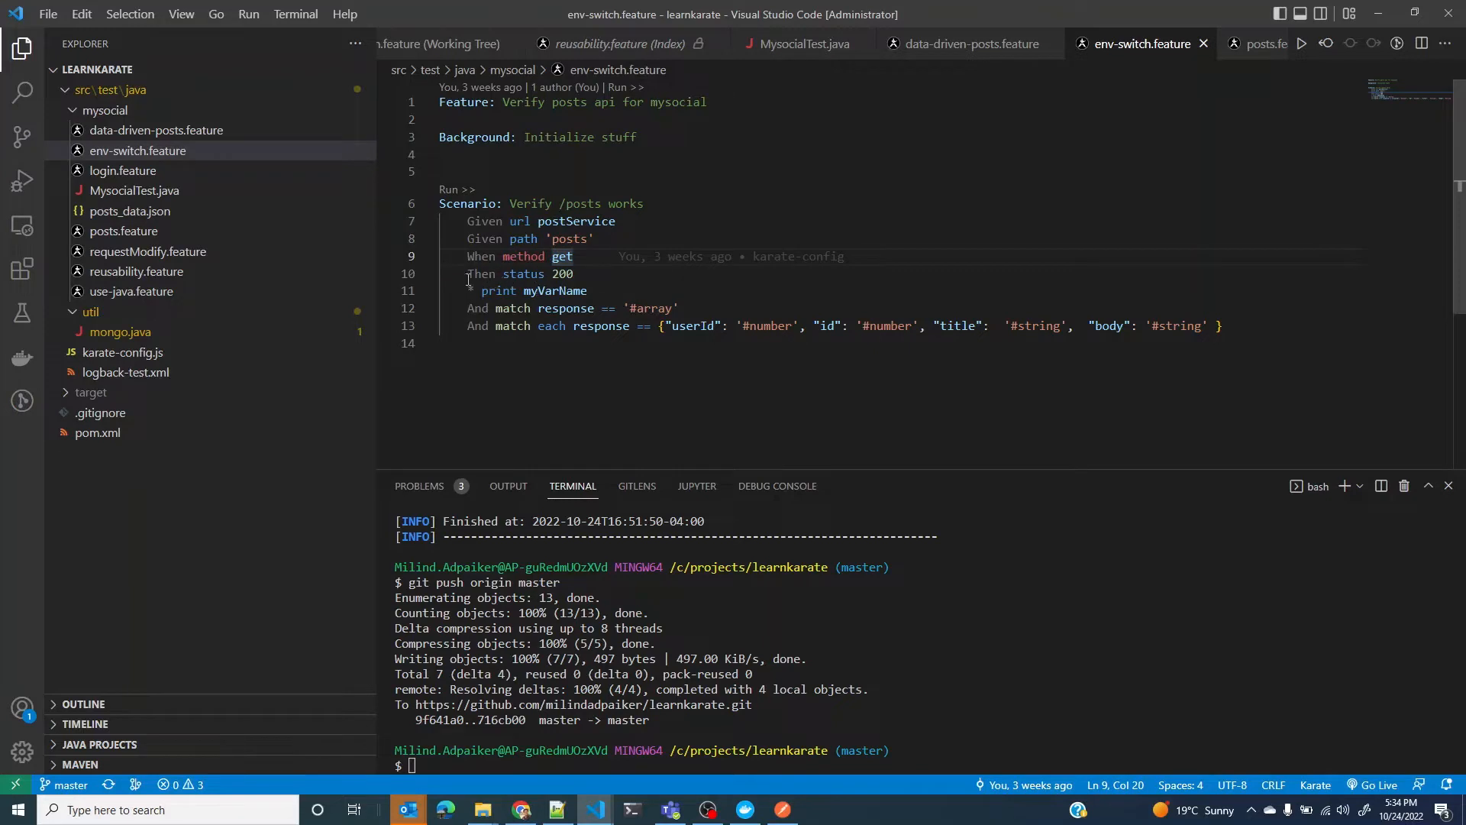
pyautogui.click(561, 291)
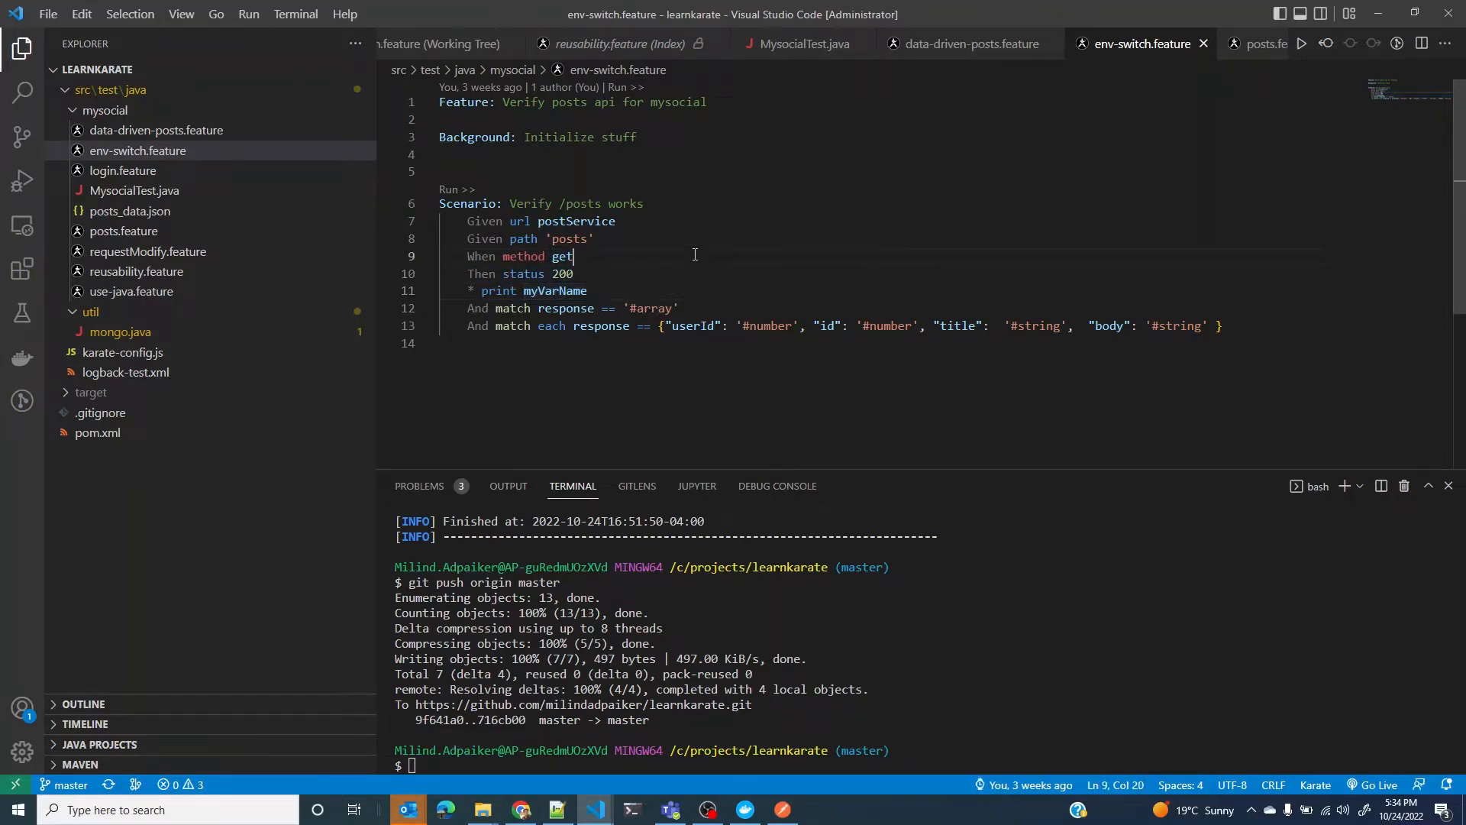
pyautogui.click(516, 274)
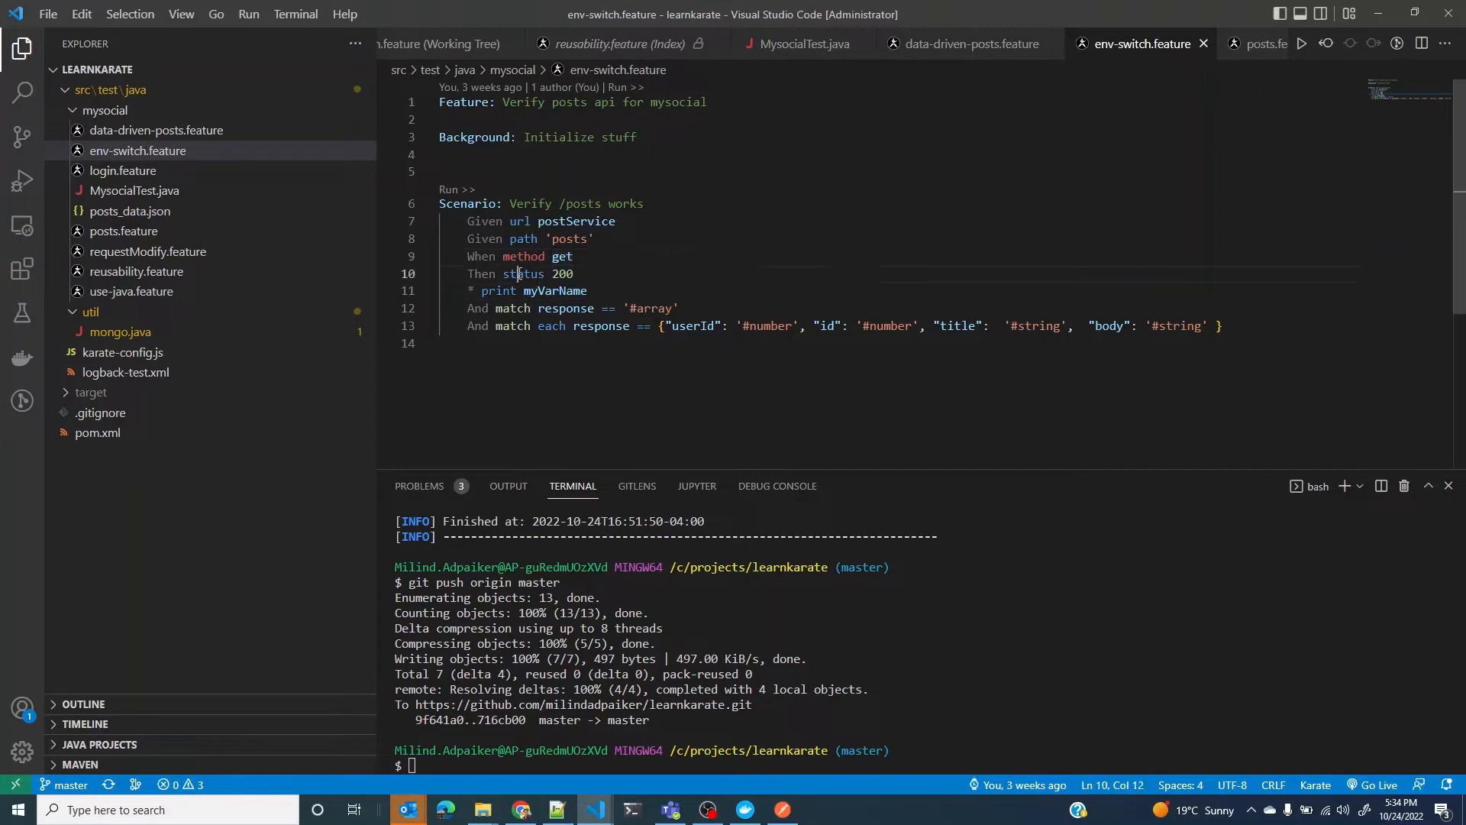
pyautogui.doubleClick(562, 273)
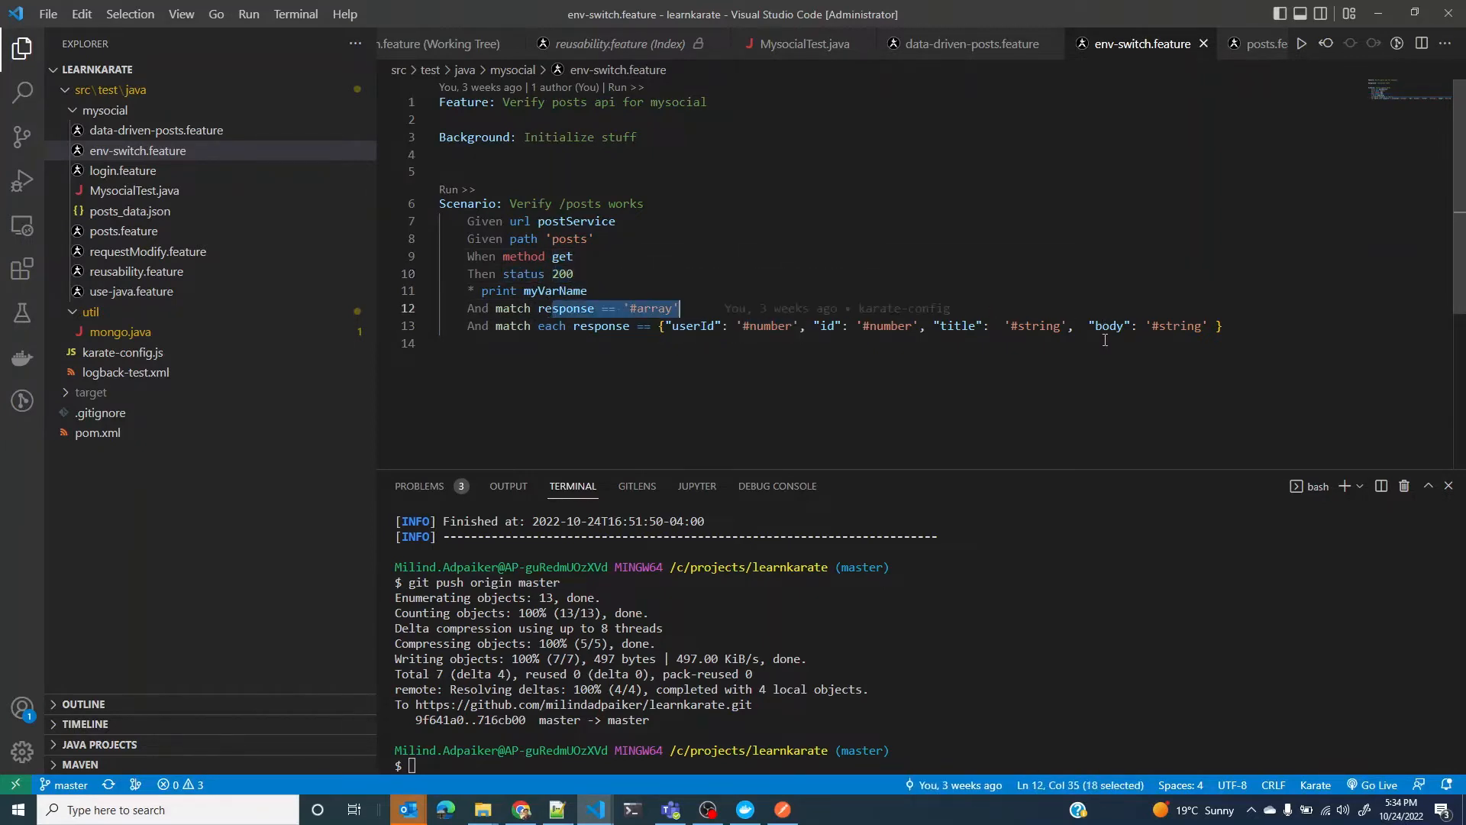
# Step: Return to the feature file and select method get on line 9
pyautogui.click(1099, 345)
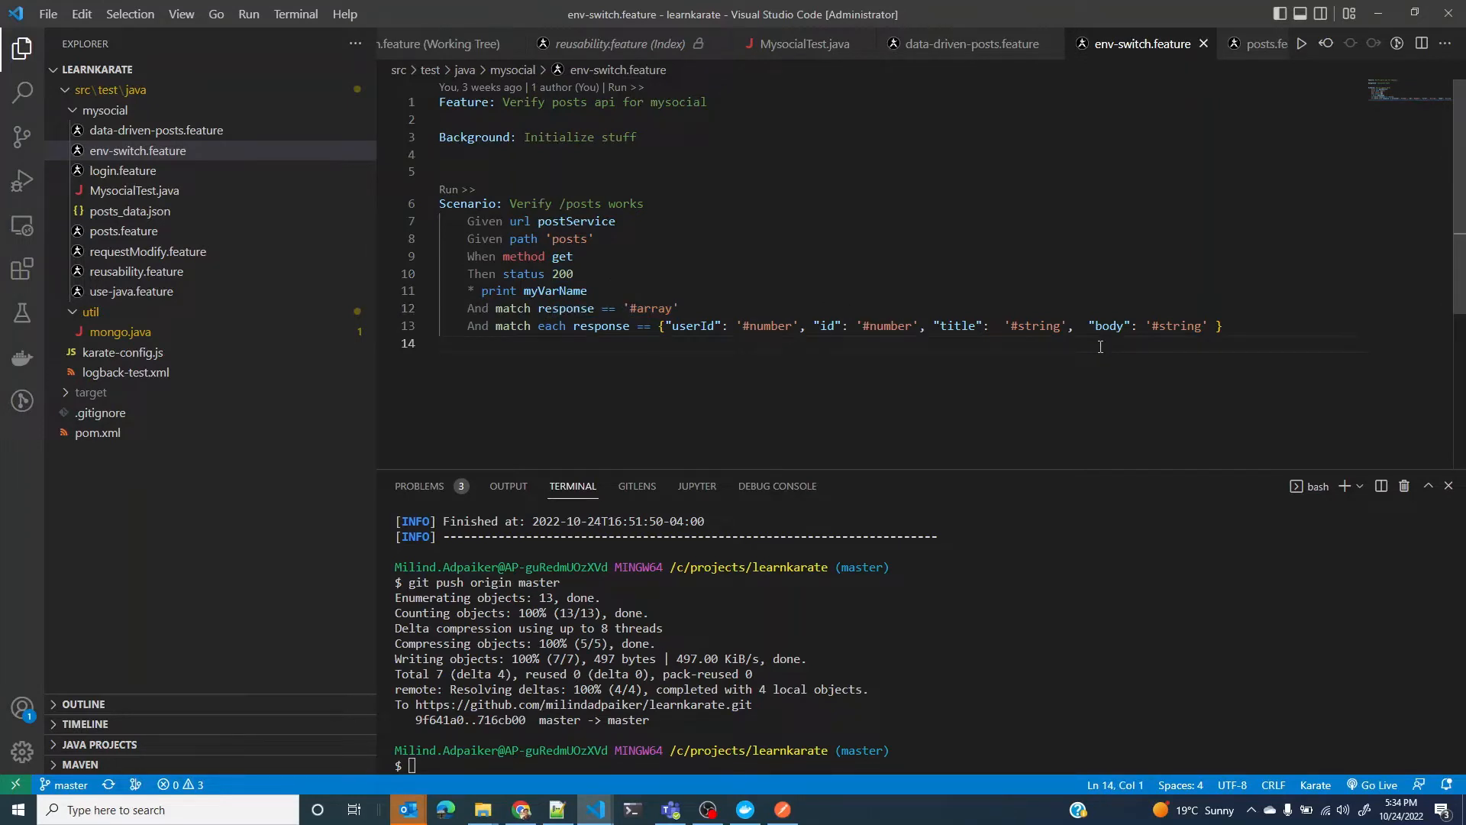
pyautogui.tripleClick(520, 255)
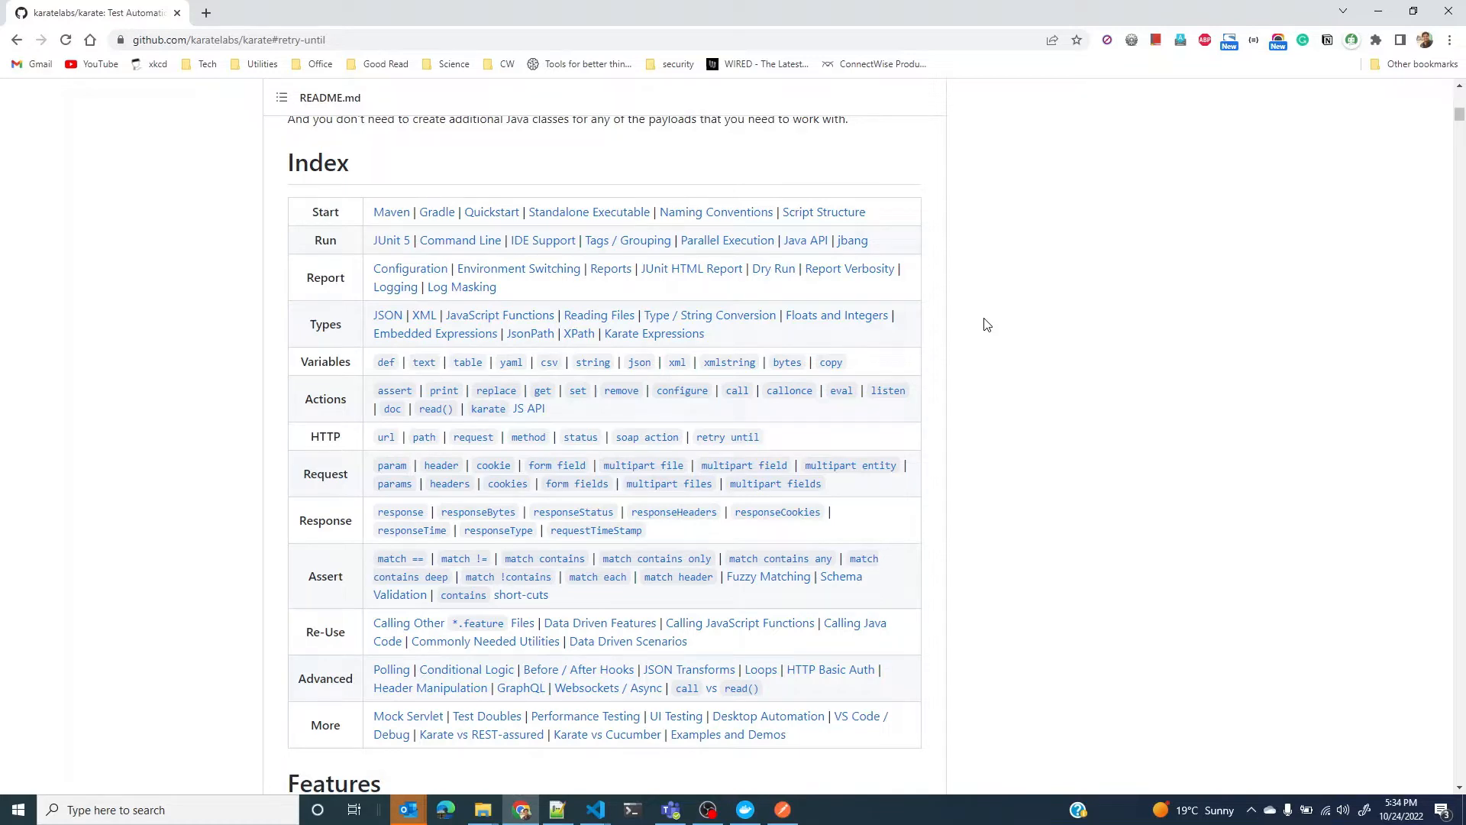
pyautogui.click(595, 809)
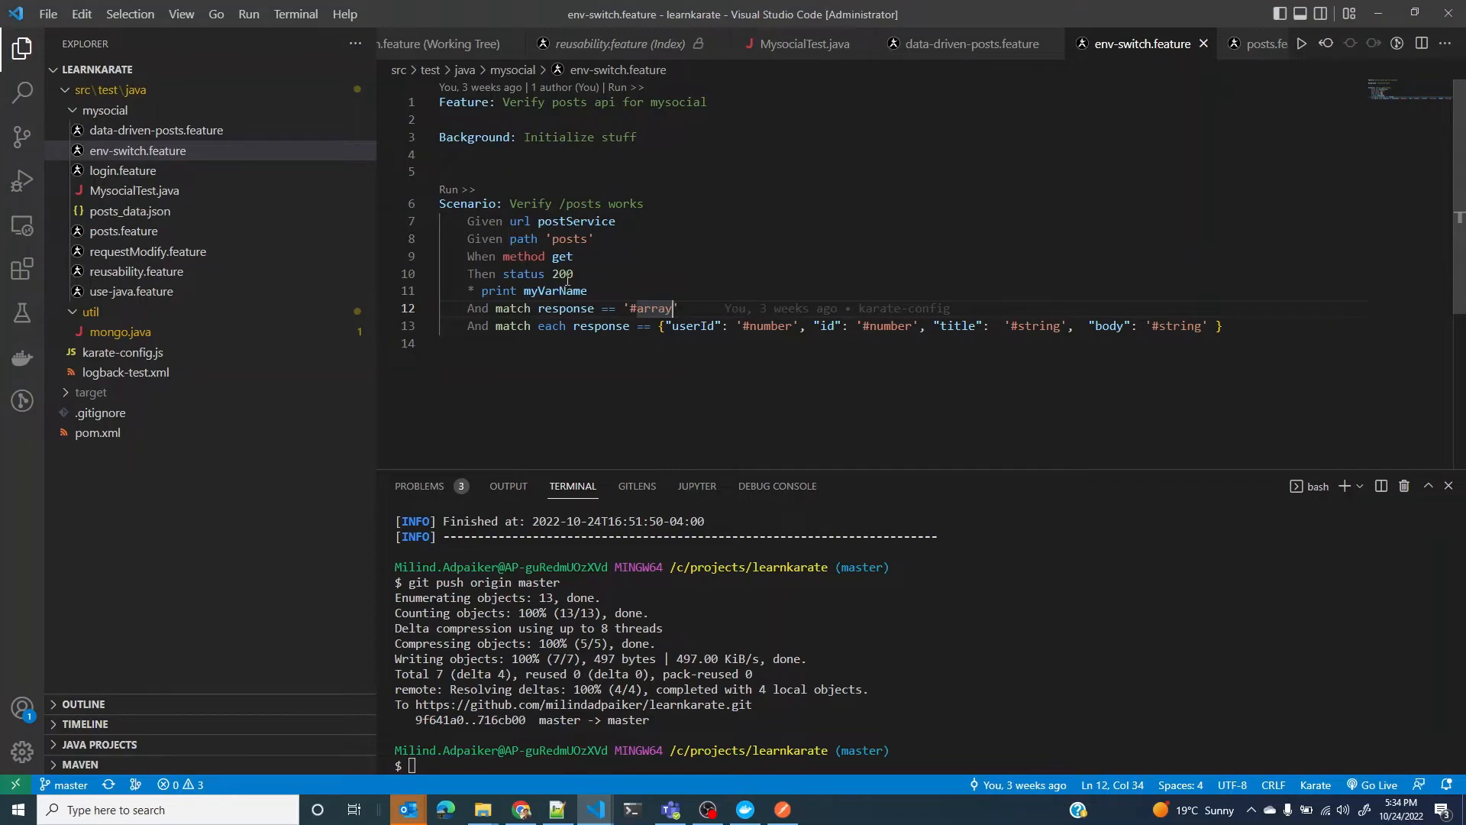
pyautogui.doubleClick(537, 257)
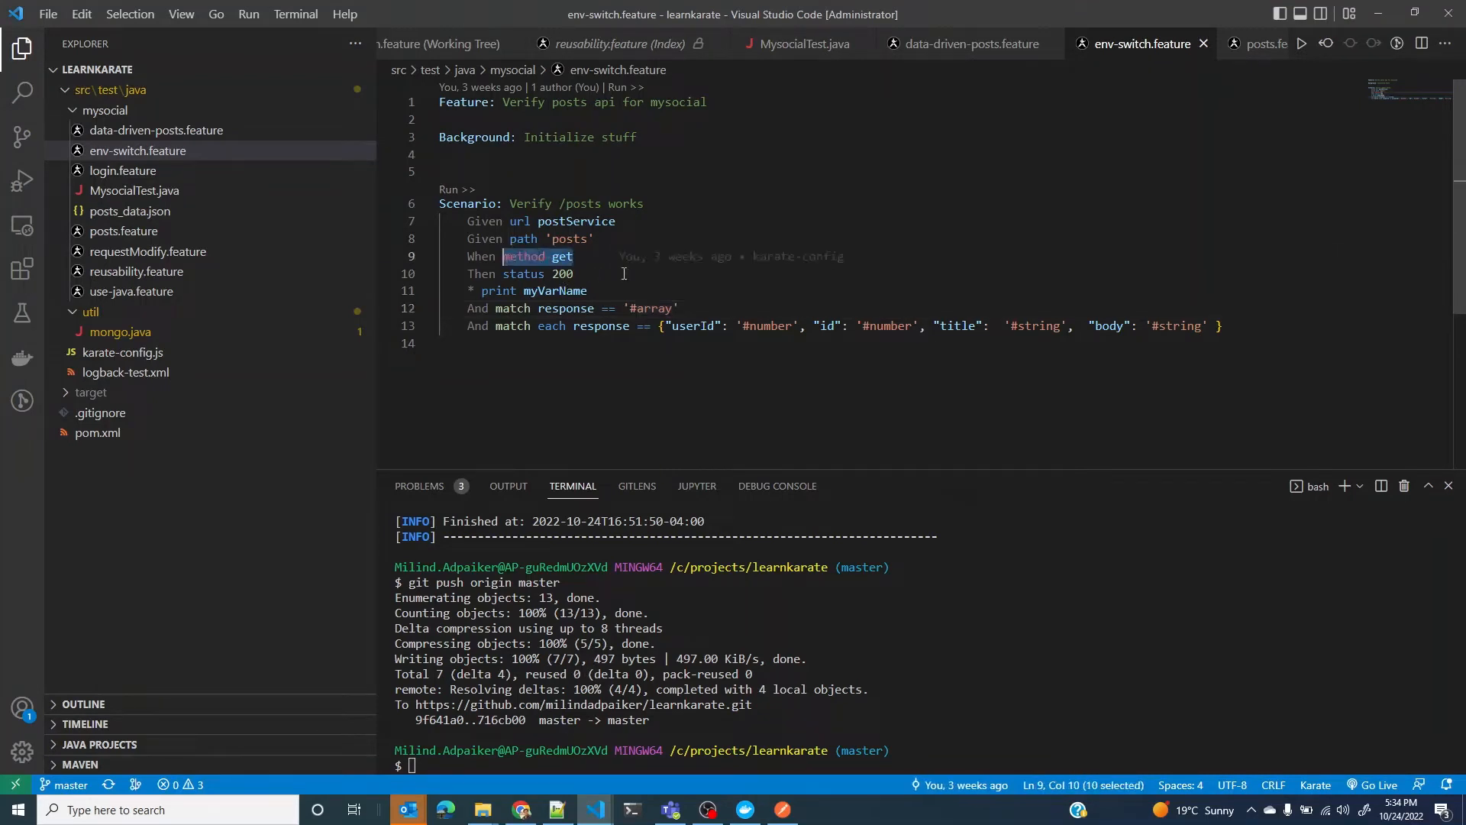
pyautogui.click(592, 273)
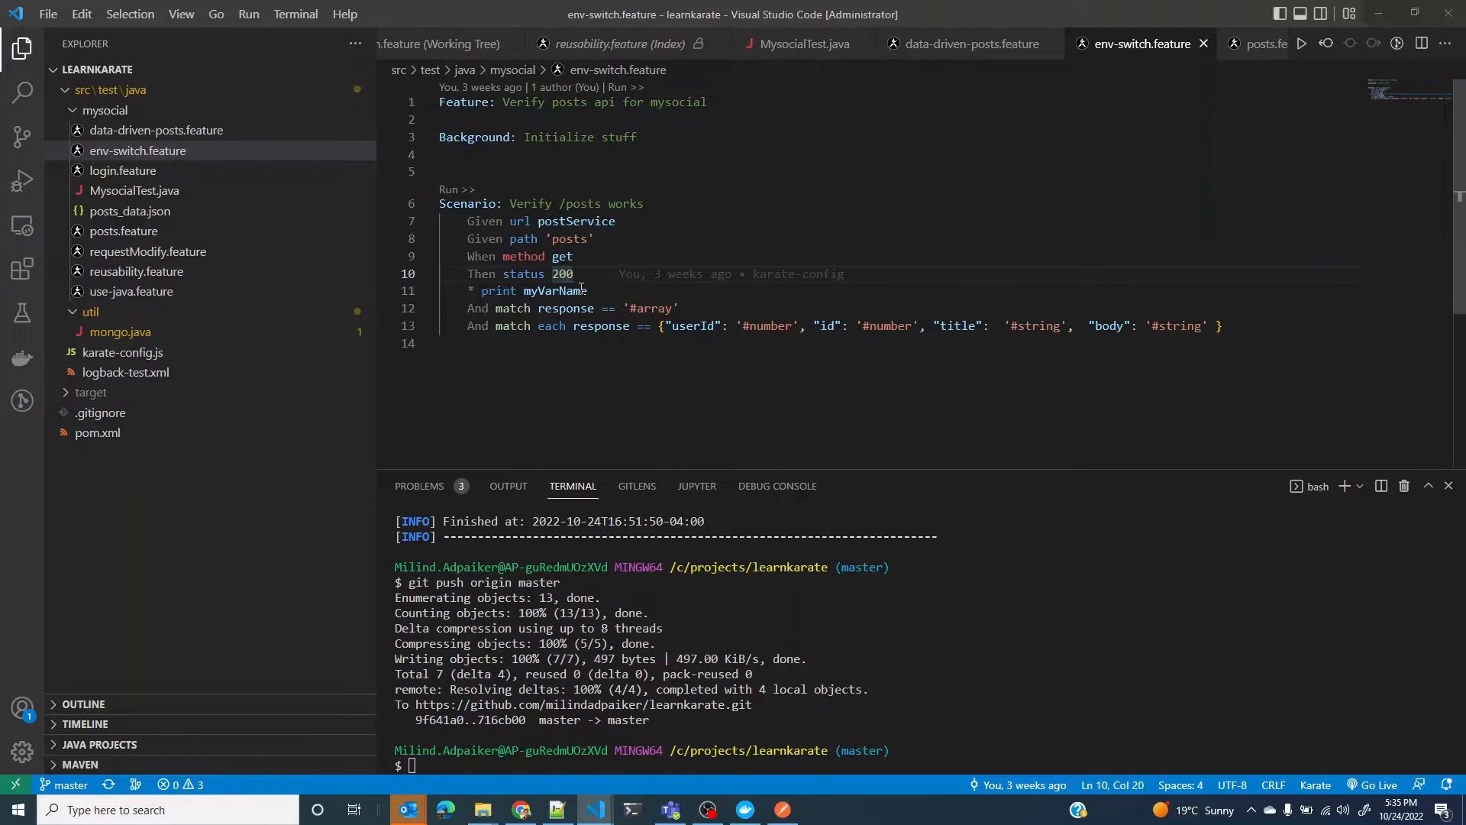
# Step: Read the Karate README's configure retry example, highlighting the 5000 interval value
pyautogui.click(445, 809)
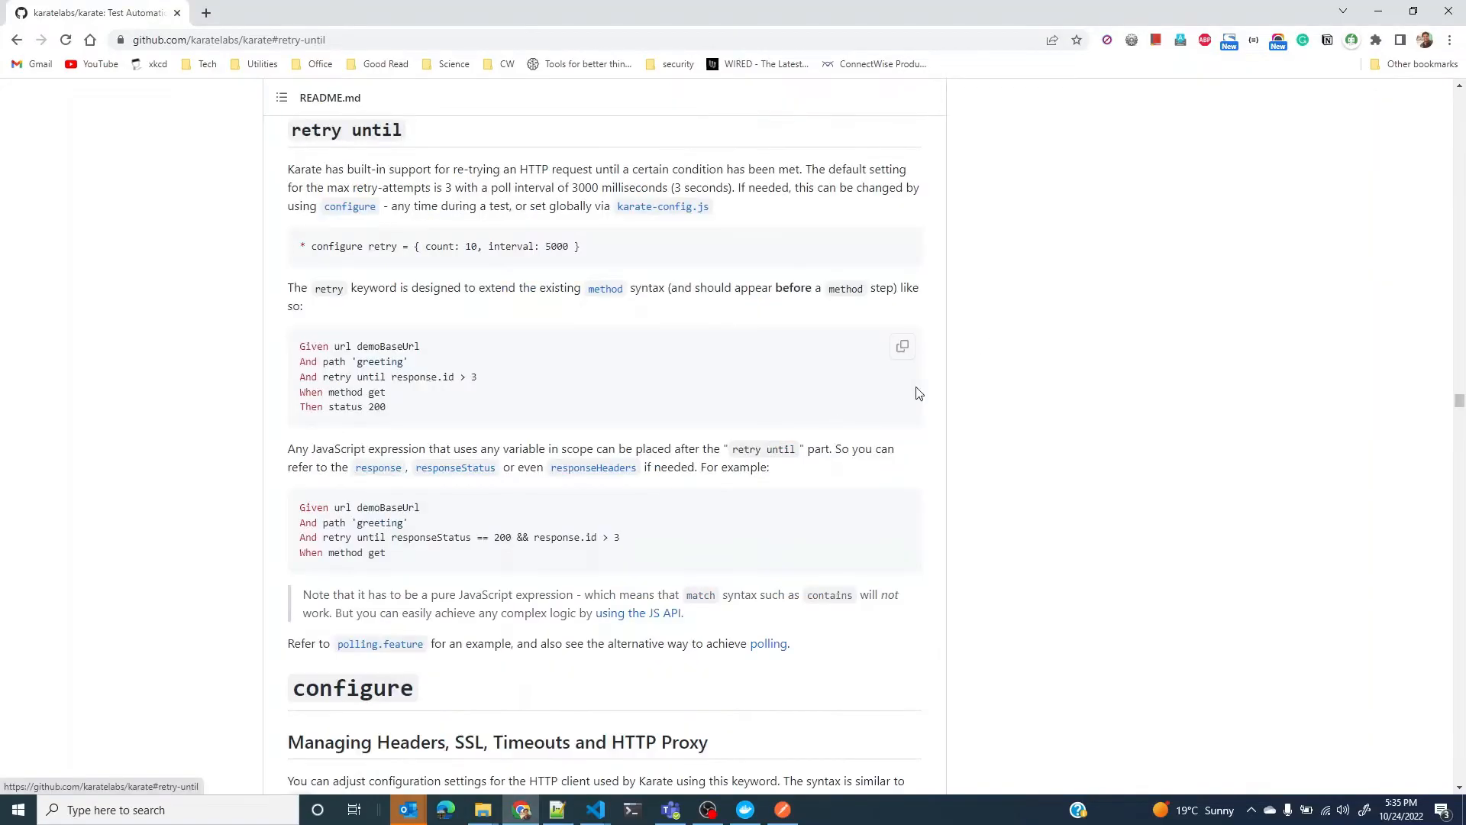
pyautogui.moveTo(738, 245)
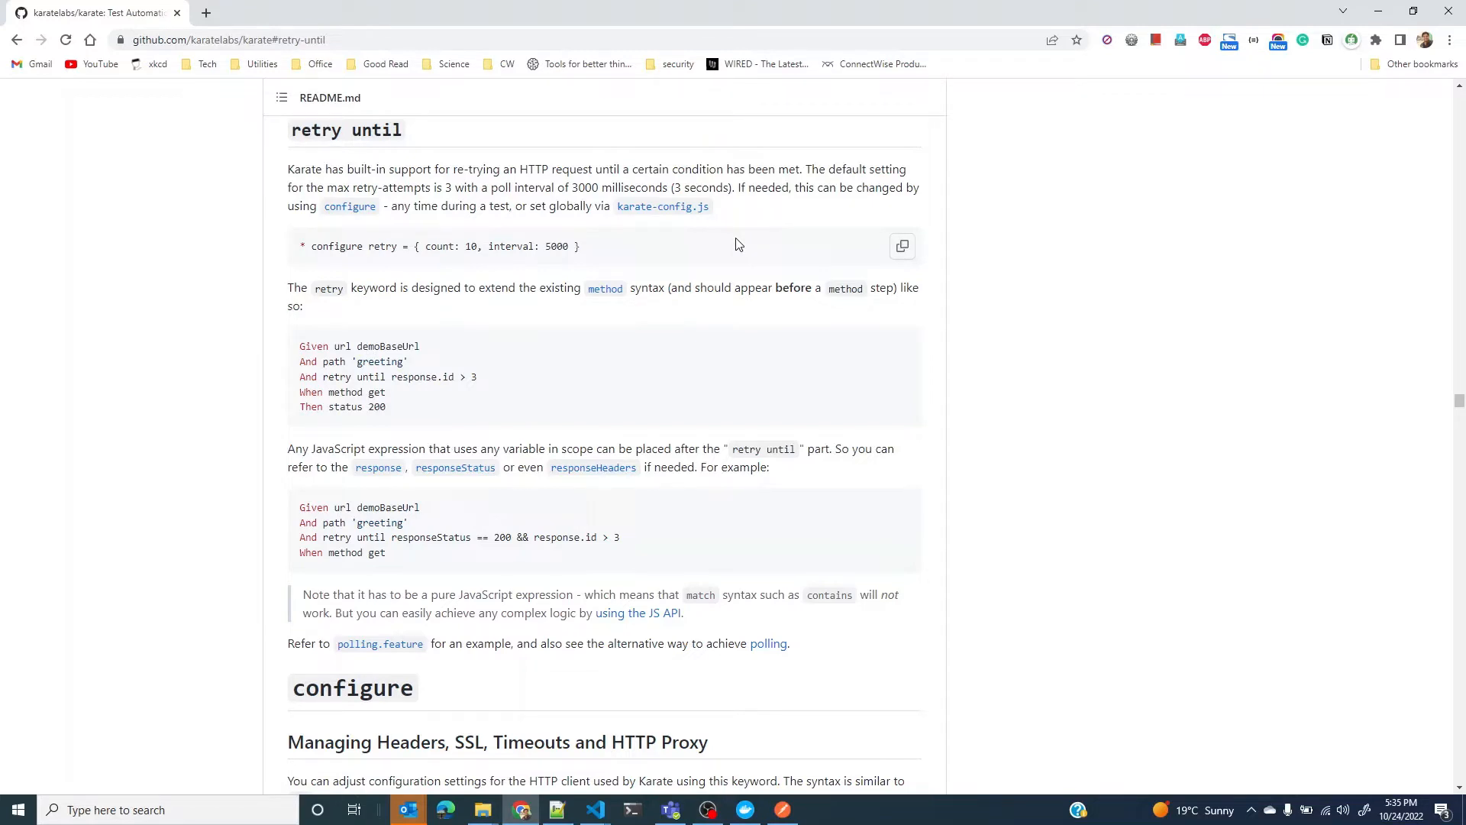
pyautogui.tripleClick(440, 246)
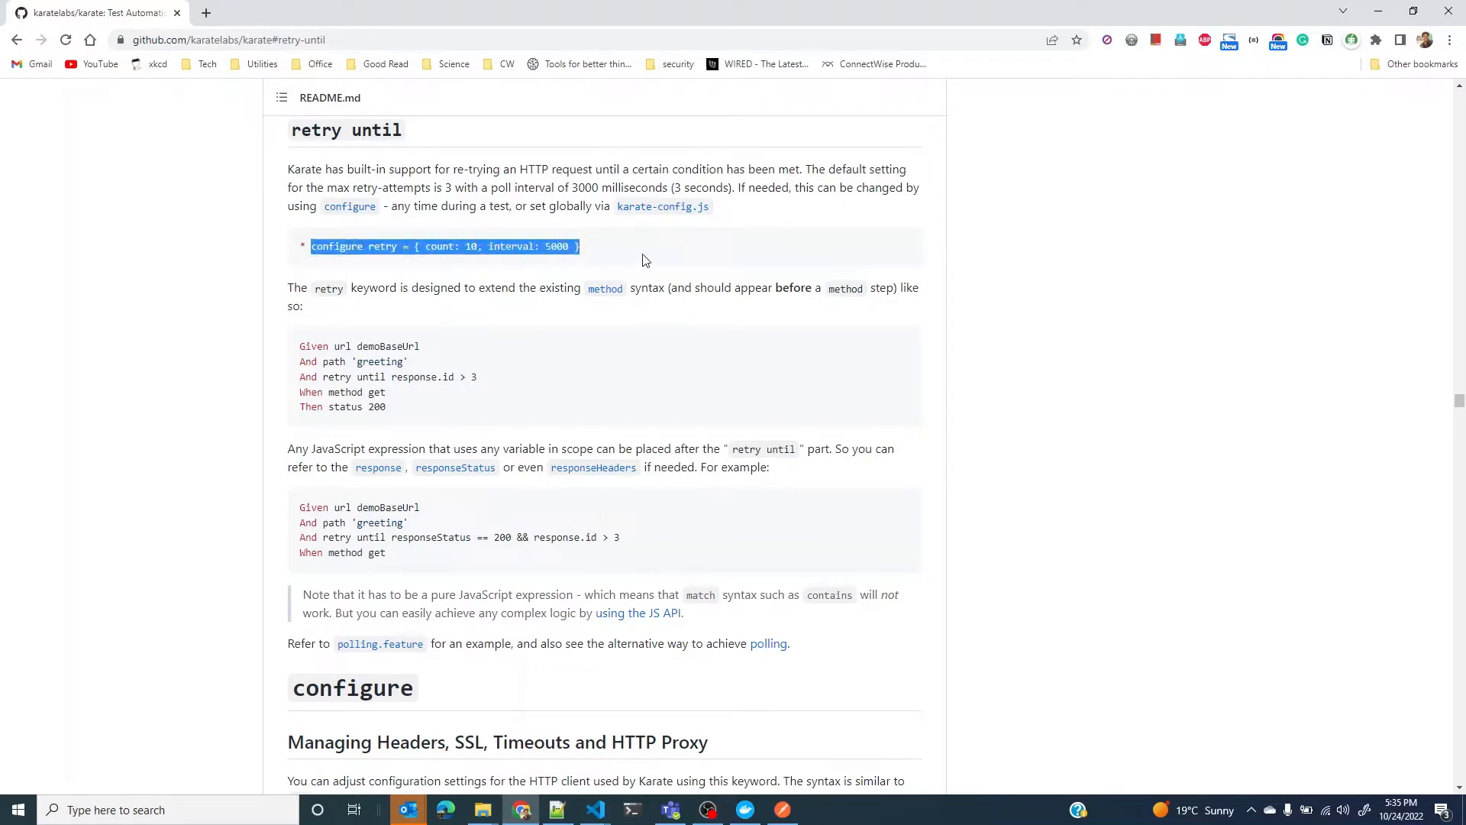
pyautogui.doubleClick(471, 246)
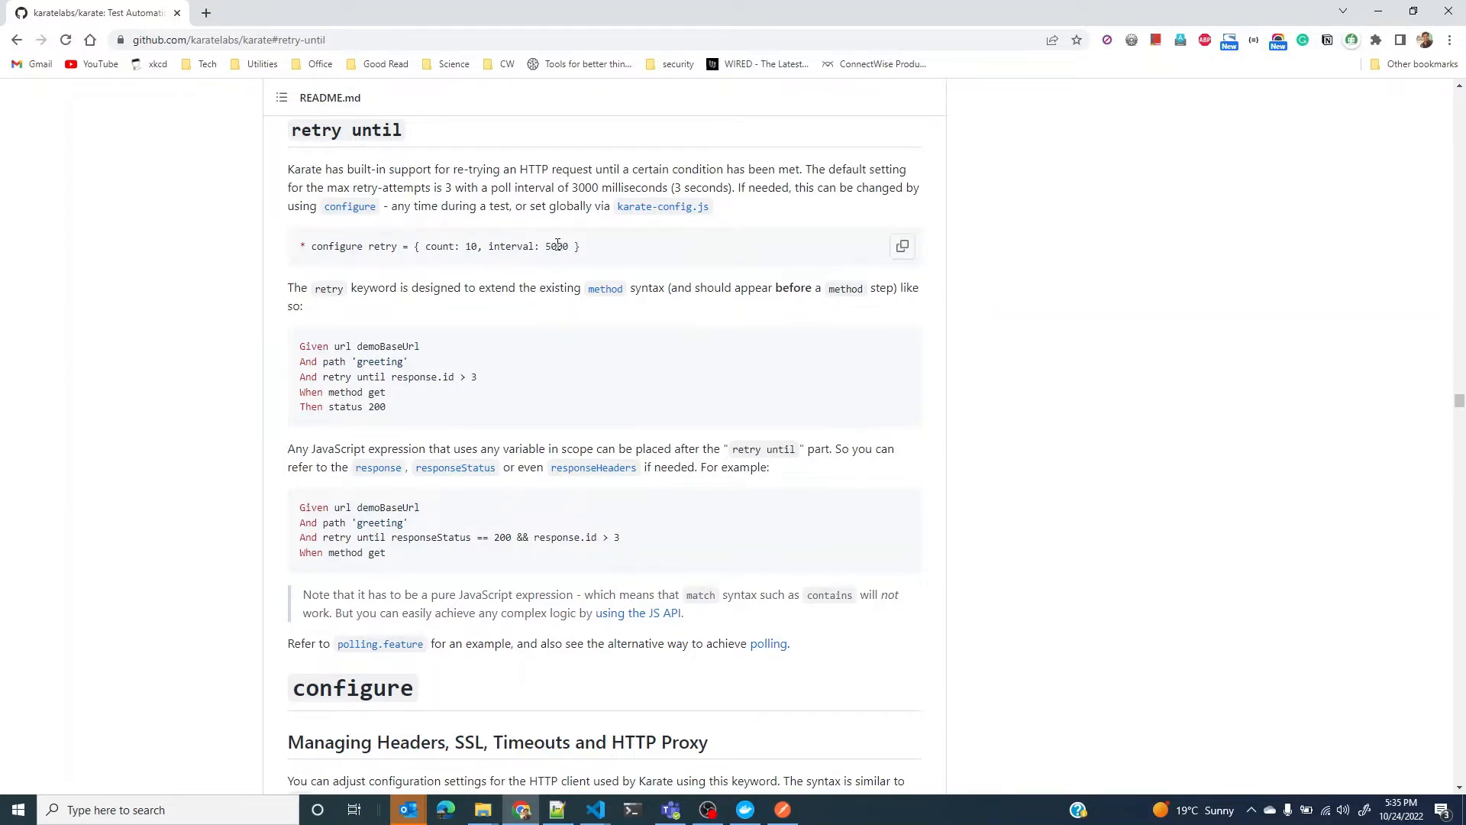
pyautogui.doubleClick(558, 245)
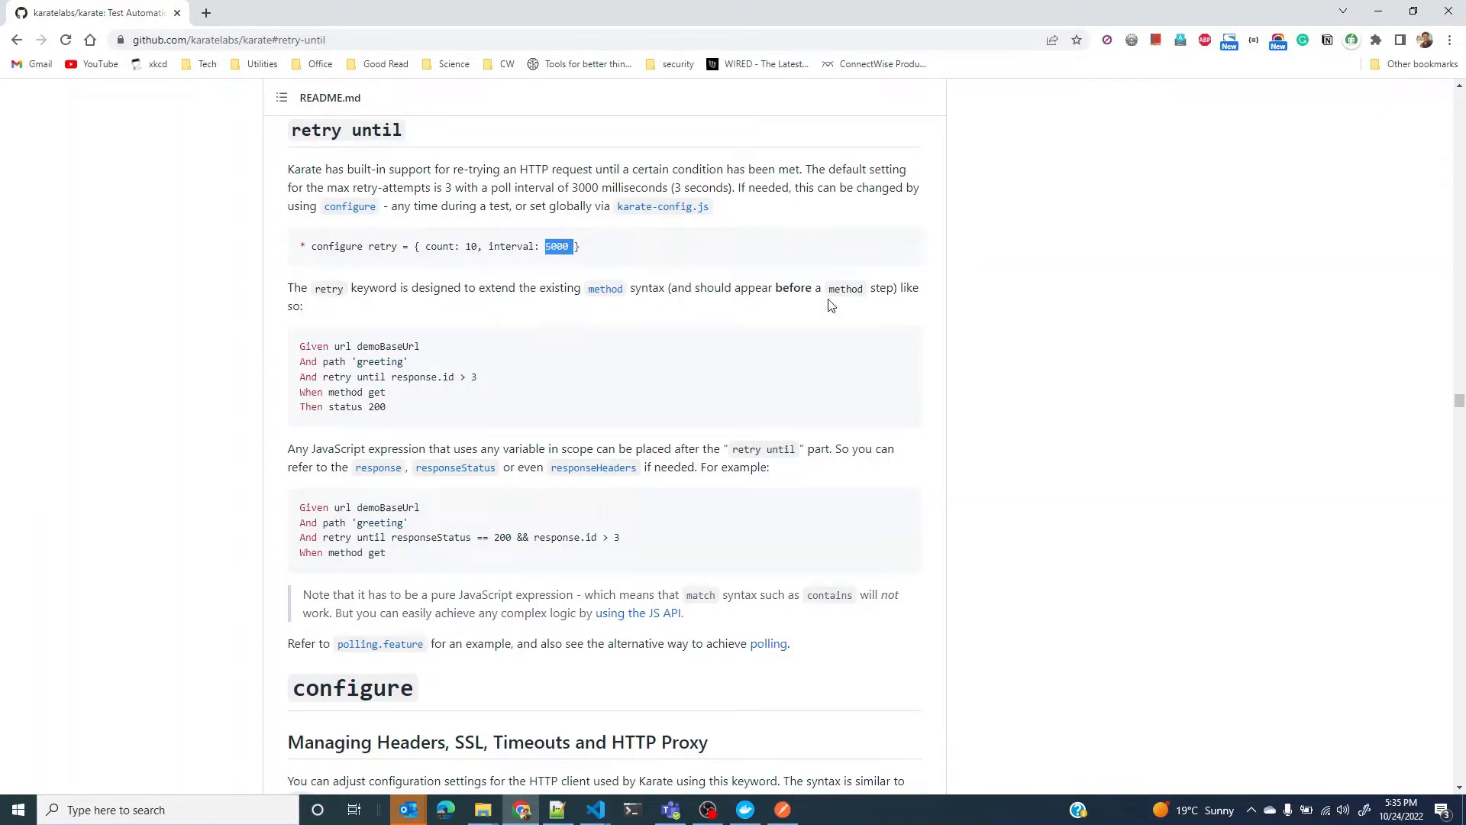
pyautogui.moveTo(1173, 305)
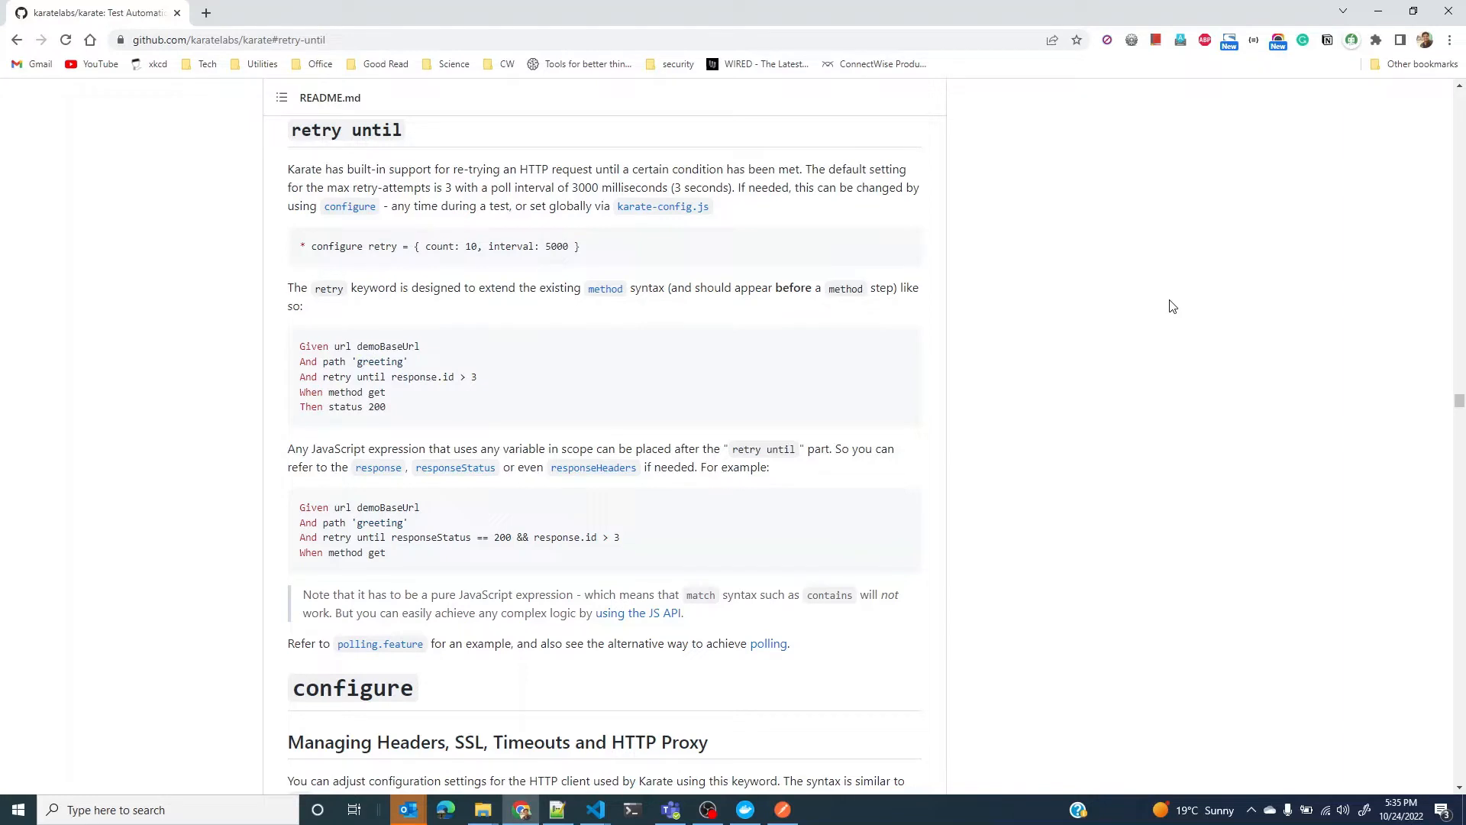
pyautogui.moveTo(320, 247)
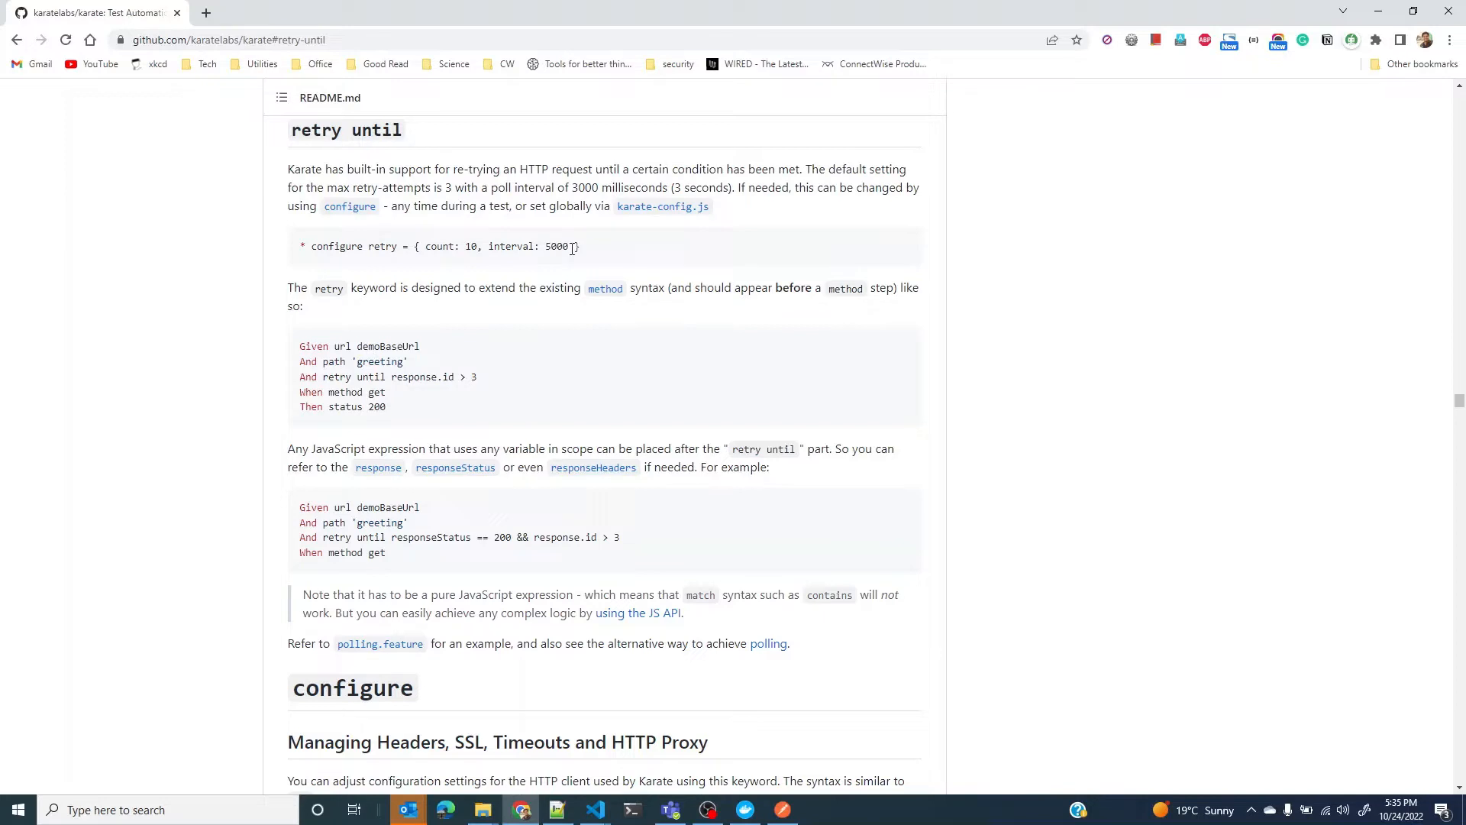
pyautogui.moveTo(704, 312)
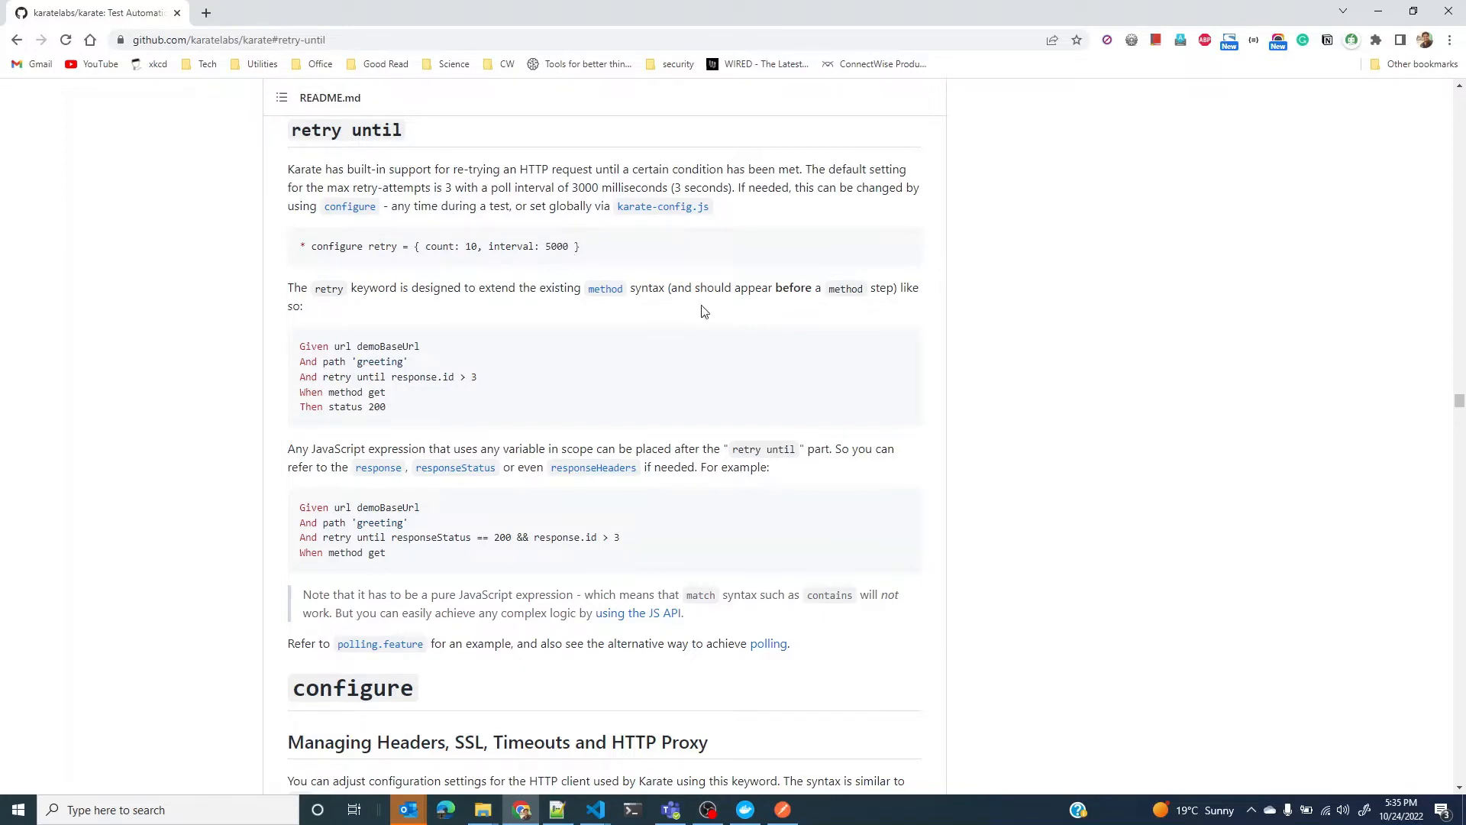
pyautogui.moveTo(543, 291)
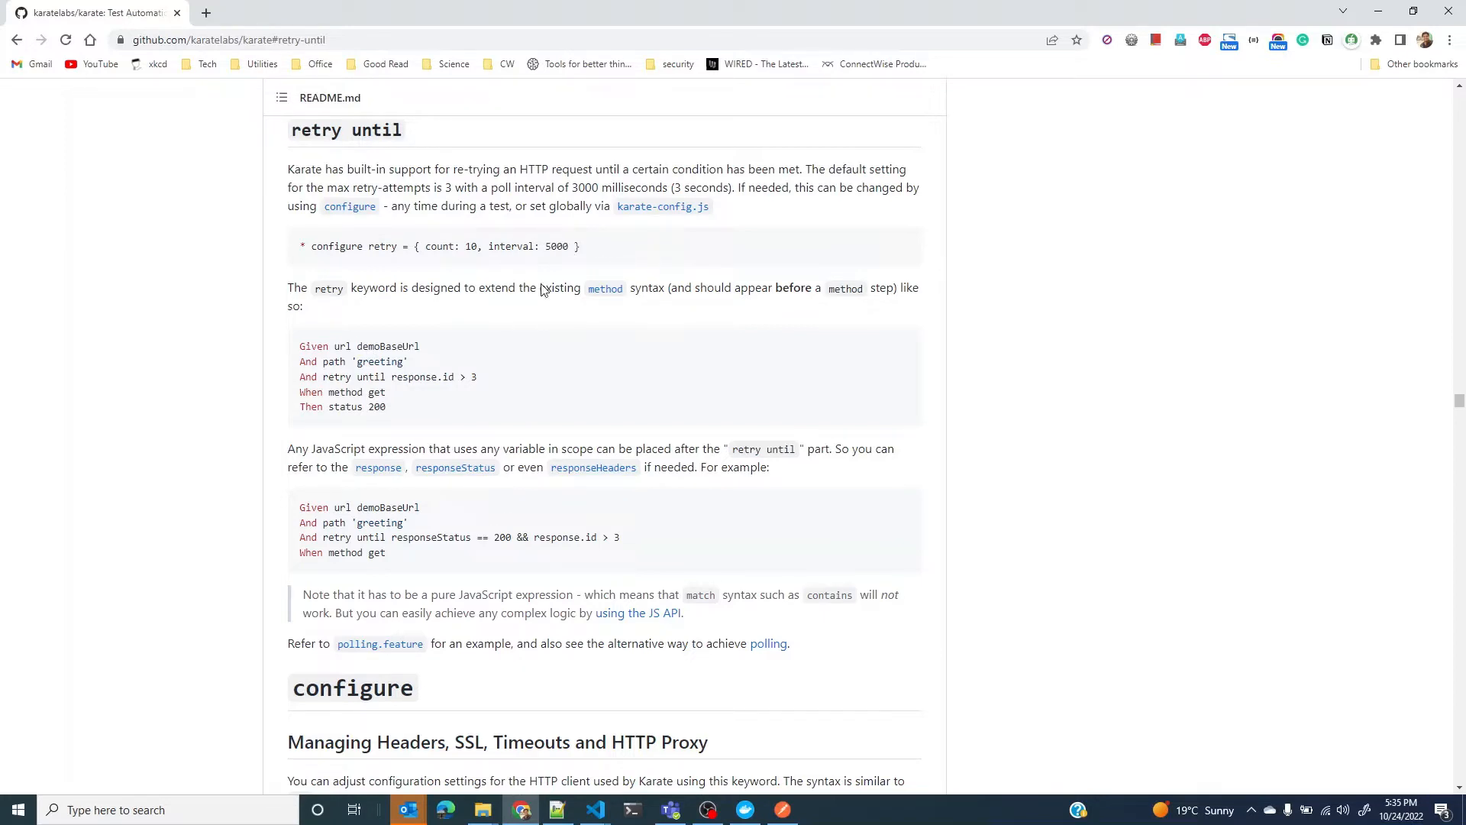
pyautogui.moveTo(647, 262)
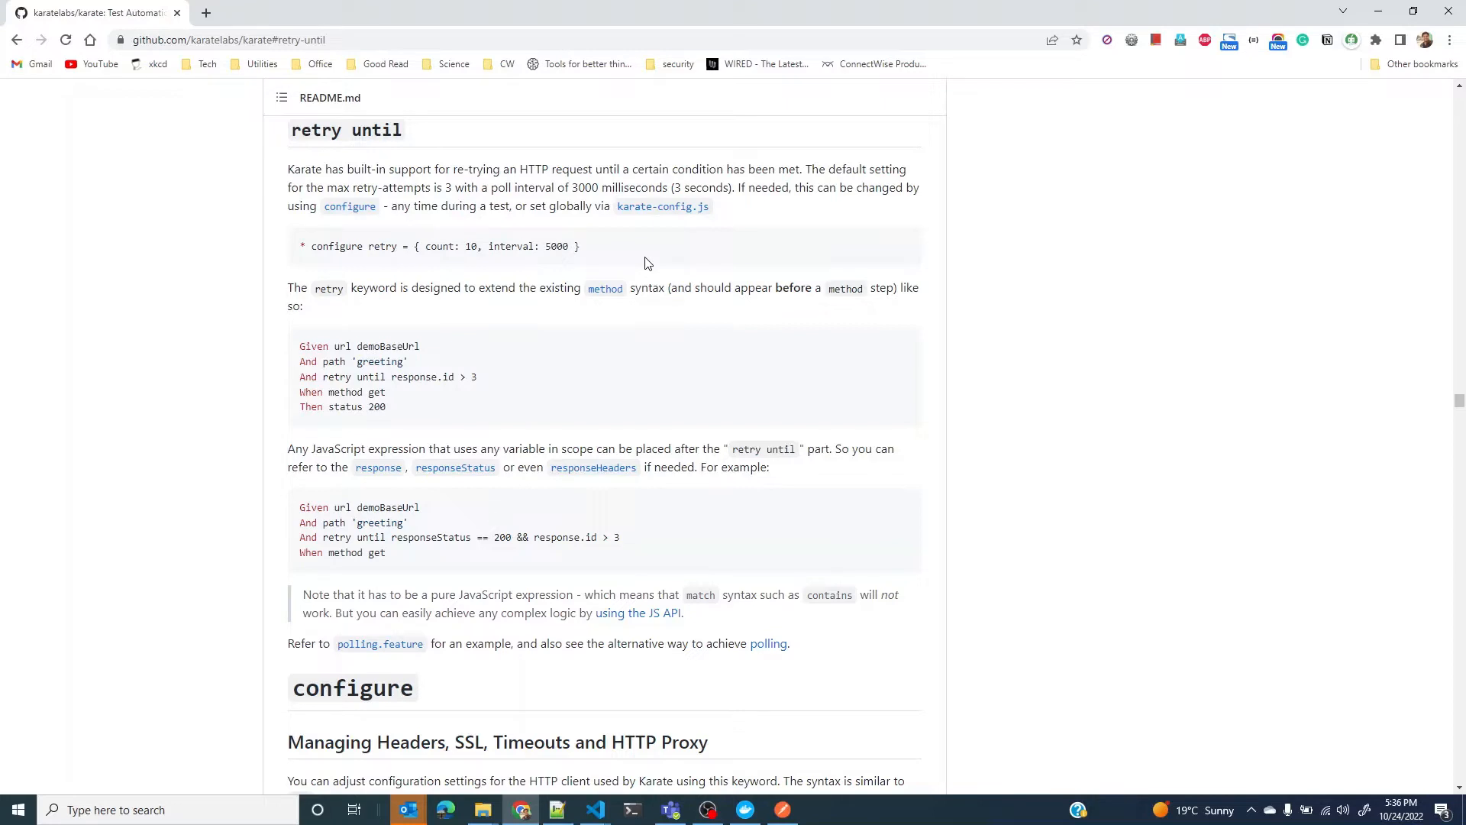
pyautogui.moveTo(956, 171)
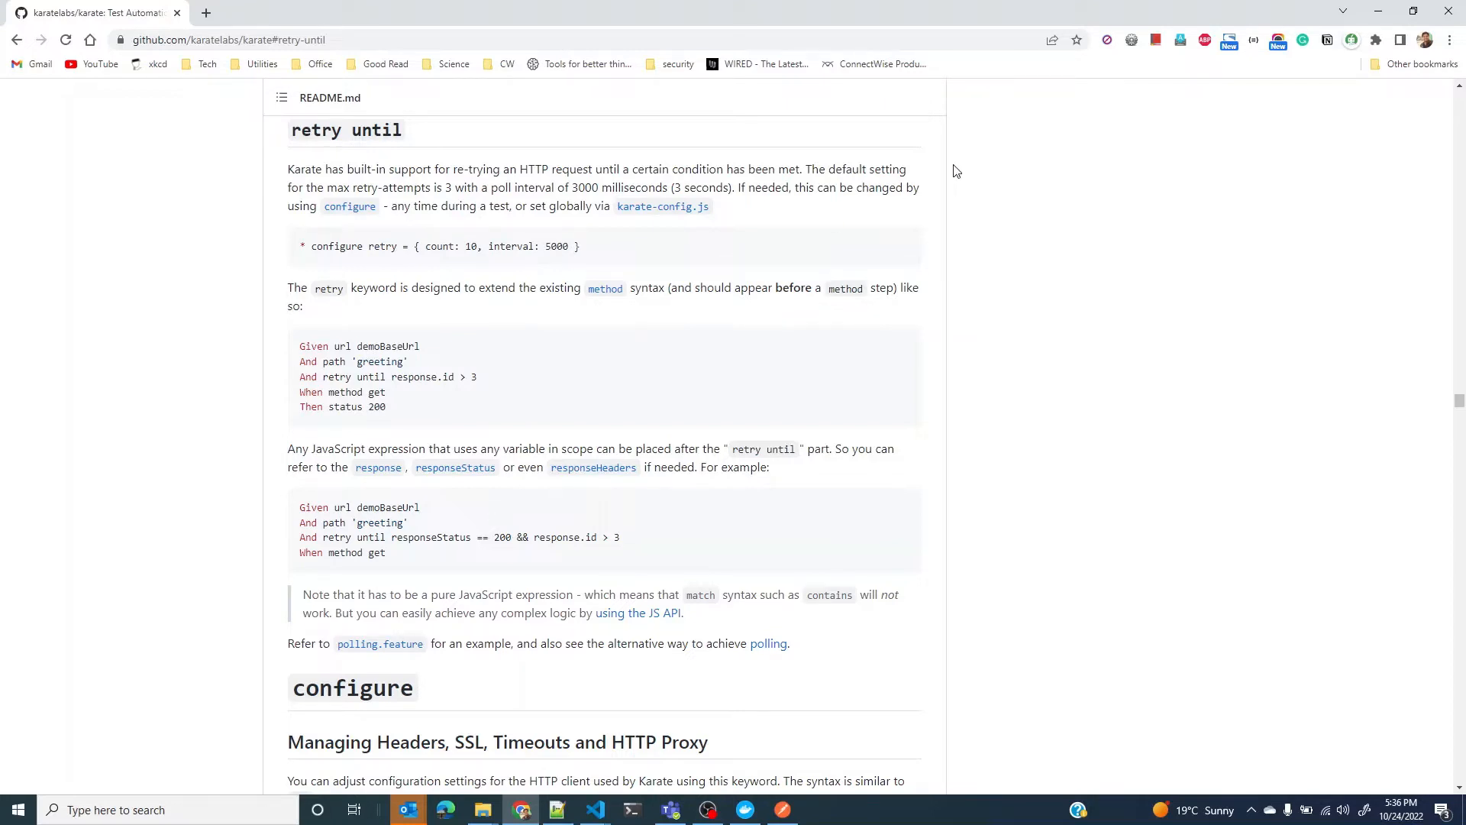
pyautogui.moveTo(996, 244)
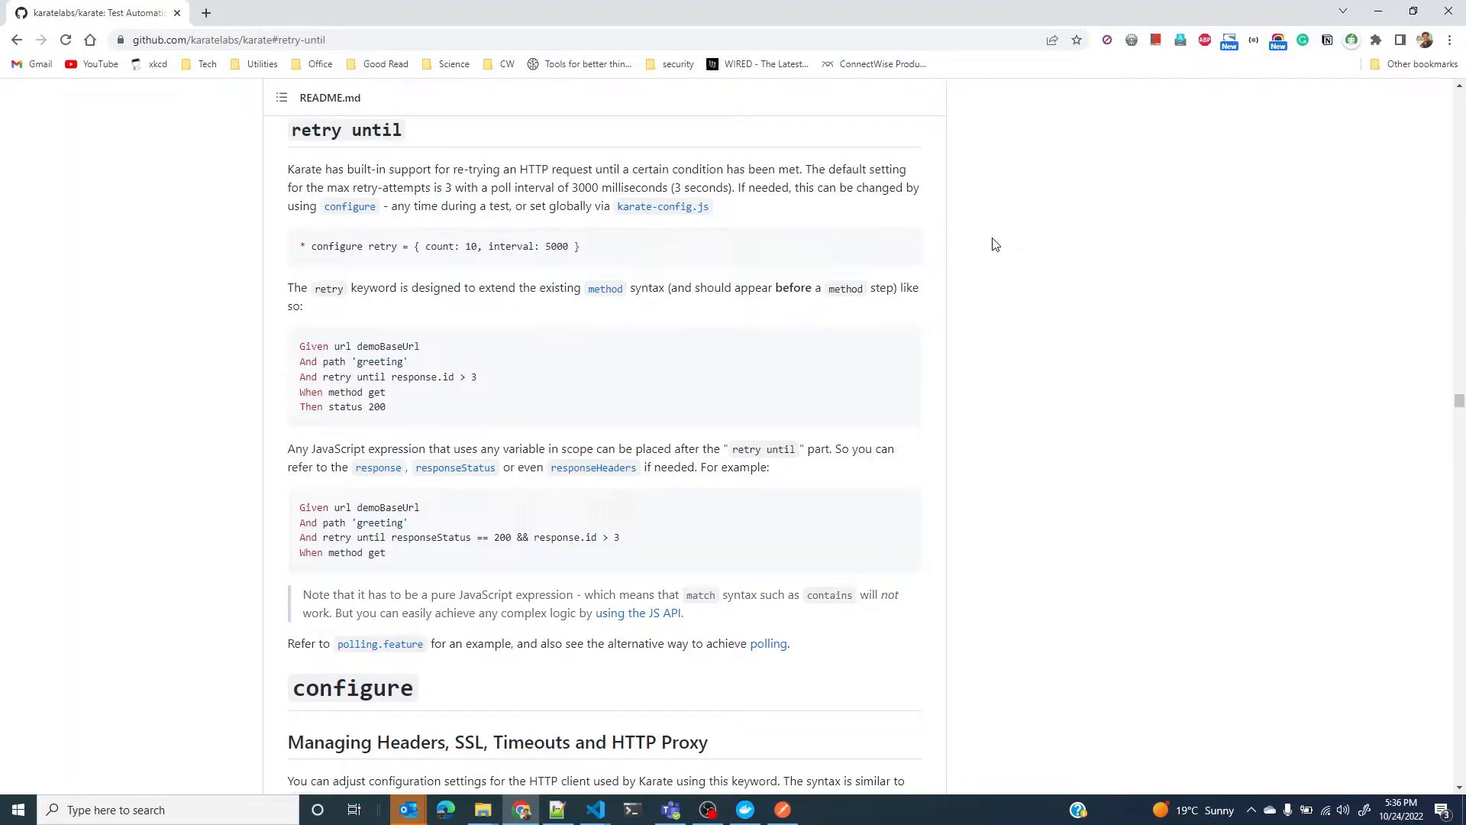
pyautogui.moveTo(991, 253)
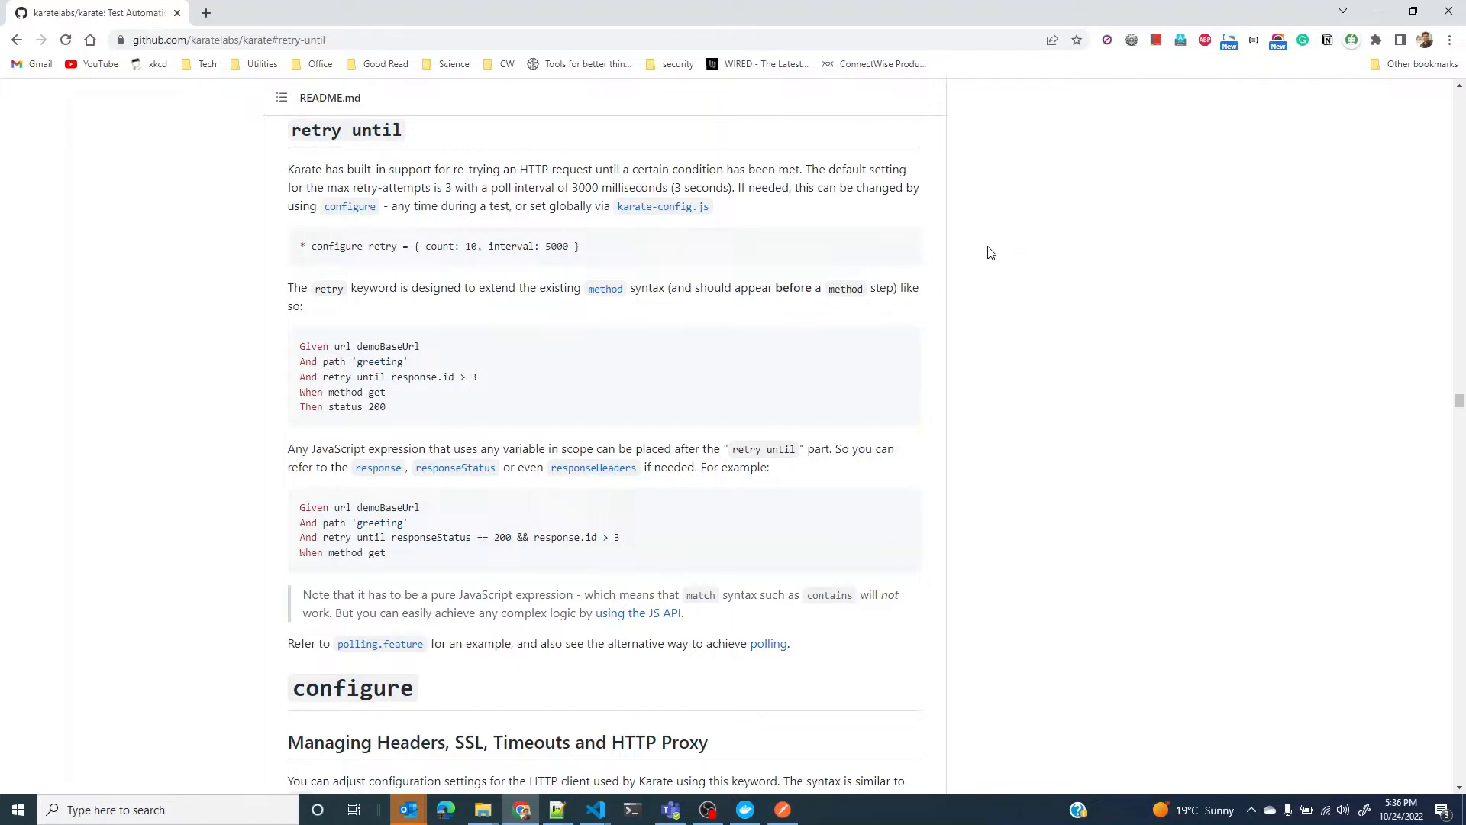
pyautogui.moveTo(958, 265)
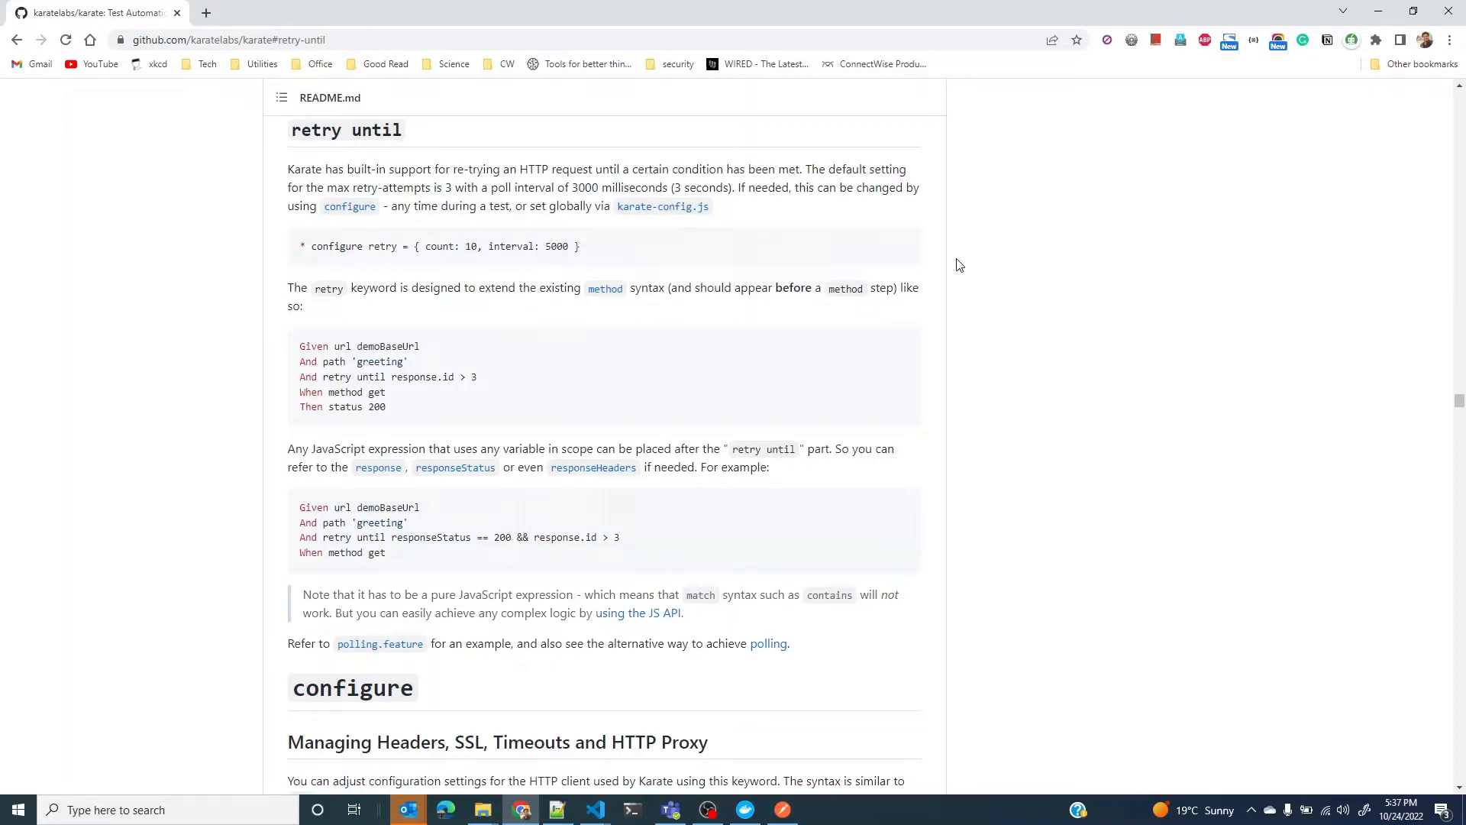
pyautogui.moveTo(597, 281)
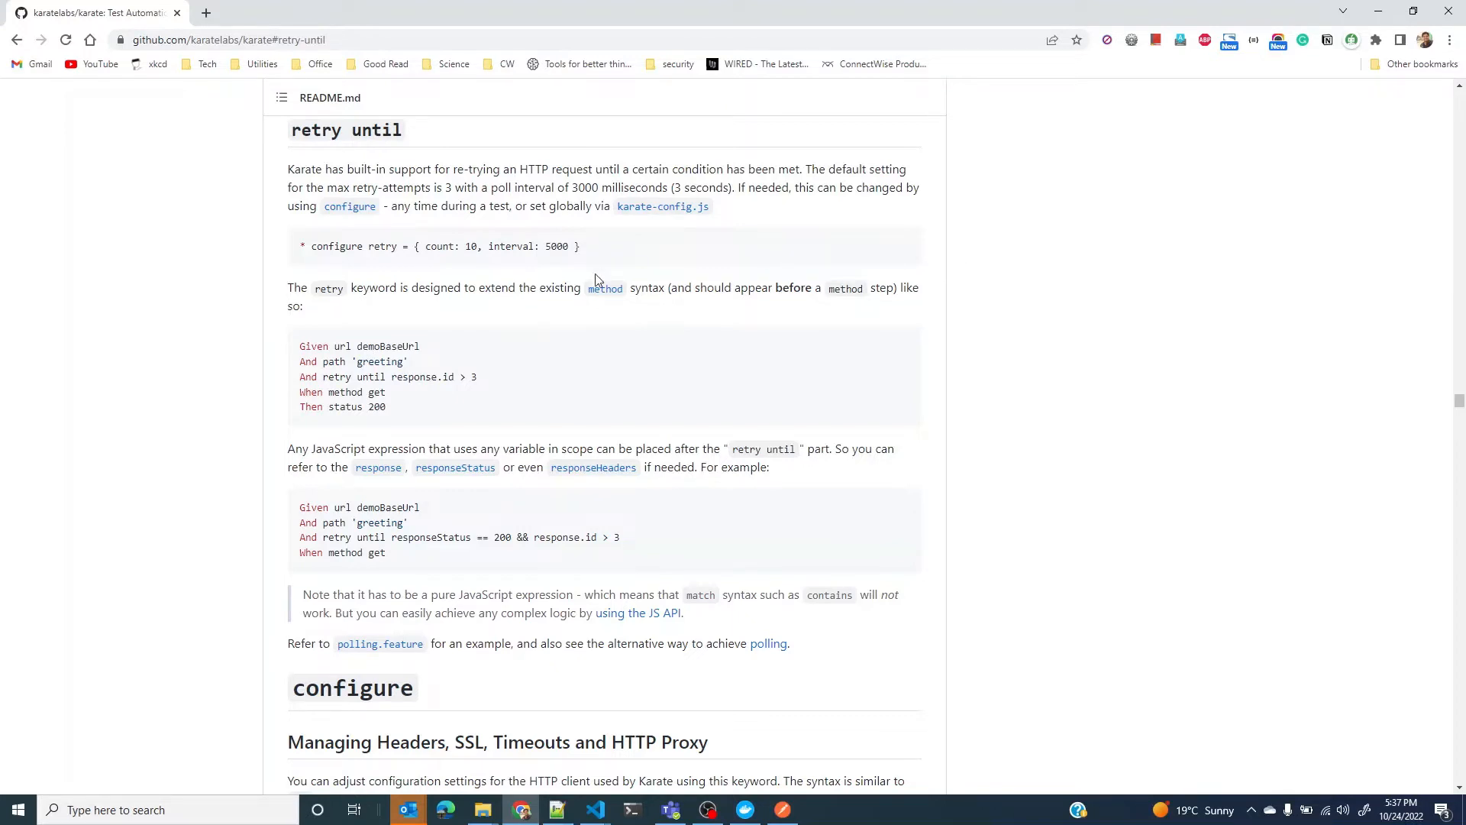
pyautogui.moveTo(418, 155)
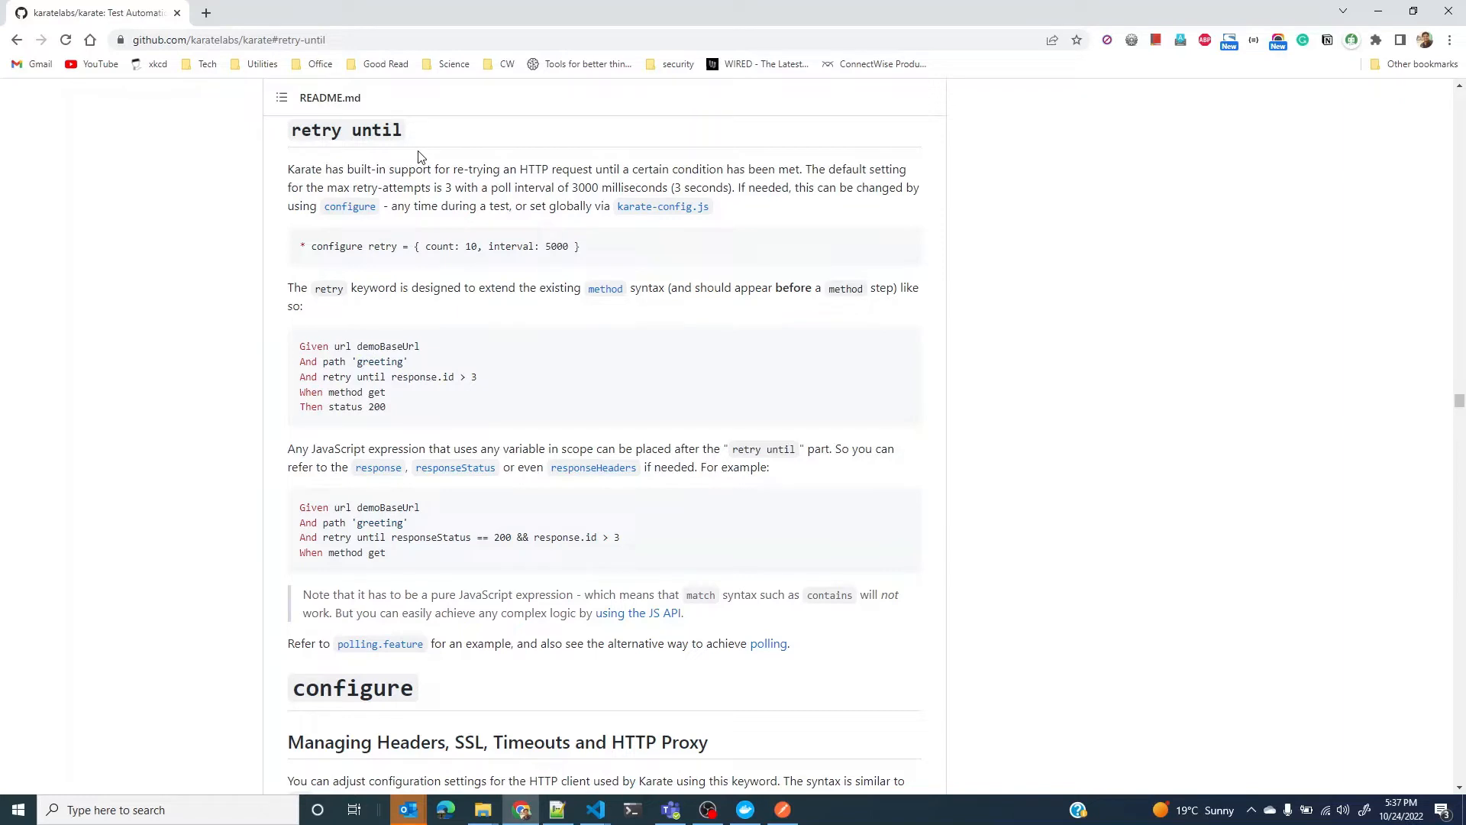
pyautogui.moveTo(608, 278)
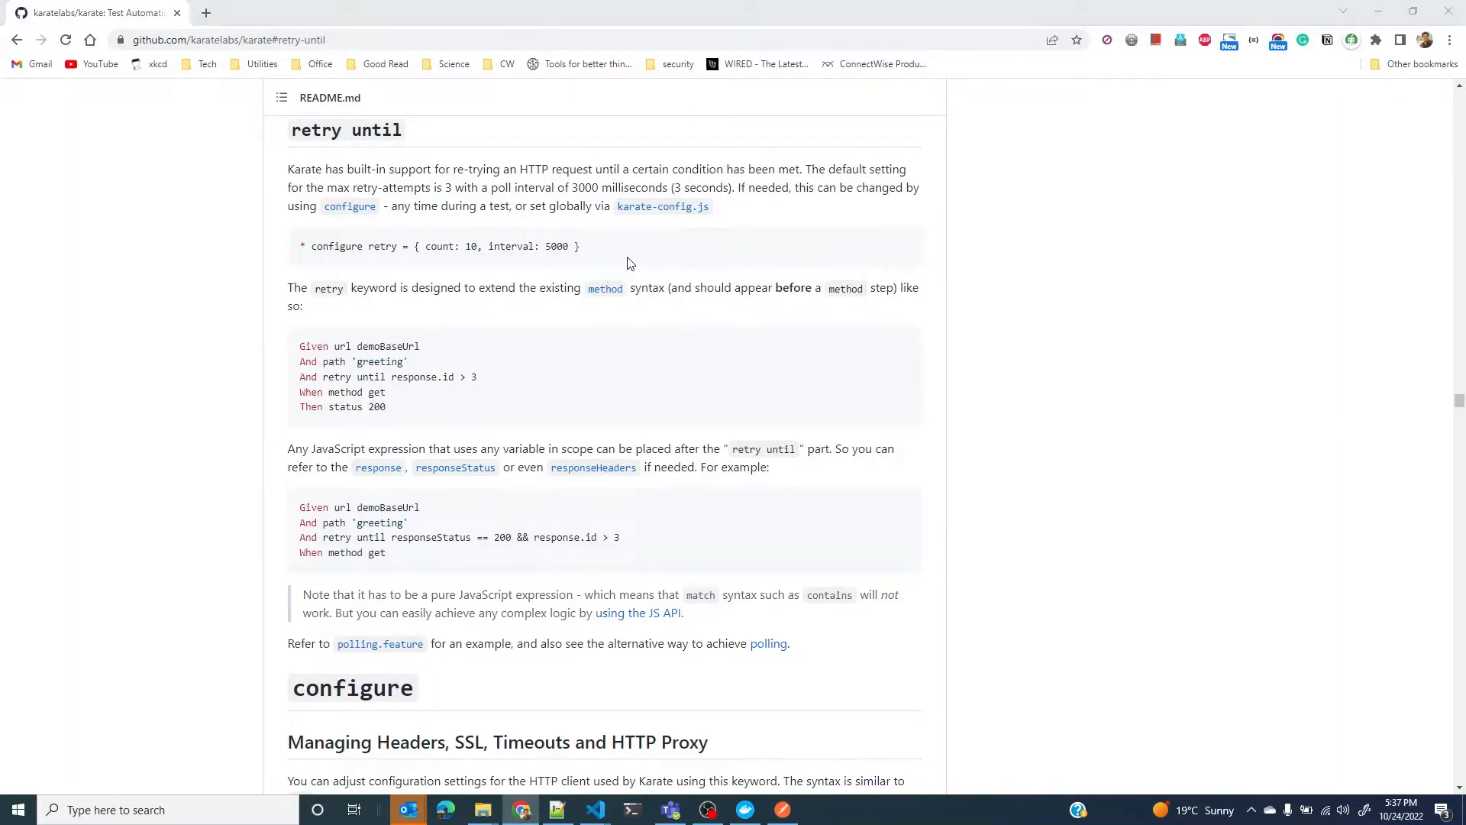
pyautogui.click(594, 809)
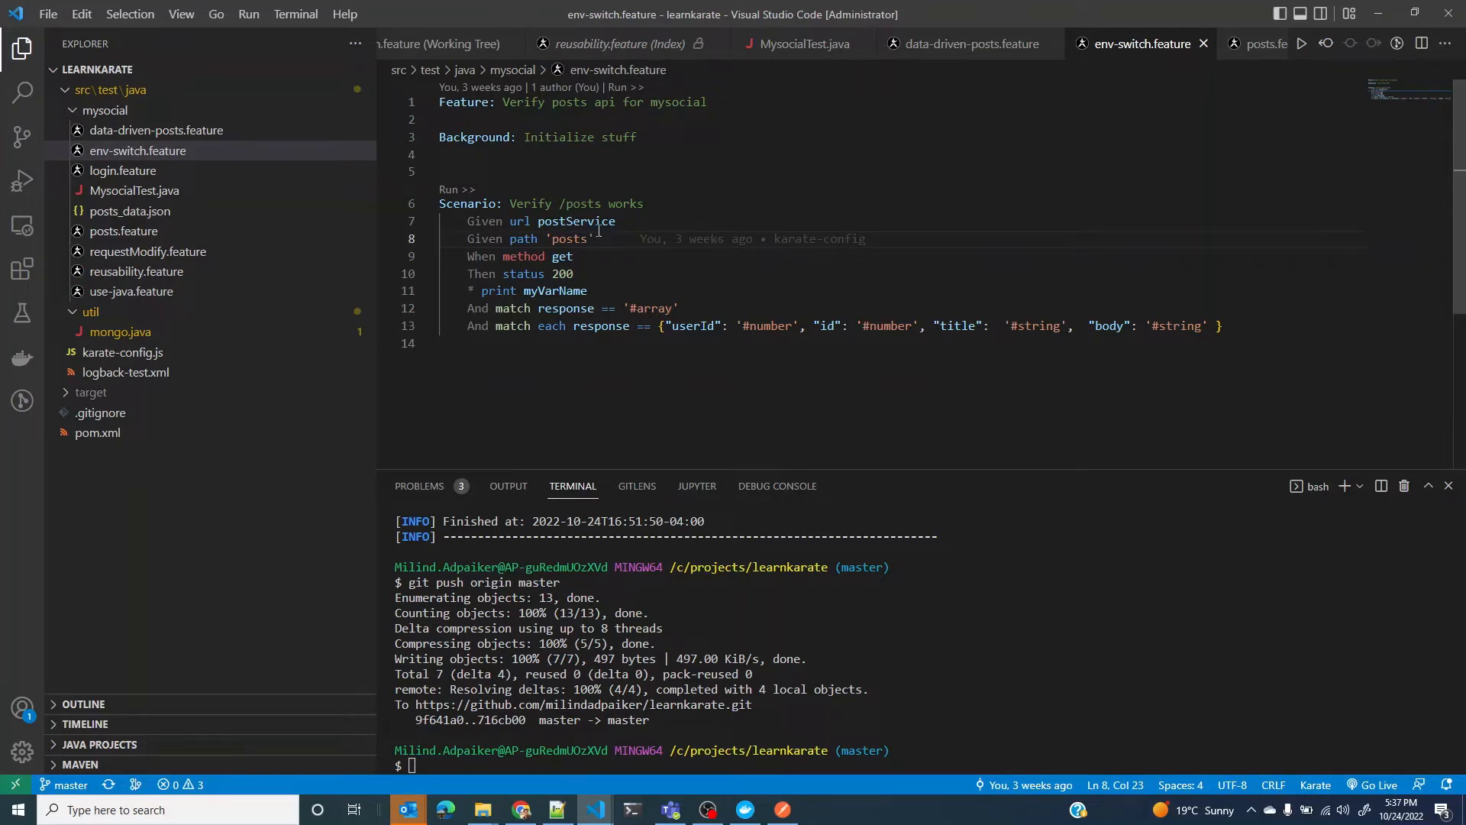
pyautogui.doubleClick(575, 221)
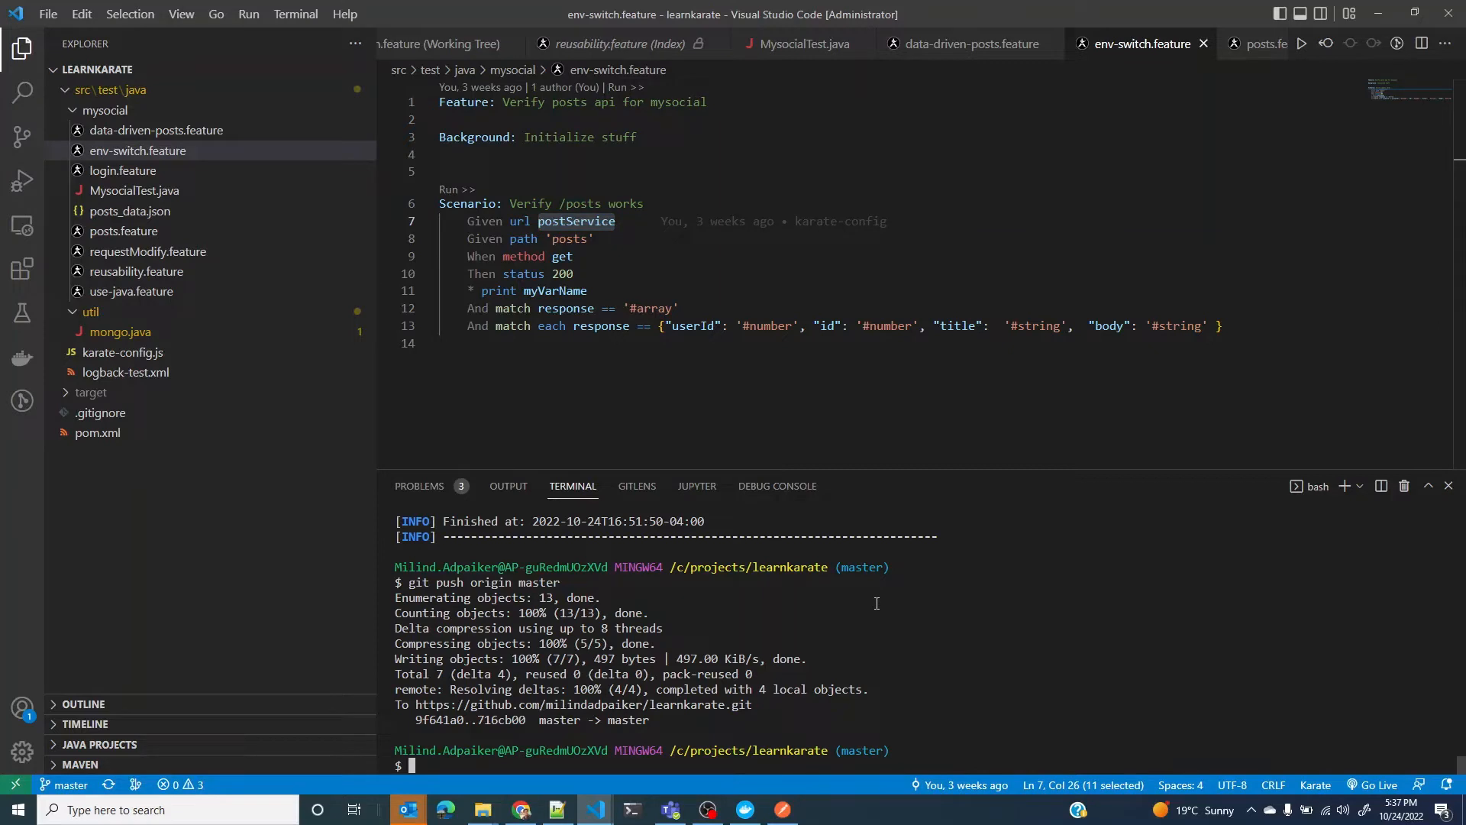
pyautogui.moveTo(870, 517)
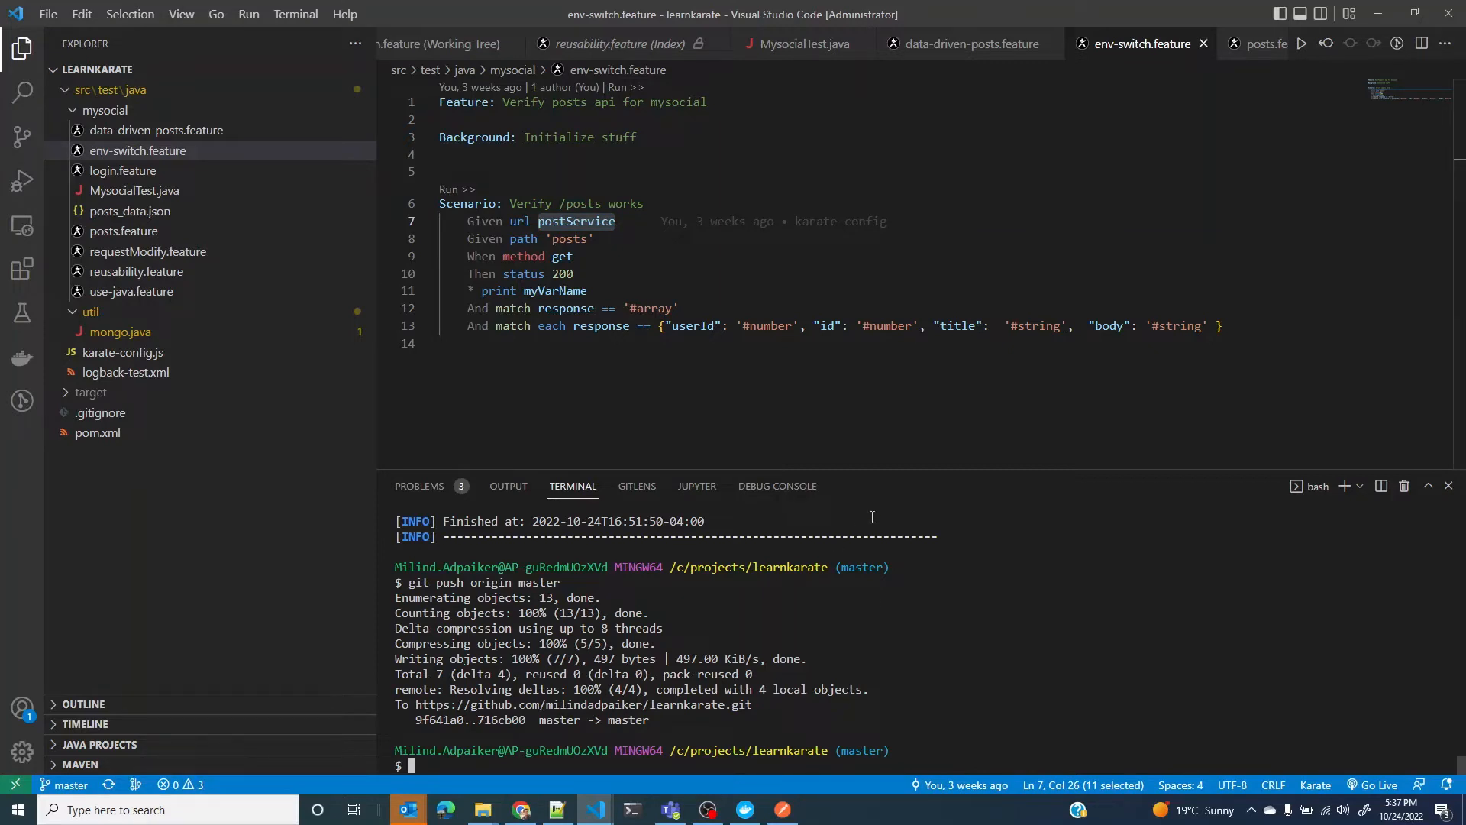
pyautogui.moveTo(1055, 325)
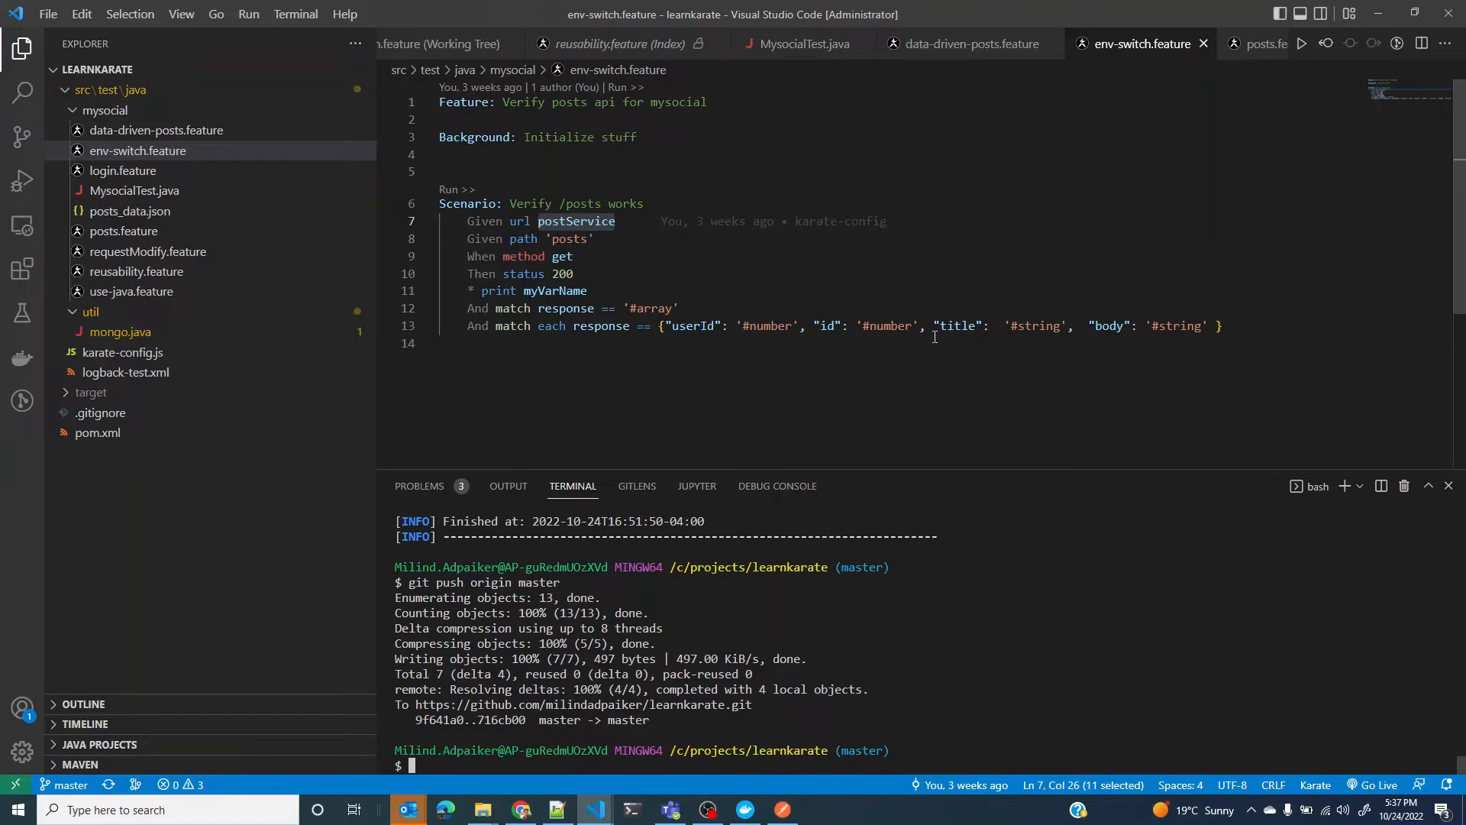
pyautogui.moveTo(904, 323)
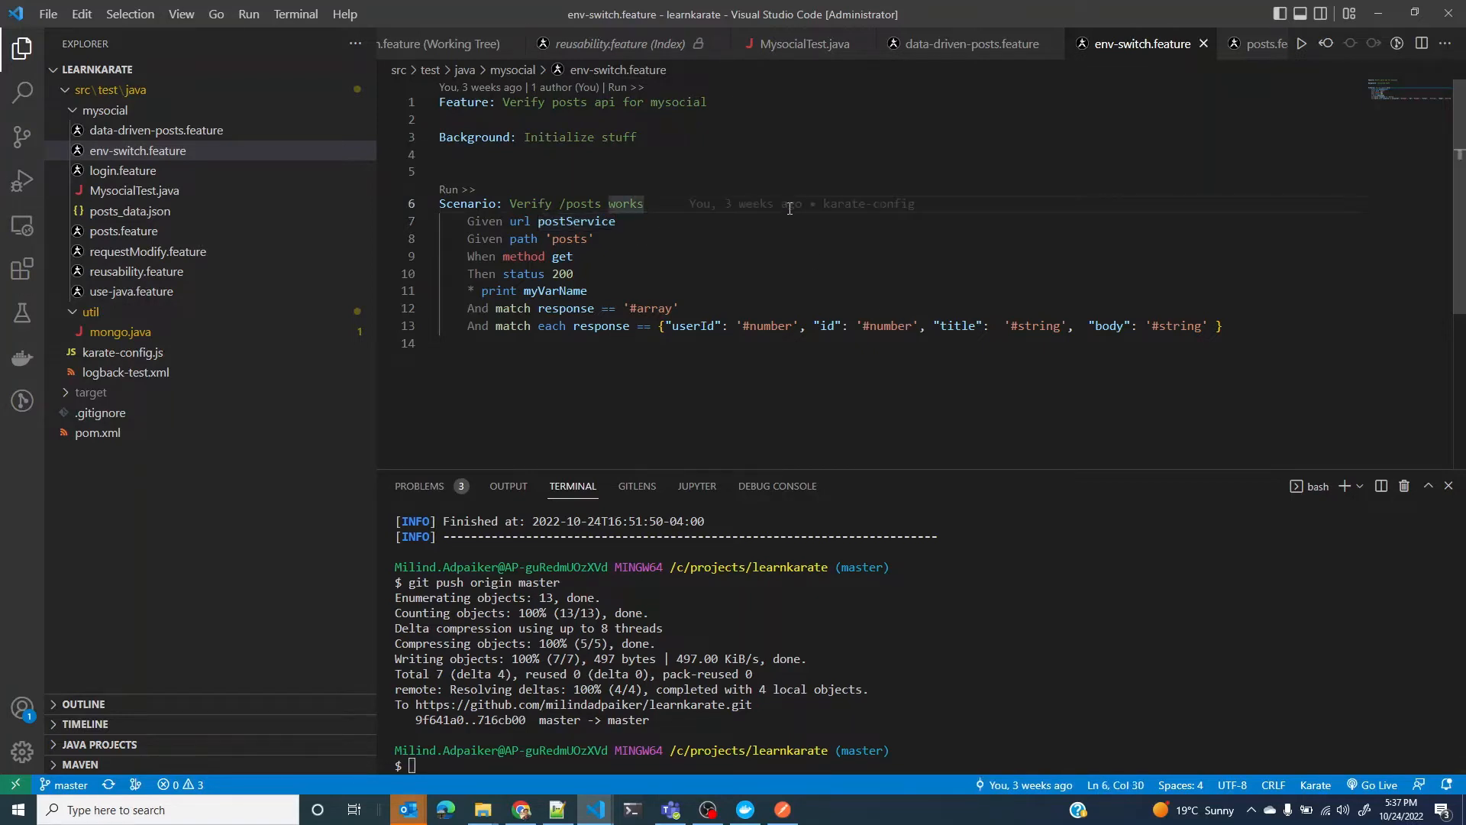
pyautogui.moveTo(738, 227)
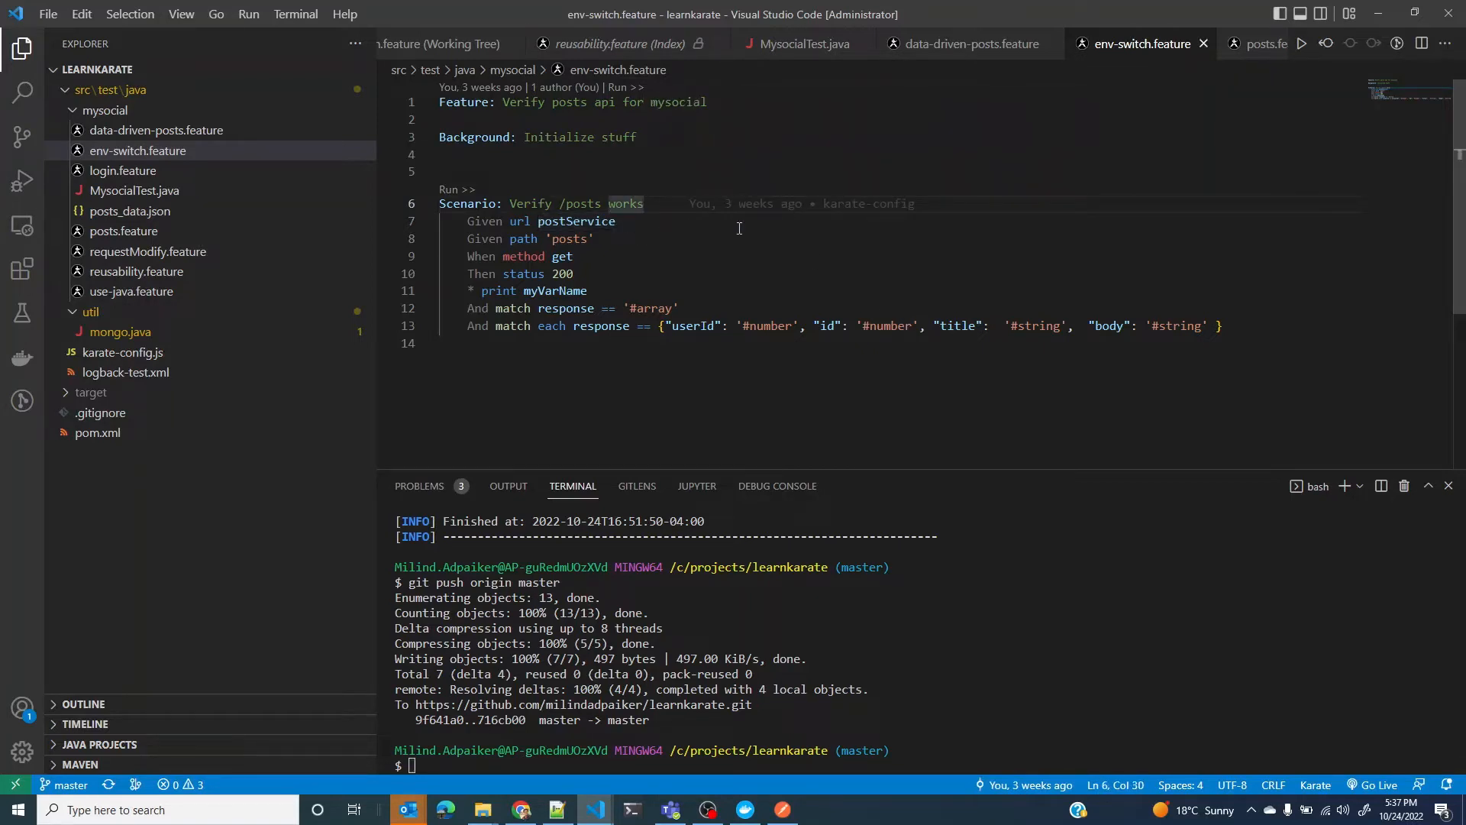
pyautogui.moveTo(614, 278)
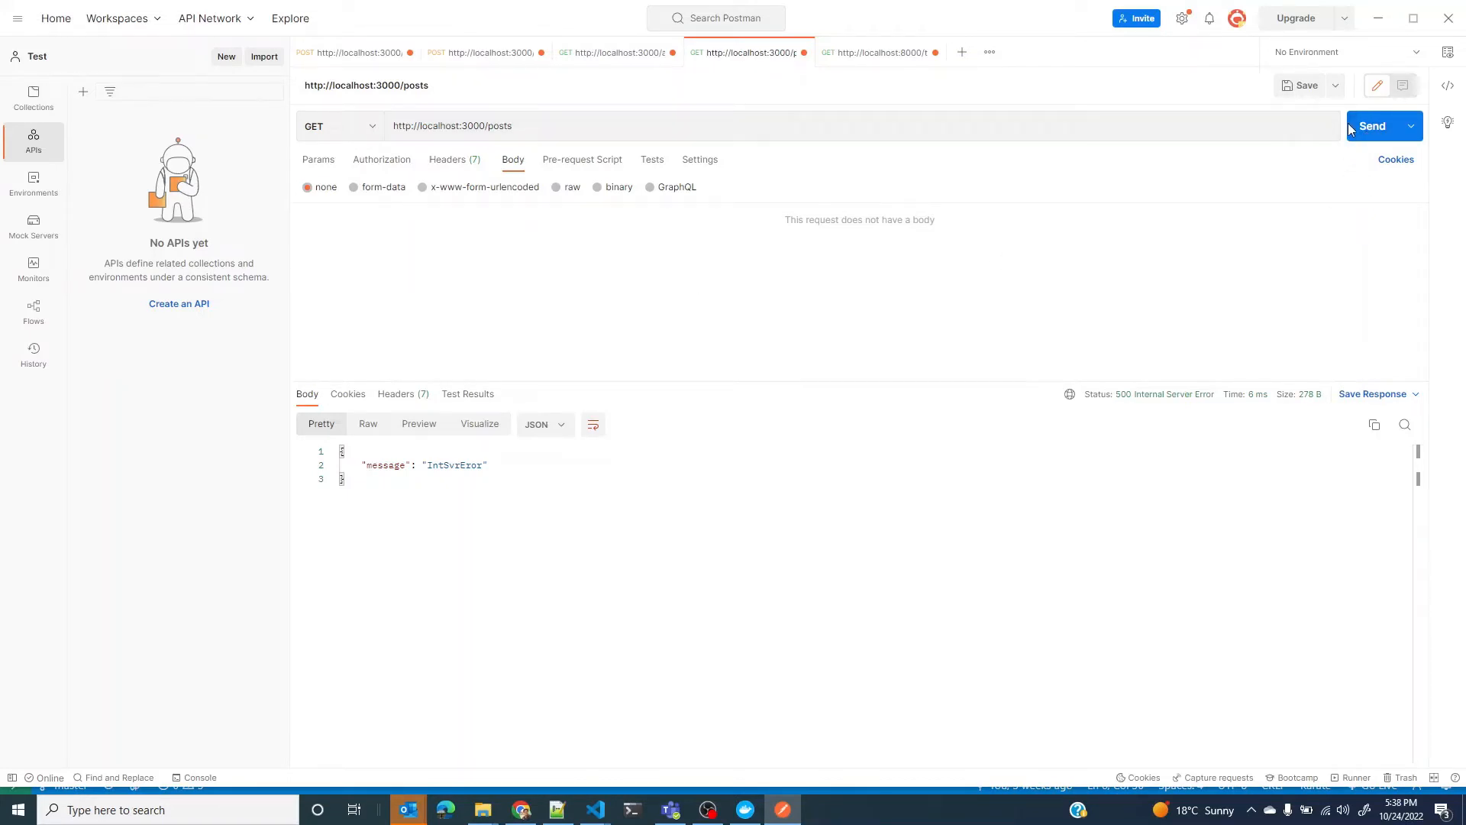
# Step: Resend GET localhost:3000/posts six times, seeing 500 errors and then 200 OK
pyautogui.click(1371, 125)
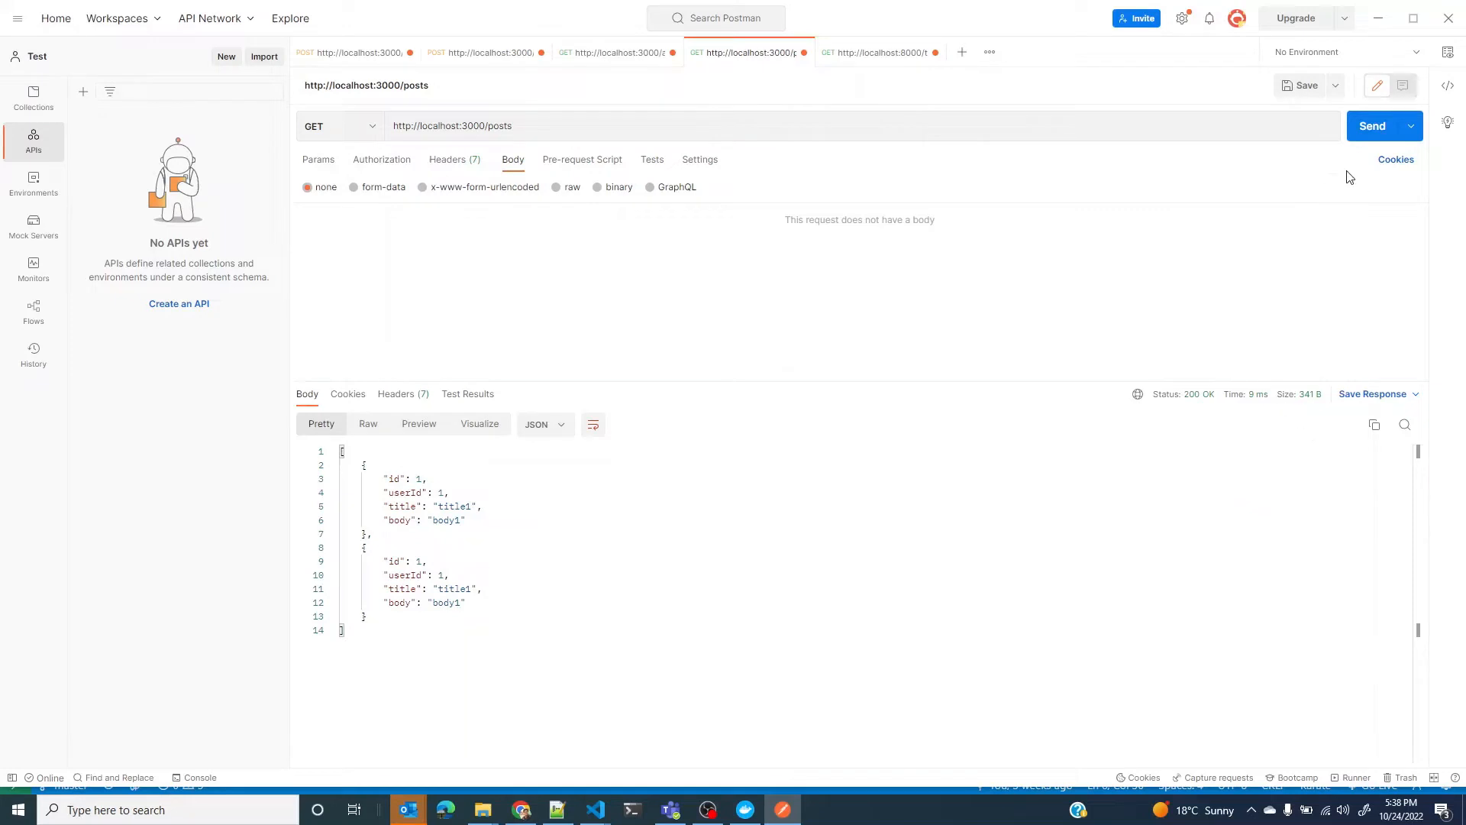
pyautogui.click(1372, 125)
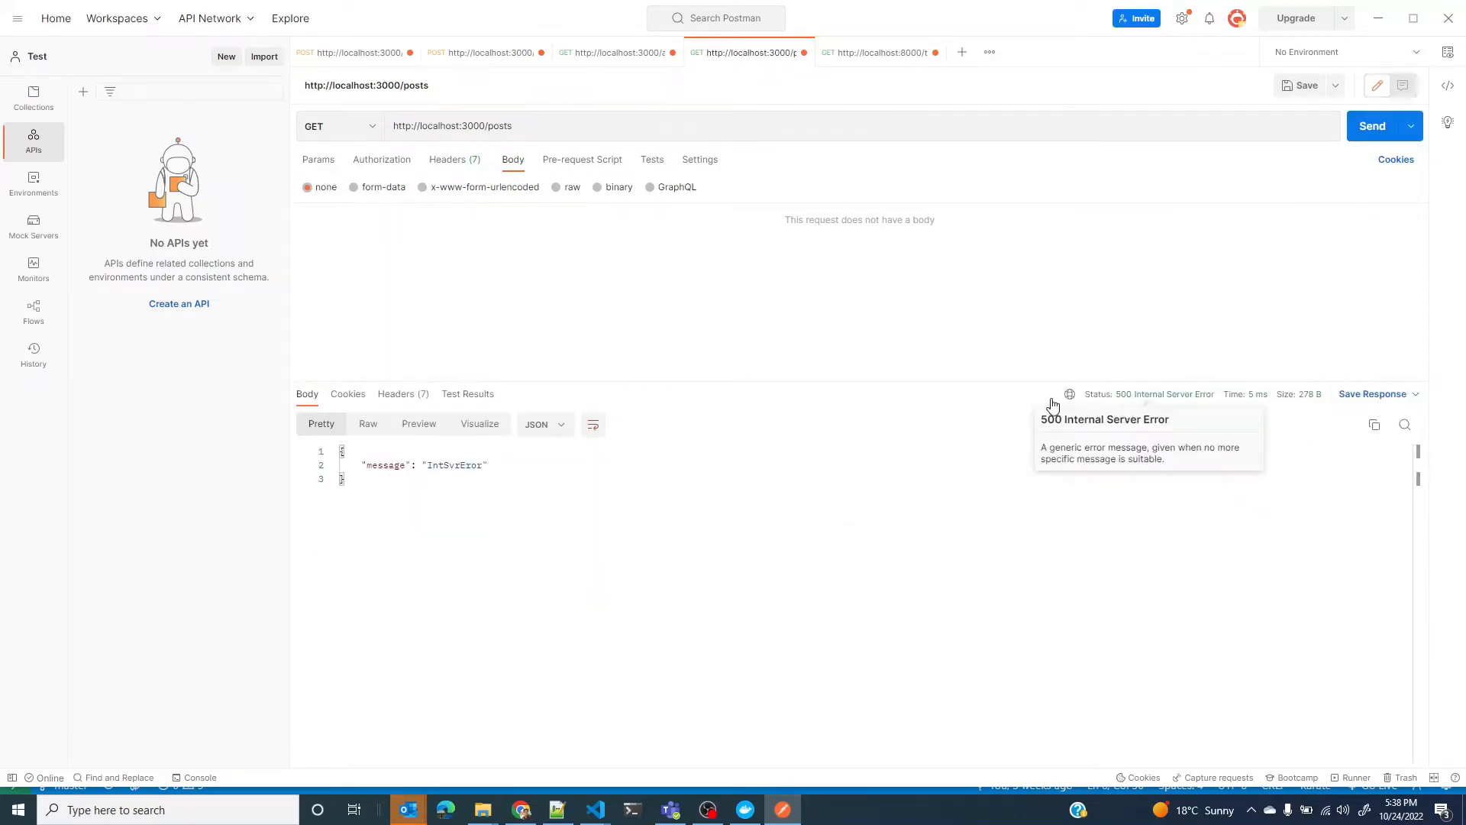
pyautogui.click(1372, 125)
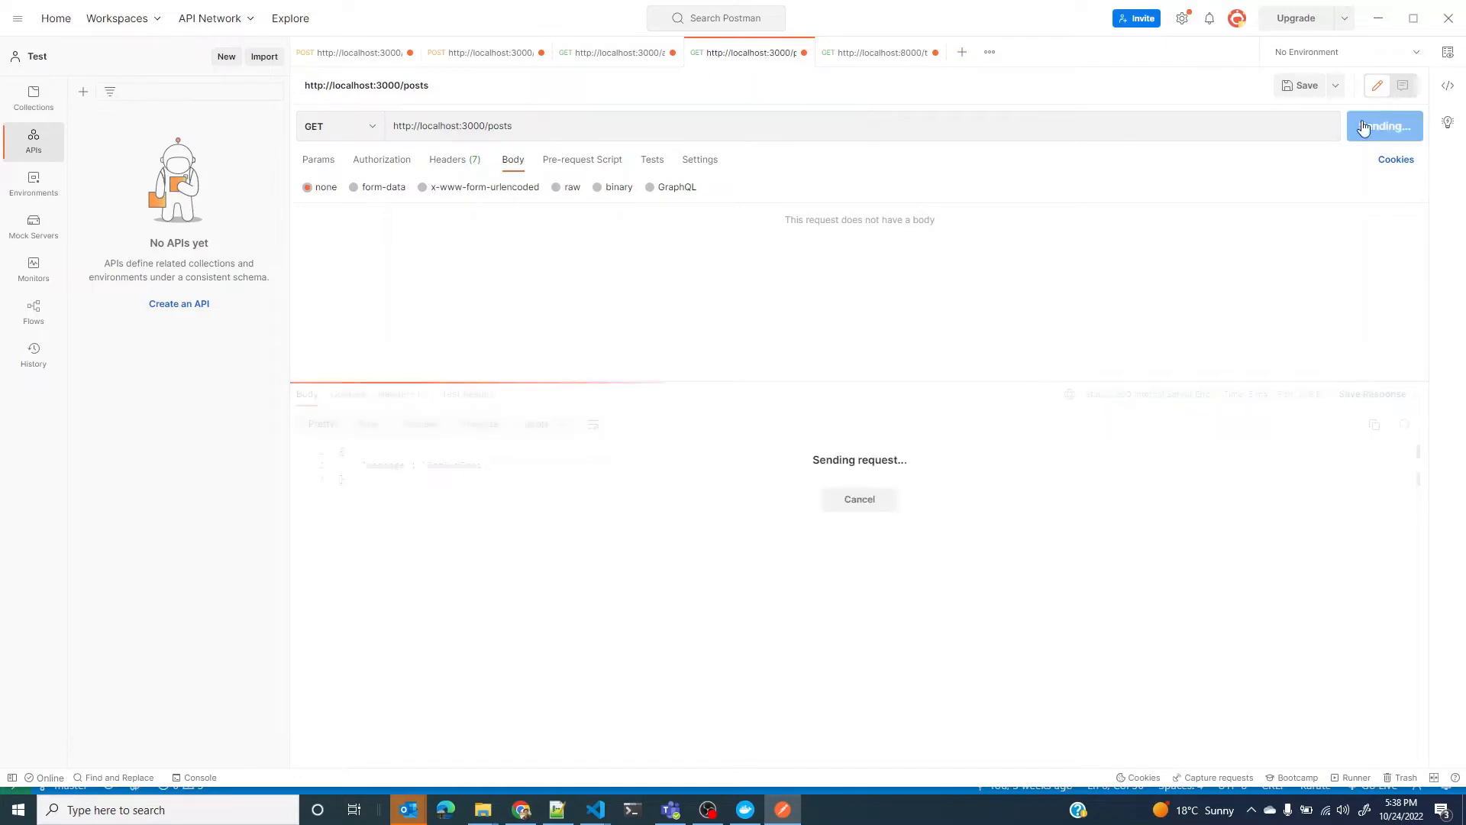
pyautogui.click(1373, 125)
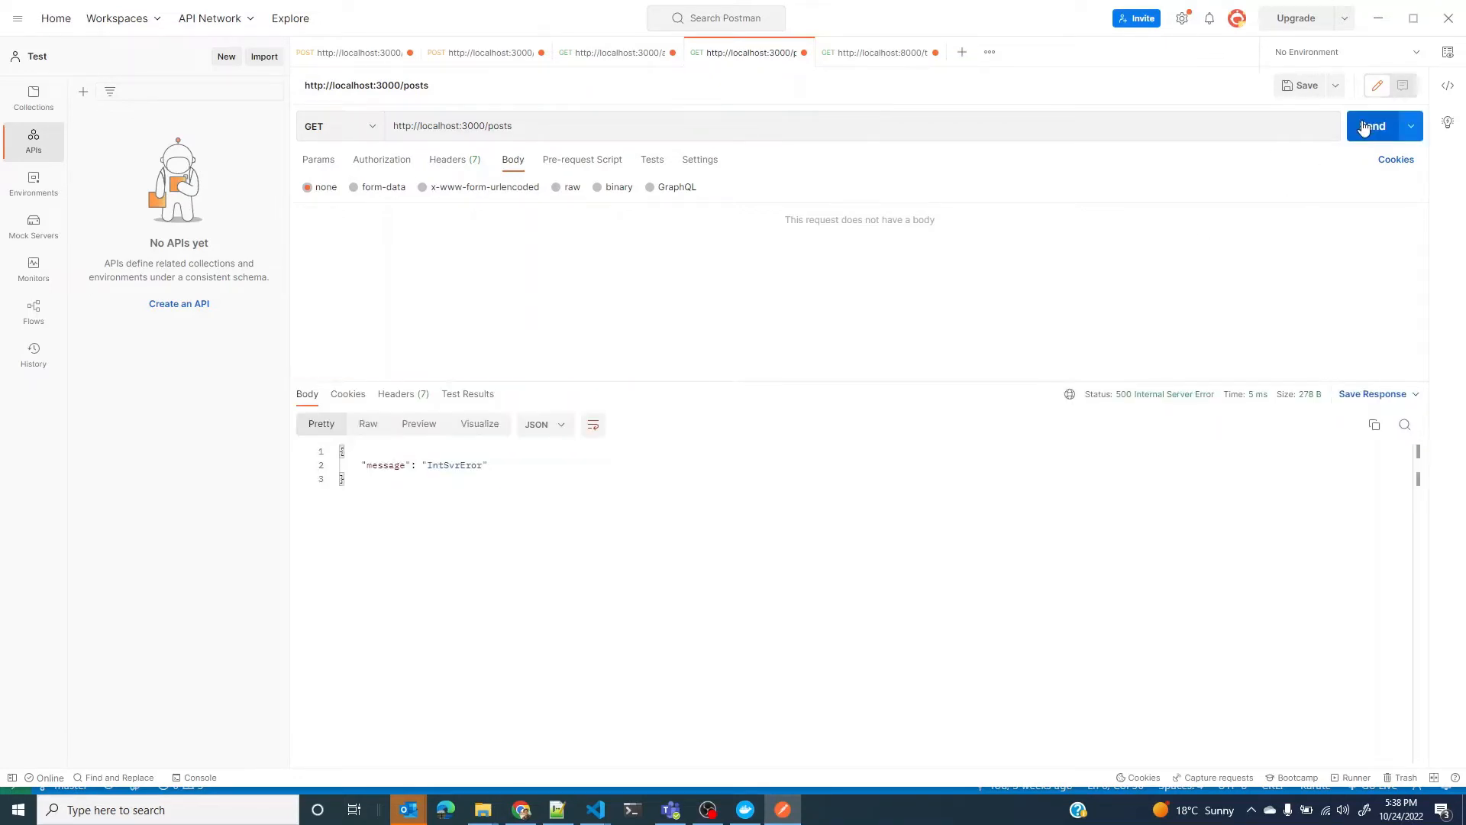
pyautogui.click(1371, 126)
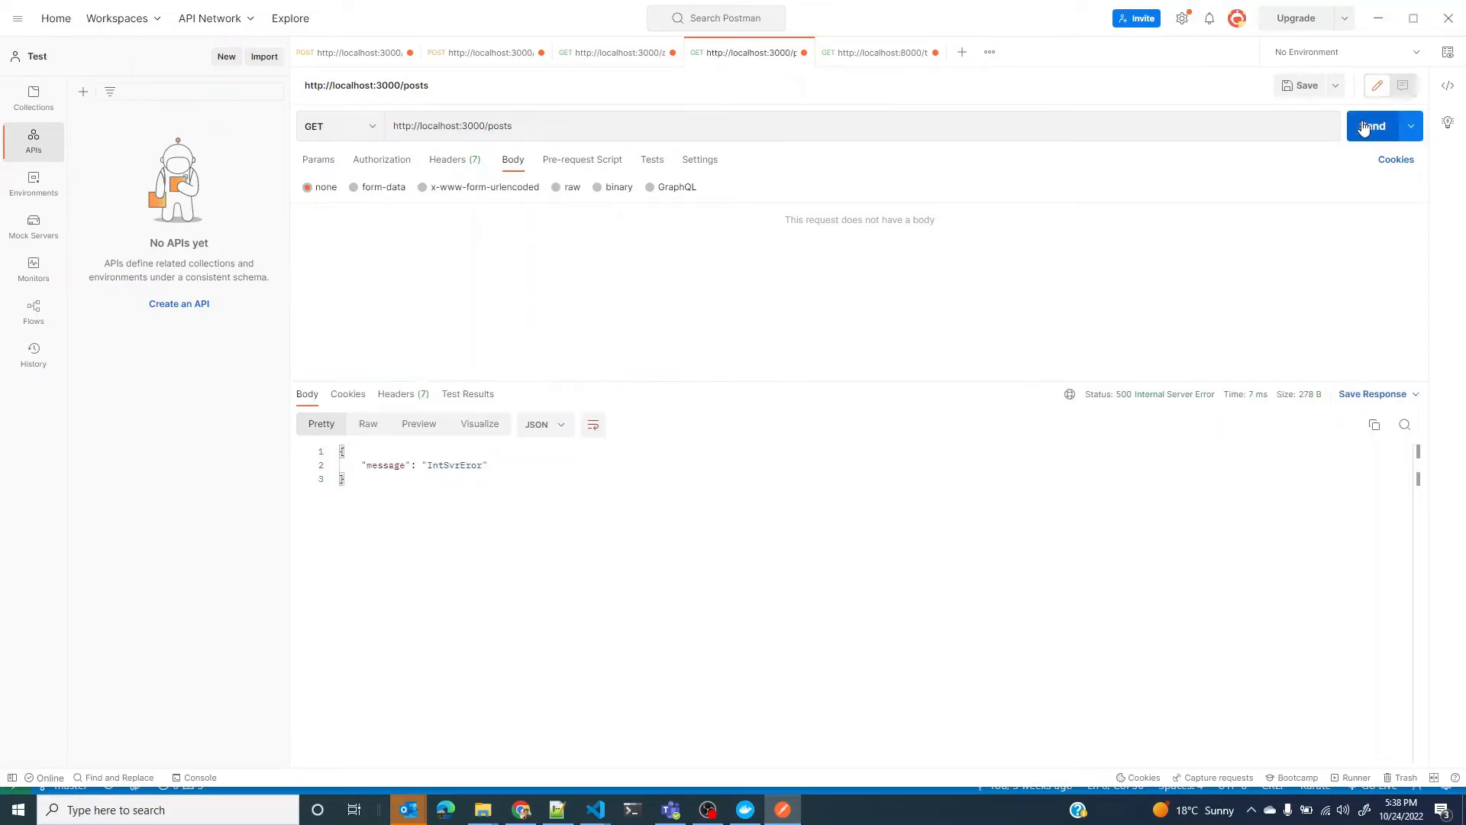
pyautogui.click(1370, 125)
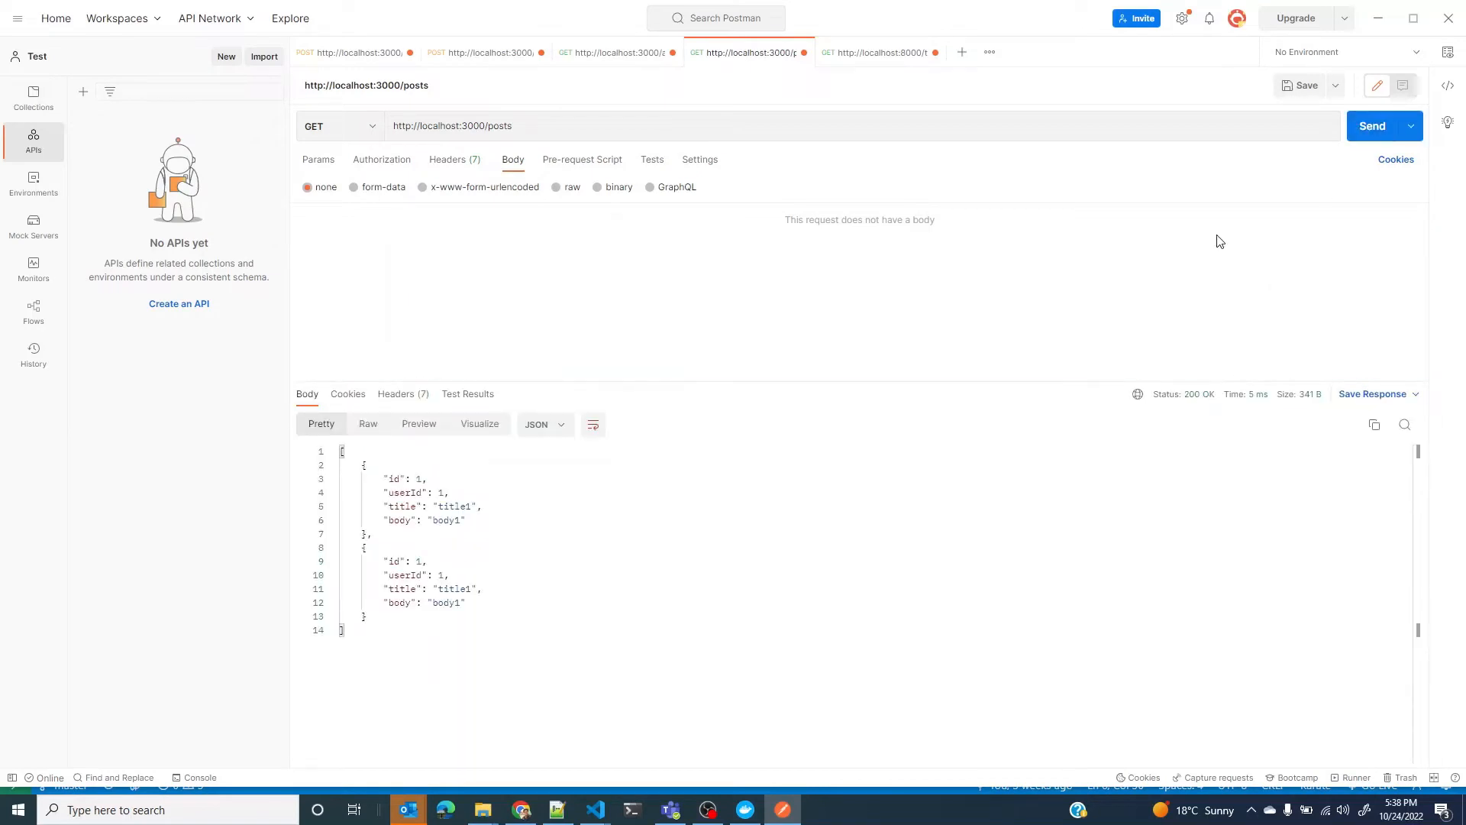
pyautogui.moveTo(1232, 234)
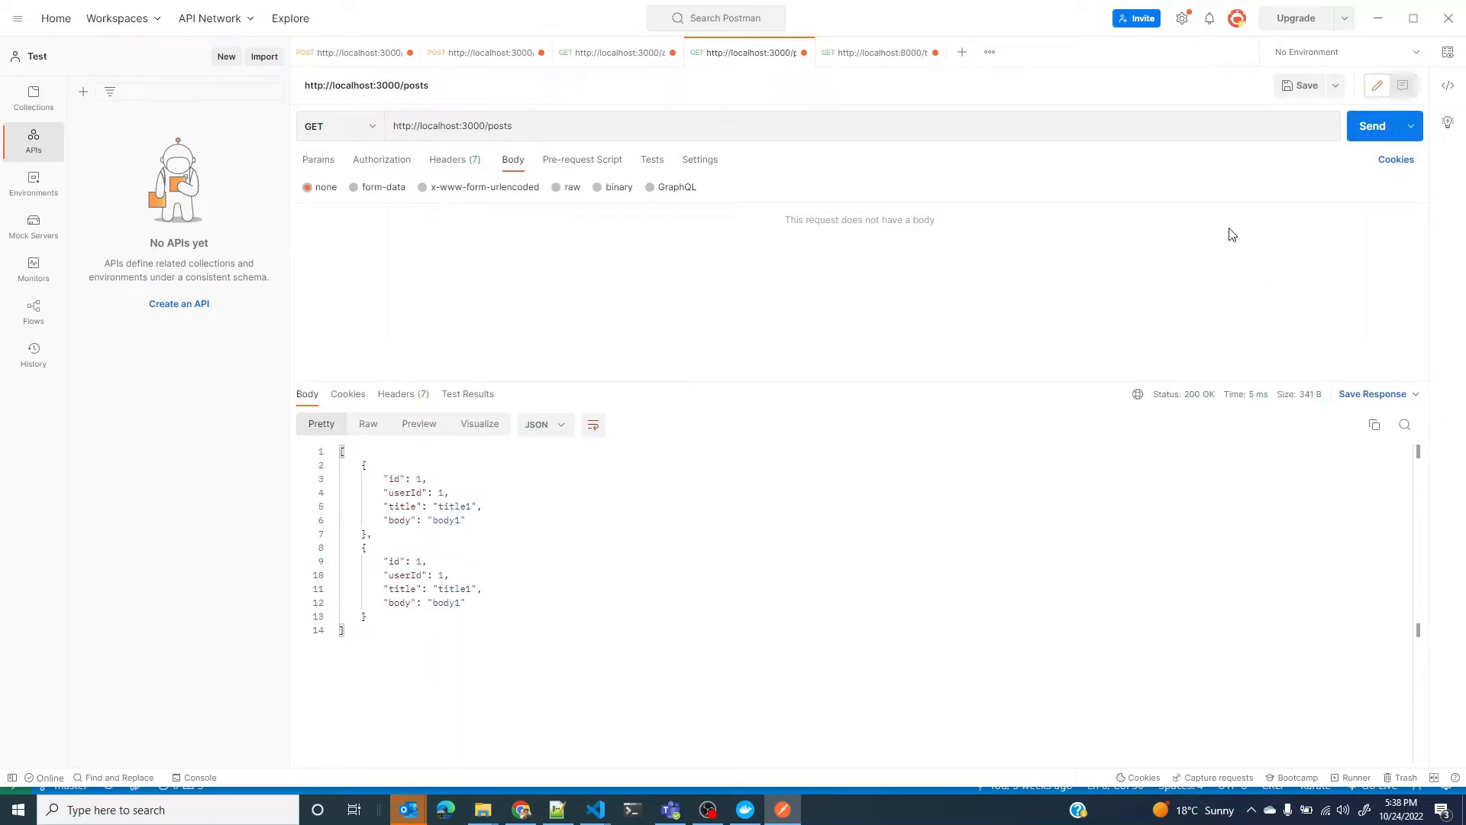
pyautogui.click(595, 809)
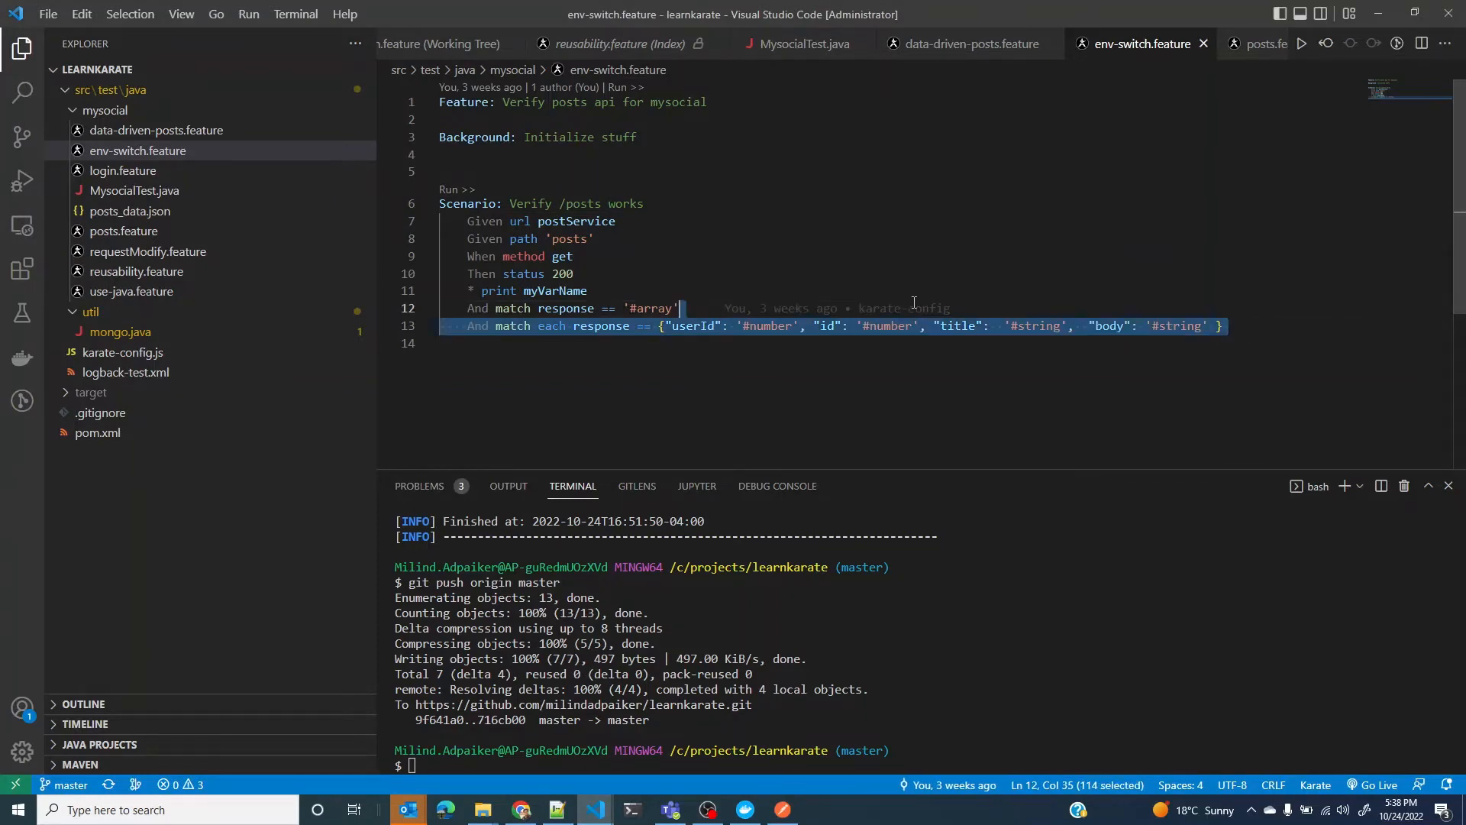
# Step: Run mvn test for env-switch.feature with karate.env=dev and scroll to the 500-vs-200 failure
pyautogui.click(593, 238)
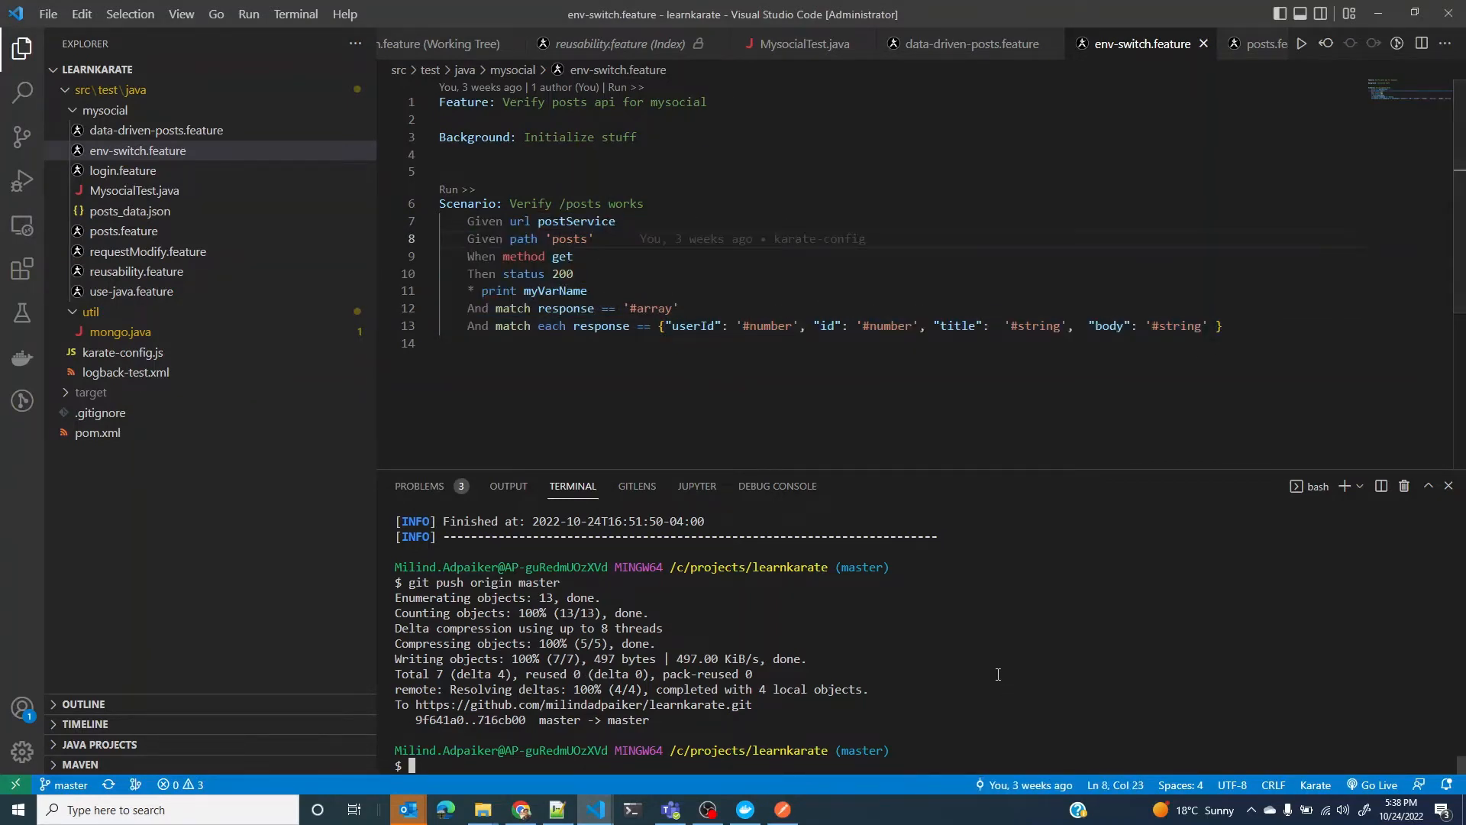
pyautogui.write('mvn test "-Dkarate.options=classpath:mysocial/env-switch.feature" -Dkarate.env=dev')
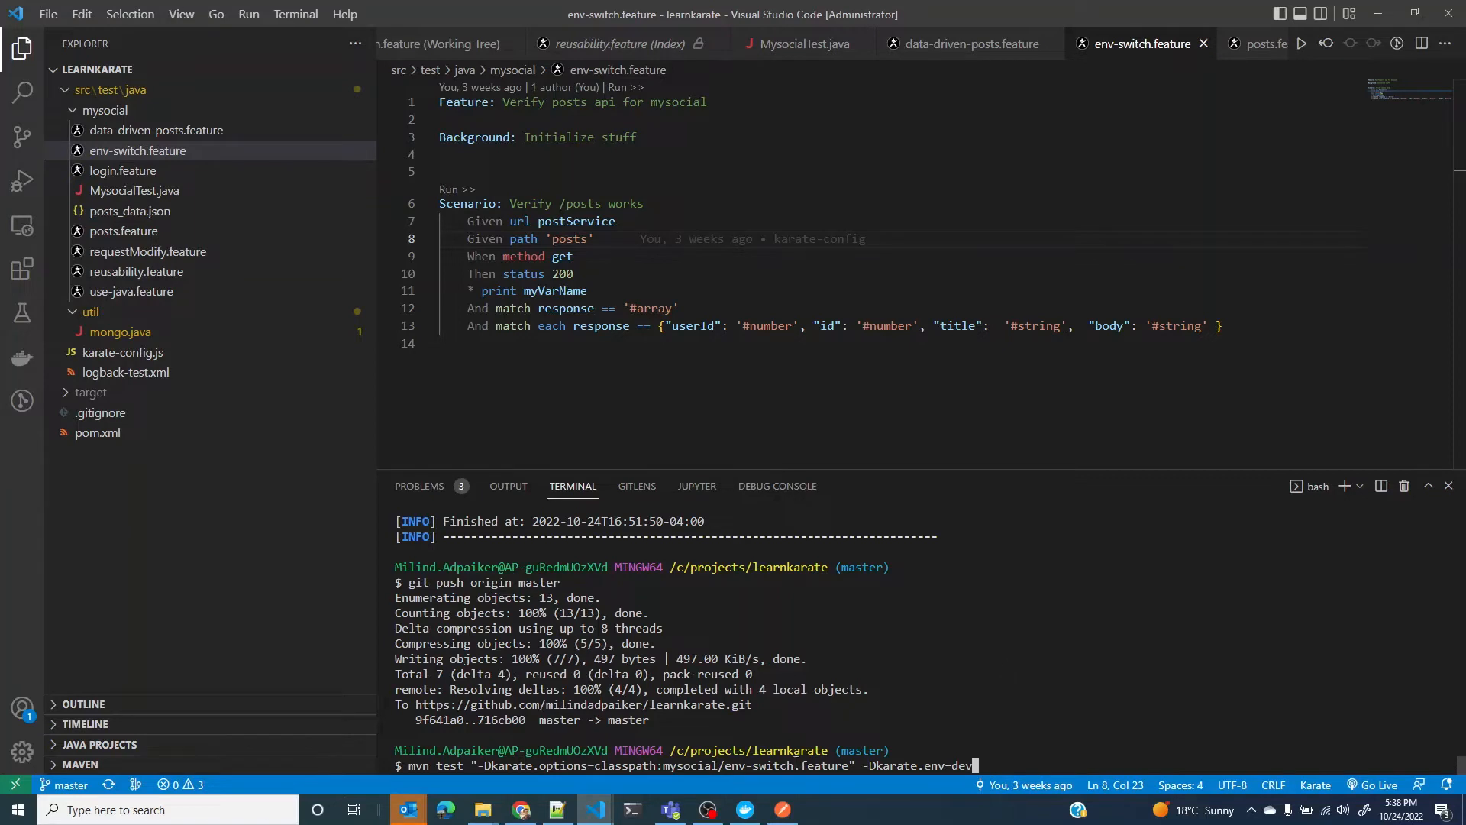
pyautogui.moveTo(293, 187)
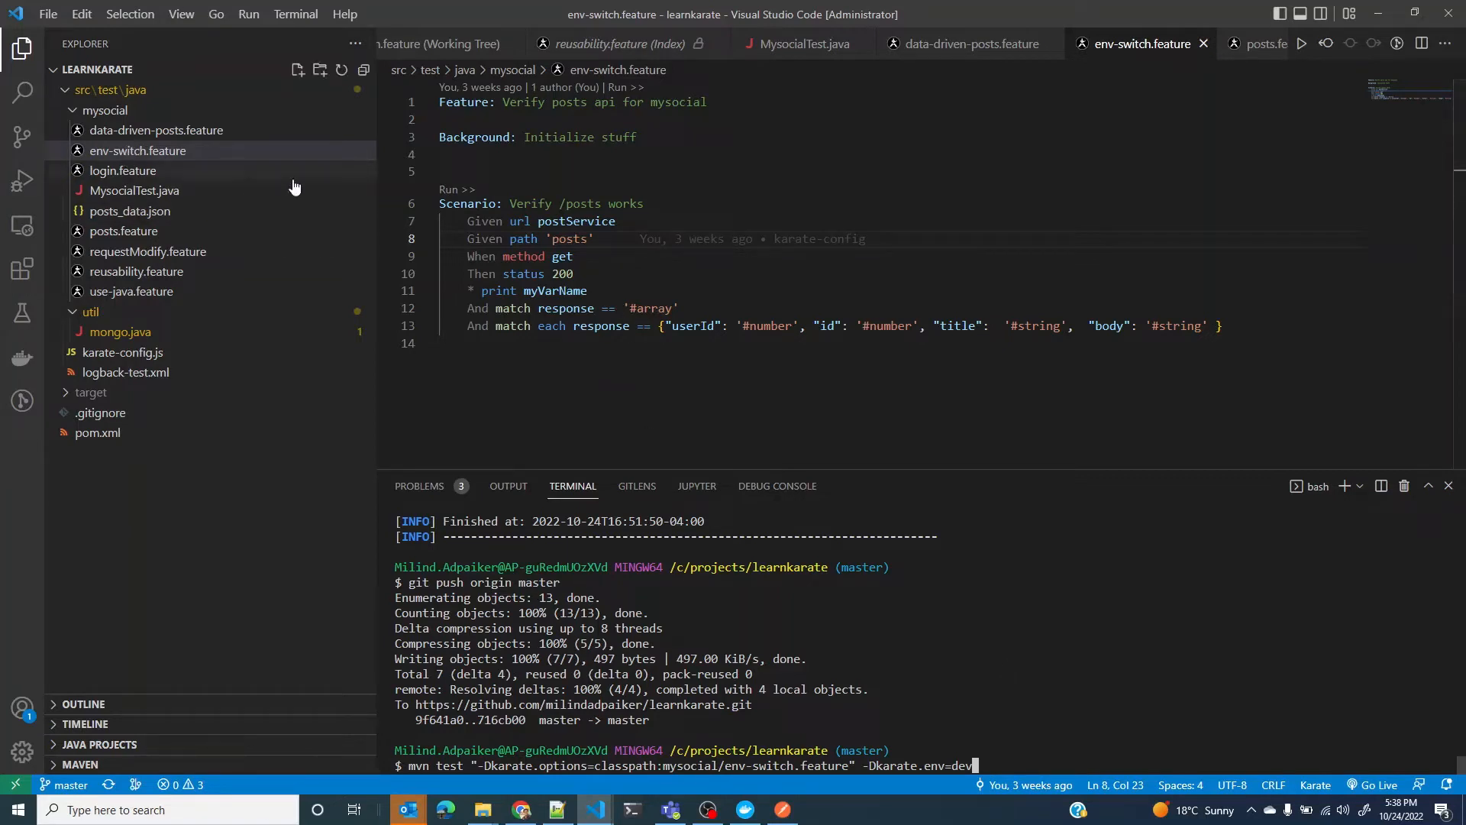
pyautogui.moveTo(561, 208)
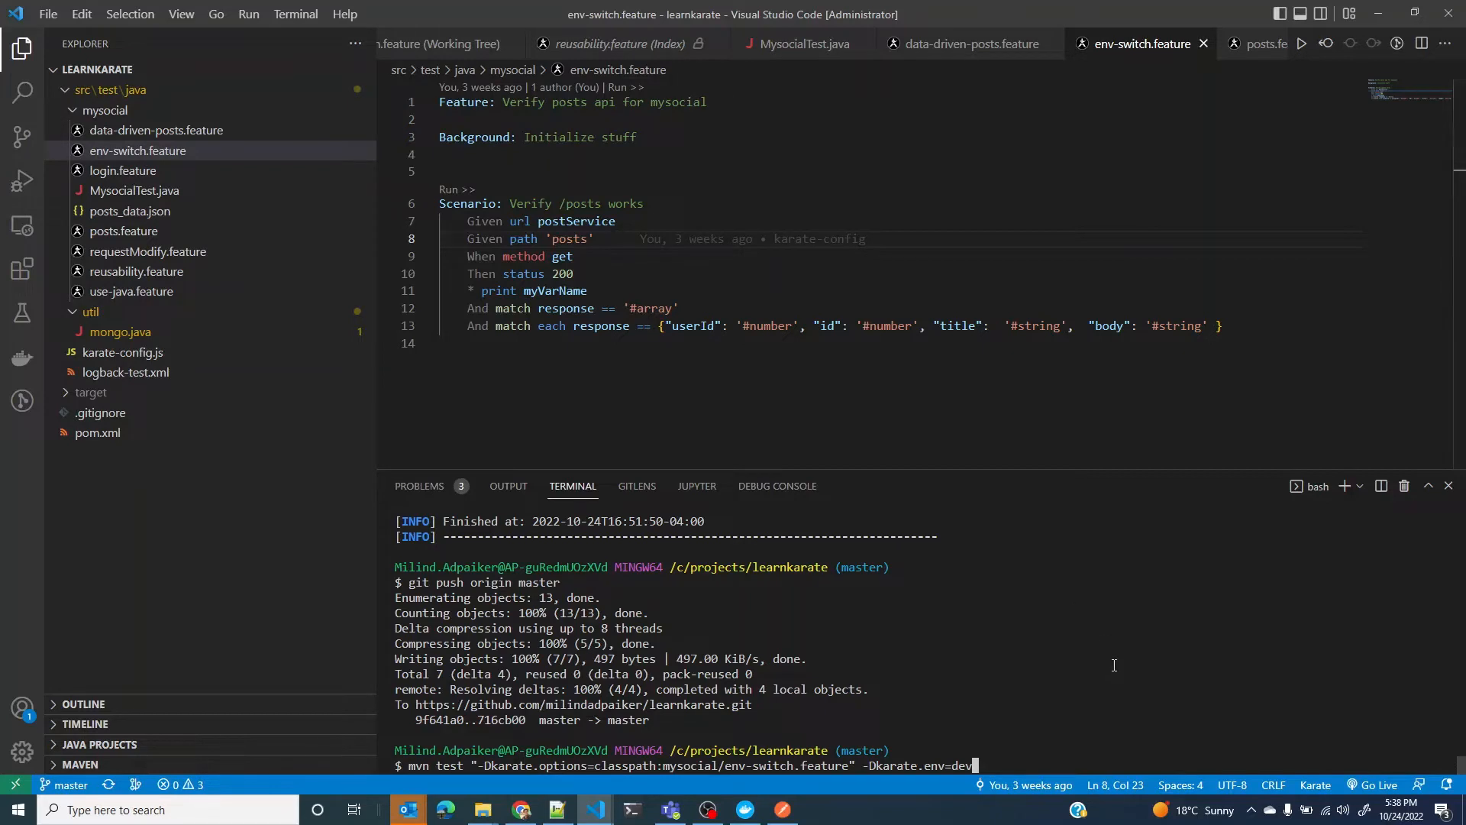
pyautogui.press('Return')
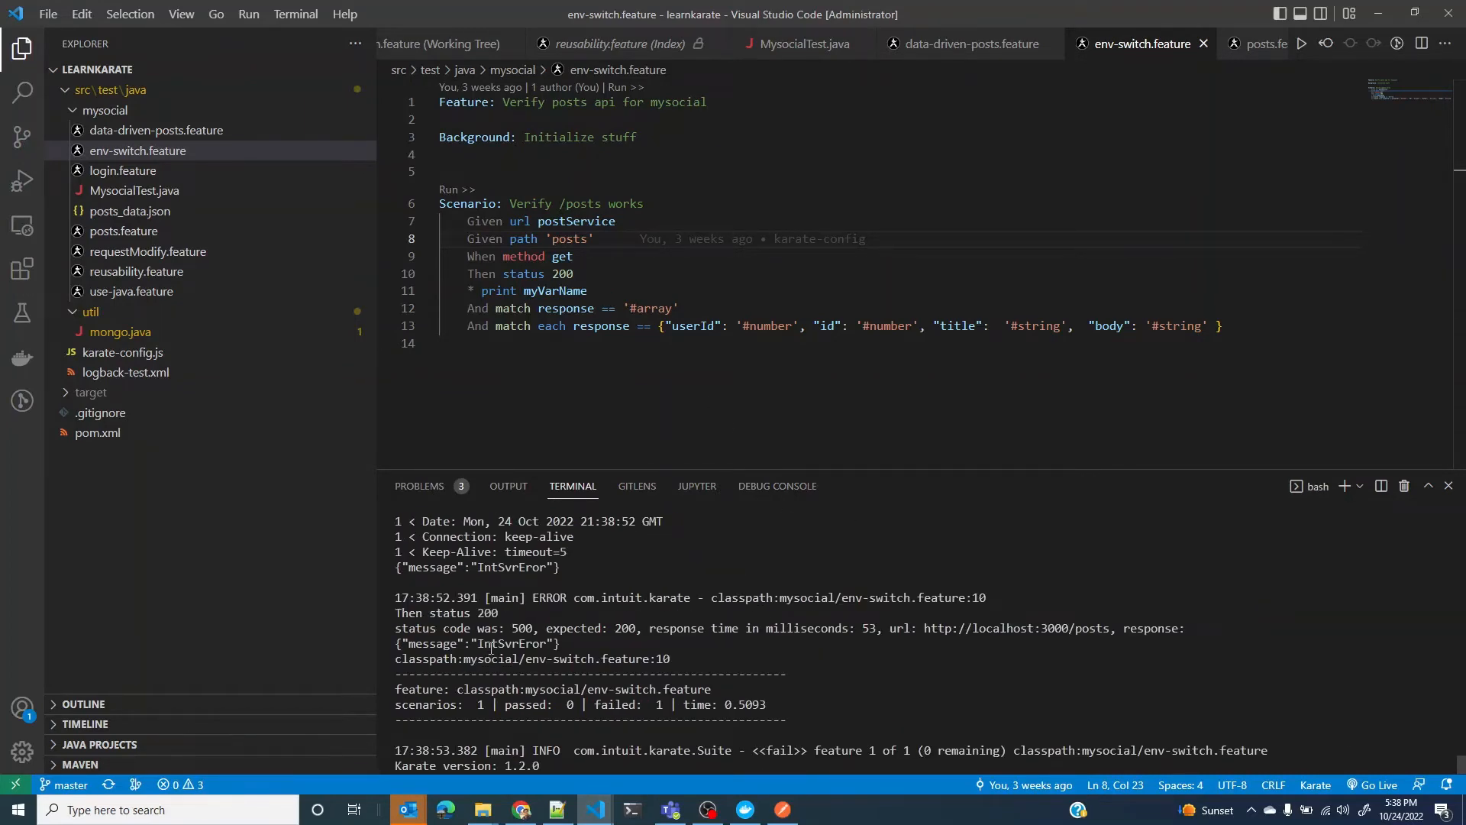
pyautogui.scroll(-3)
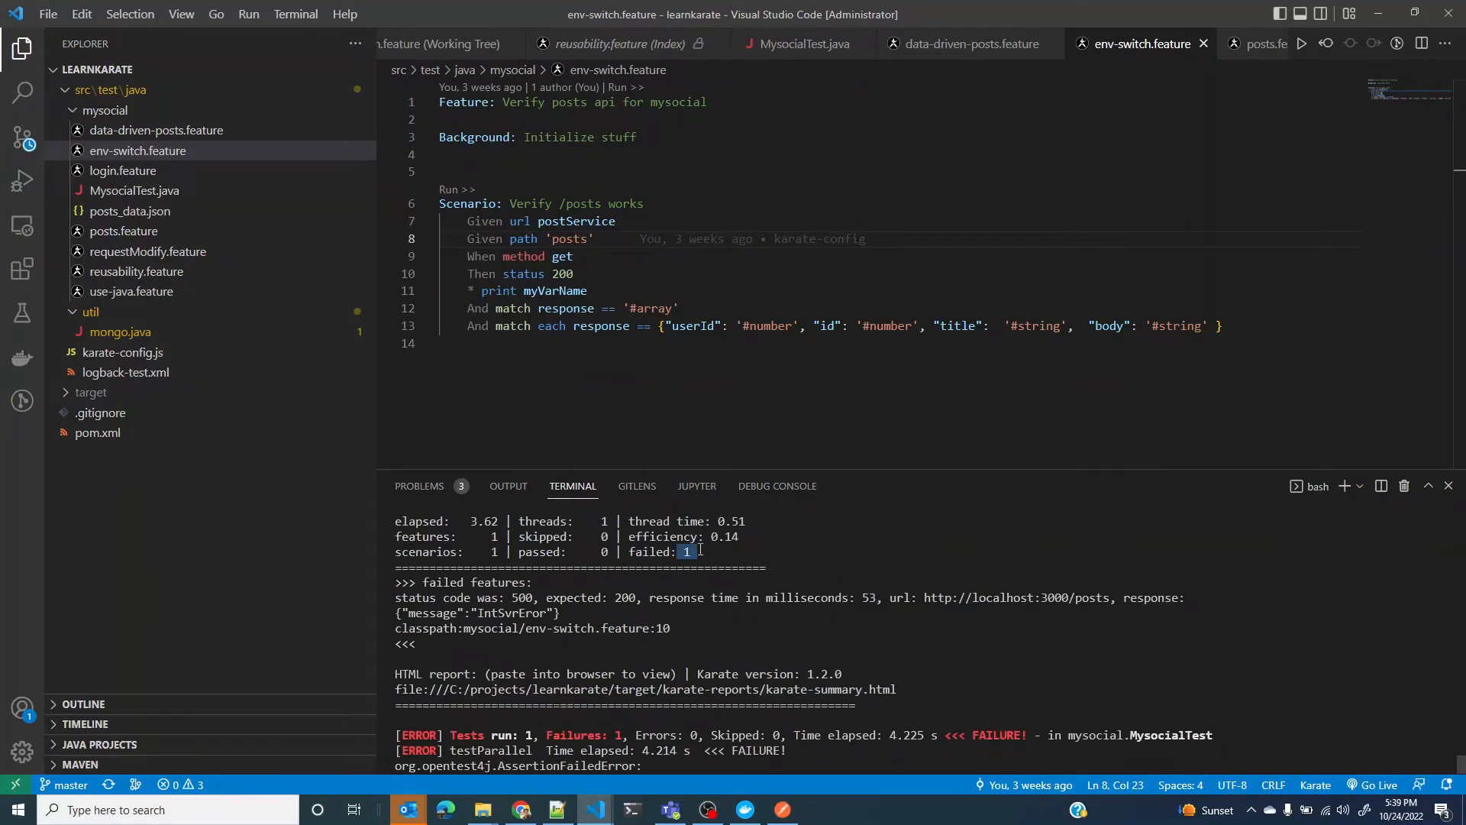
pyautogui.scroll(-3)
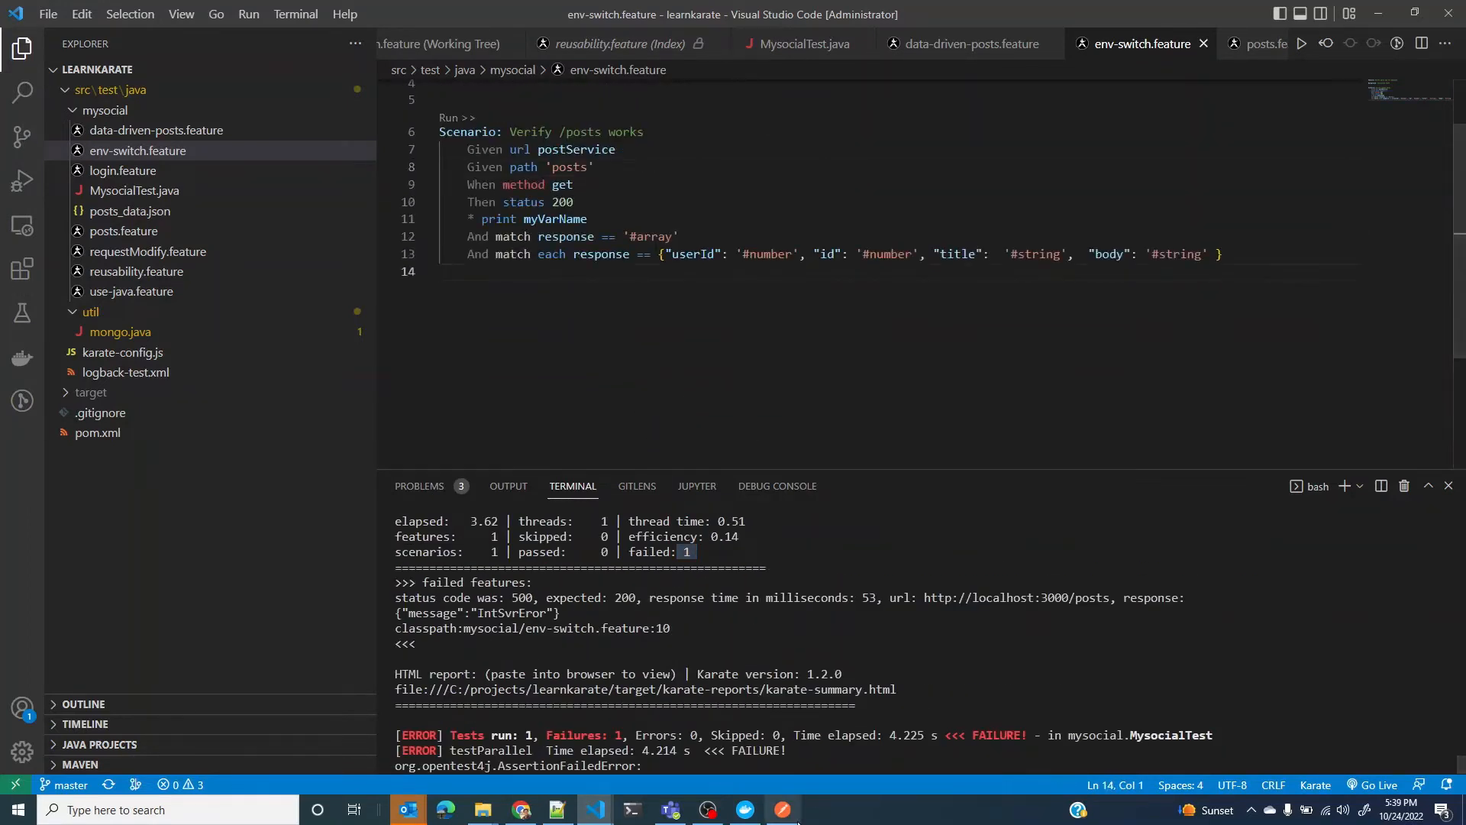
pyautogui.moveTo(745, 810)
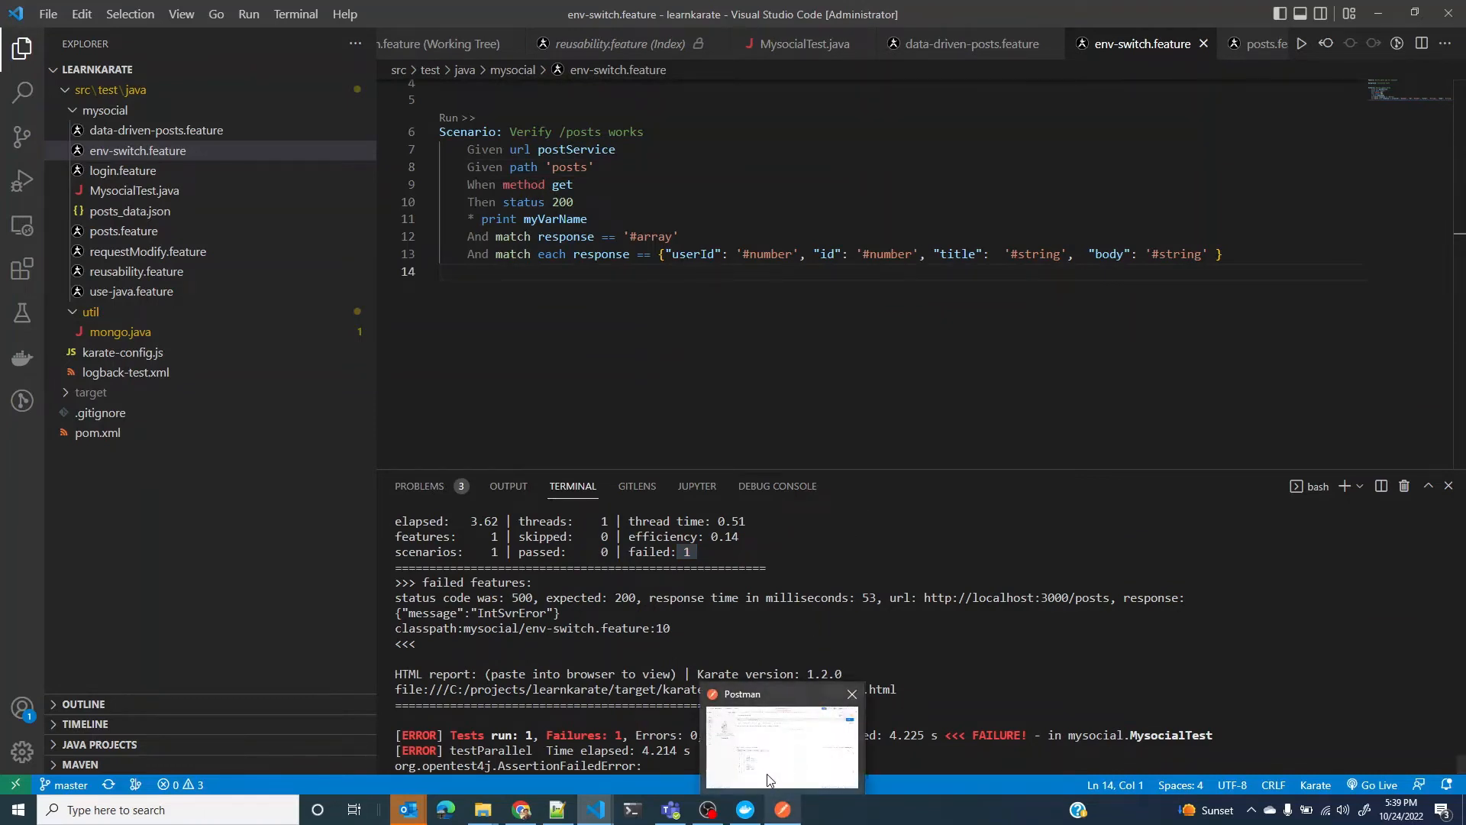
pyautogui.click(781, 748)
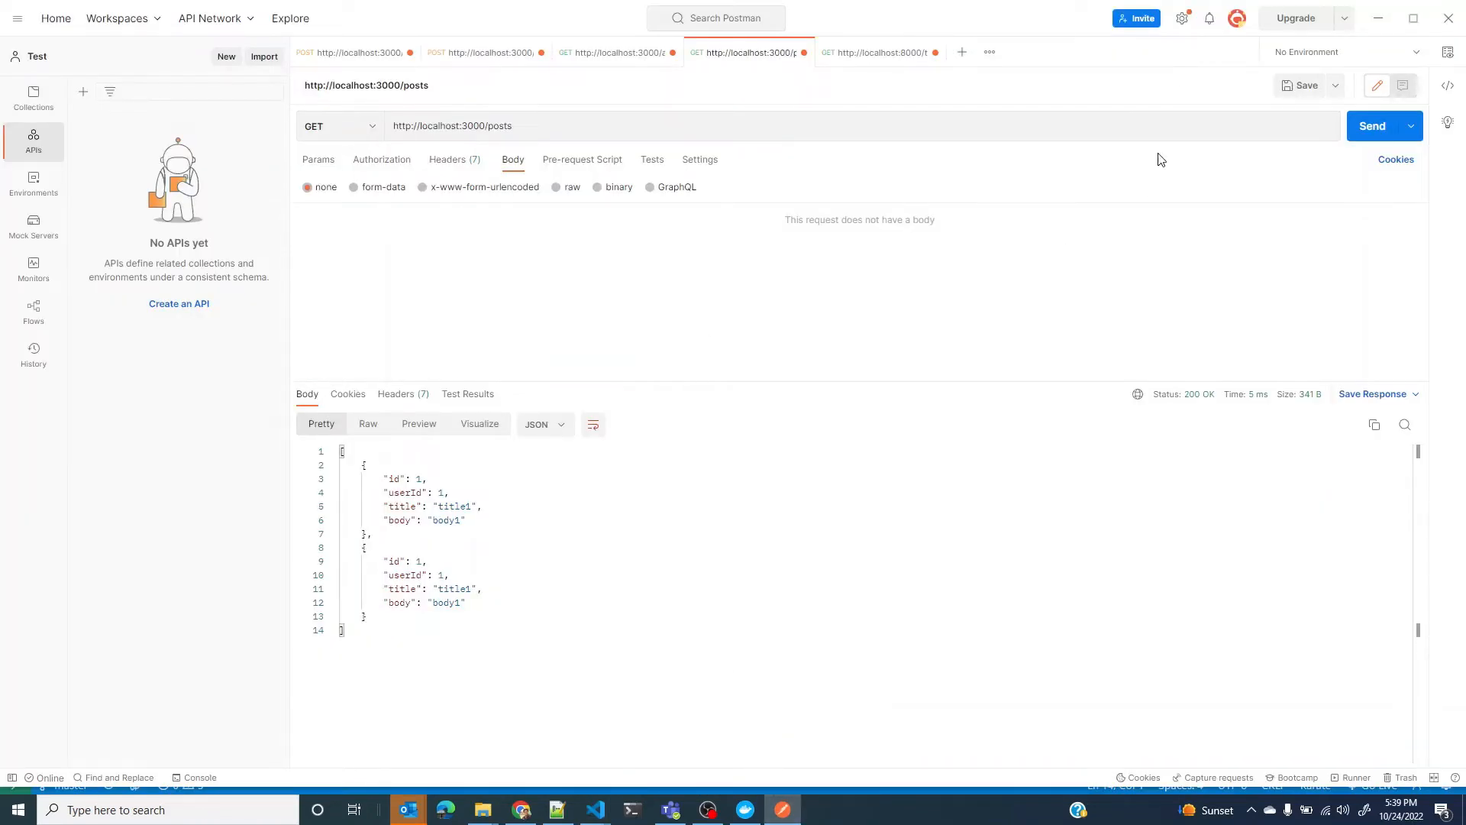
pyautogui.moveTo(1377, 18)
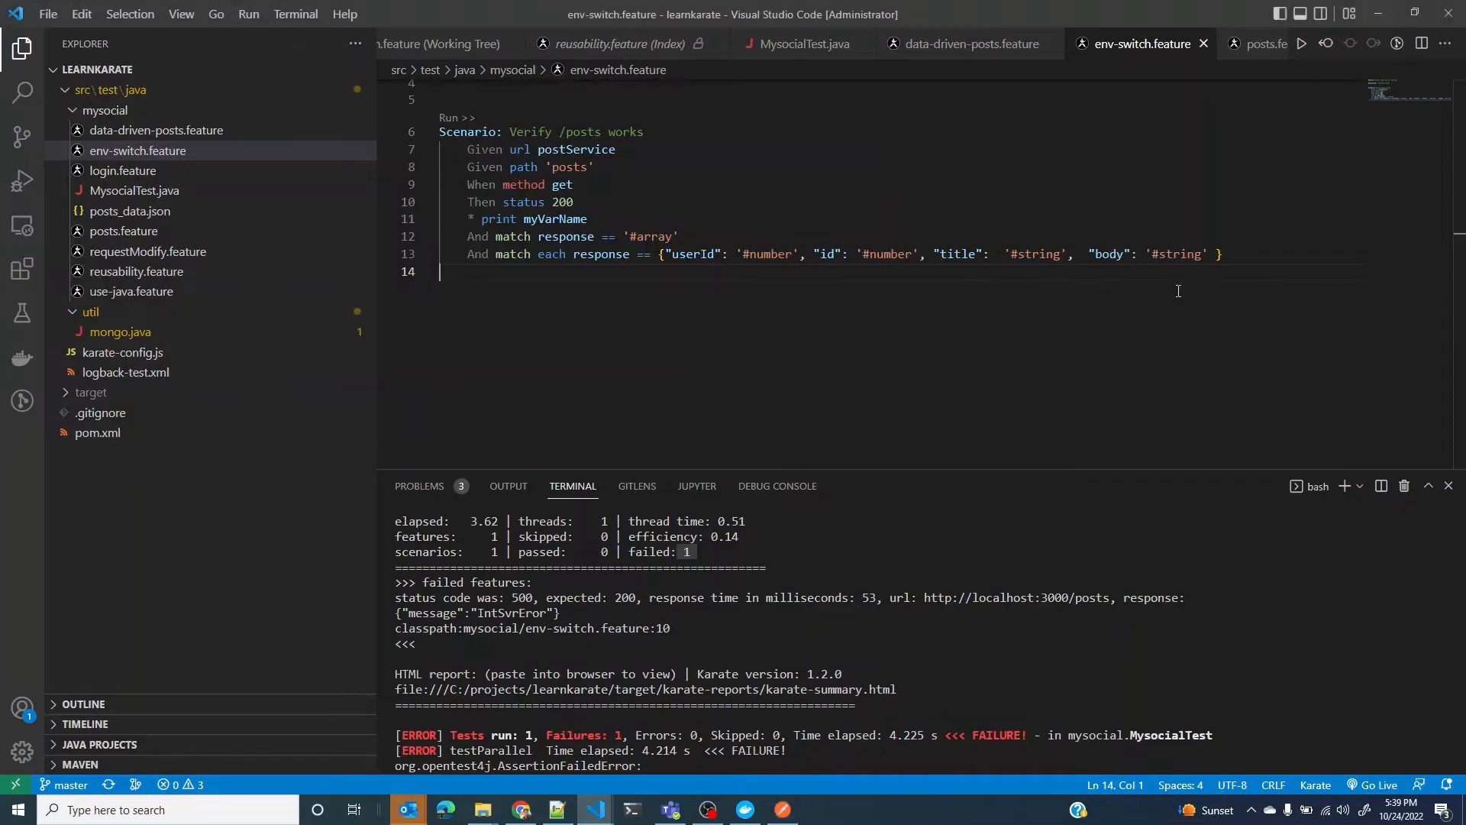
pyautogui.click(782, 809)
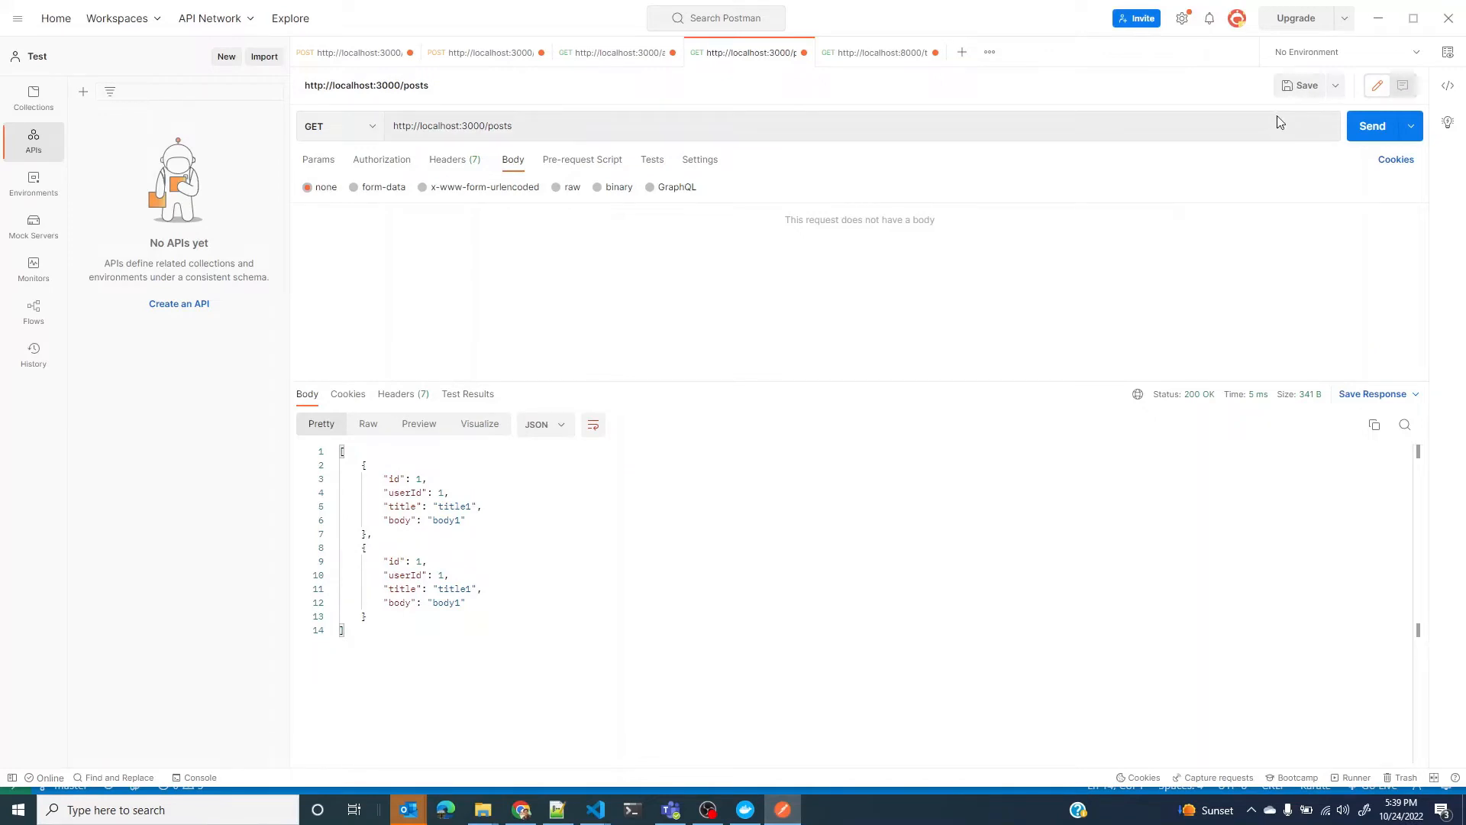
pyautogui.click(595, 809)
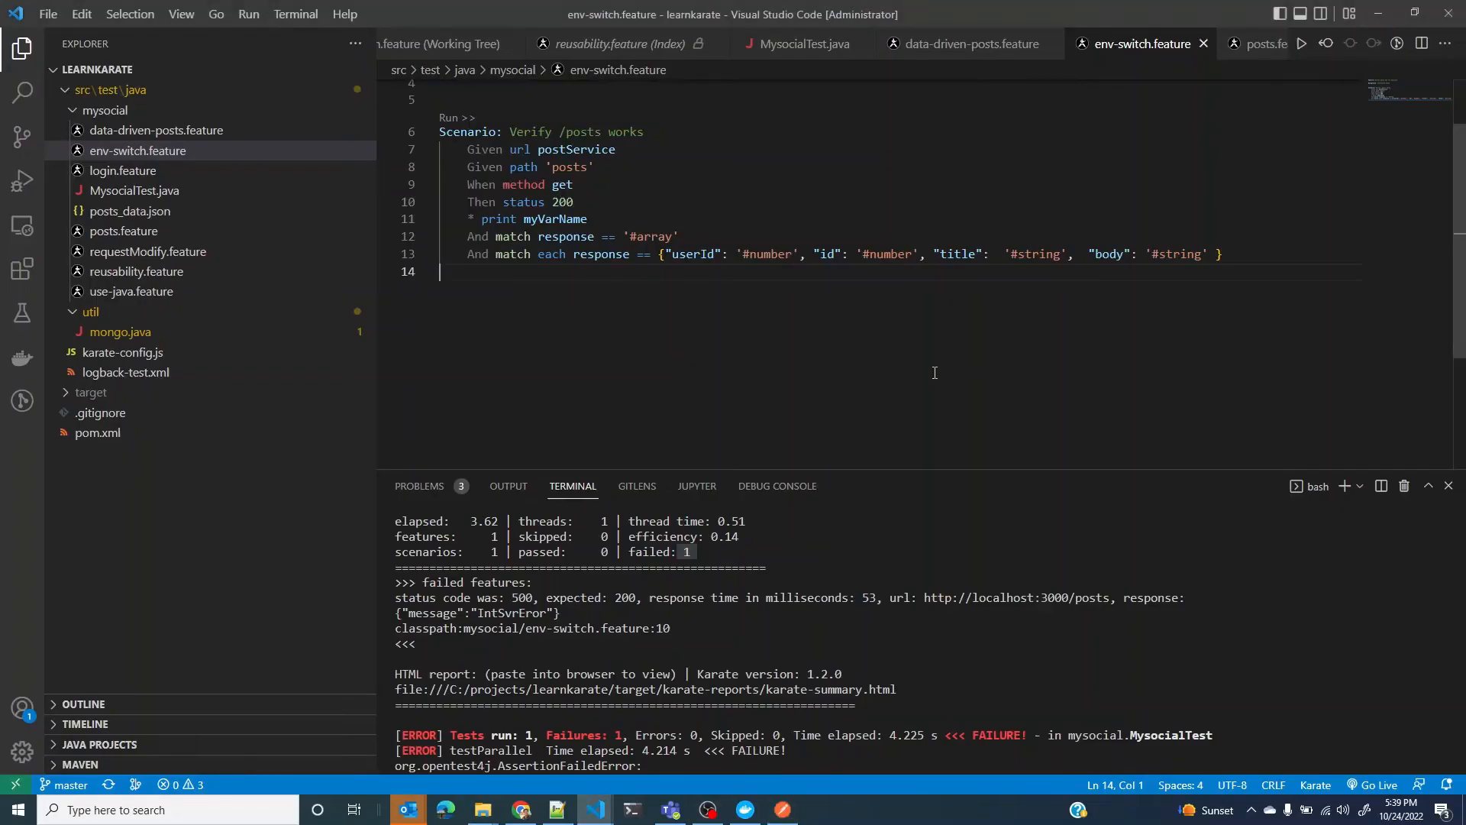
pyautogui.scroll(3)
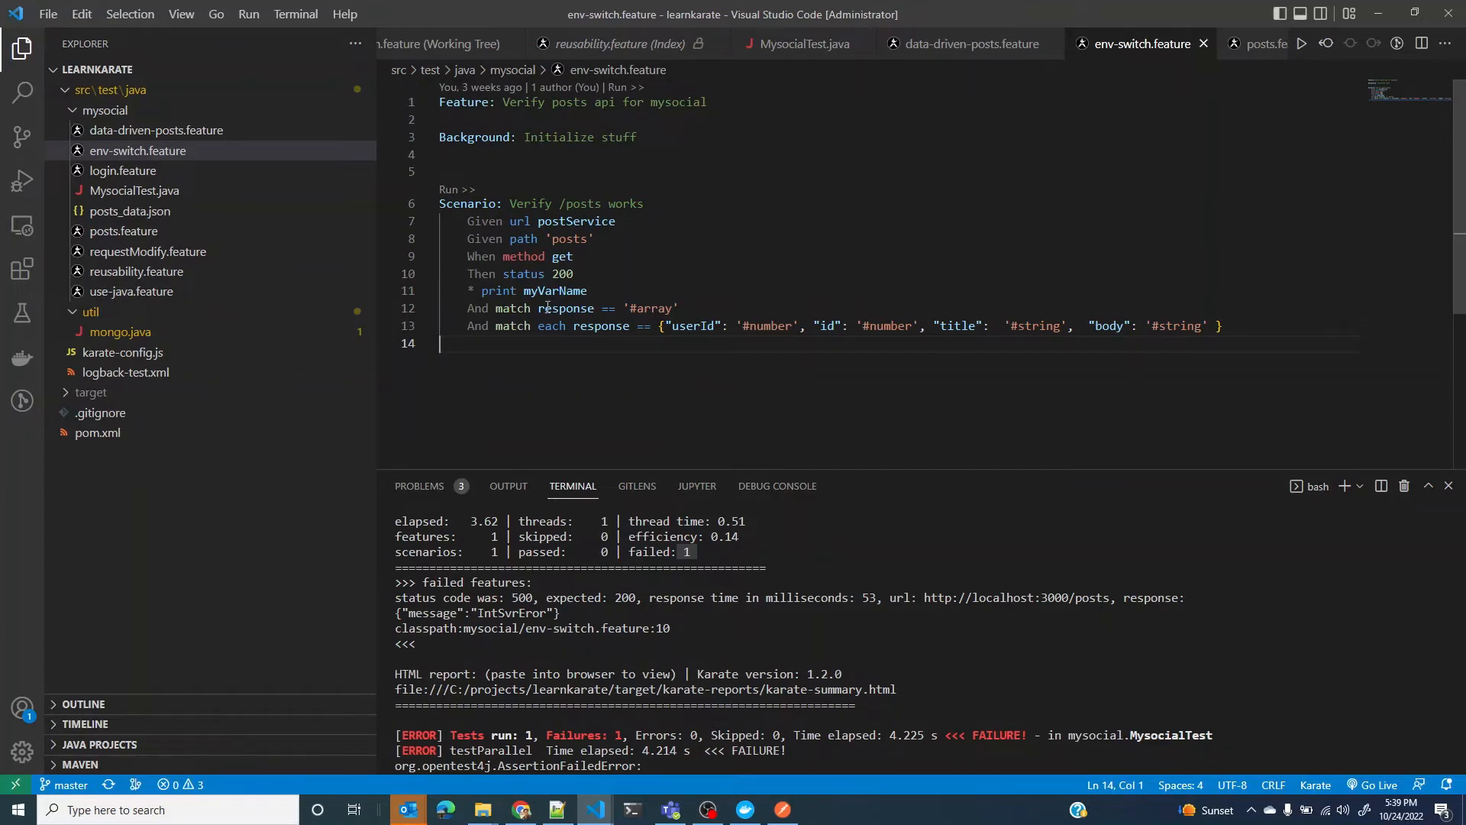
pyautogui.moveTo(550, 306)
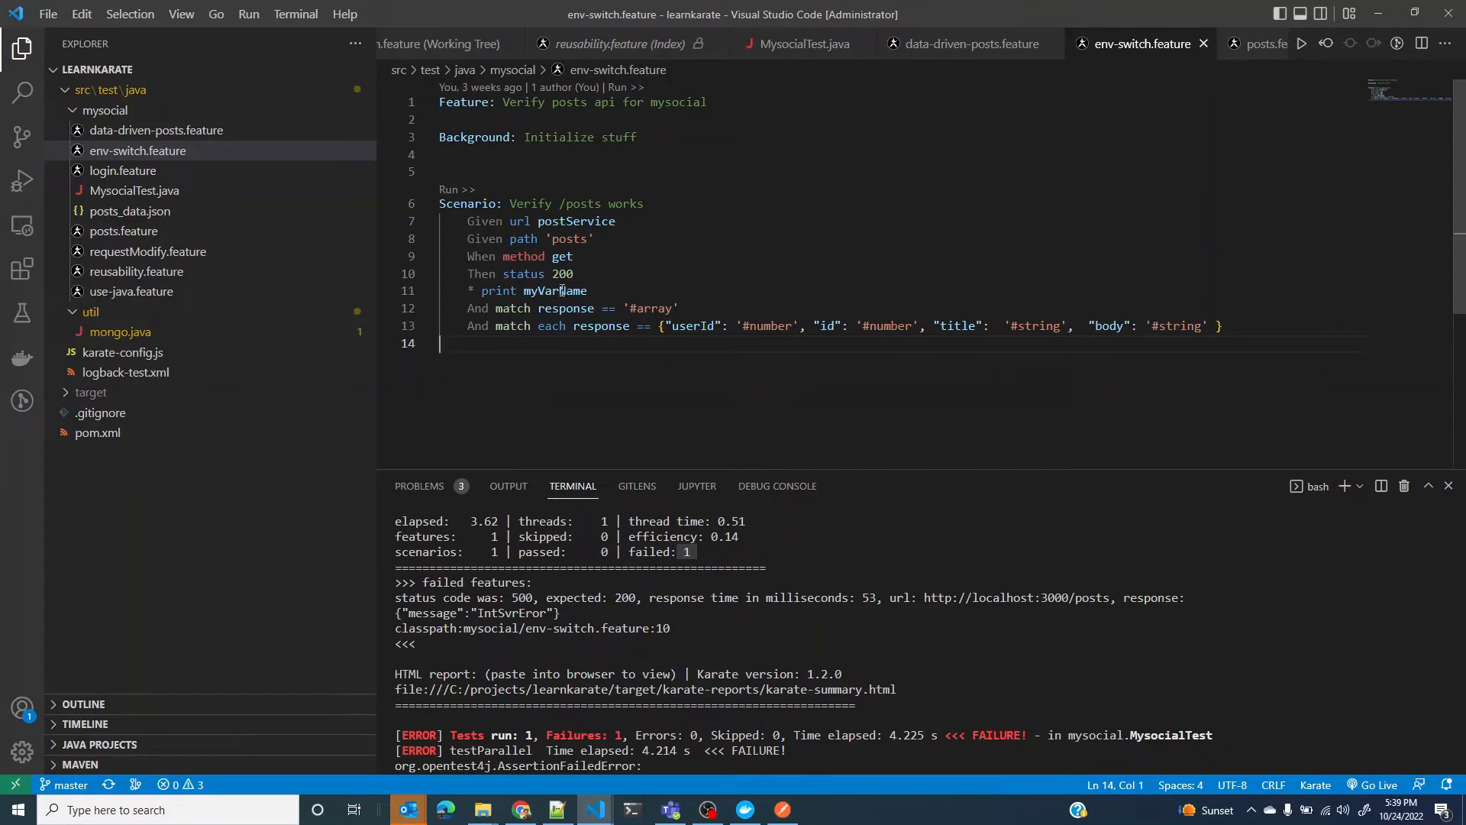
pyautogui.moveTo(754, 367)
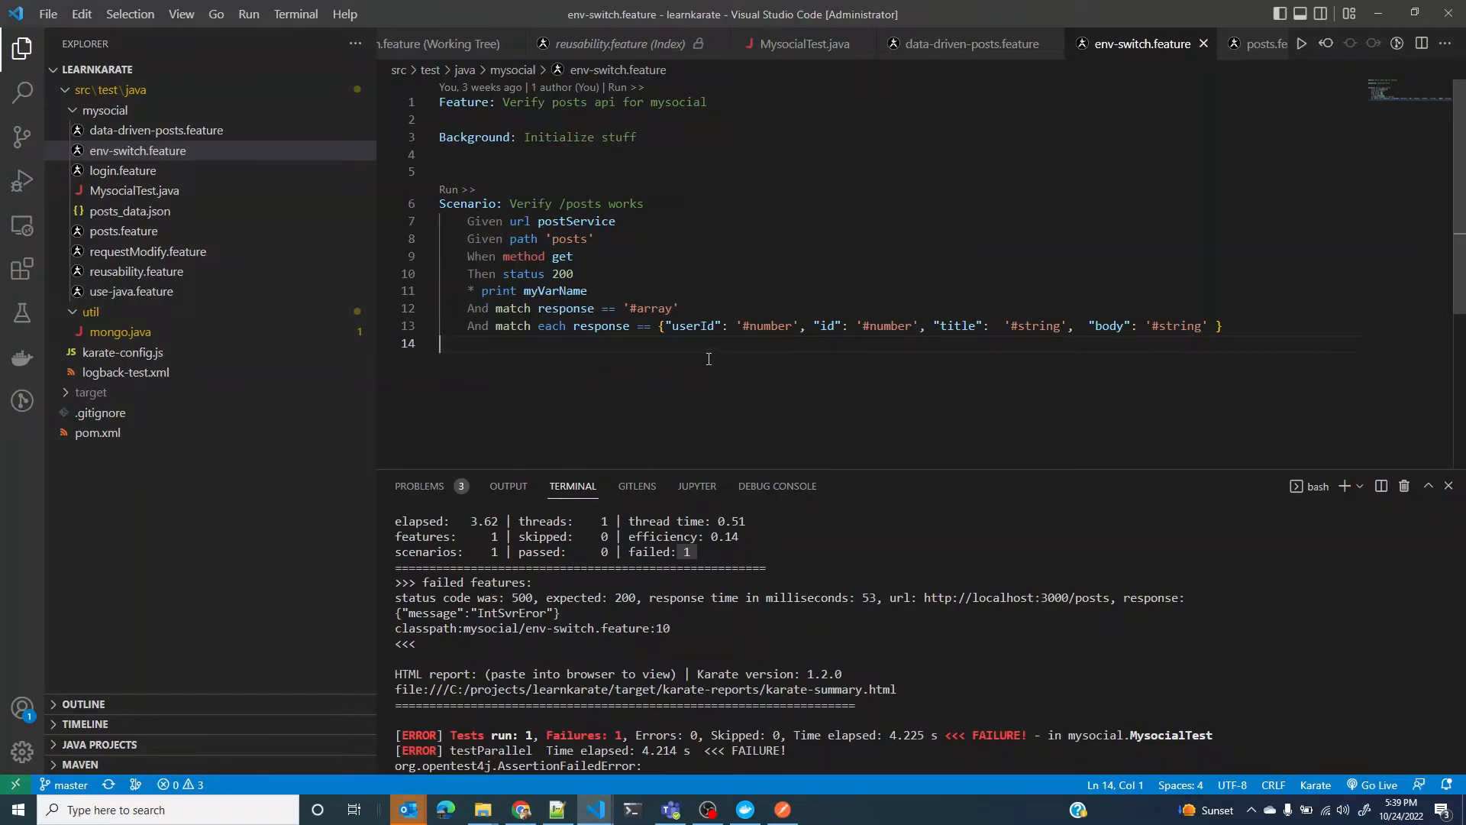
pyautogui.moveTo(1294, 311)
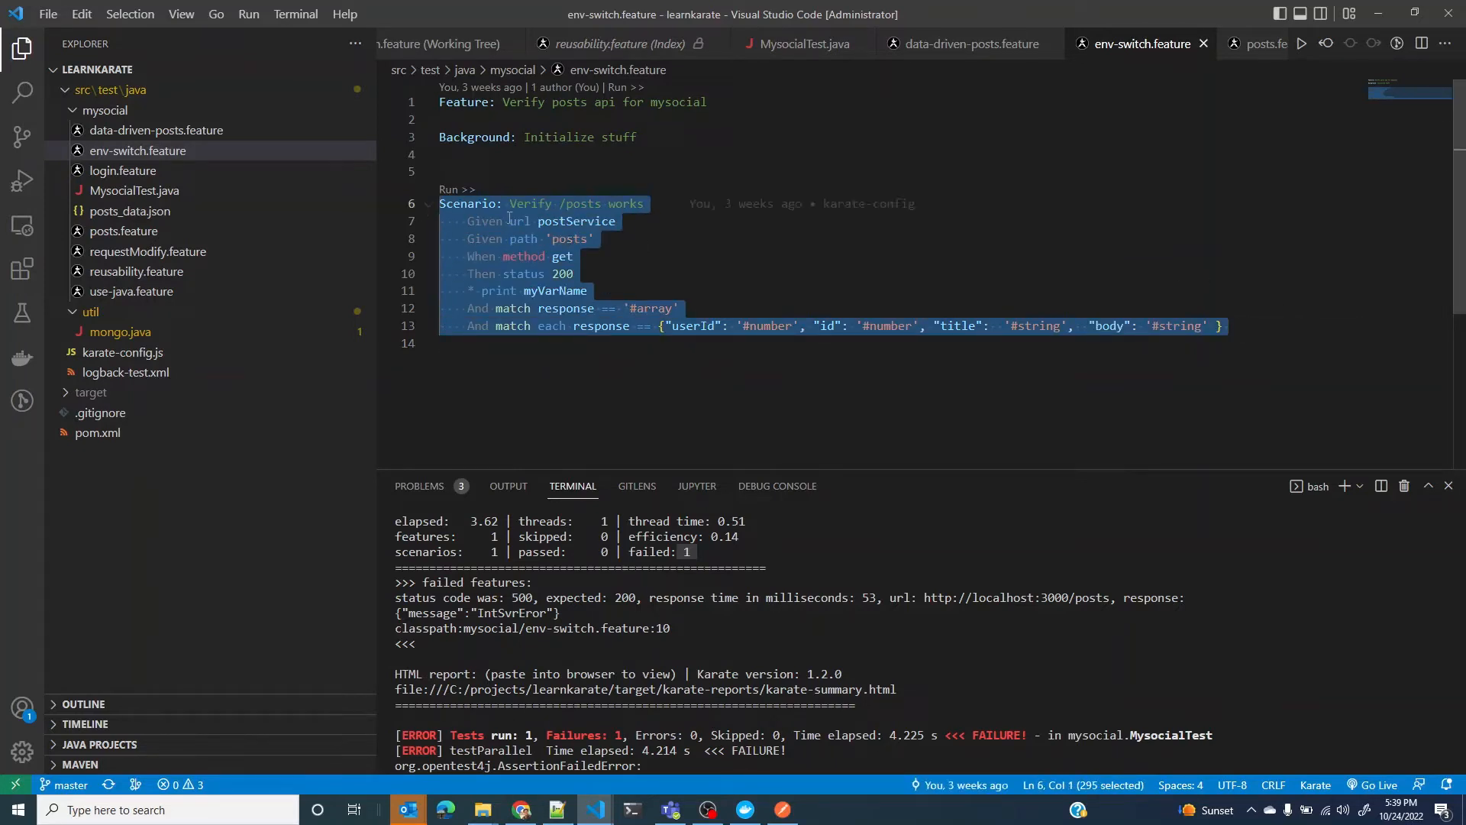
# Step: Duplicate the posts scenario and retitle the copy 'Verify /posts works with retry until'
pyautogui.click(1226, 325)
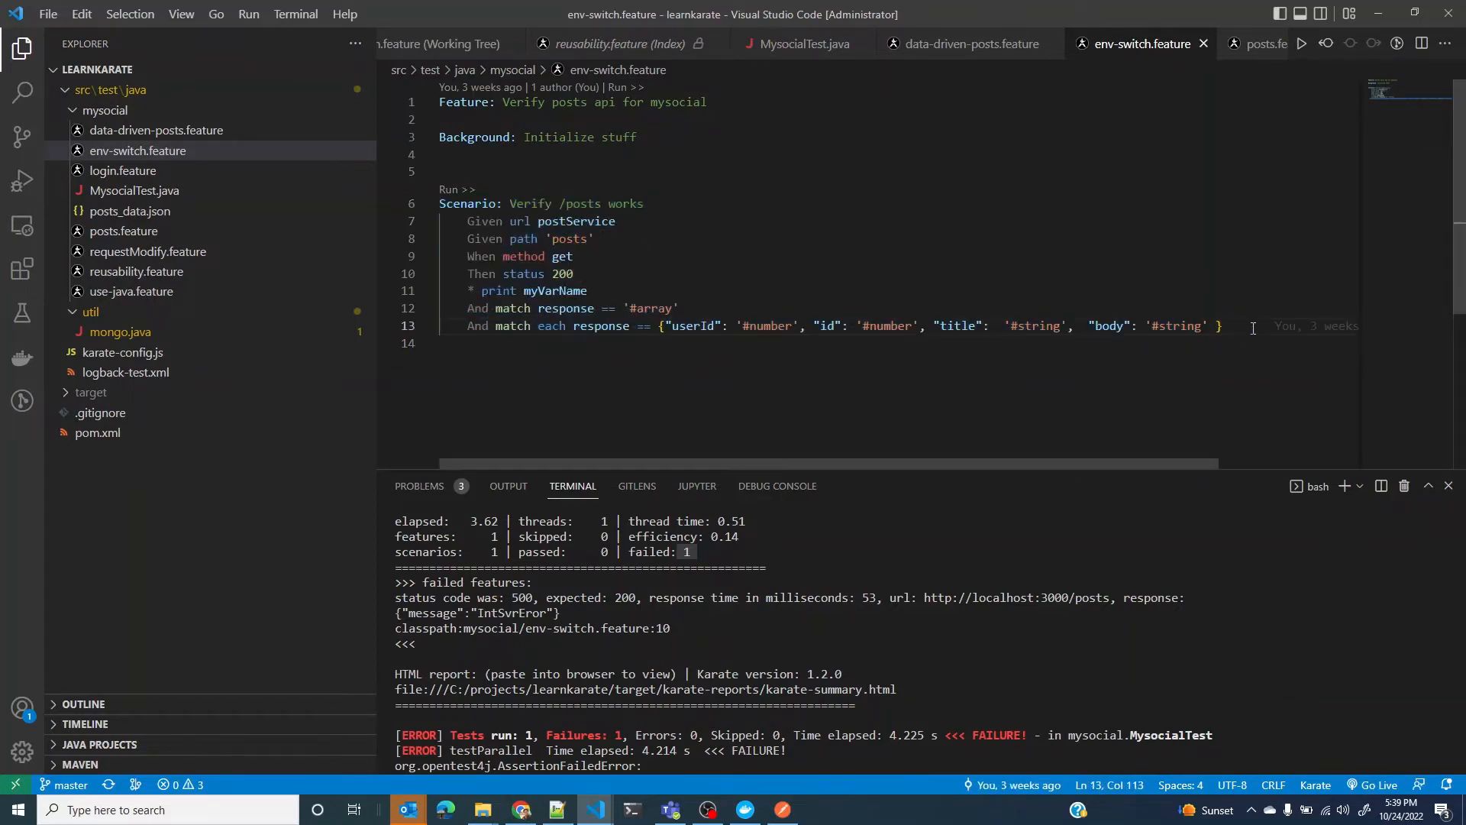
pyautogui.press('Enter')
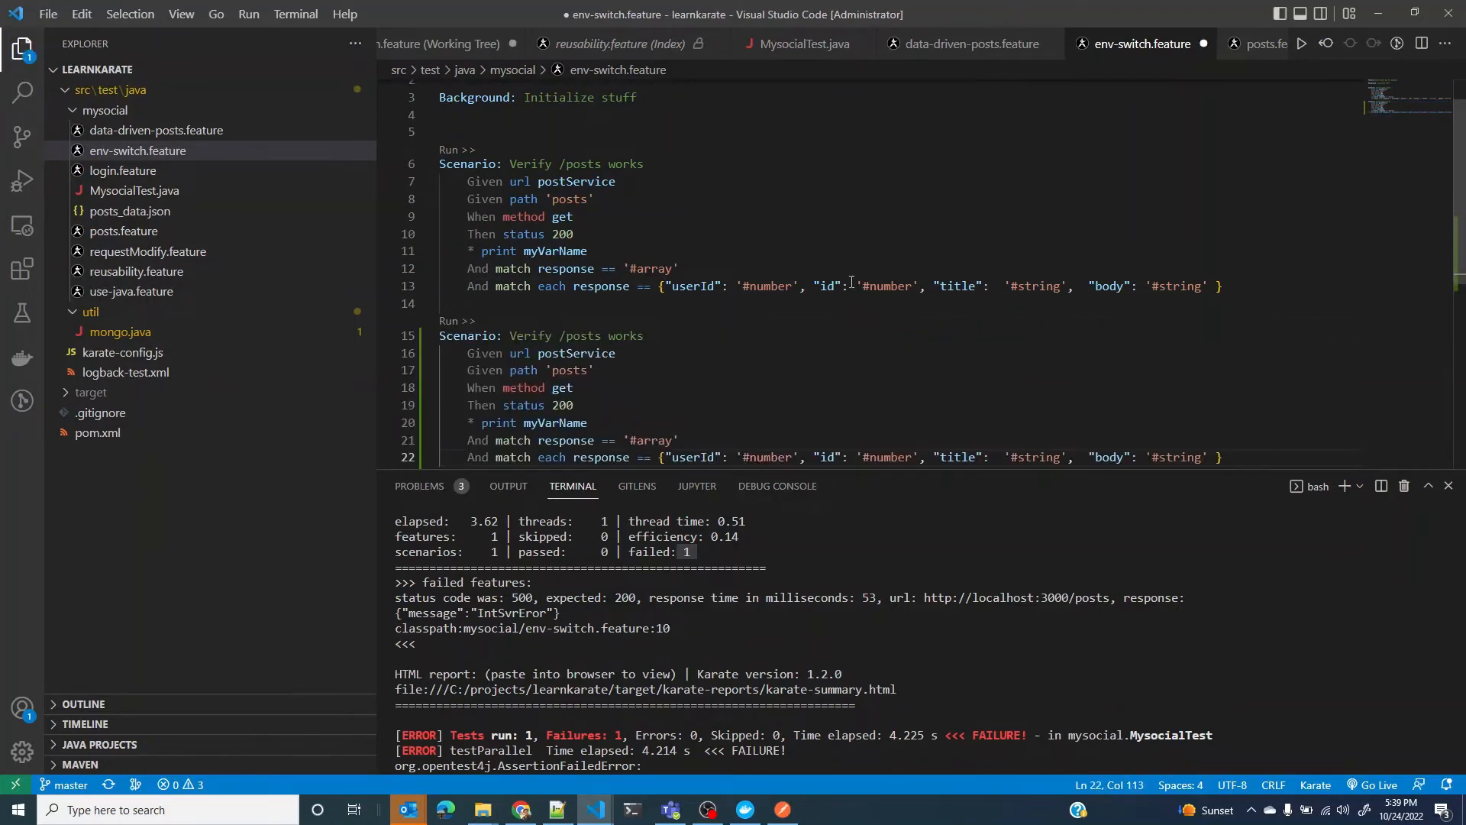
pyautogui.click(642, 336)
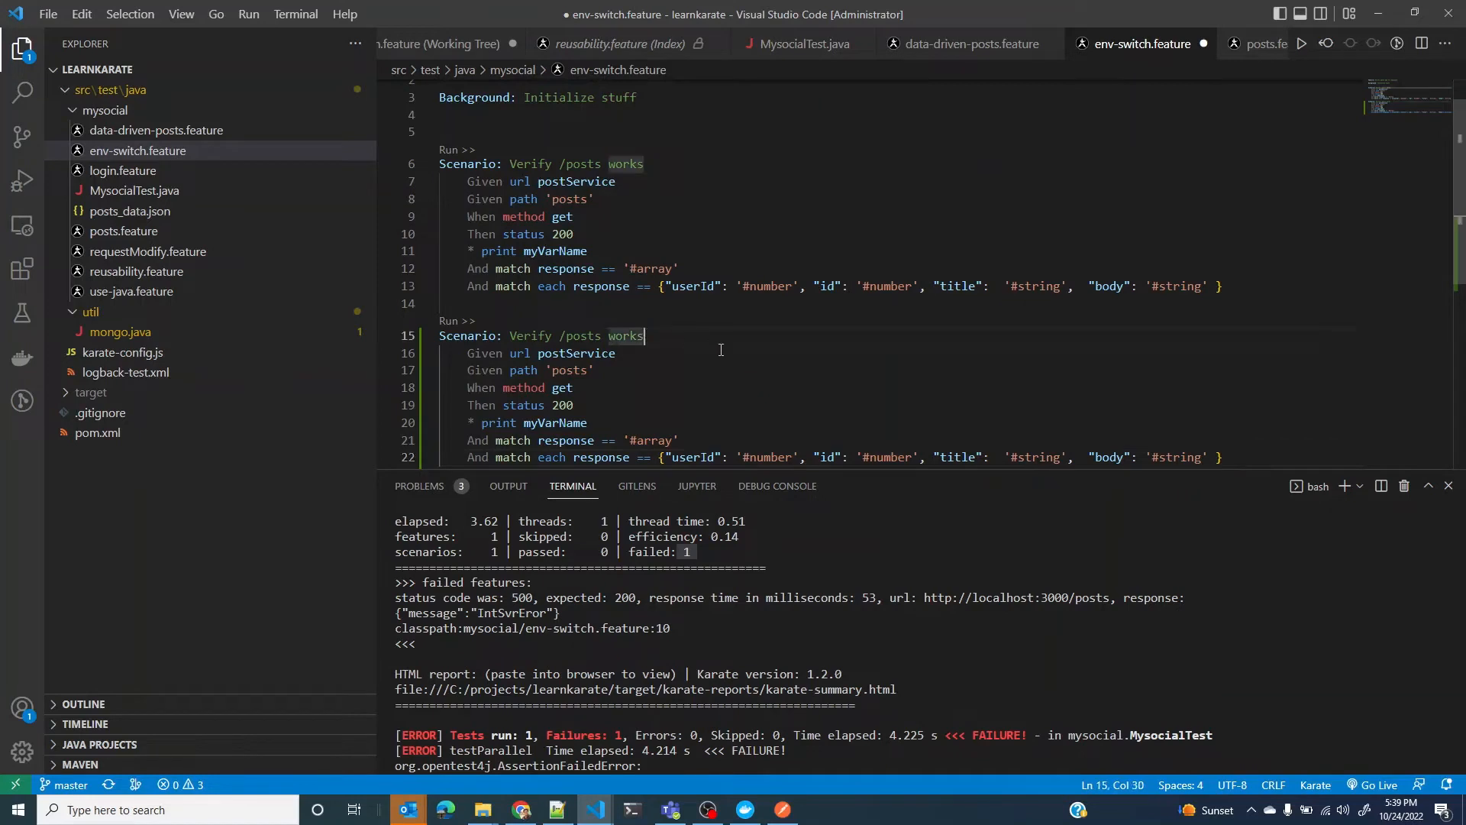
pyautogui.write('with')
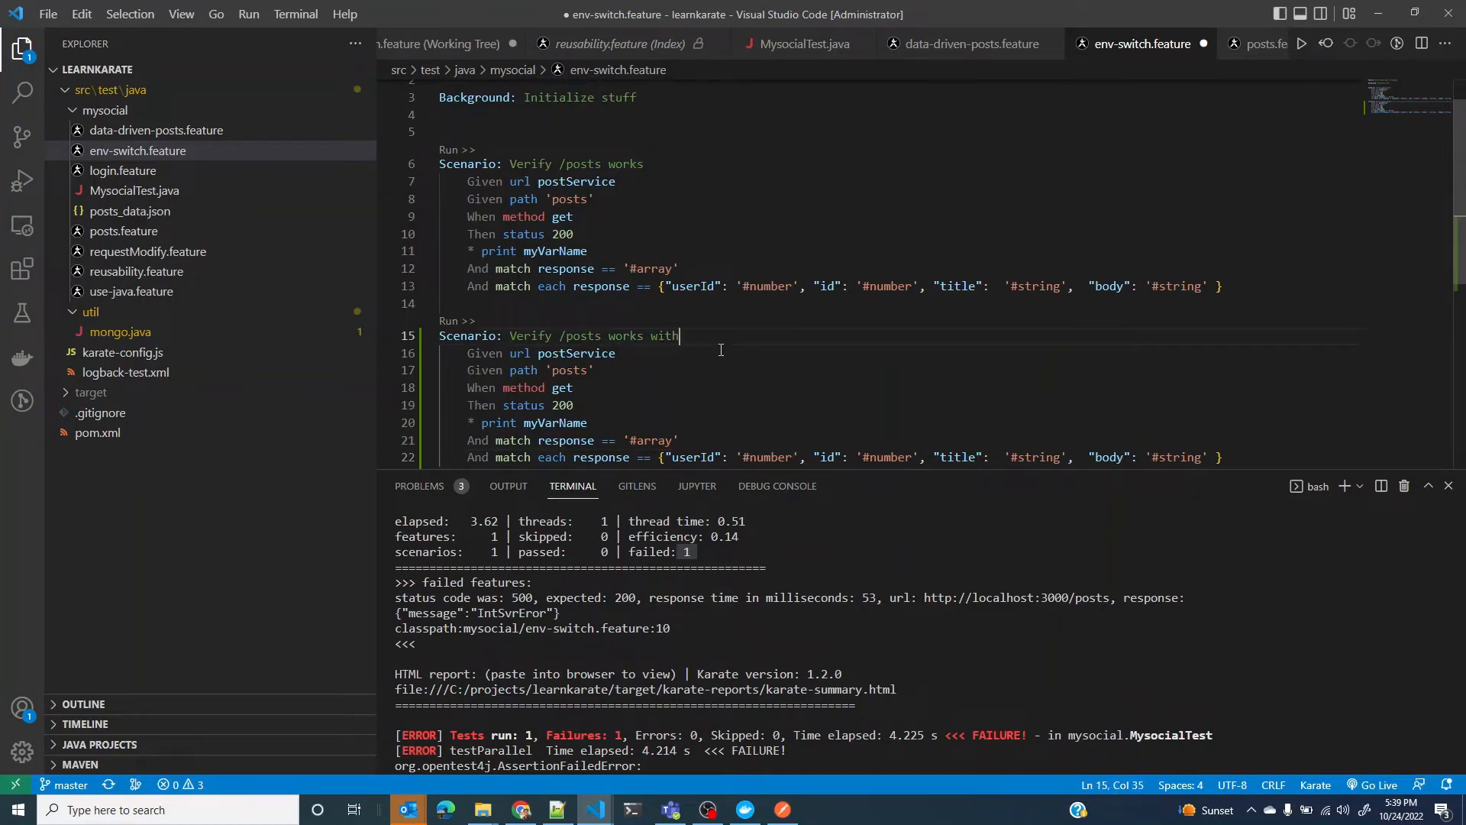
pyautogui.write('retry until')
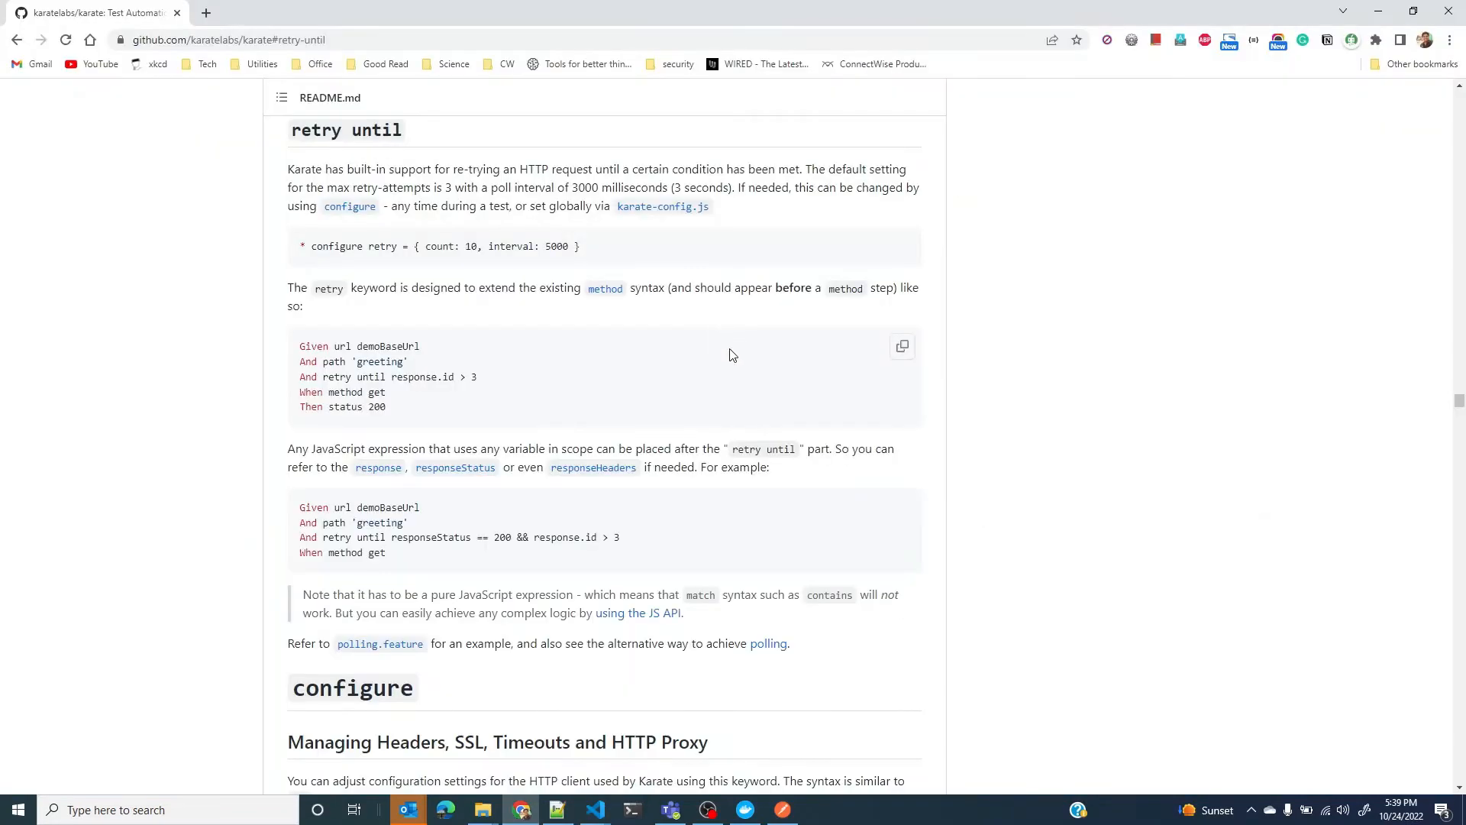
pyautogui.tripleClick(440, 246)
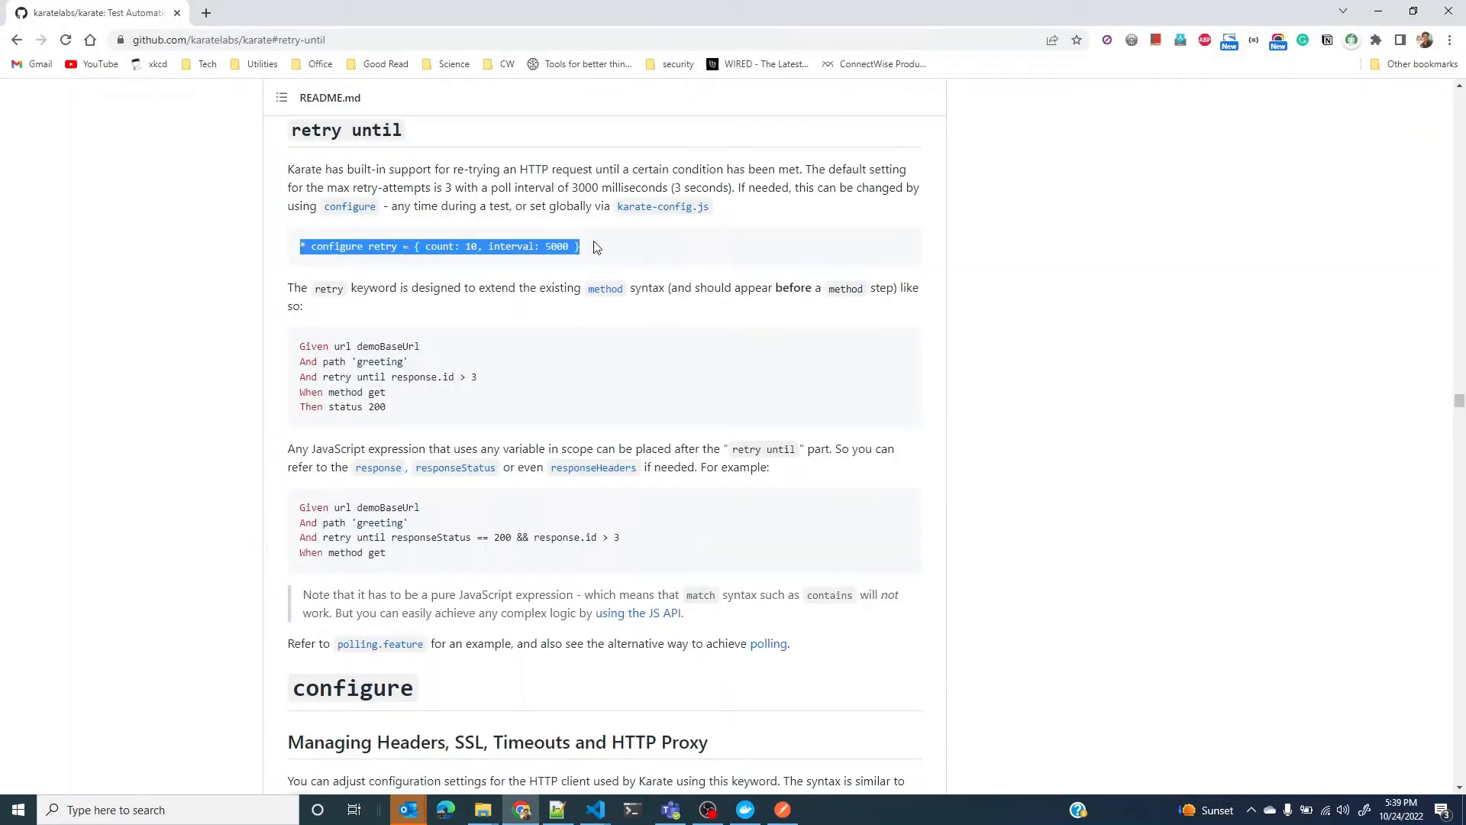
pyautogui.click(595, 810)
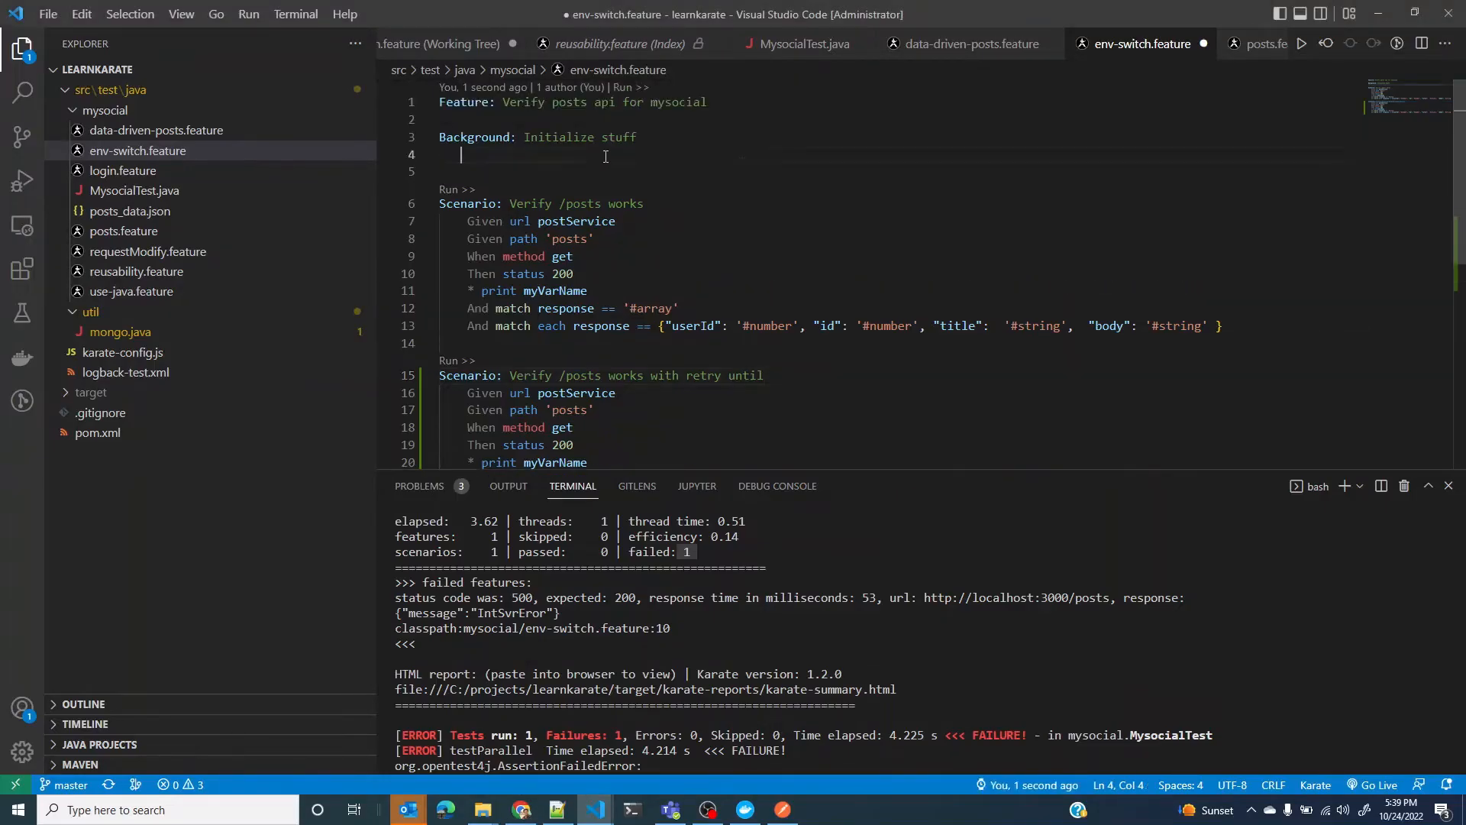
# Step: Add '* configure retry = { count: 10, interval: 5000 }' to the Background
pyautogui.write('* configure retry = { count: 10, interval: 5000 }')
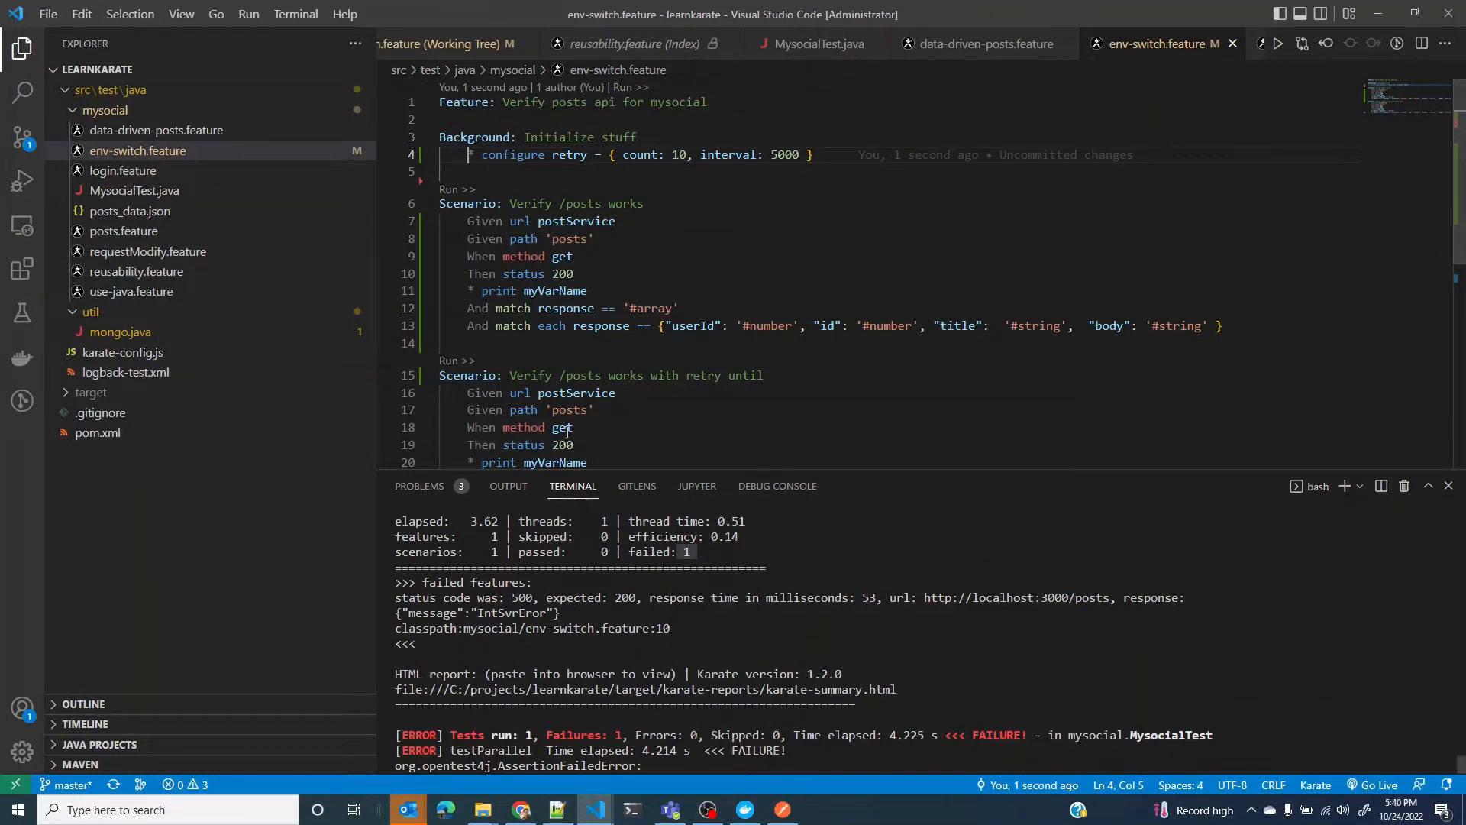
pyautogui.scroll(-3)
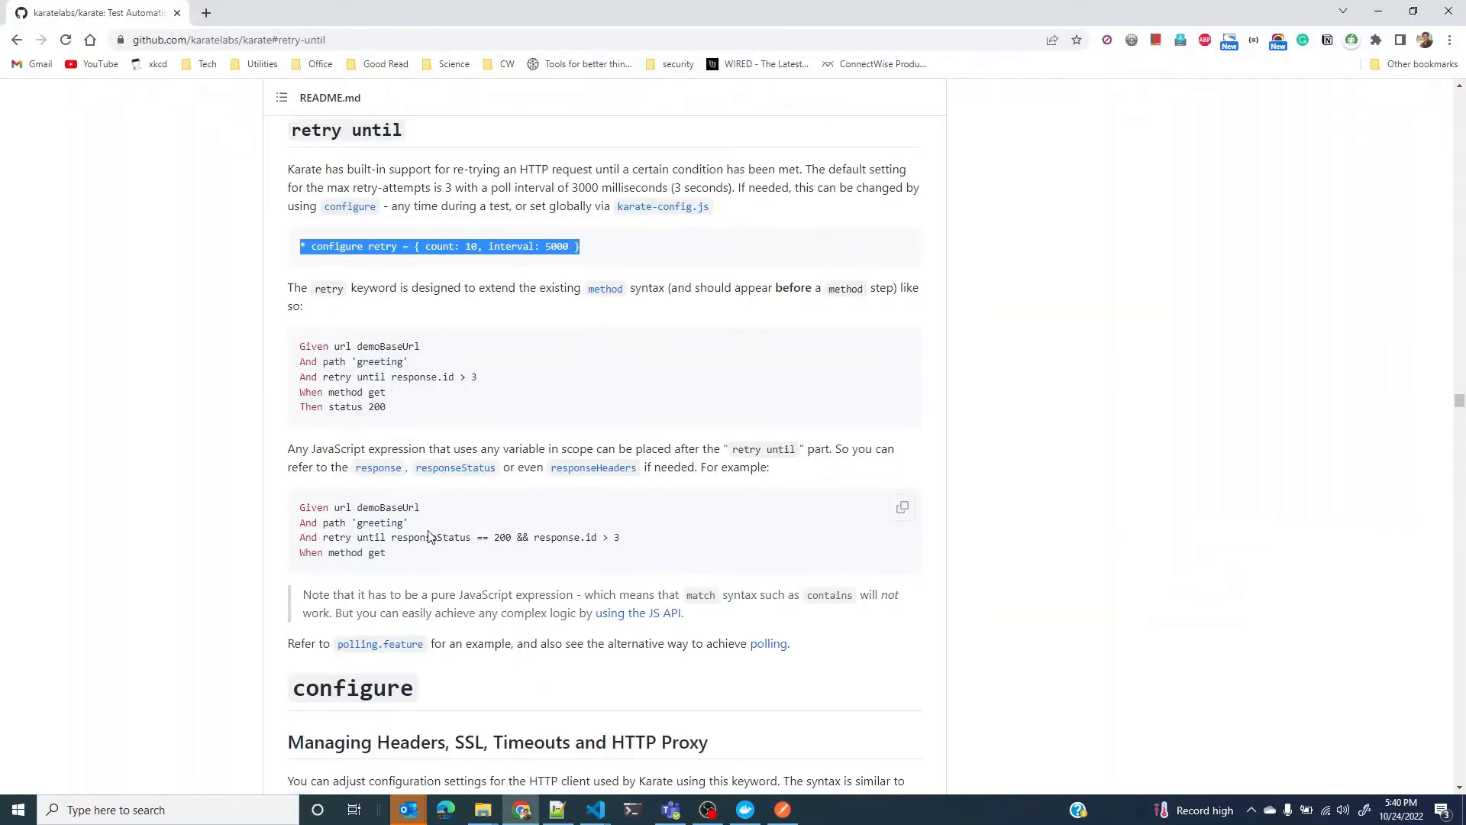
# Step: Review the method get step in the Karate docs' retry until example
pyautogui.doubleClick(349, 553)
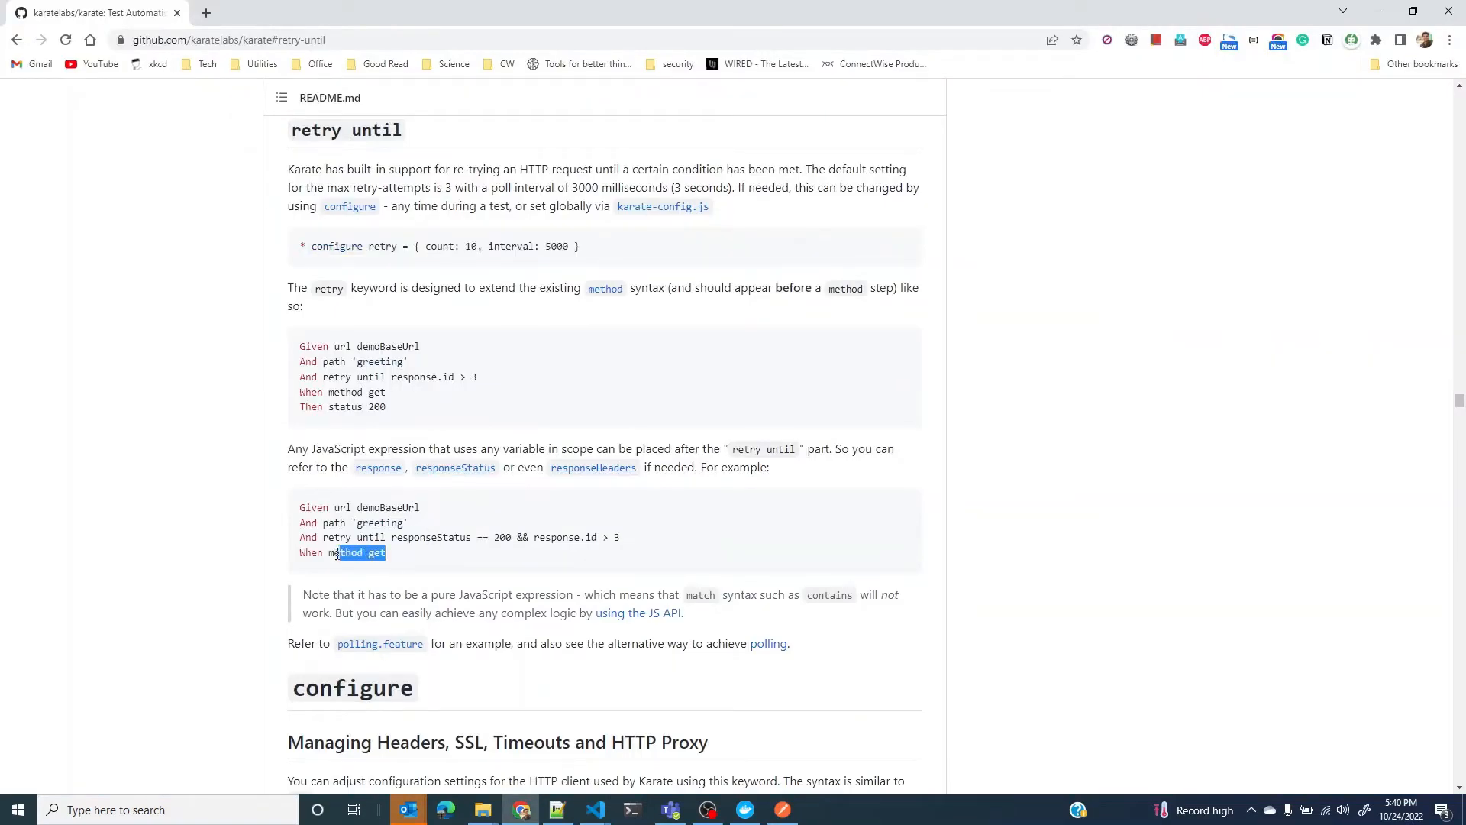
pyautogui.click(355, 553)
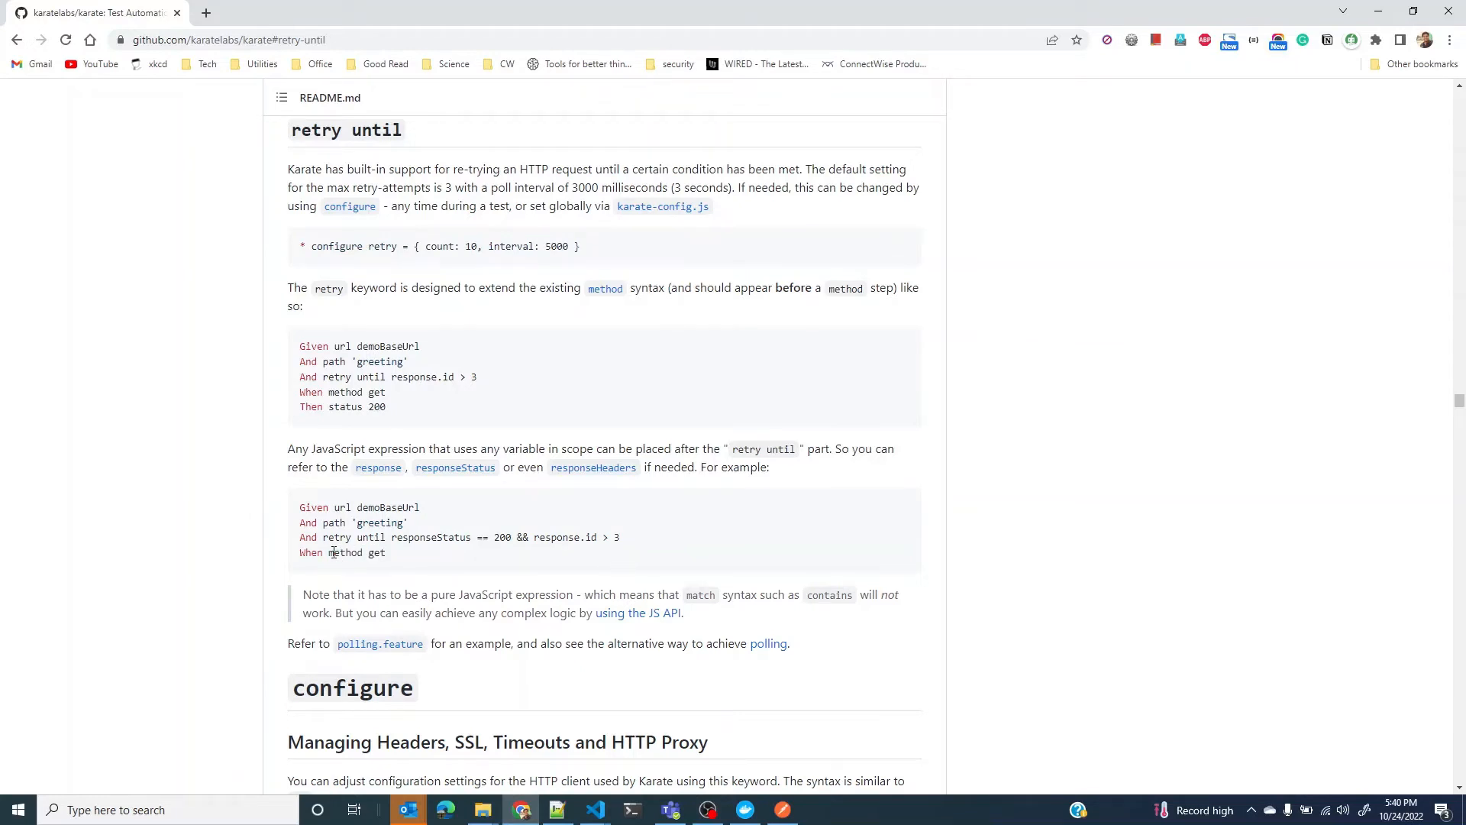
pyautogui.doubleClick(344, 553)
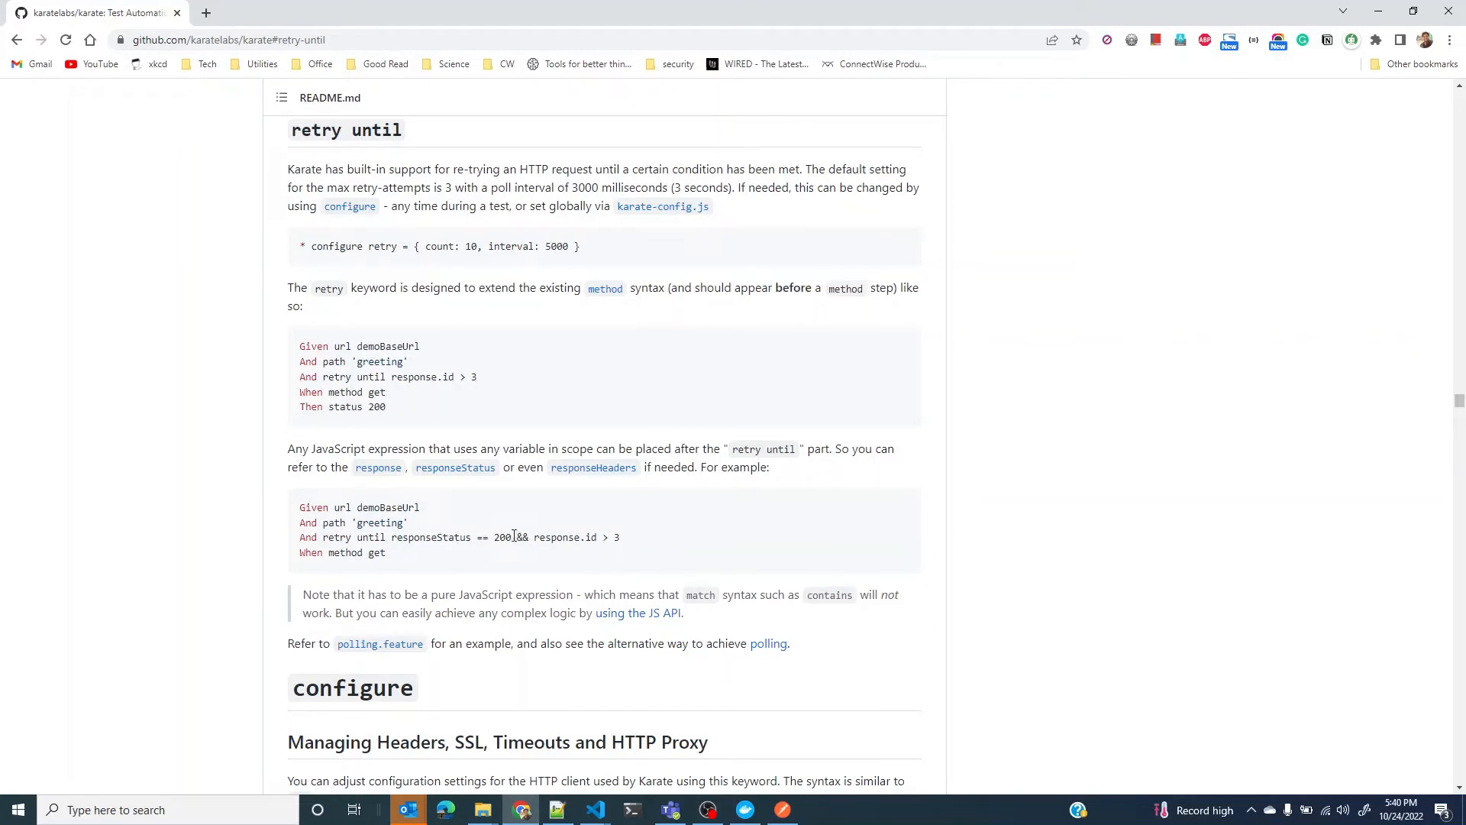
pyautogui.click(595, 809)
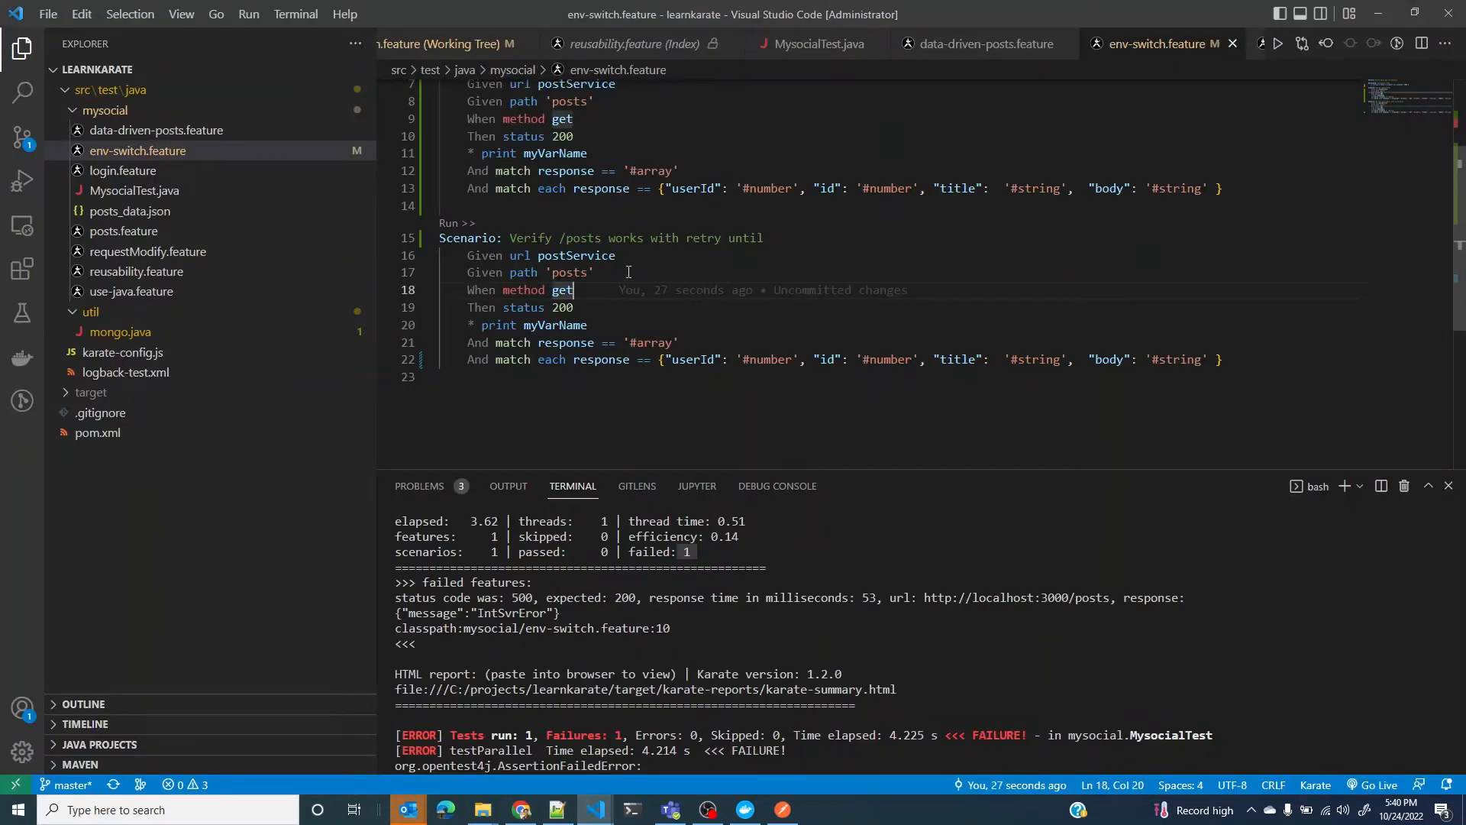
# Step: Add 'And retry until responseStatus == 200' and remove the Then status 200 step
pyautogui.write('And retry until responseStatus == 200')
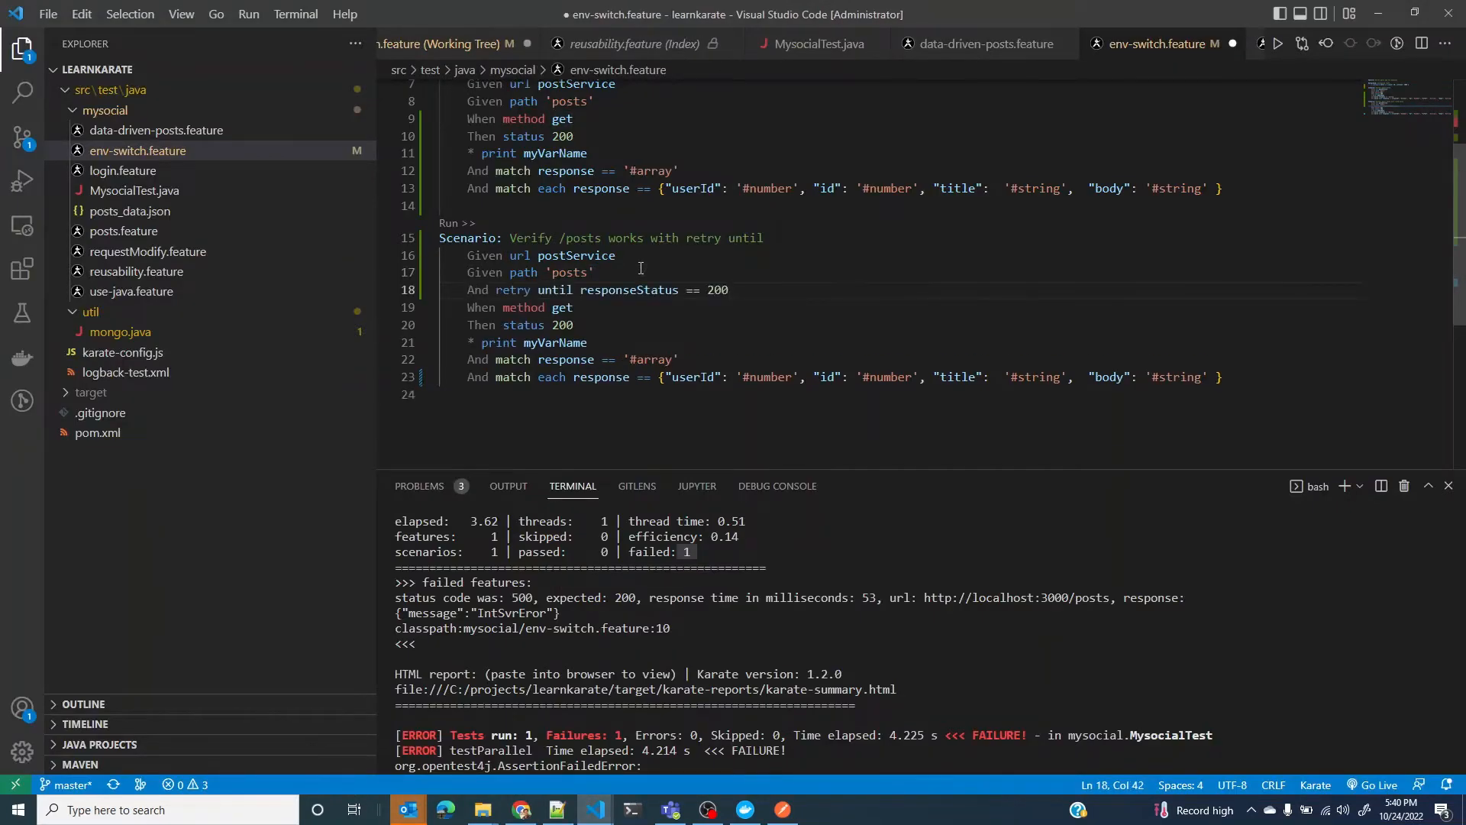
pyautogui.click(482, 324)
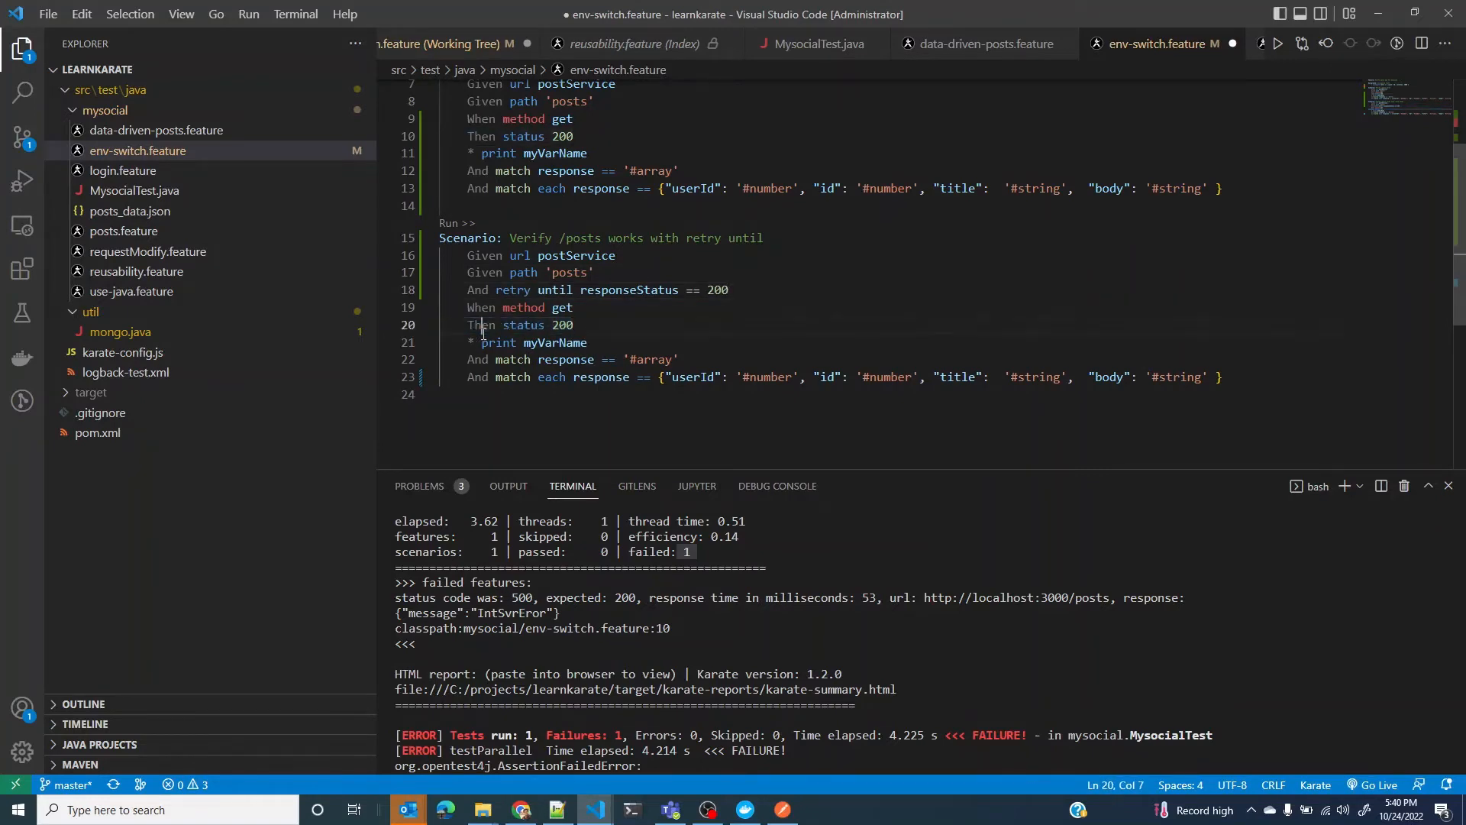
pyautogui.click(407, 324)
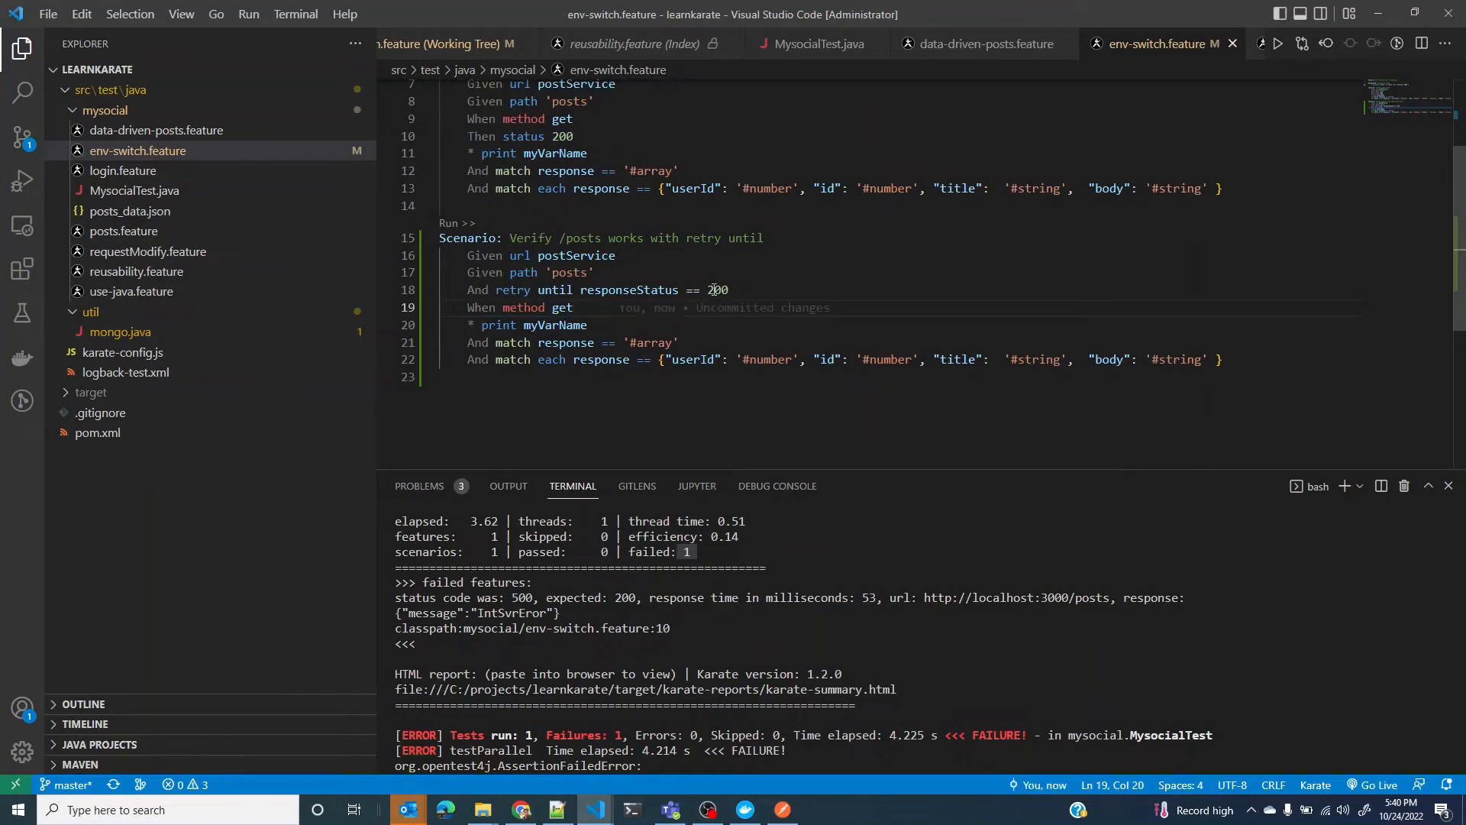
pyautogui.doubleClick(717, 290)
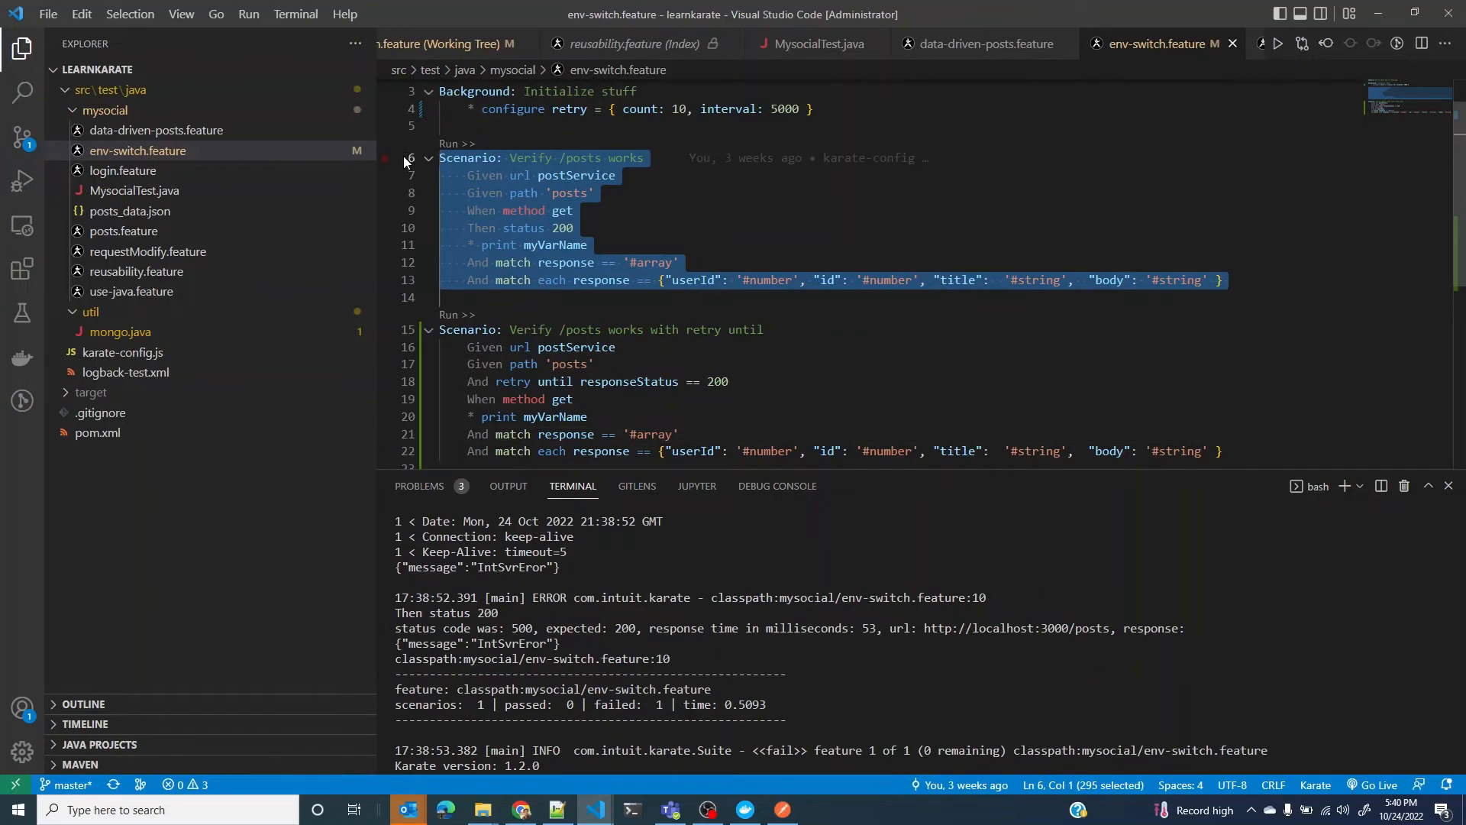
# Step: Comment out the original scenario, run mvn test on env-switch.feature, and check retry count 10, interval 5000
pyautogui.press('ctrl+/')
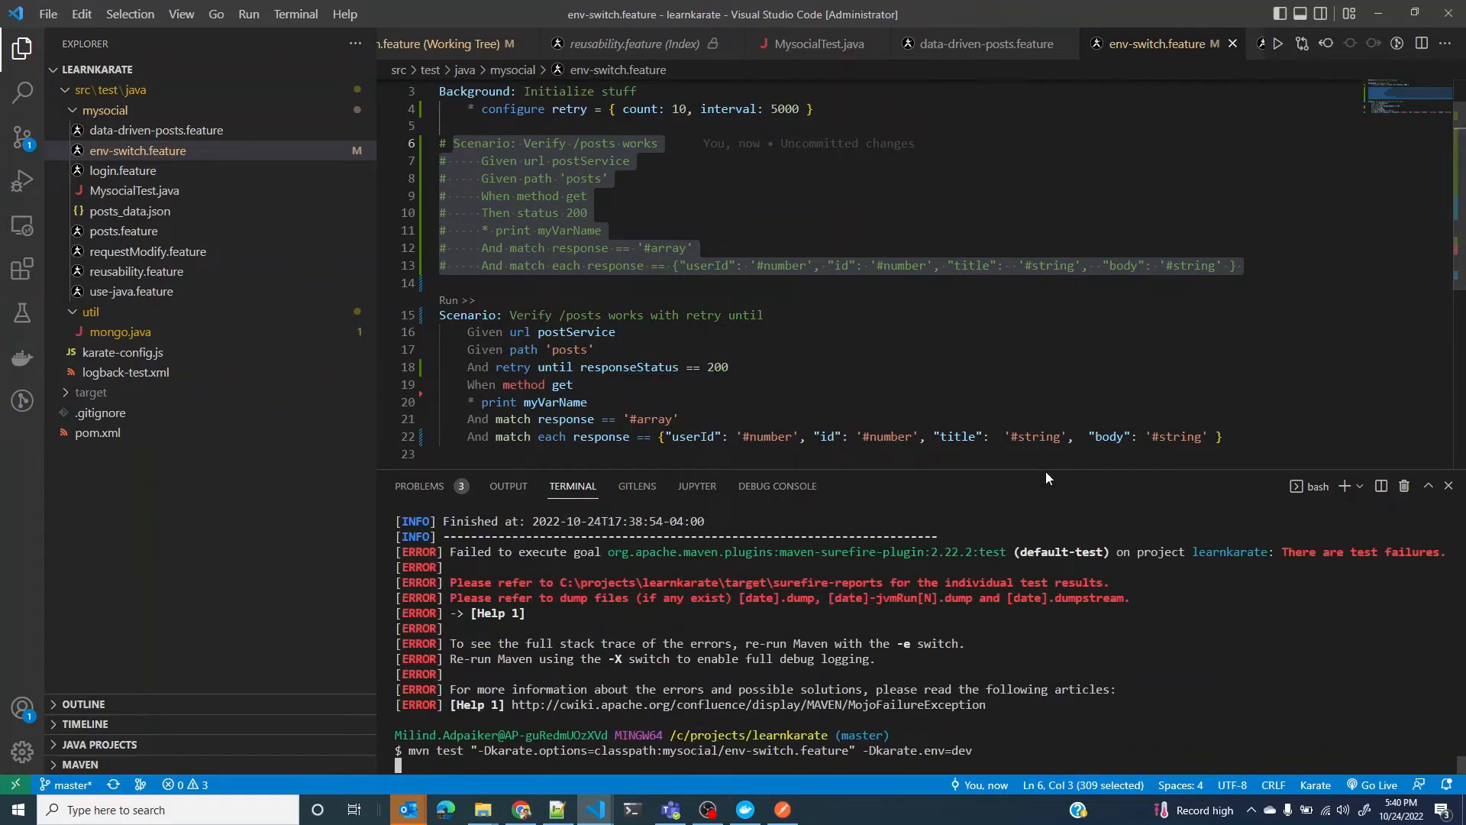
pyautogui.press('Return')
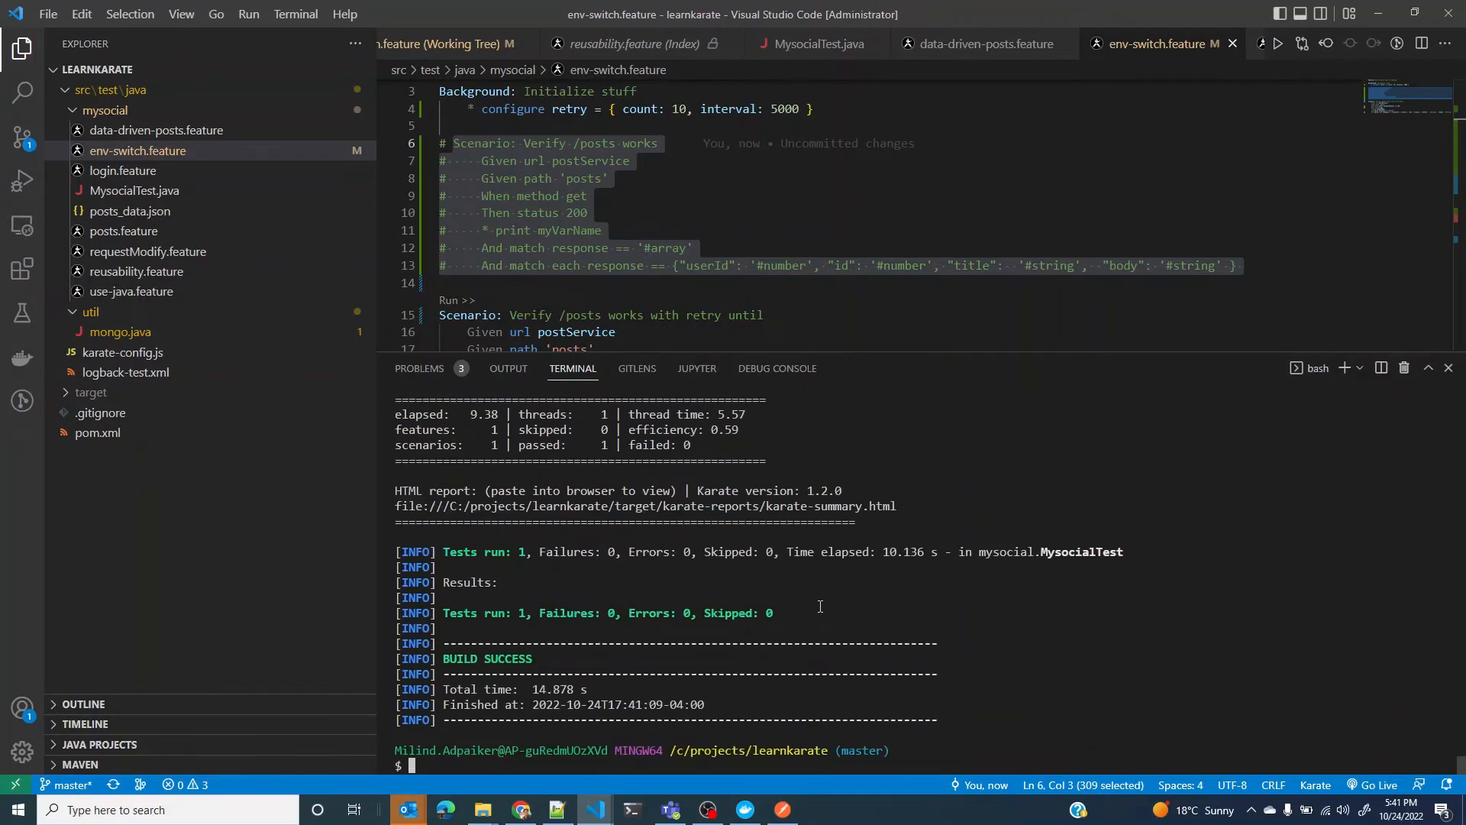
pyautogui.write('mvn test "-Dkarate.options=classpath:mysocial/env-switch.feature" -Dkarate.env=dev')
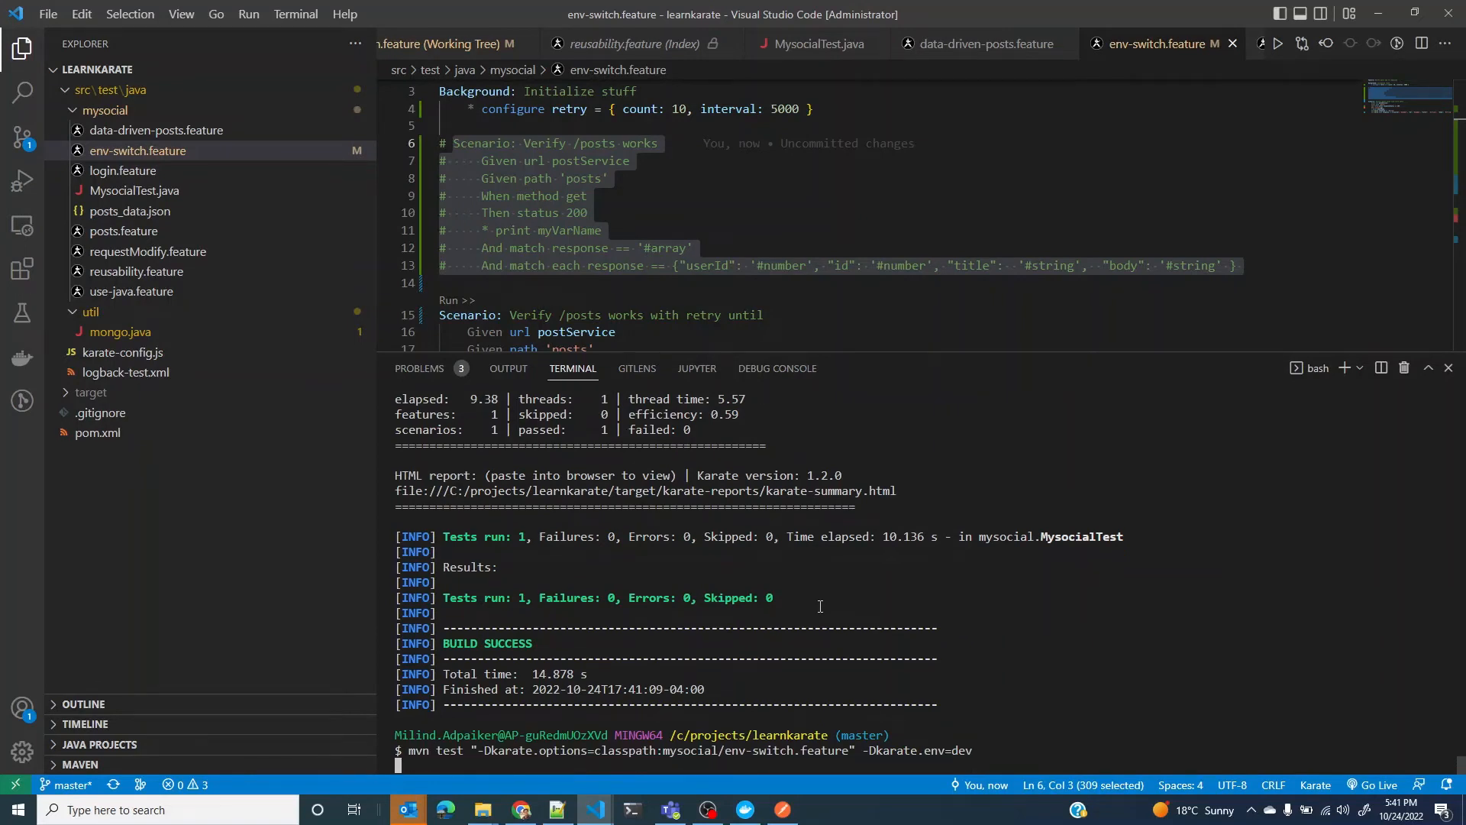
pyautogui.scroll(-3)
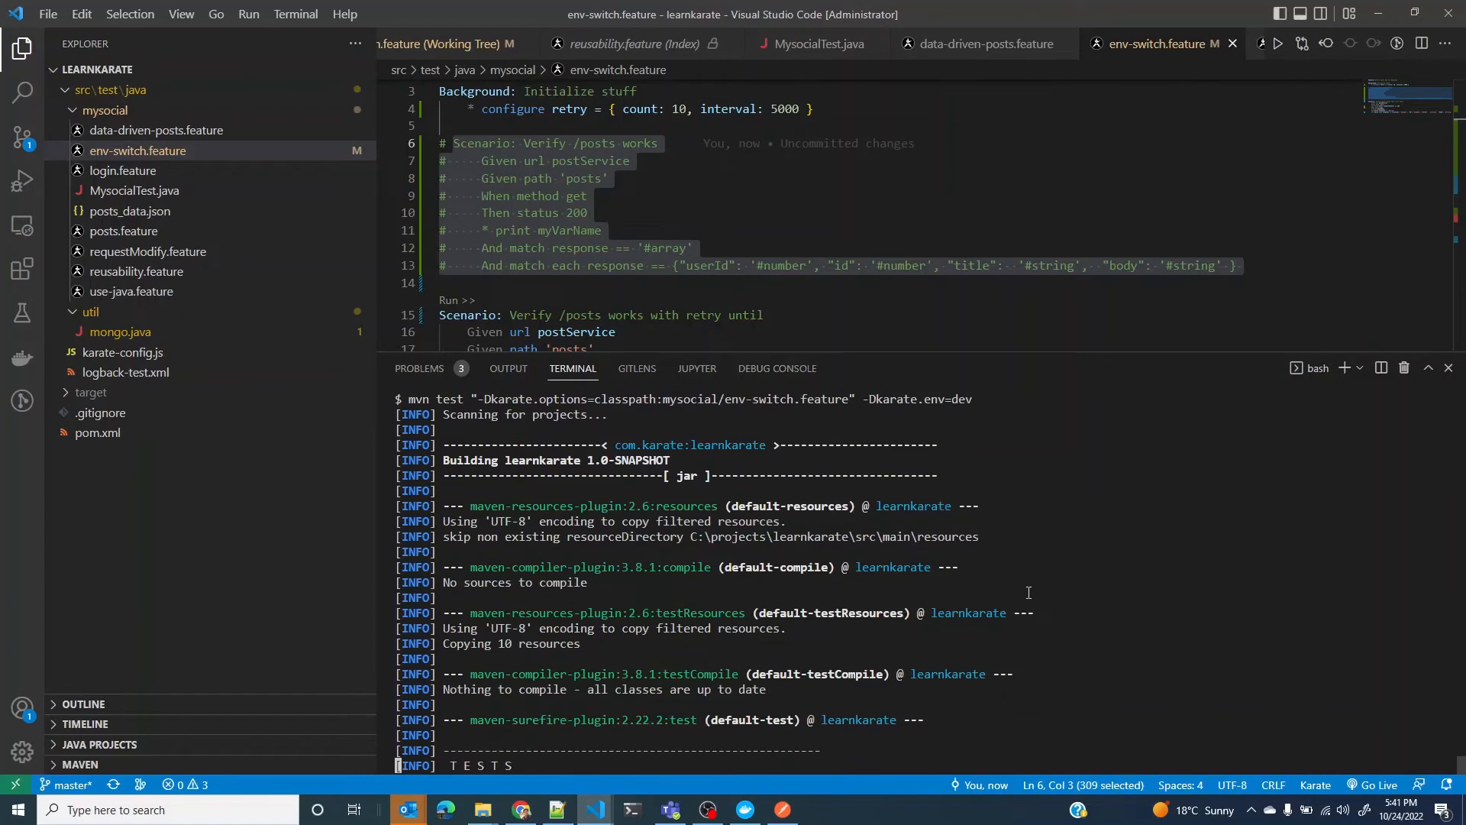
pyautogui.scroll(-3)
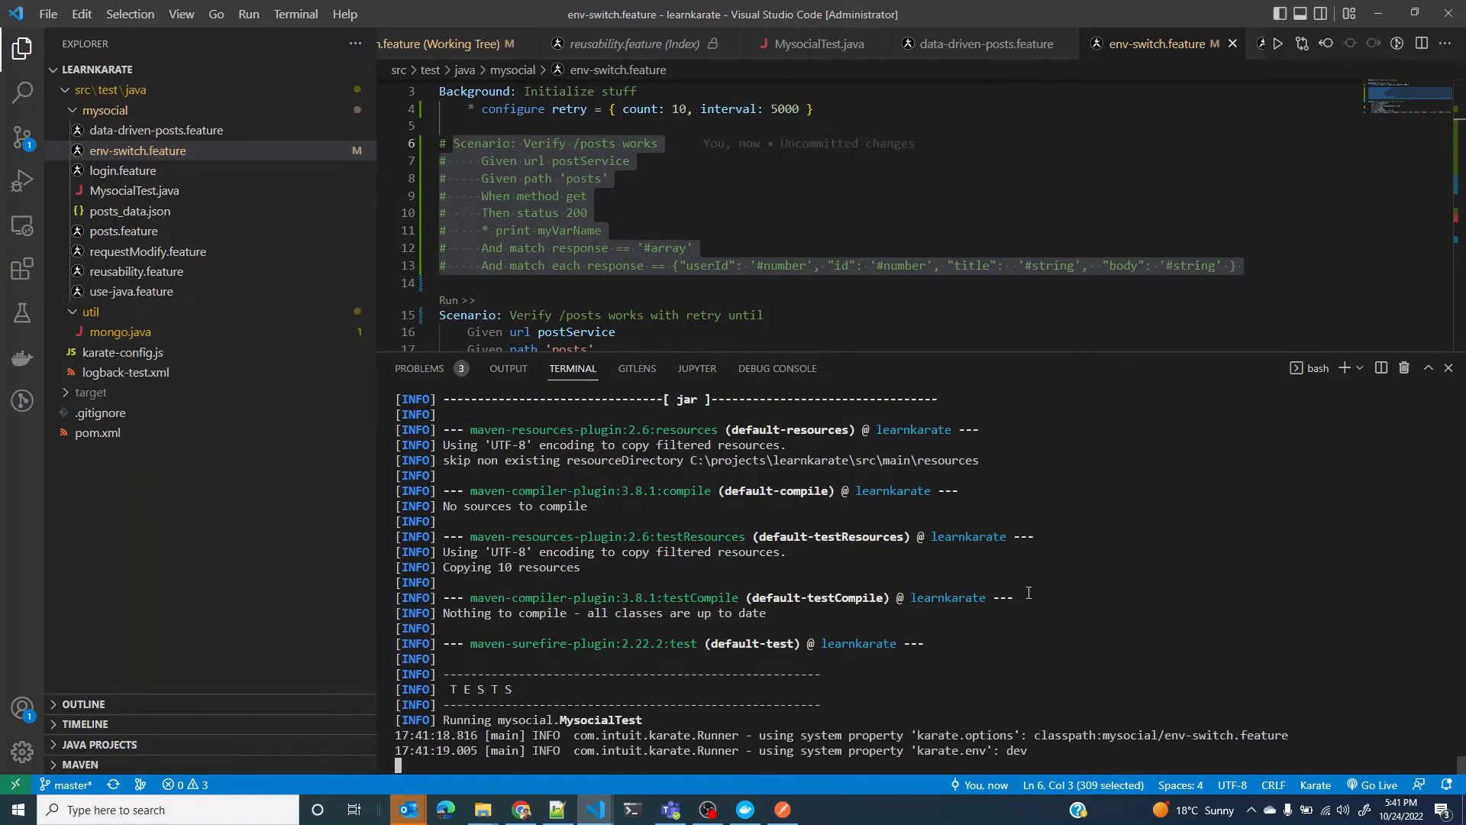
pyautogui.scroll(-3)
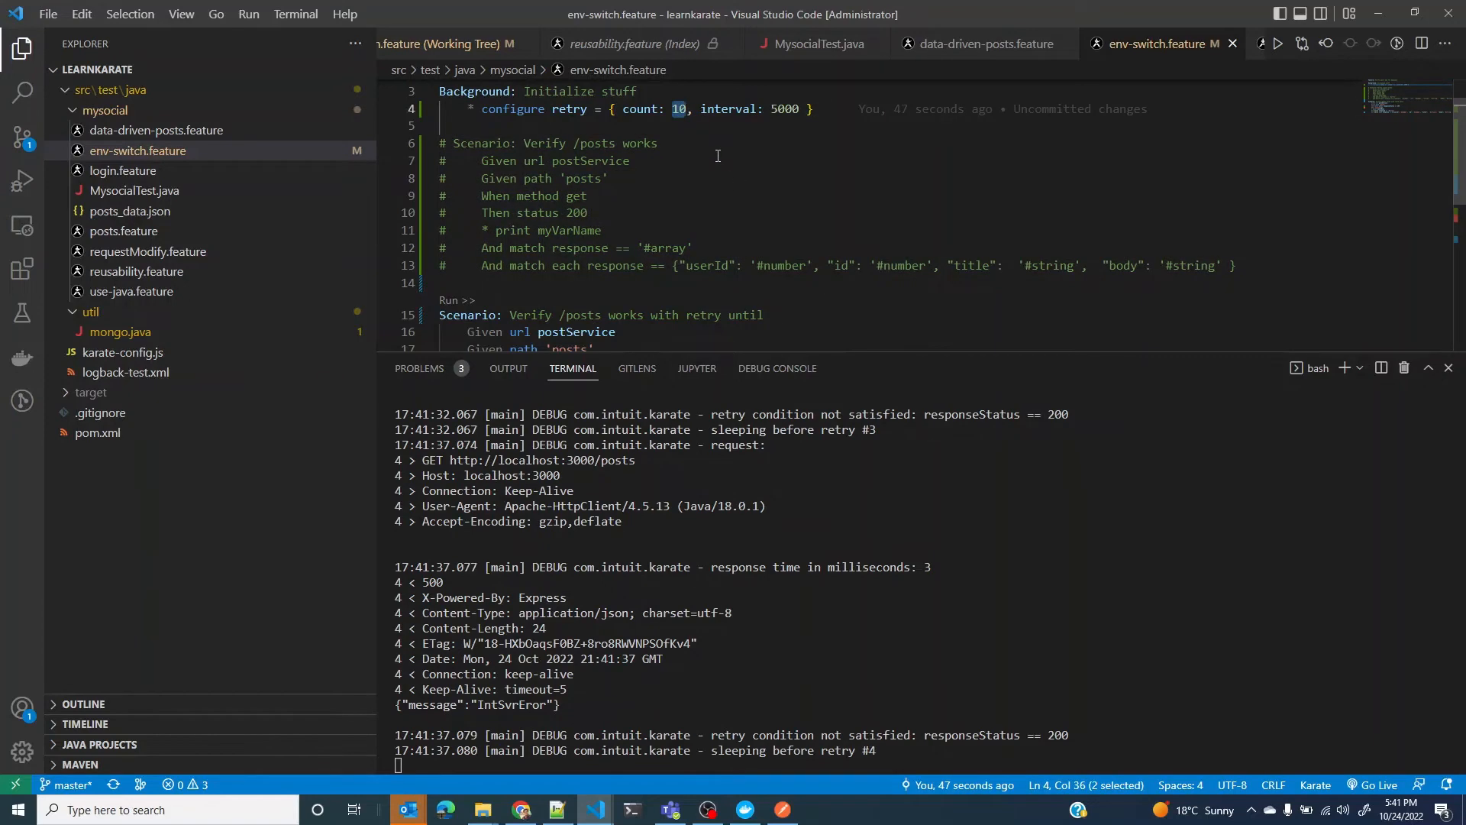
pyautogui.click(786, 109)
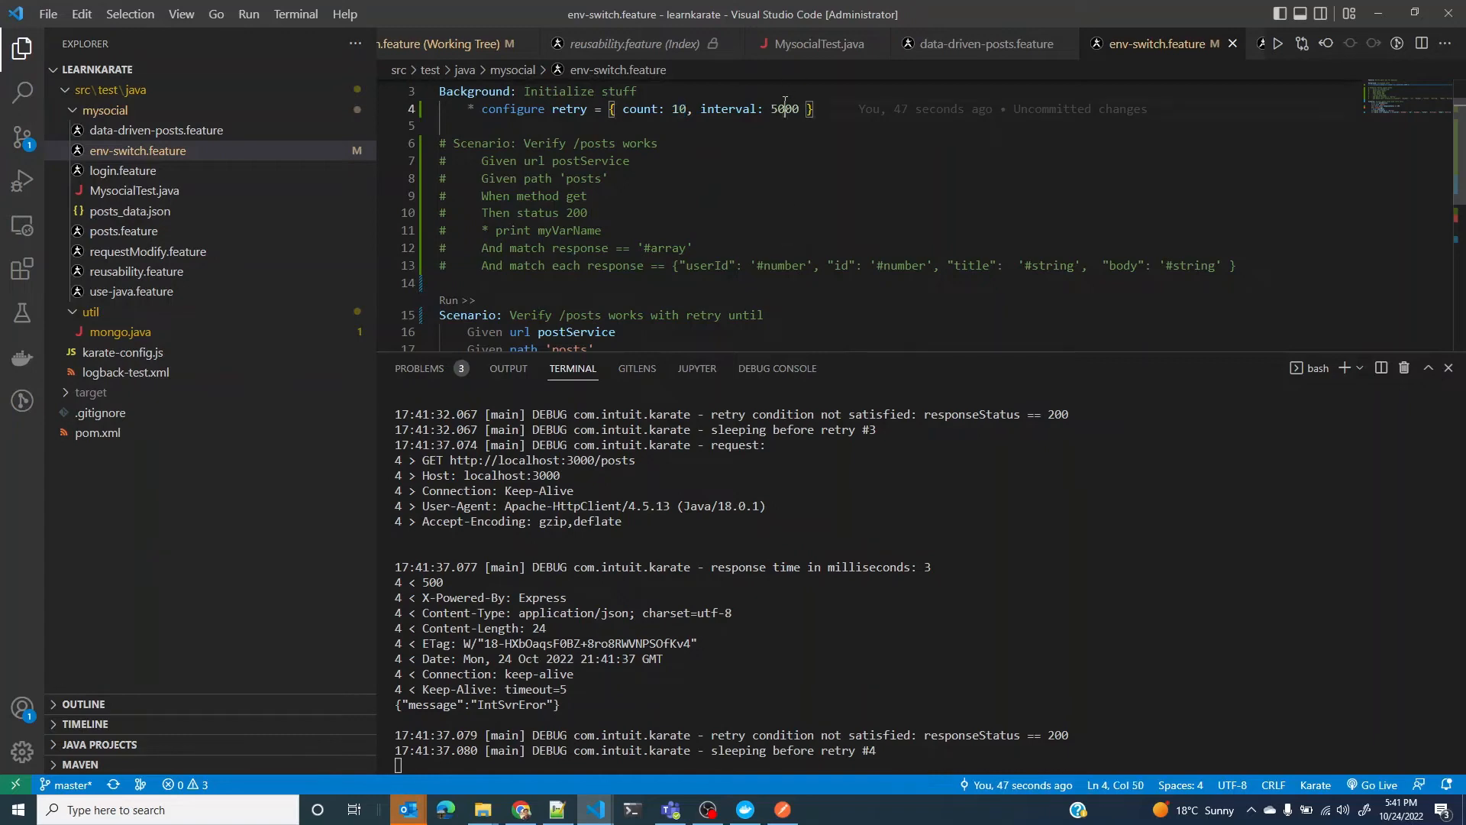
pyautogui.doubleClick(677, 109)
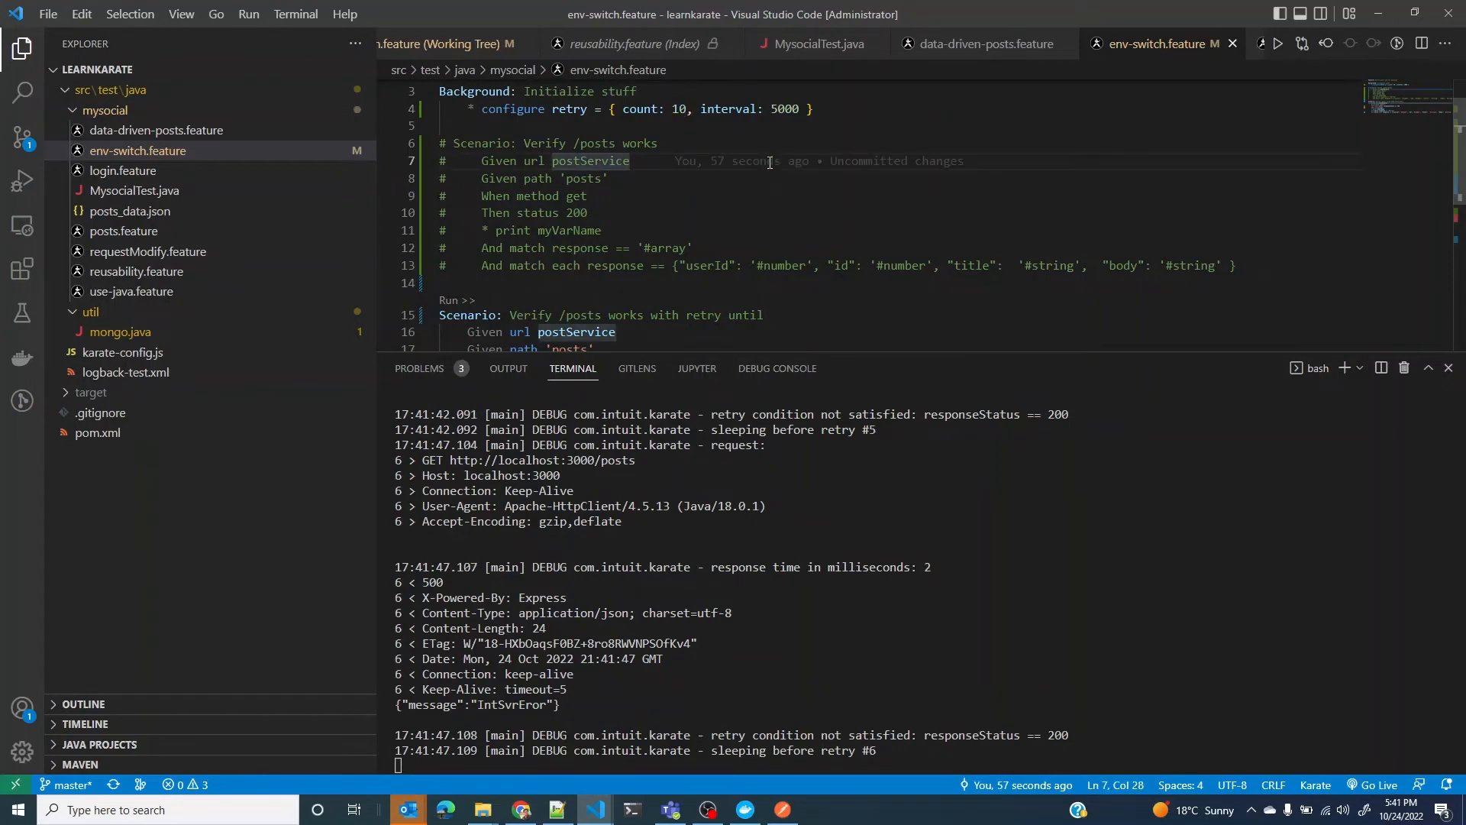
pyautogui.moveTo(683, 109)
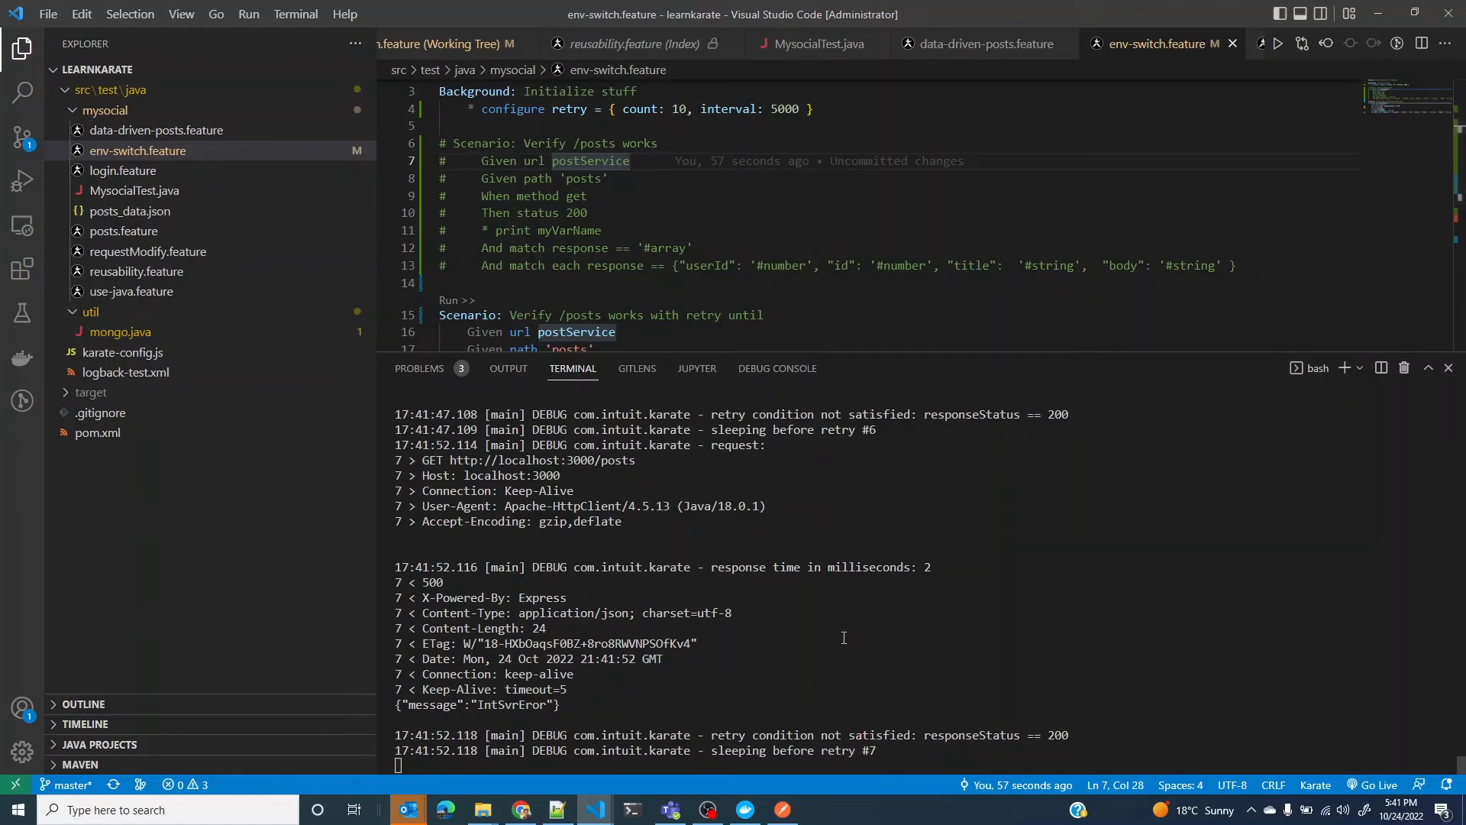
pyautogui.moveTo(916, 711)
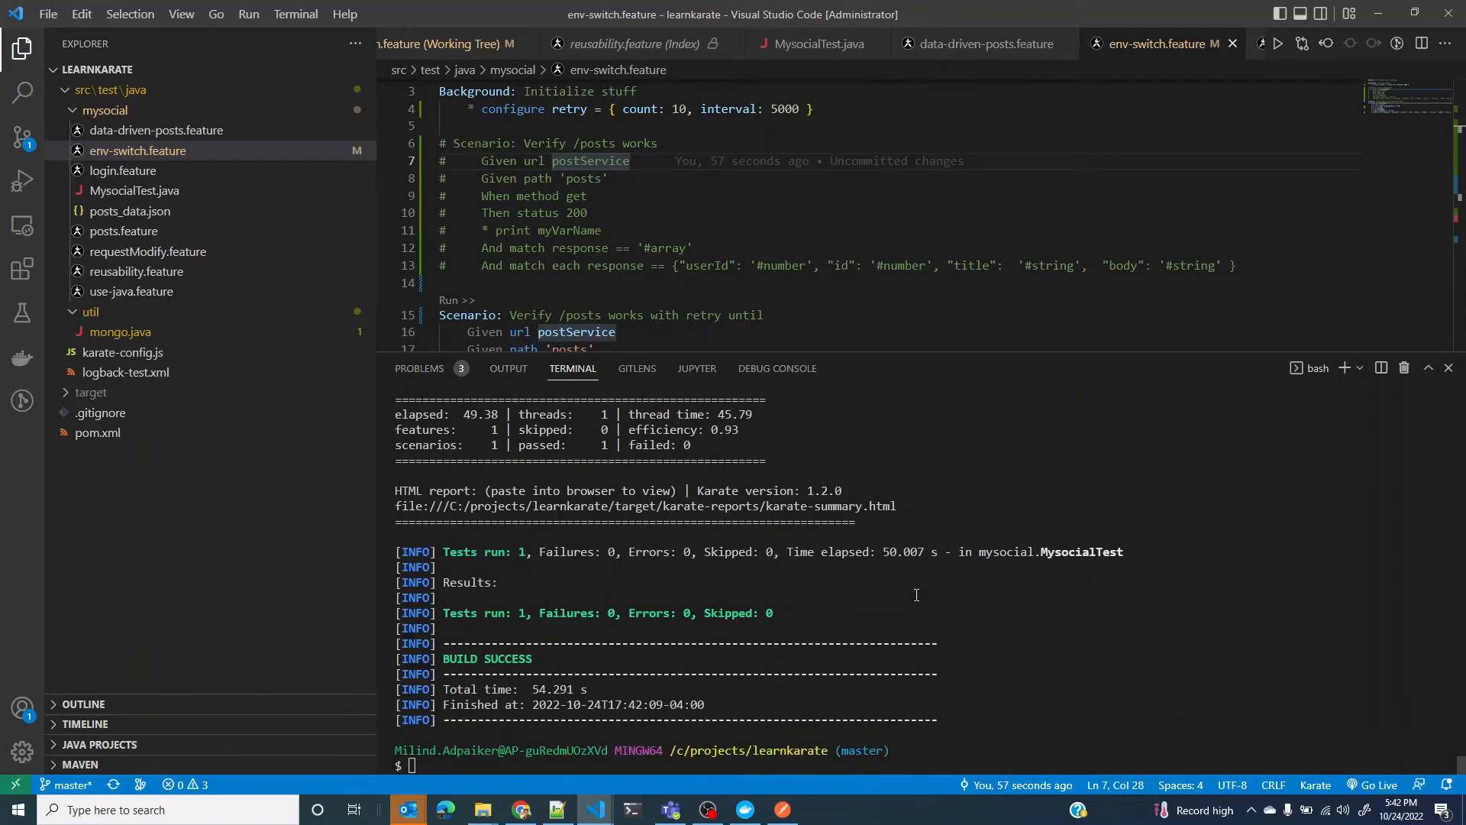
pyautogui.moveTo(625, 468)
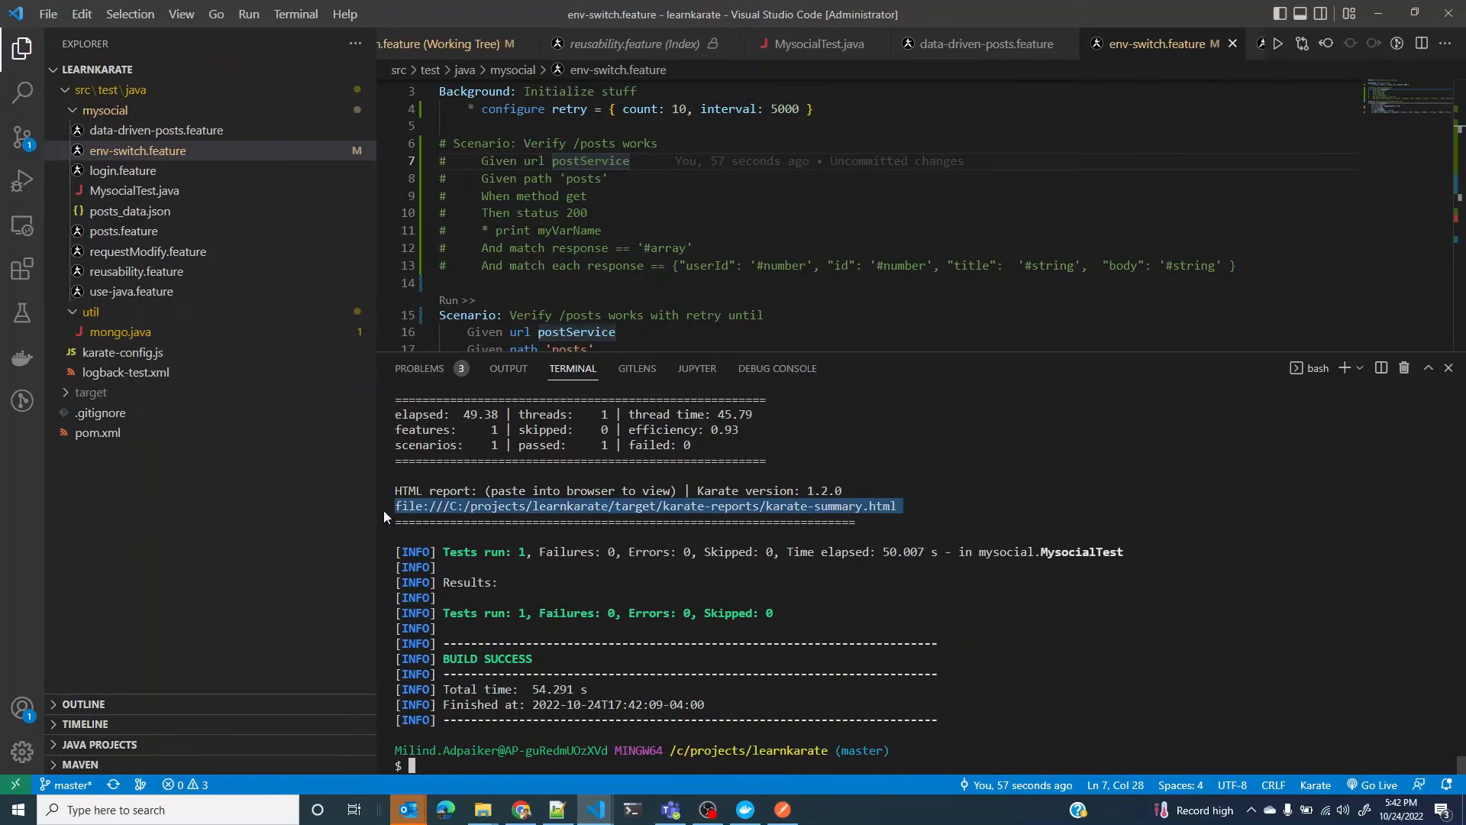
# Step: Open the env-switch.feature HTML report and follow the GET log to 'retry condition satisfied'
pyautogui.click(521, 810)
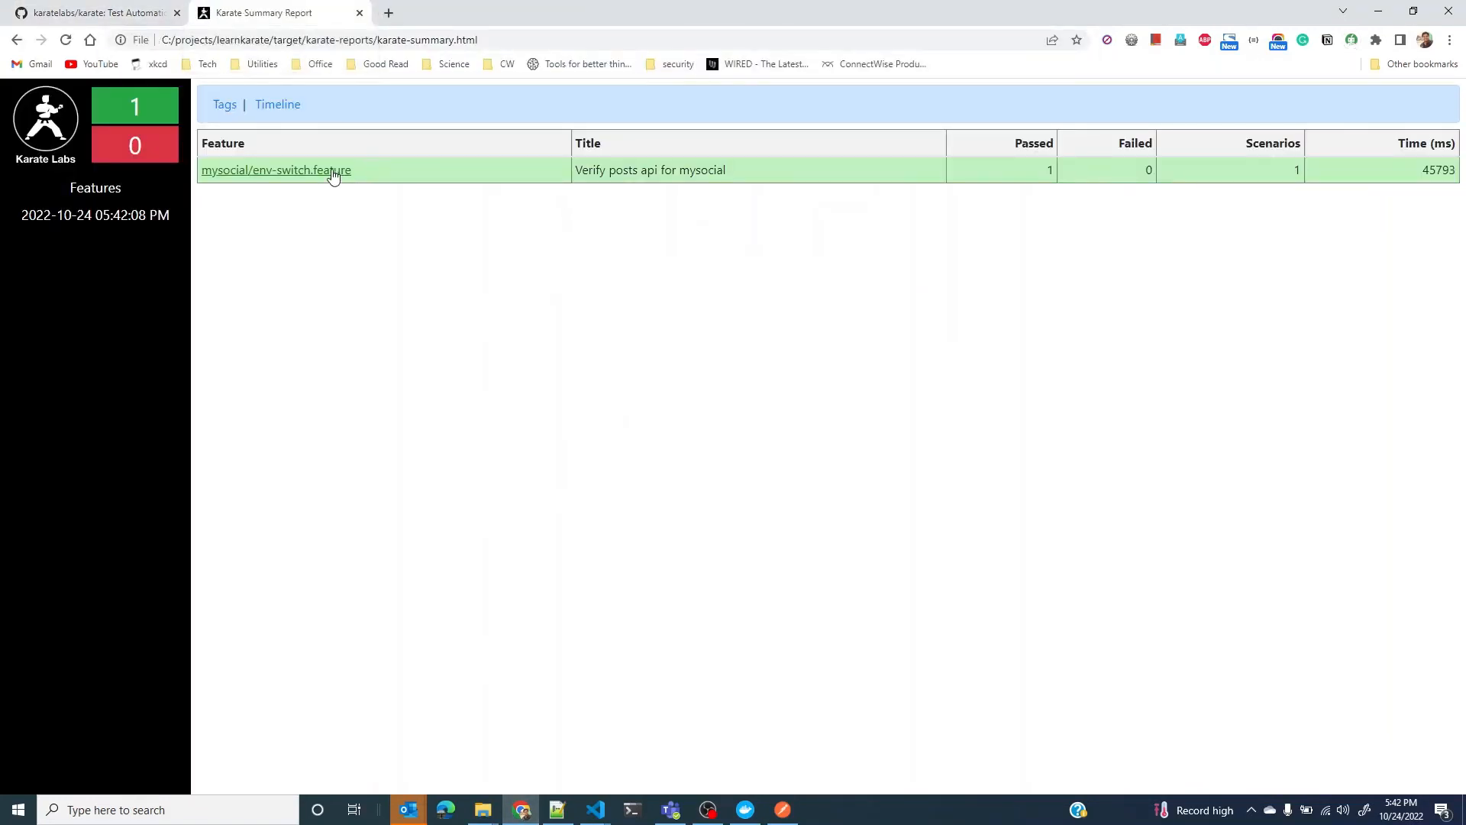
pyautogui.click(275, 170)
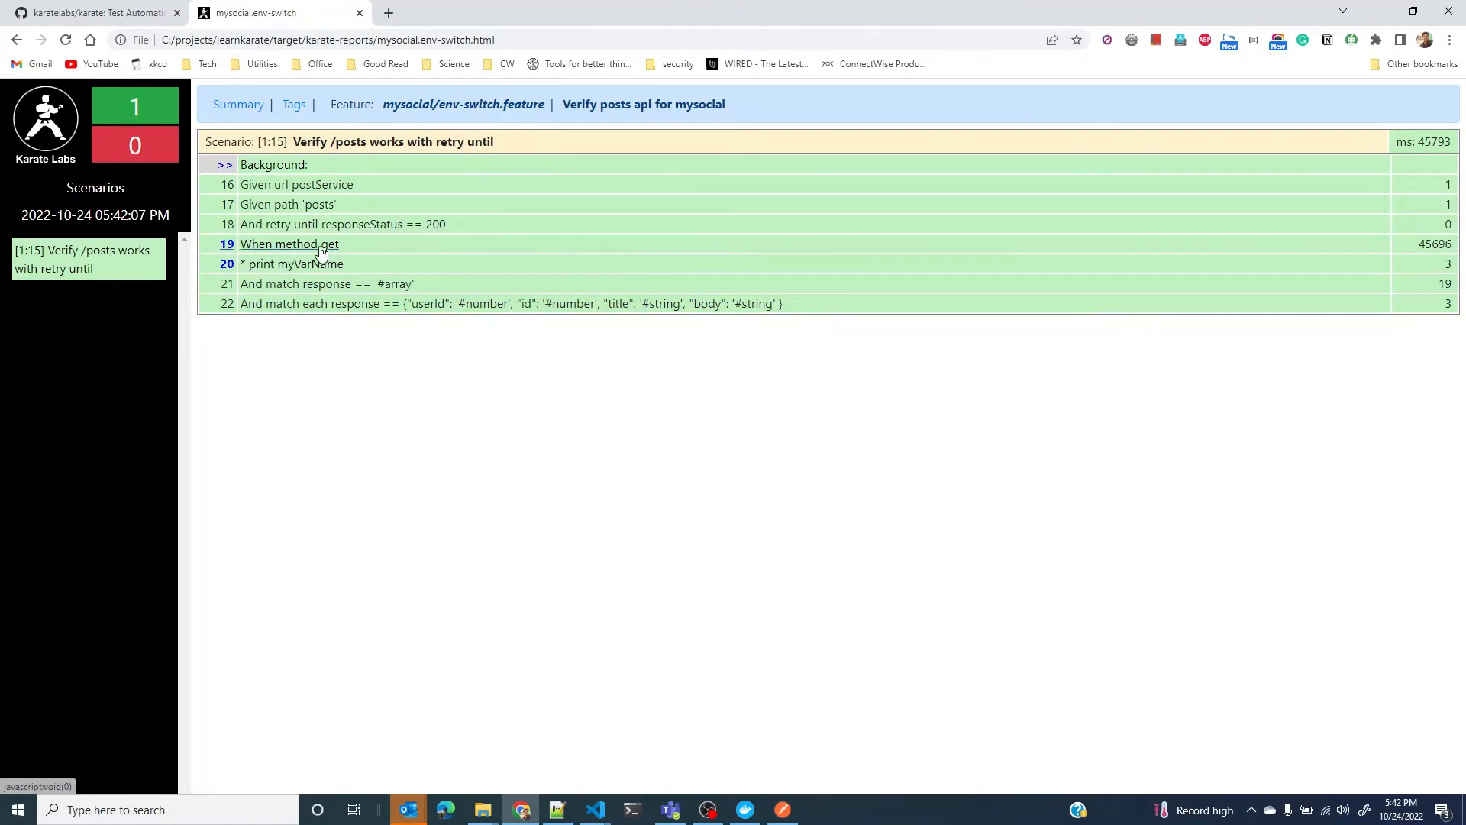
pyautogui.click(290, 244)
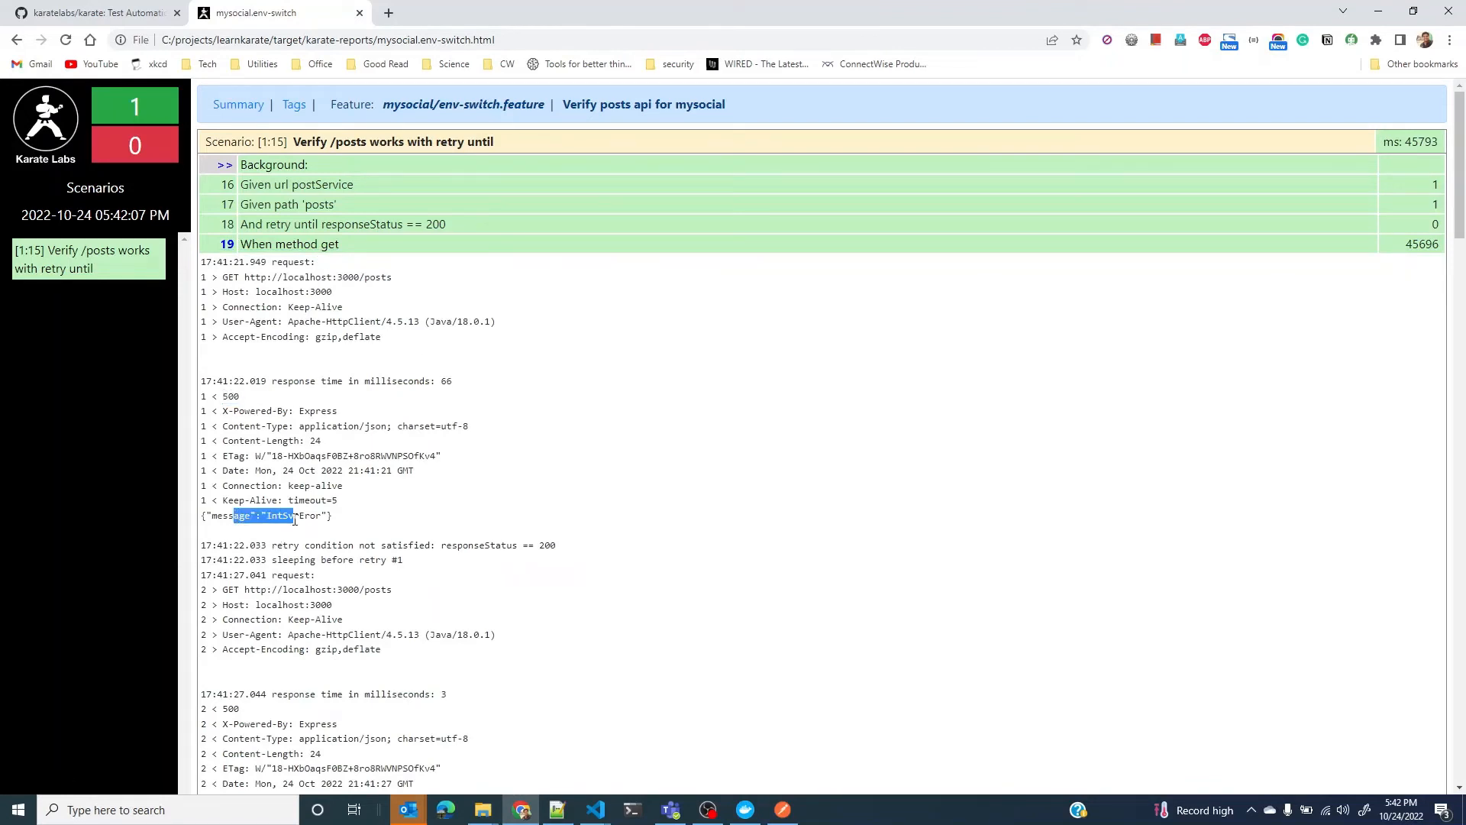
pyautogui.scroll(-3)
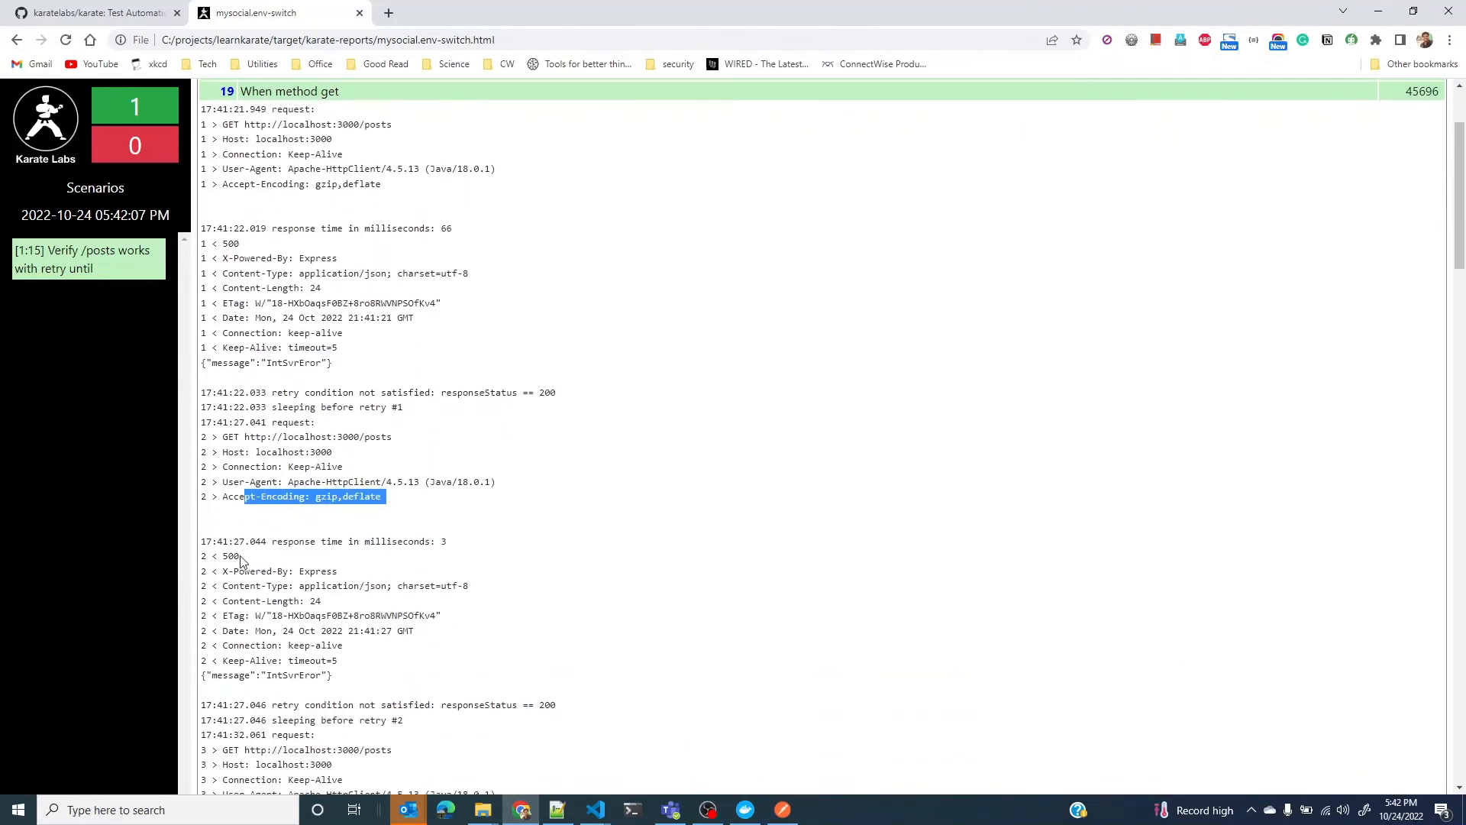
pyautogui.scroll(-3)
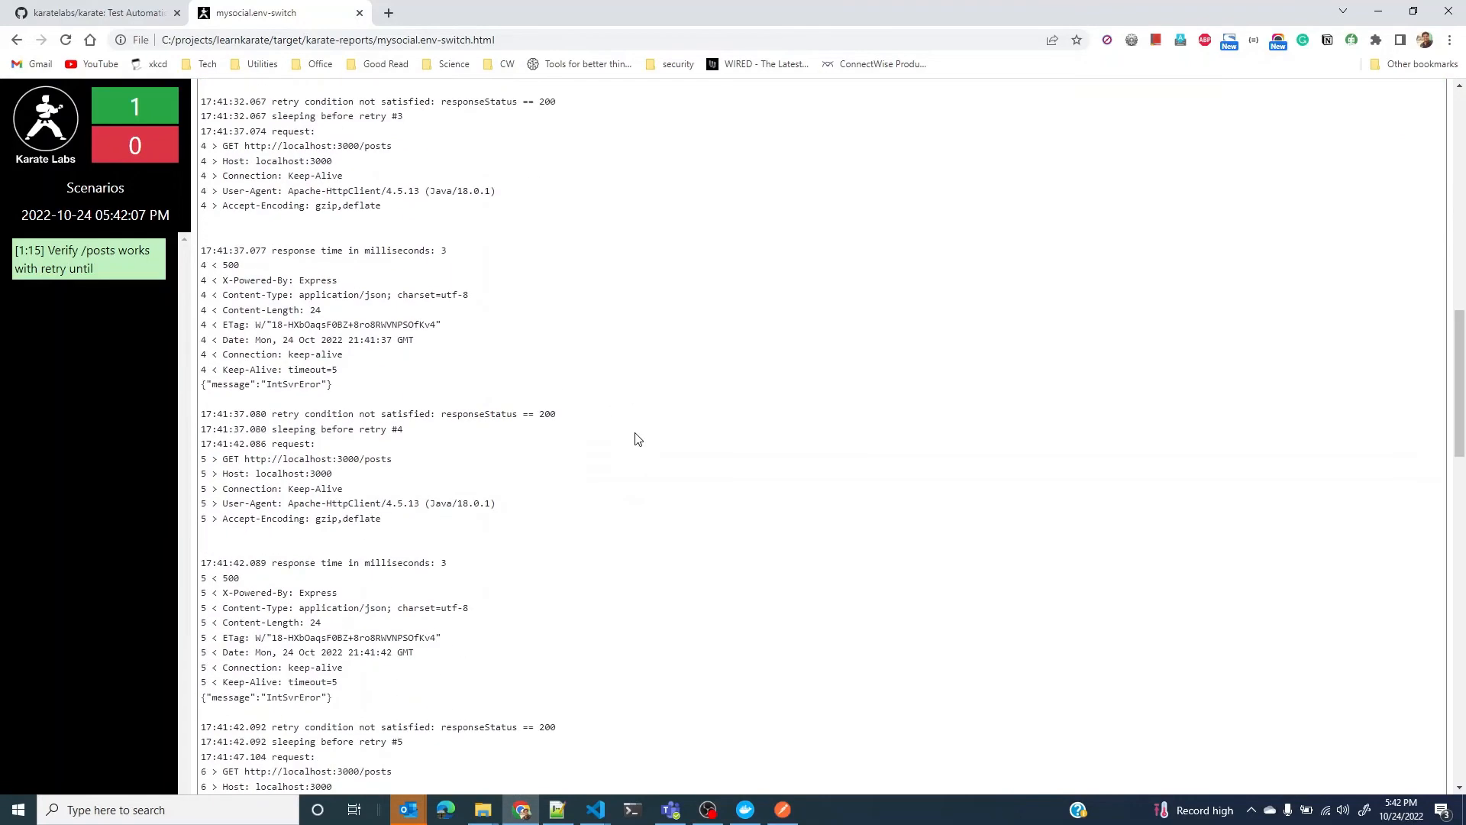
pyautogui.scroll(-3)
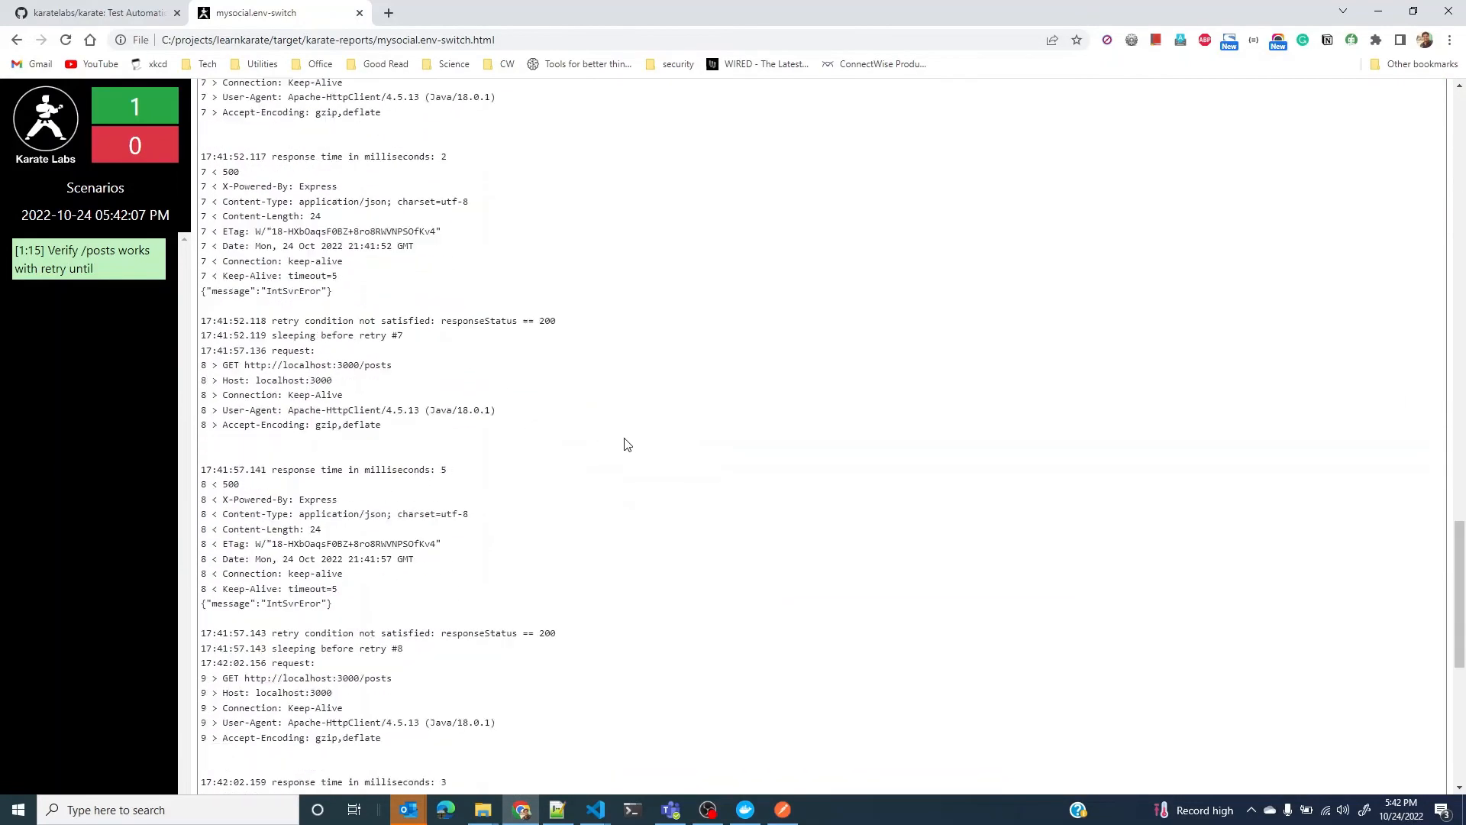
pyautogui.scroll(-3)
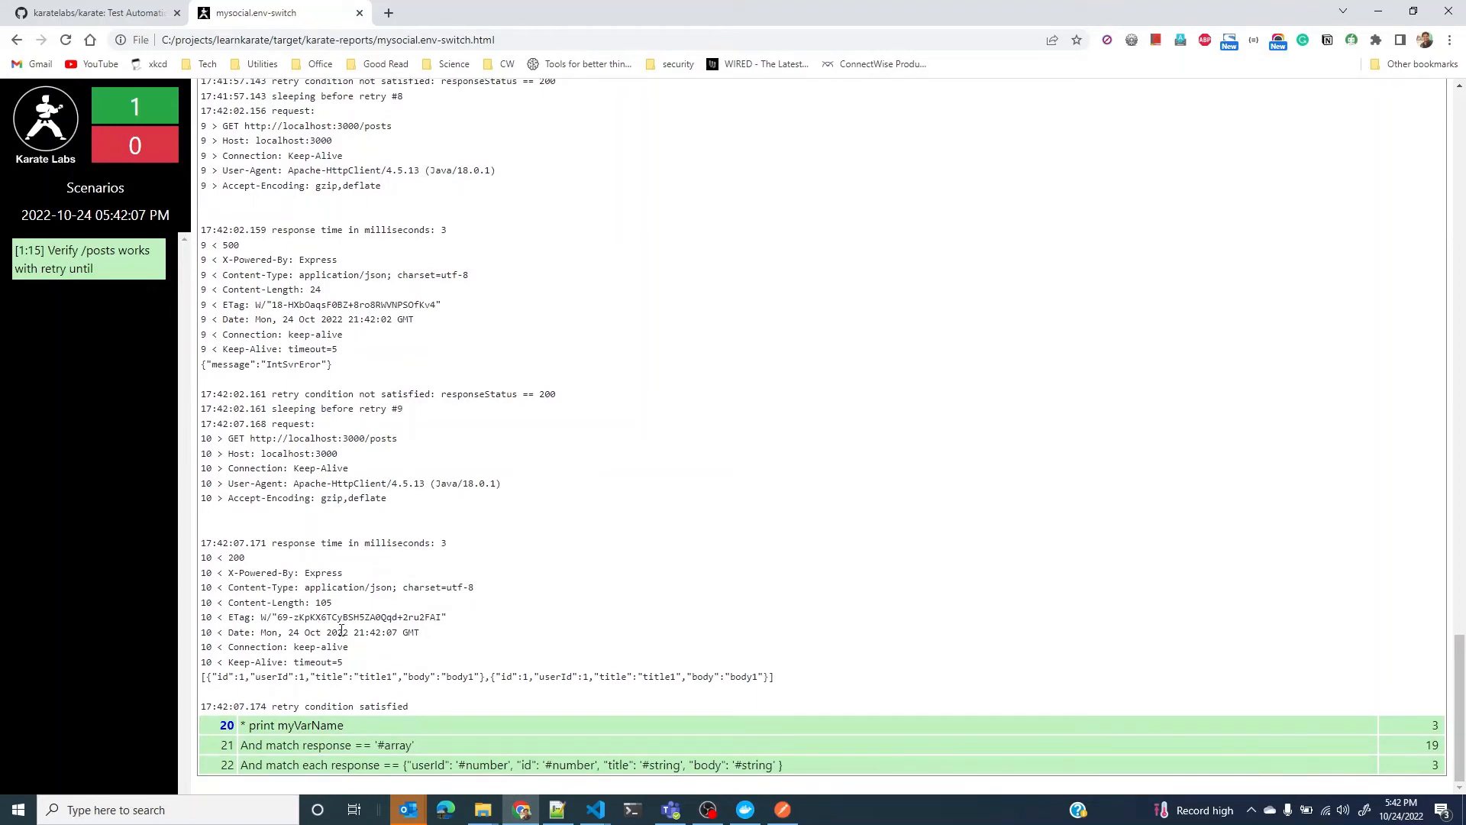
pyautogui.doubleClick(339, 705)
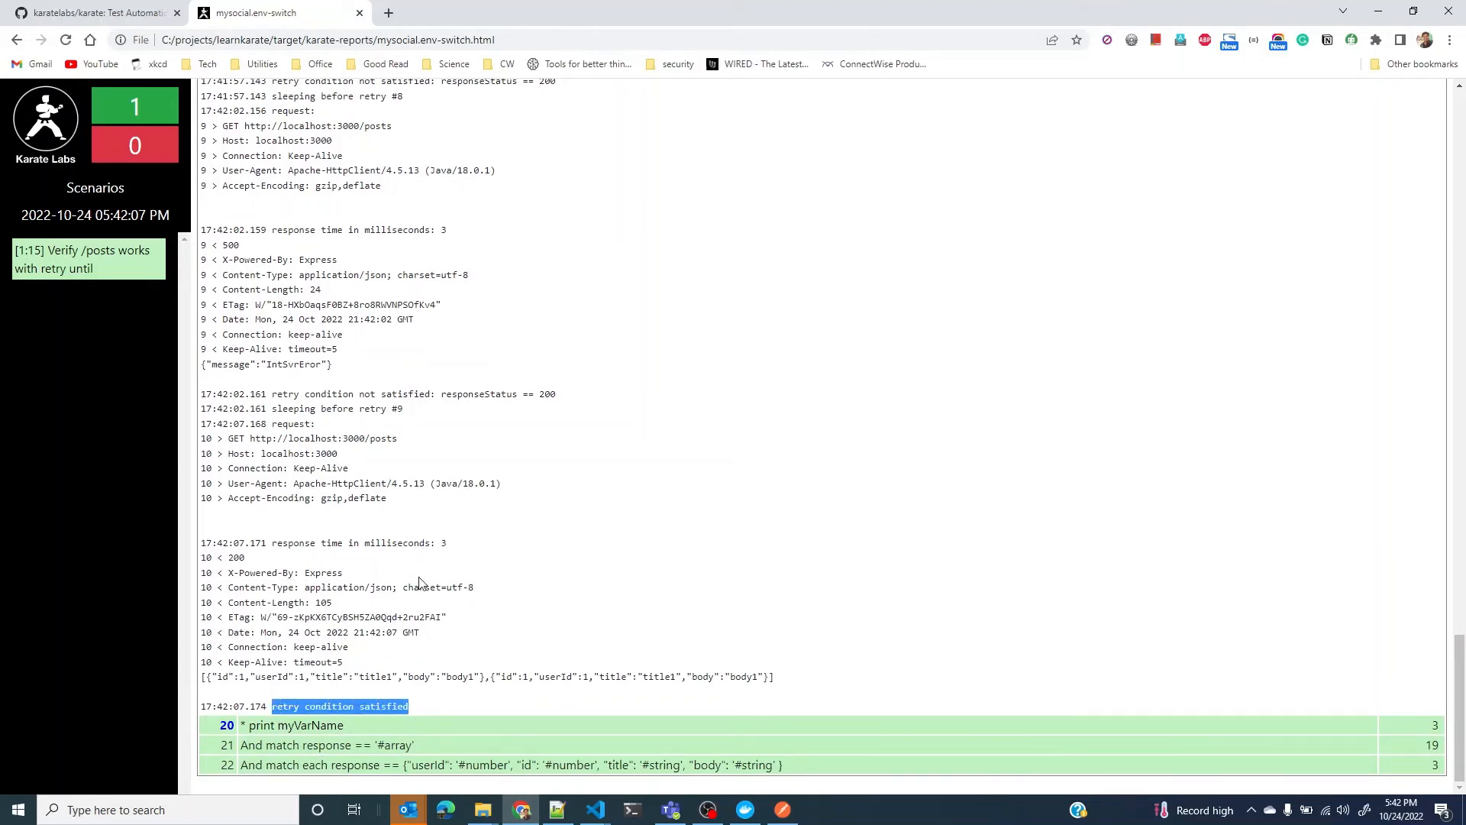
pyautogui.moveTo(575, 400)
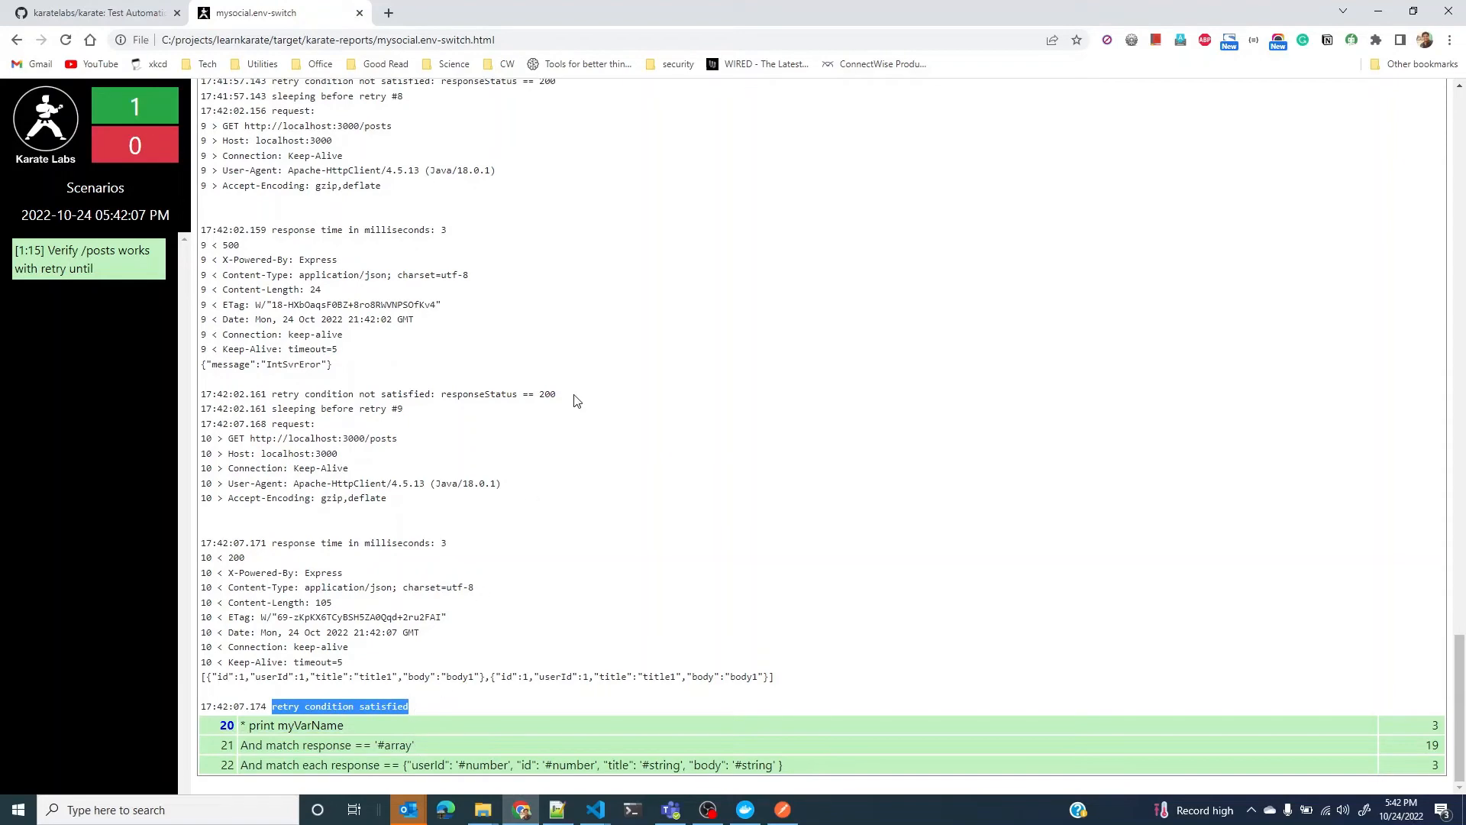
# Step: Change the retry count from 10 to 2, then run env-switch.feature via mvn test with karate.env=dev
pyautogui.click(595, 809)
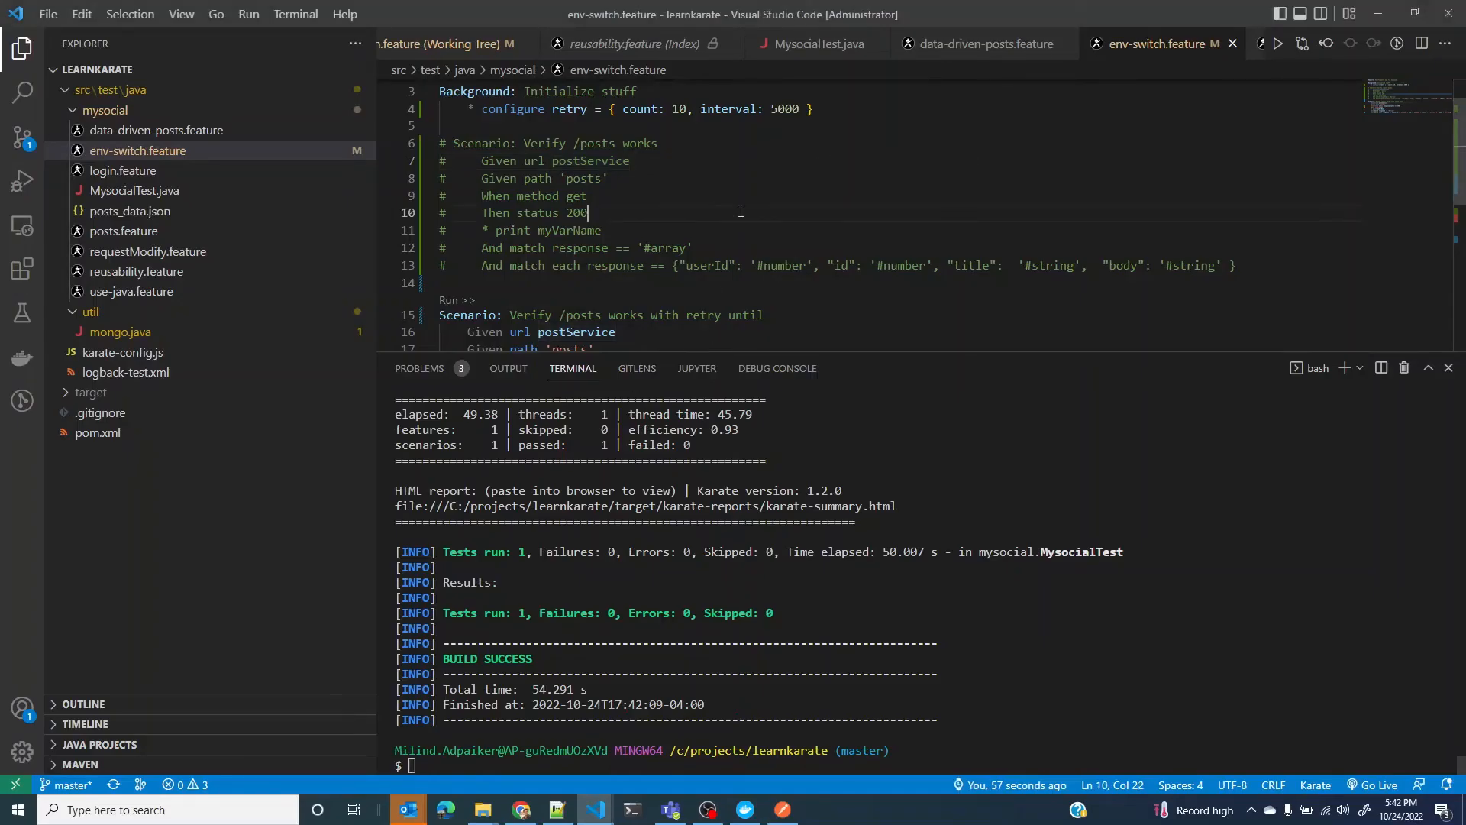
pyautogui.click(813, 108)
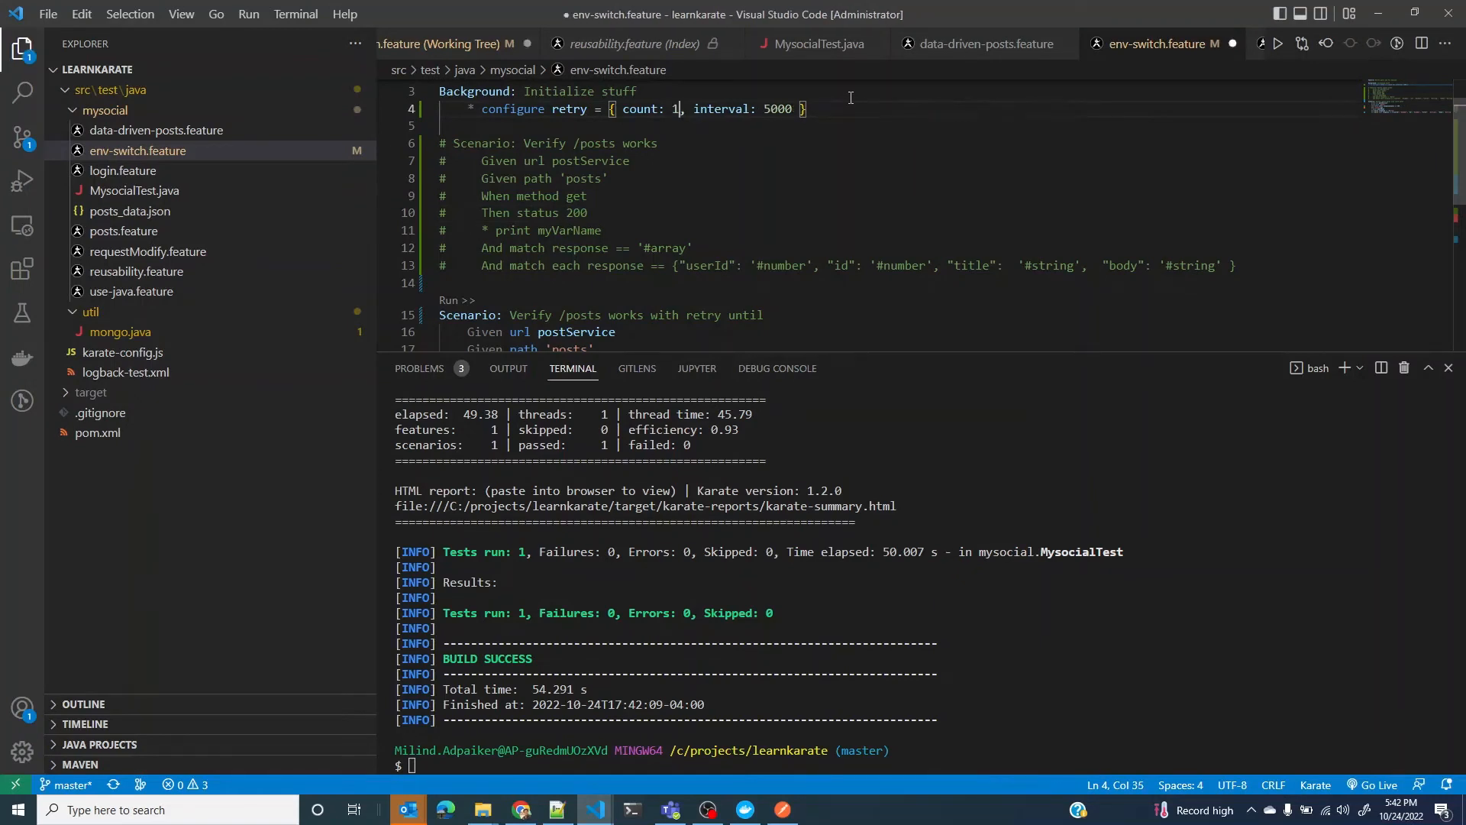
pyautogui.write('2')
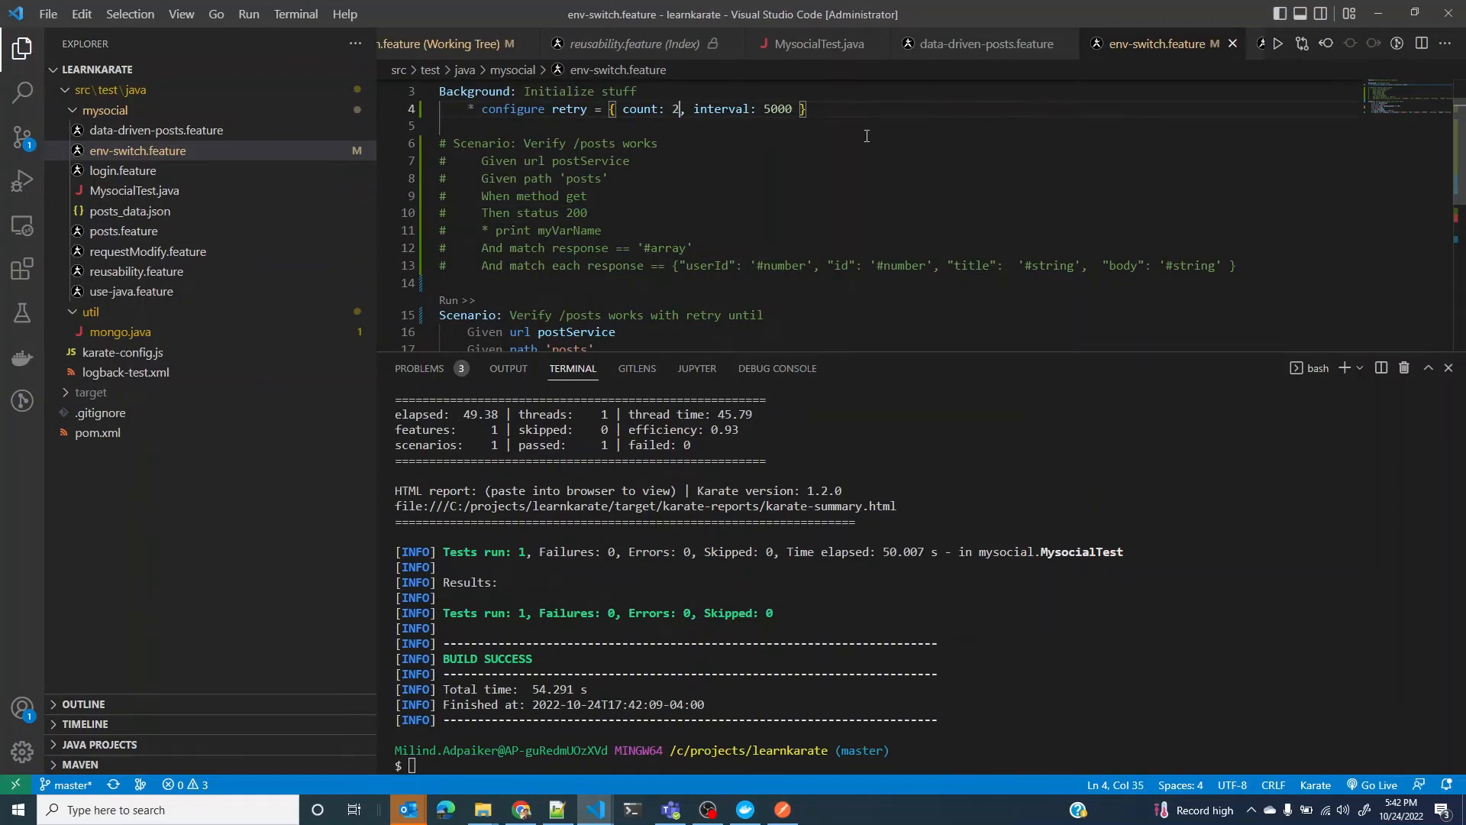
pyautogui.write('mvn test "-Dkarate.options=classpath:mysocial/env-switch.feature" -Dkarate.env=dev')
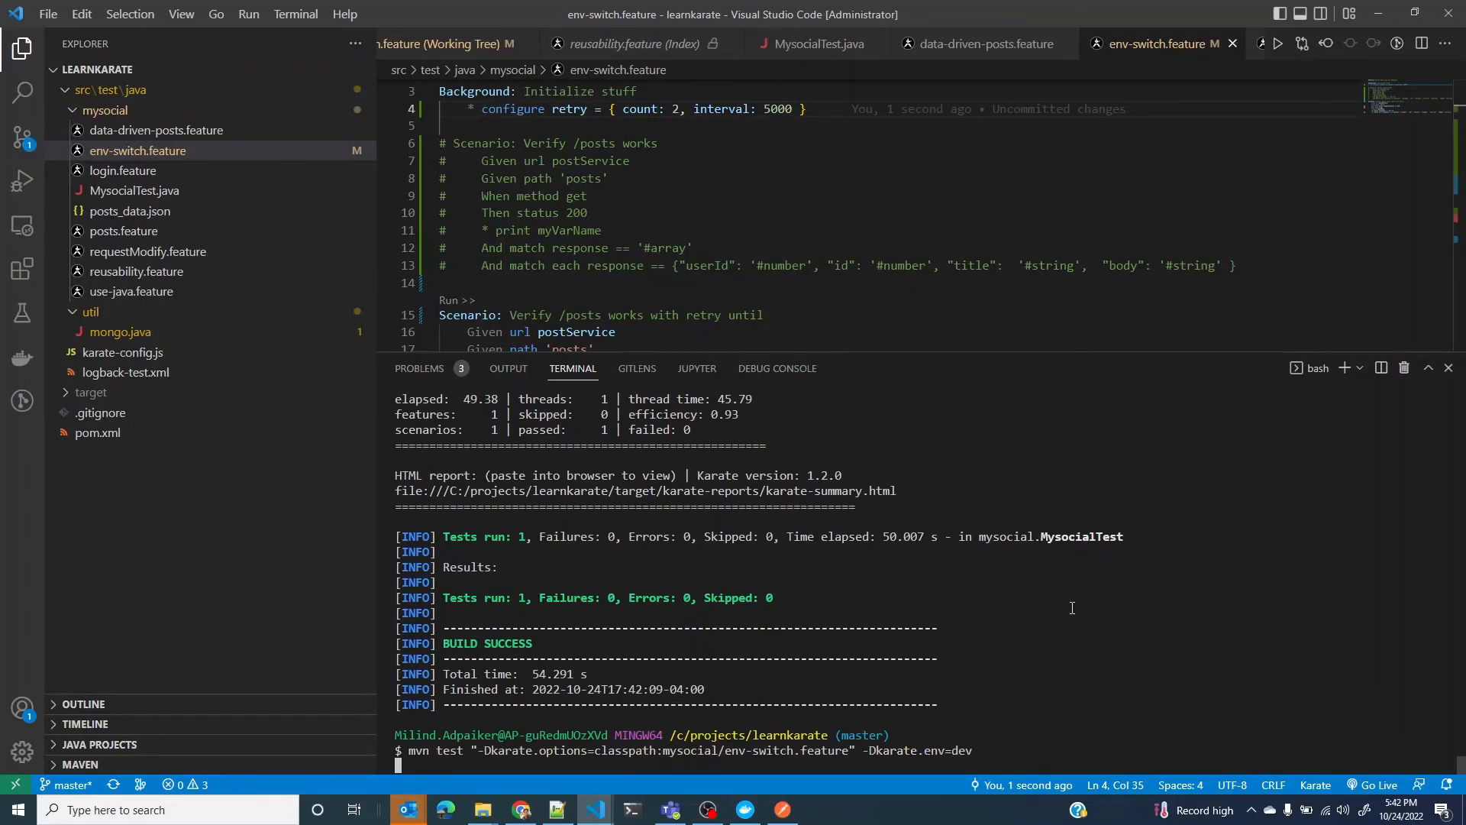
pyautogui.scroll(-3)
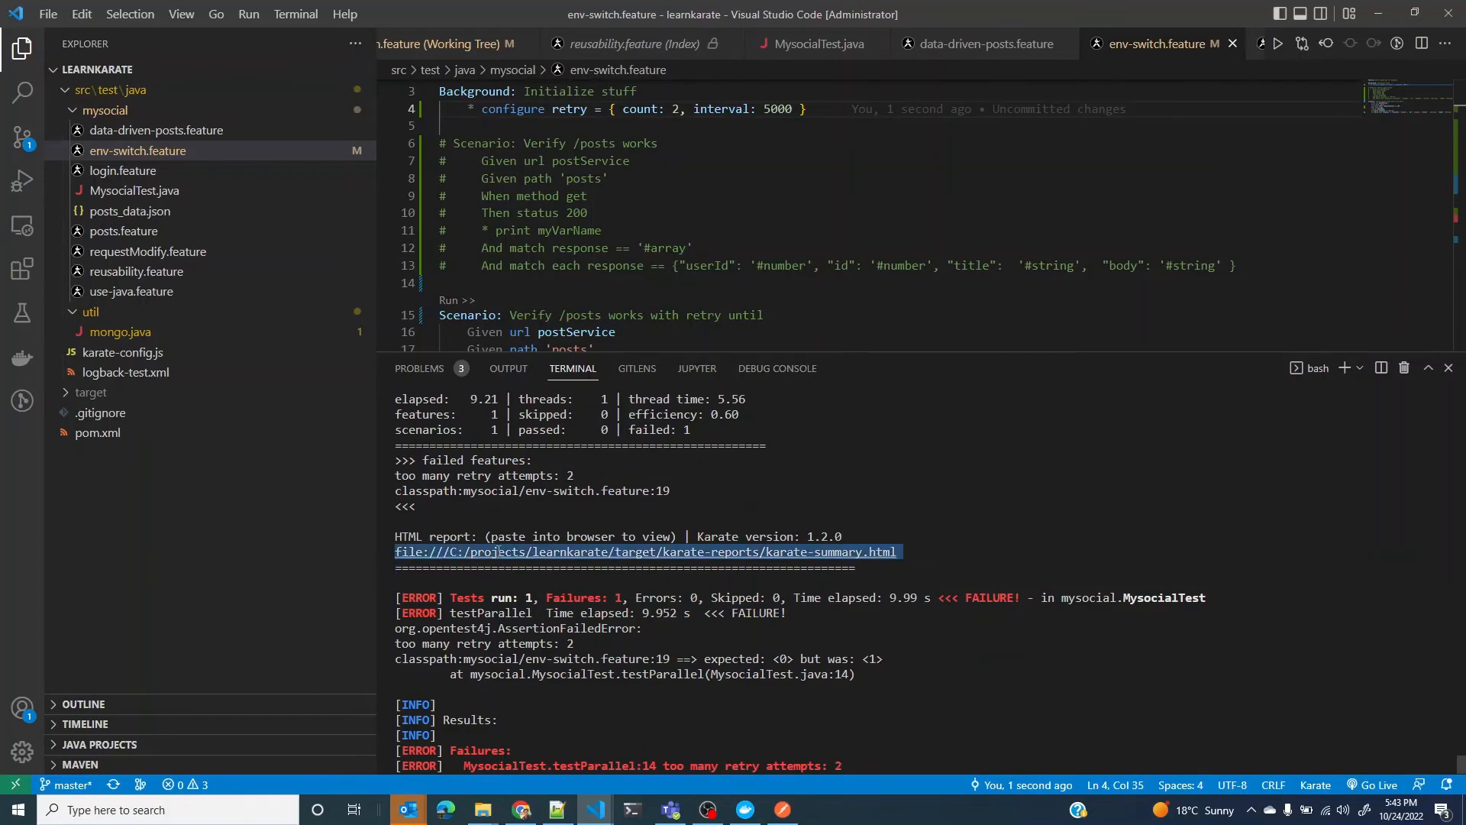
# Step: In karate-summary.html, confirm env-switch's GET step failed with 'too many retry attempts: 2'
pyautogui.click(645, 550)
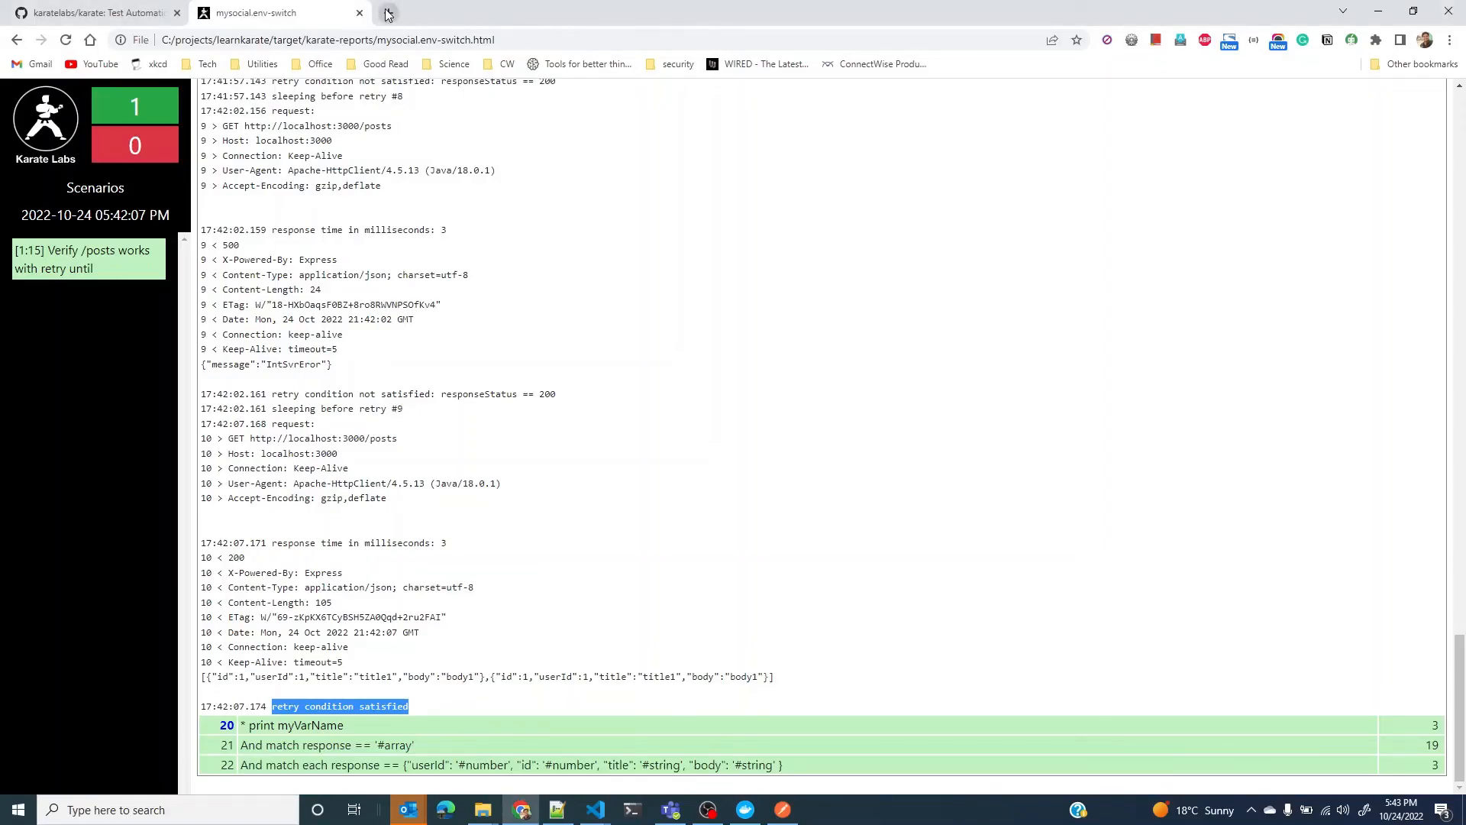
pyautogui.click(385, 15)
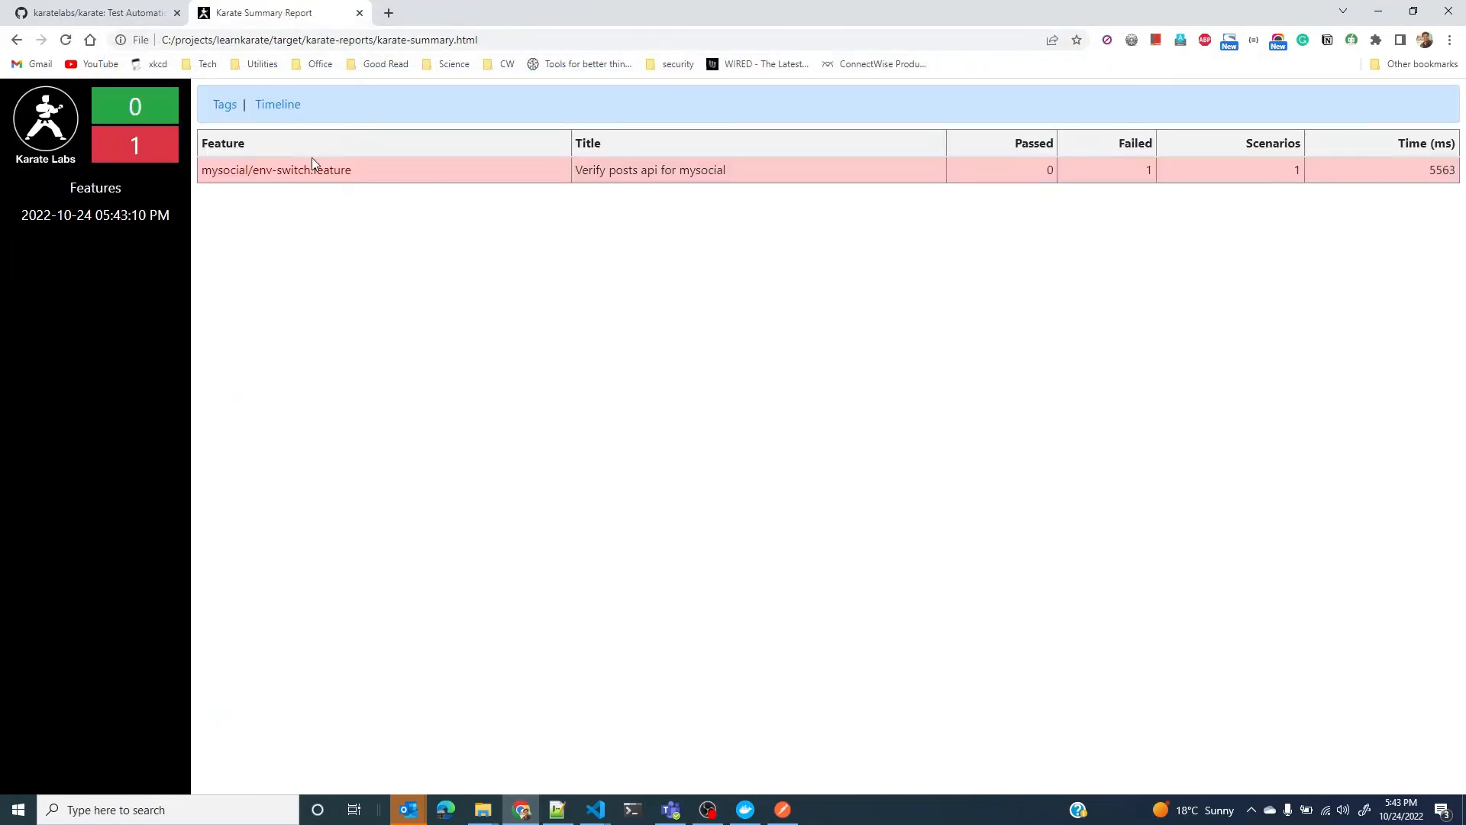
pyautogui.click(276, 169)
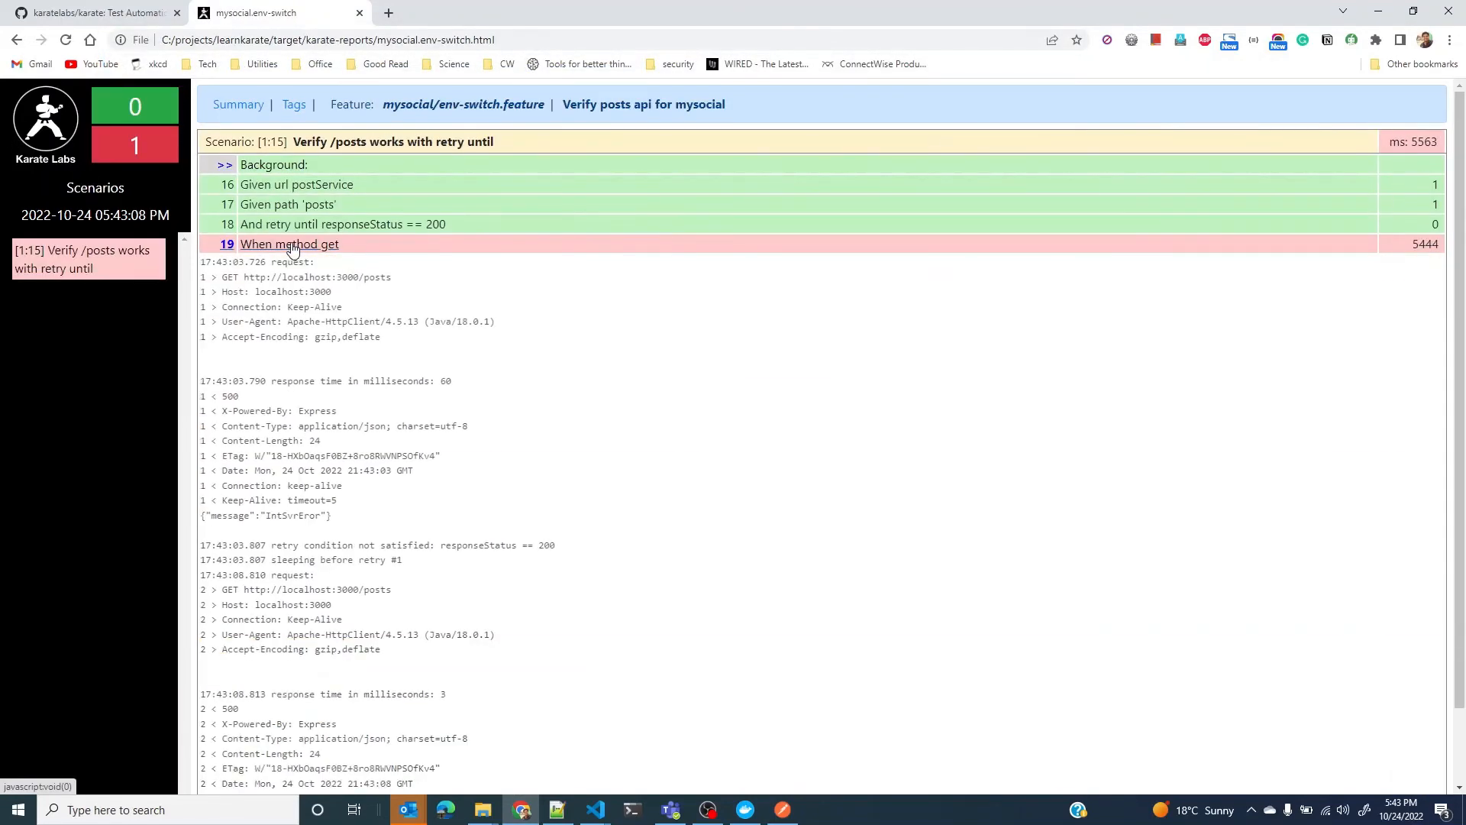
pyautogui.scroll(-3)
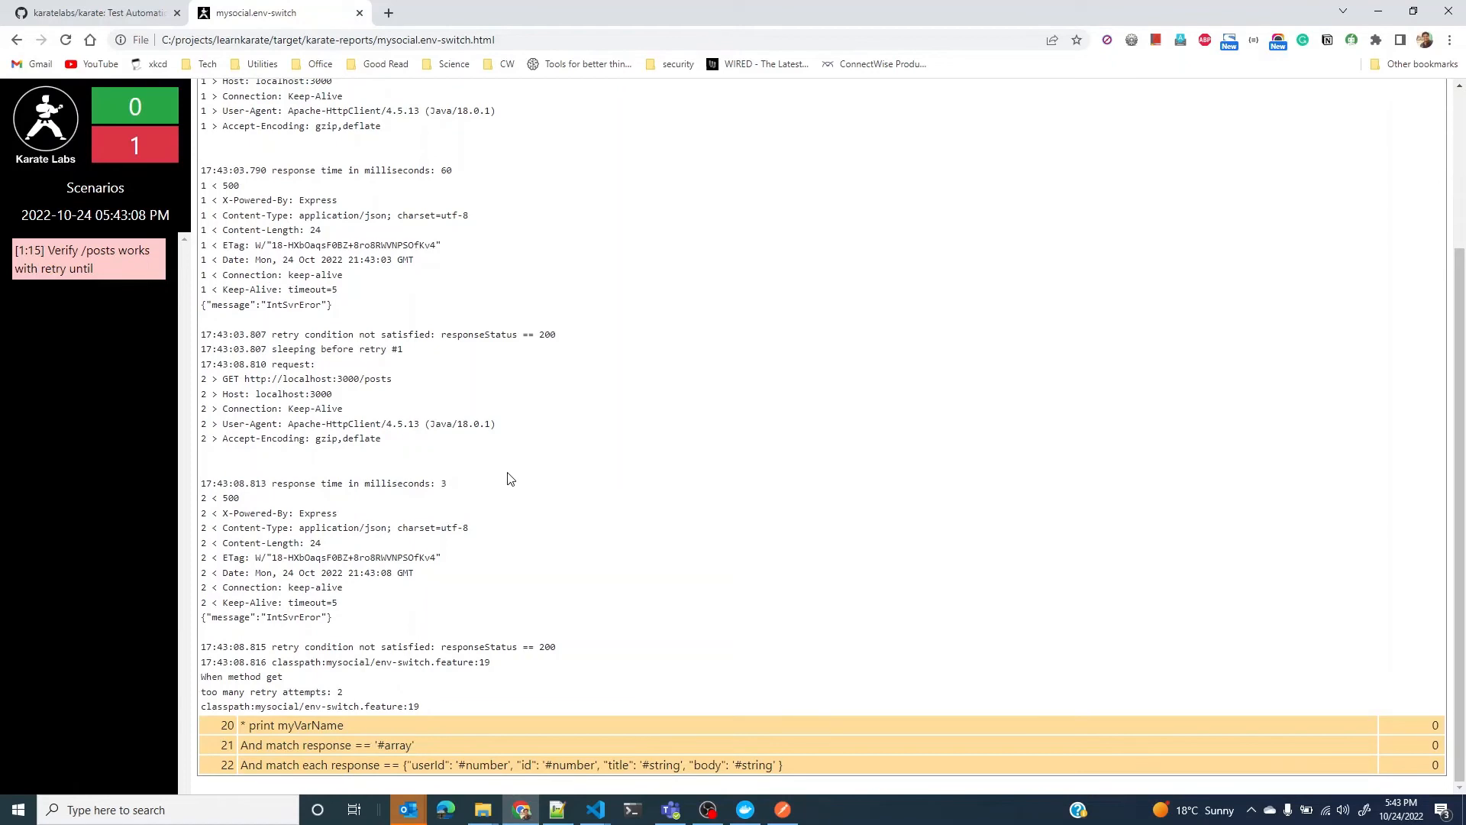
pyautogui.doubleClick(271, 692)
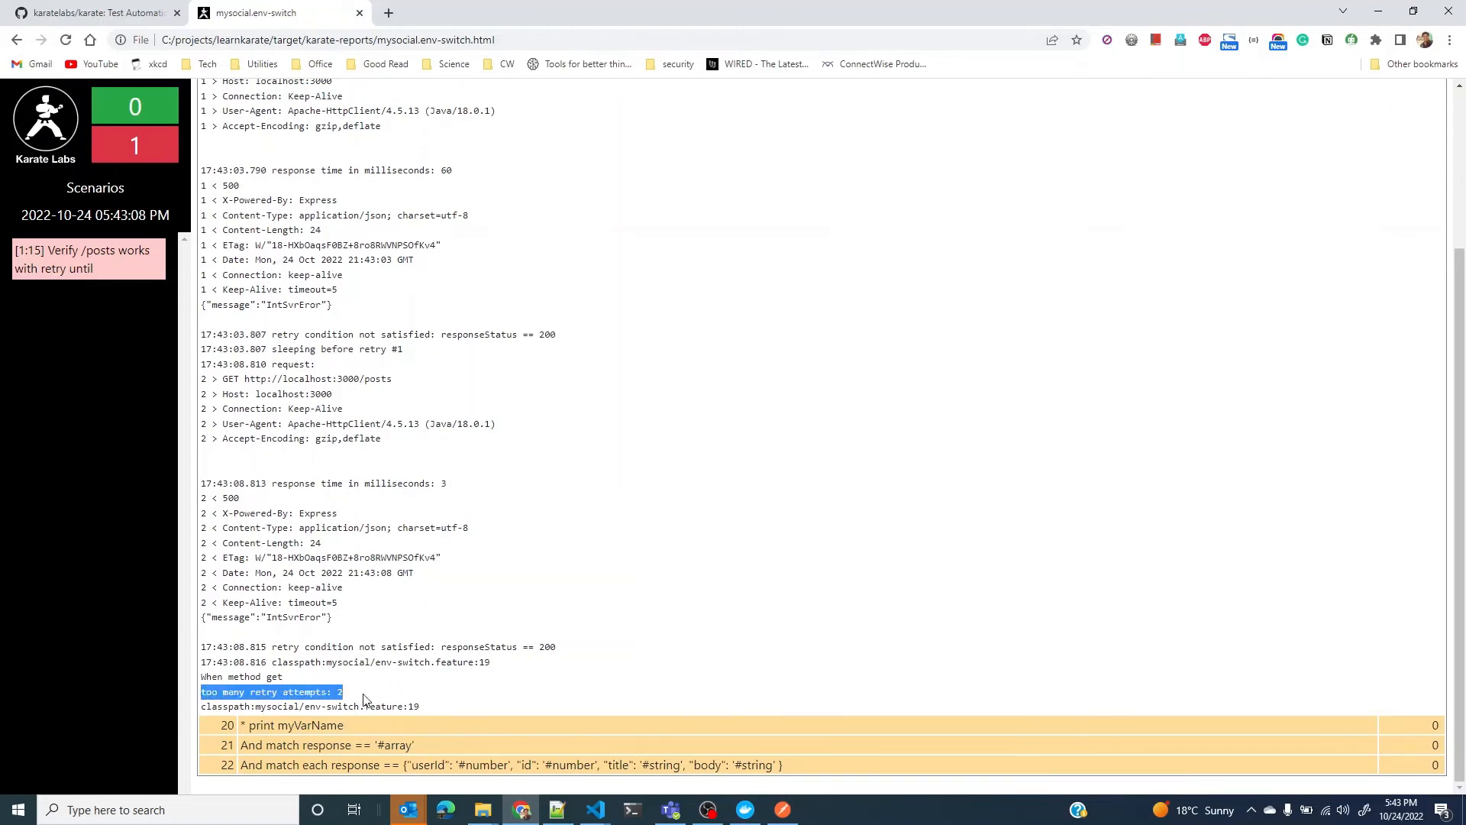
pyautogui.scroll(3)
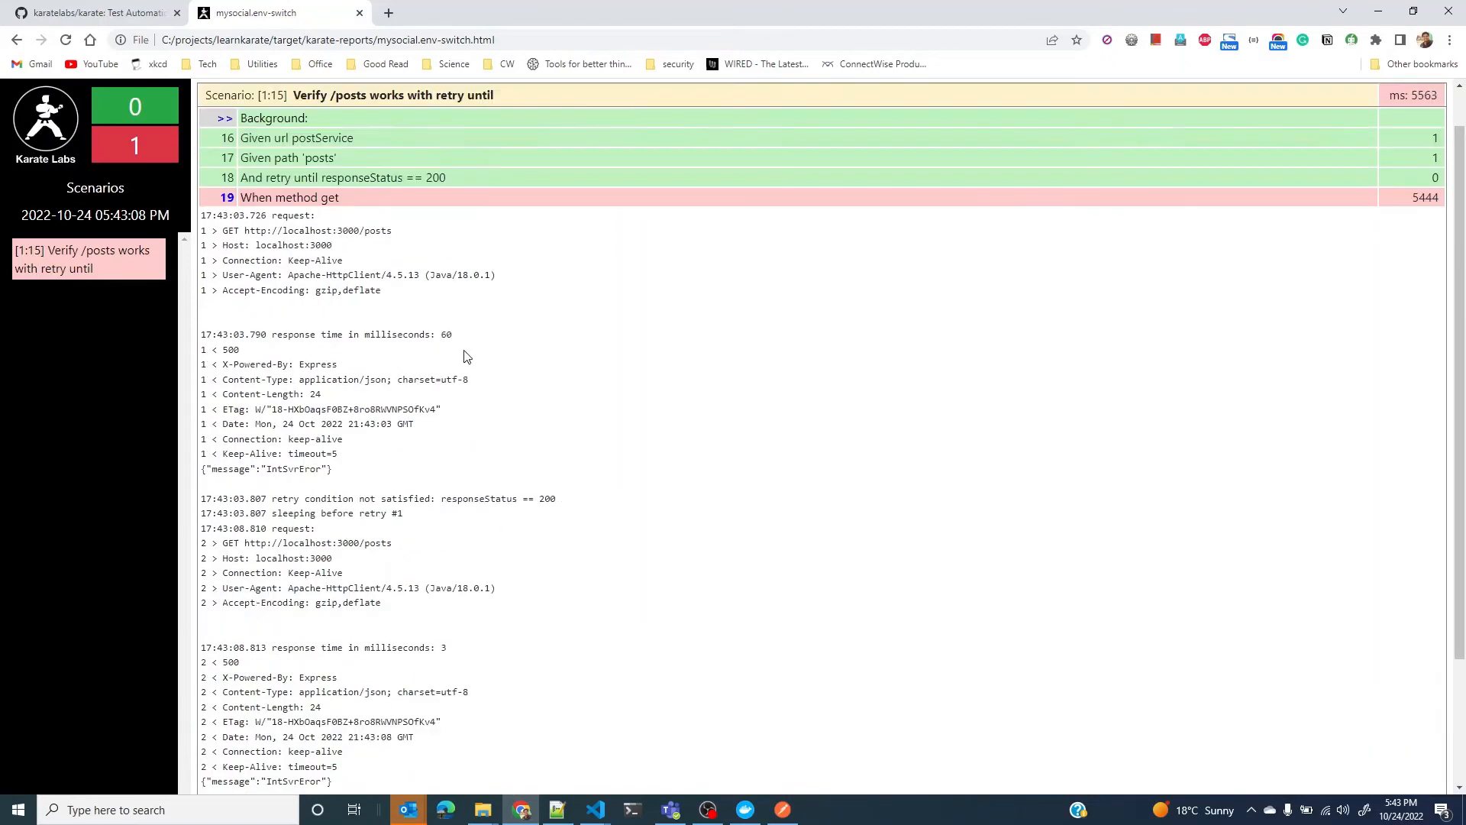
pyautogui.click(291, 197)
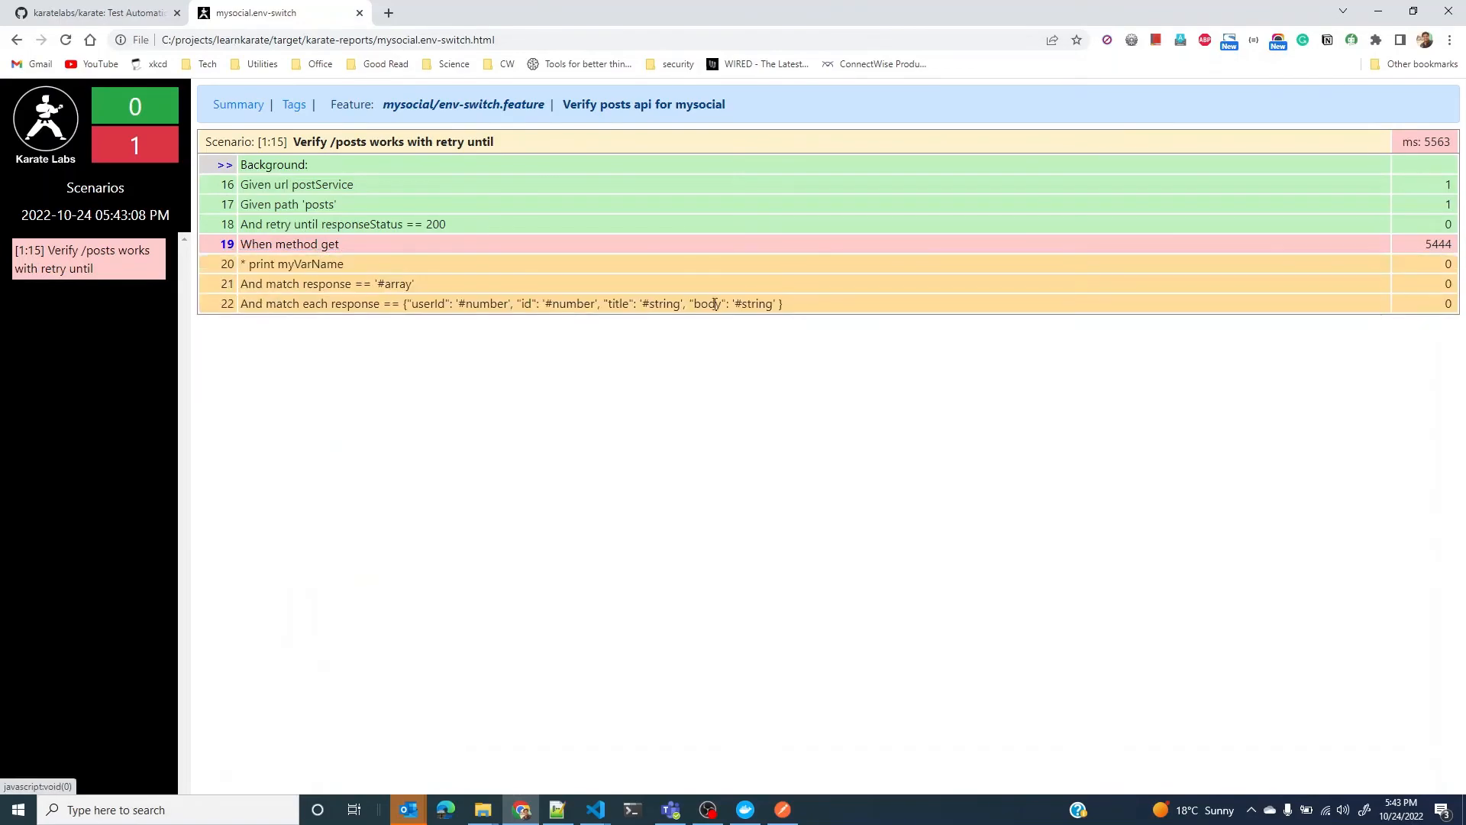
pyautogui.click(594, 810)
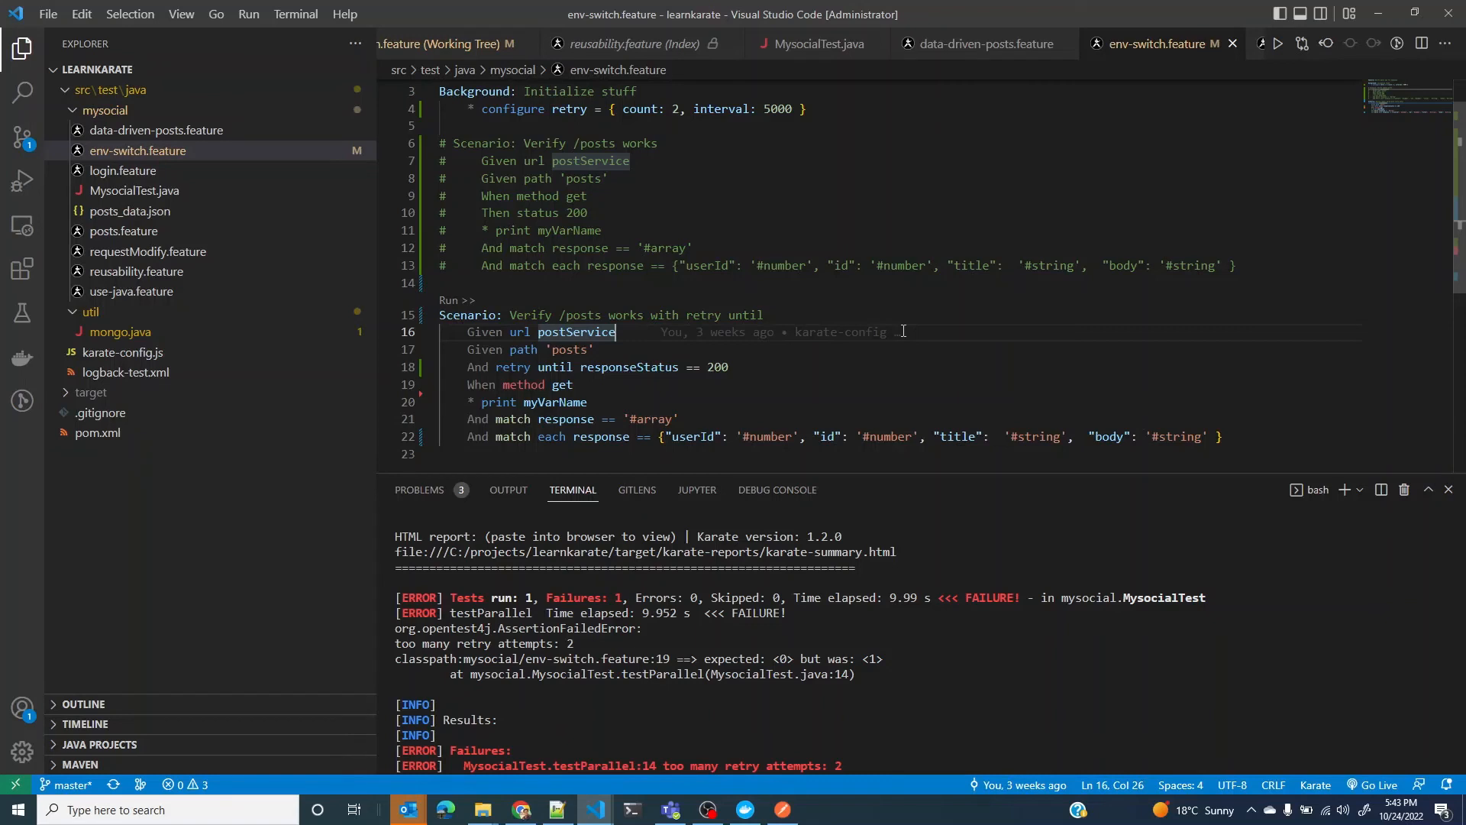
pyautogui.moveTo(847, 307)
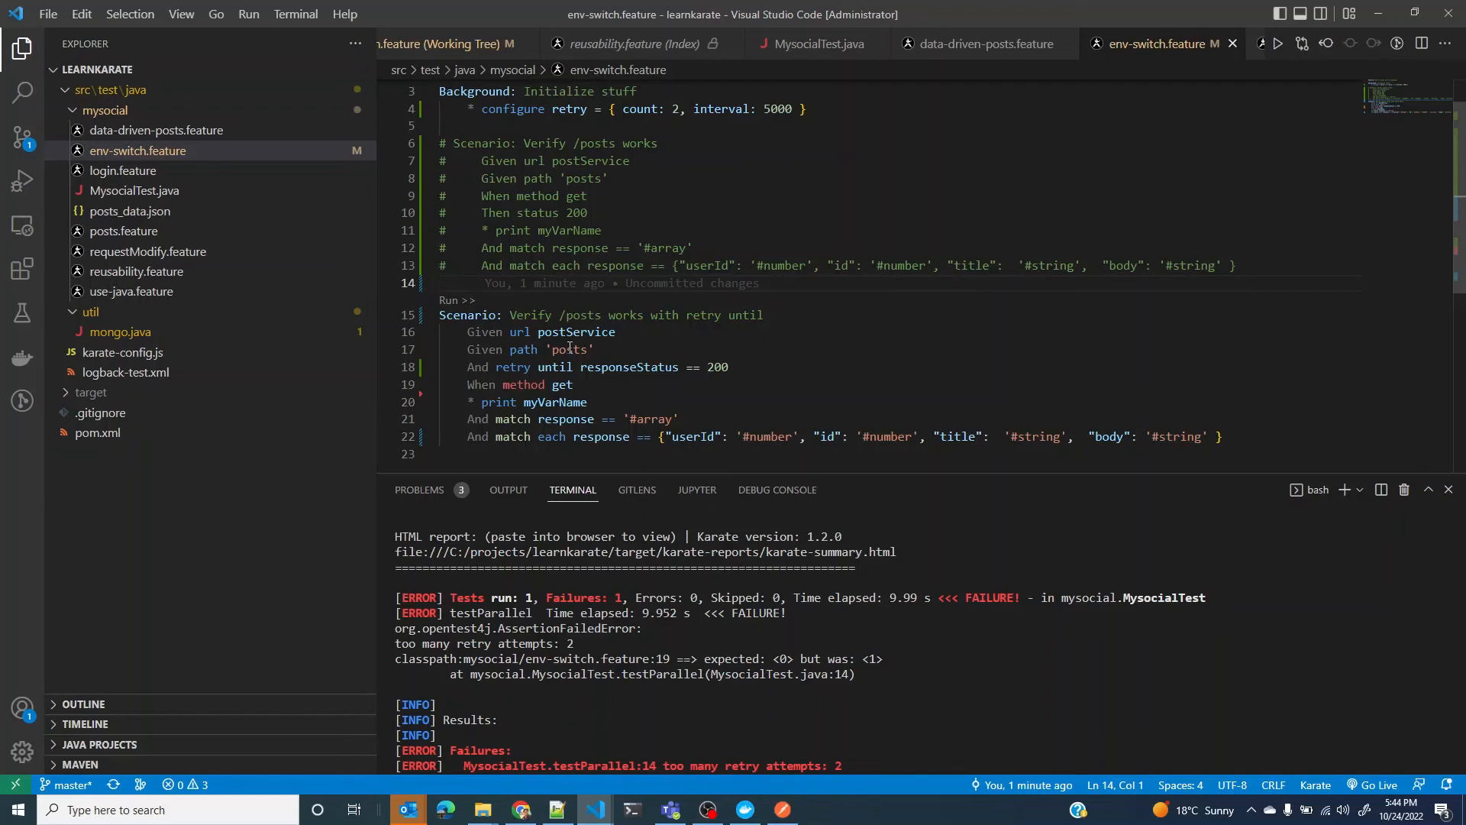
pyautogui.moveTo(737, 371)
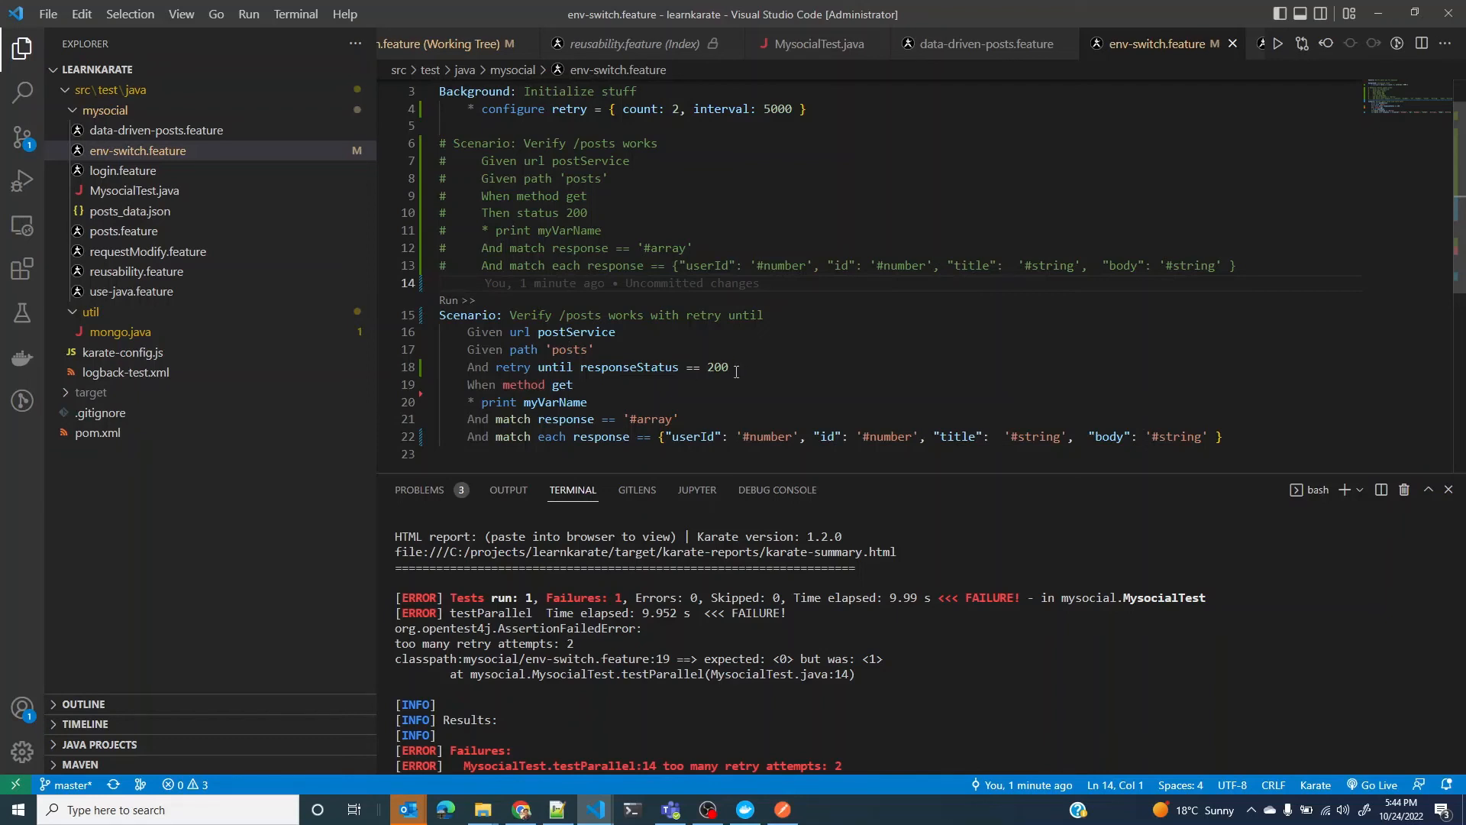
pyautogui.moveTo(657, 70)
pyautogui.write('10')
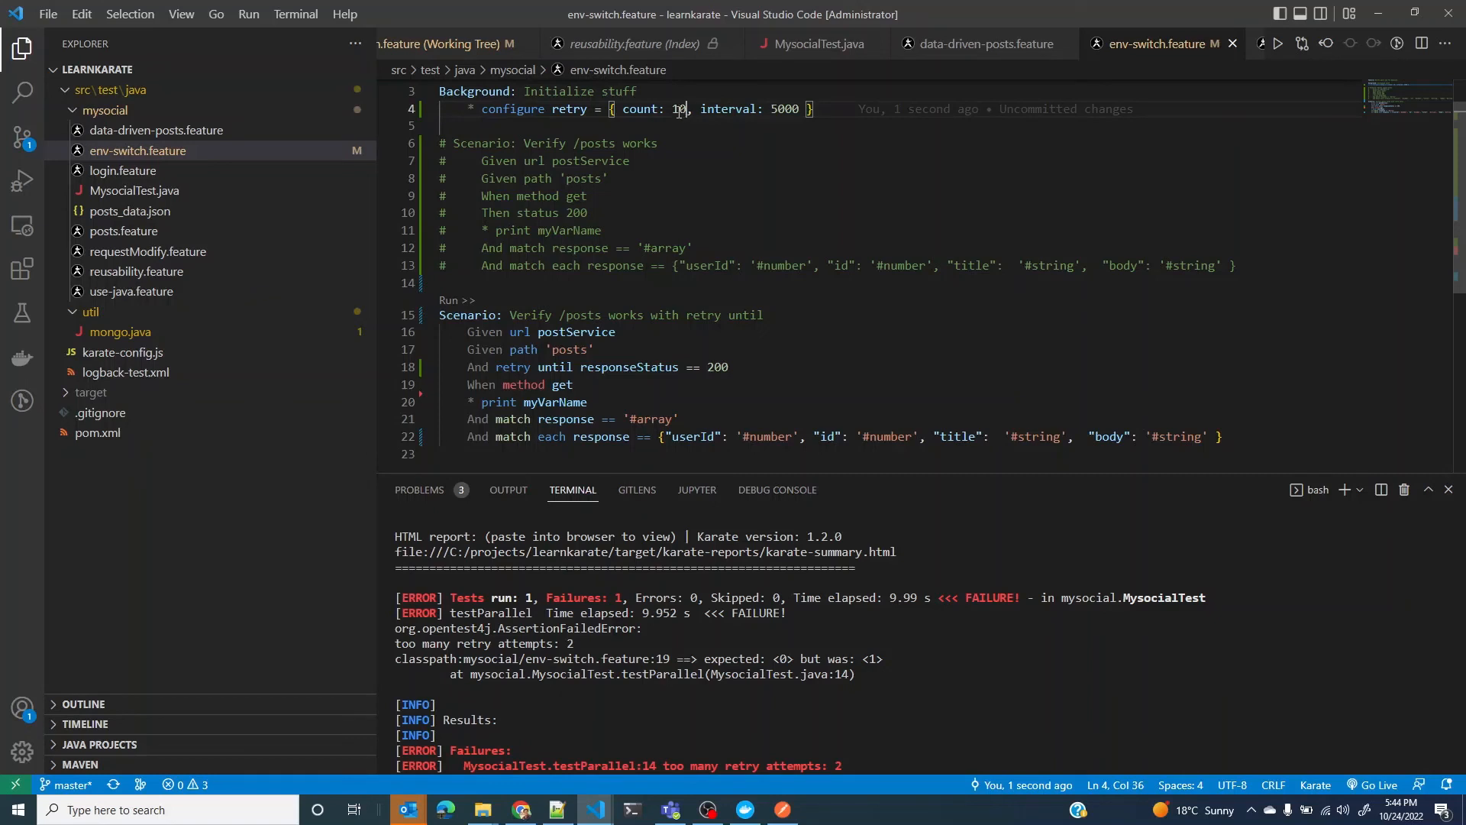
# Step: Edit line 4 of env-switch.feature to configure retry = { count: 10, interval: 5000 }
pyautogui.doubleClick(678, 109)
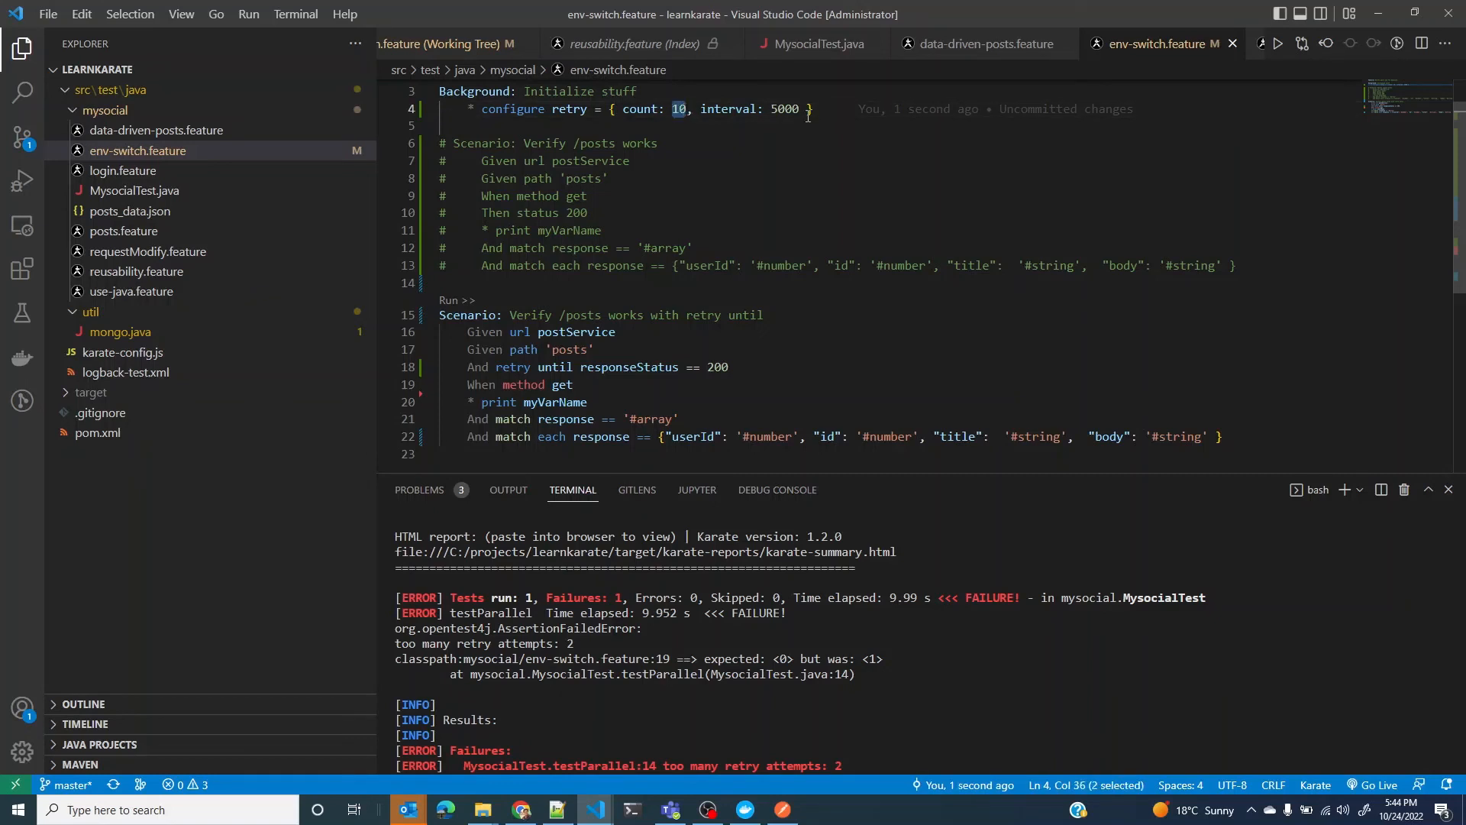
pyautogui.doubleClick(783, 109)
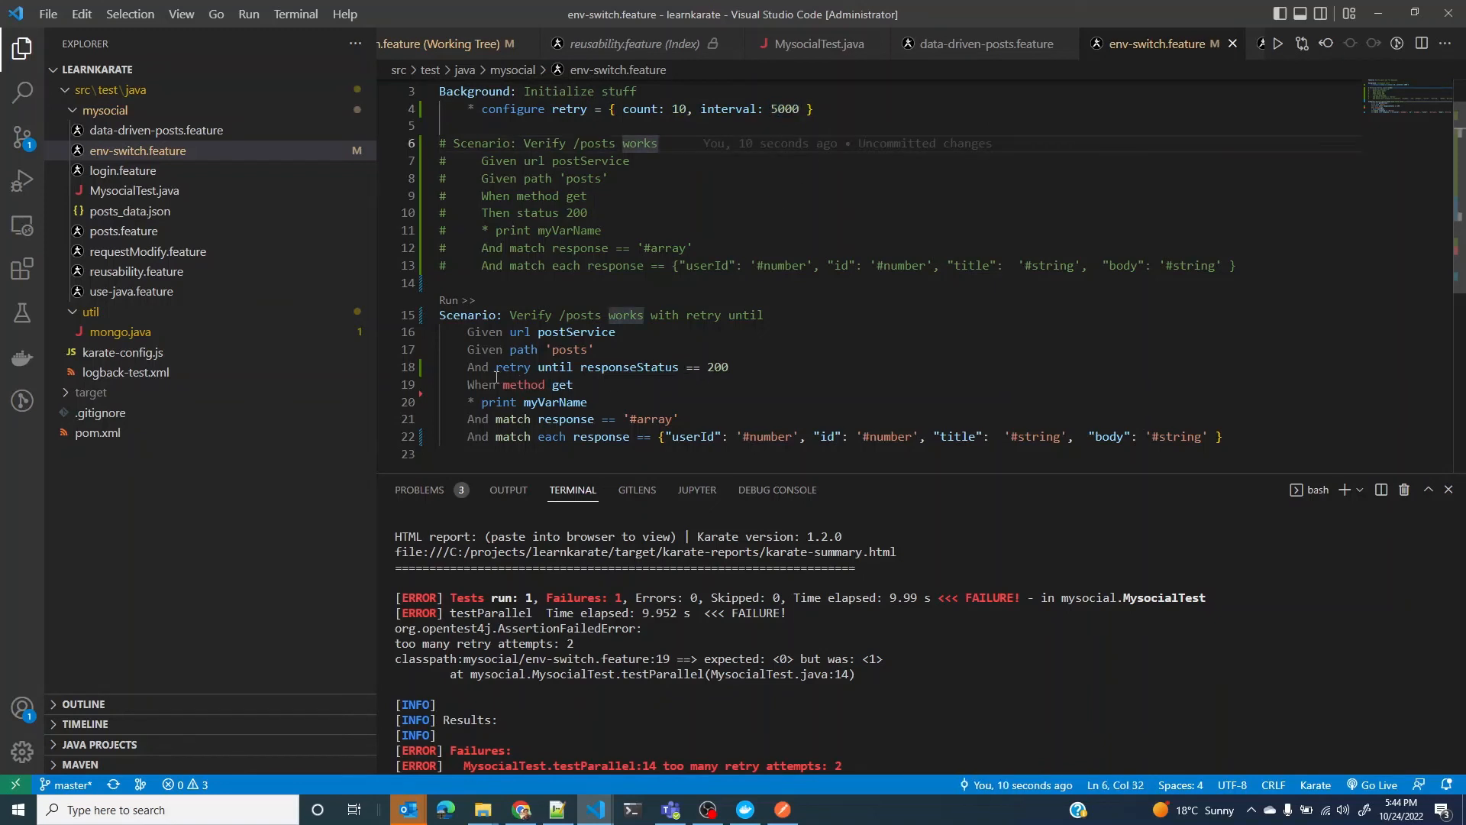
pyautogui.moveTo(792, 137)
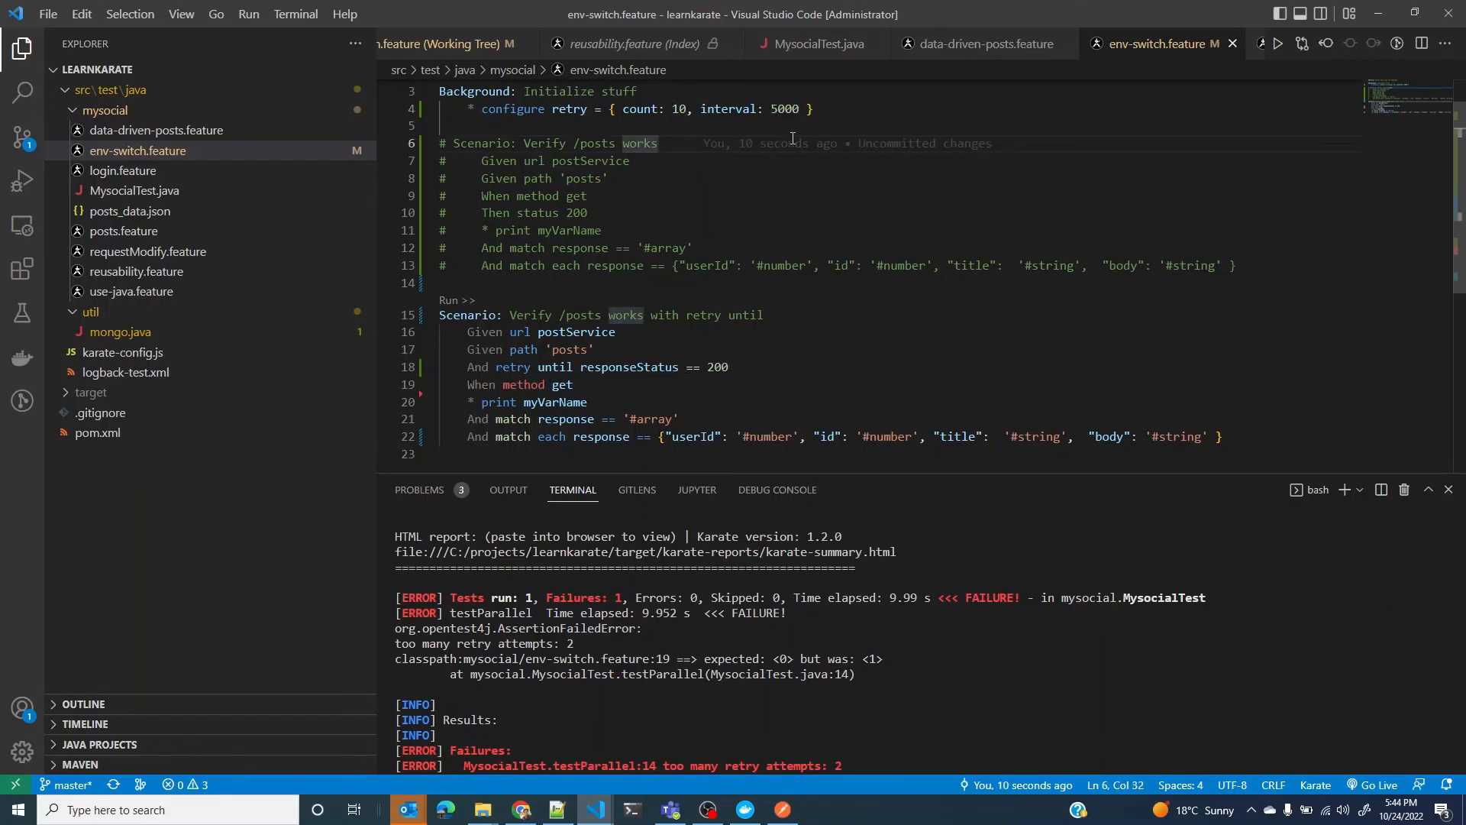
pyautogui.moveTo(755, 325)
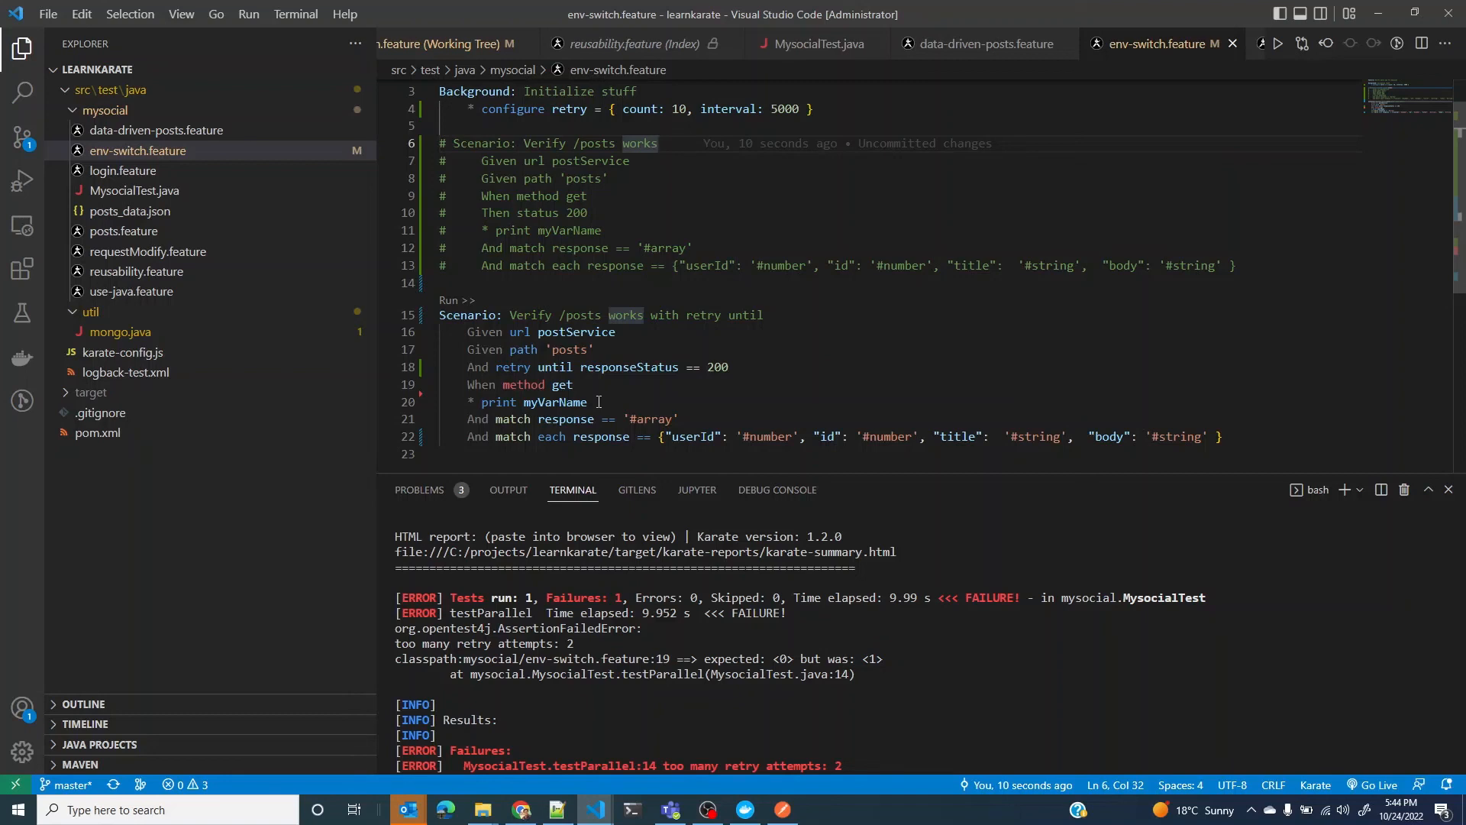
pyautogui.moveTo(686, 119)
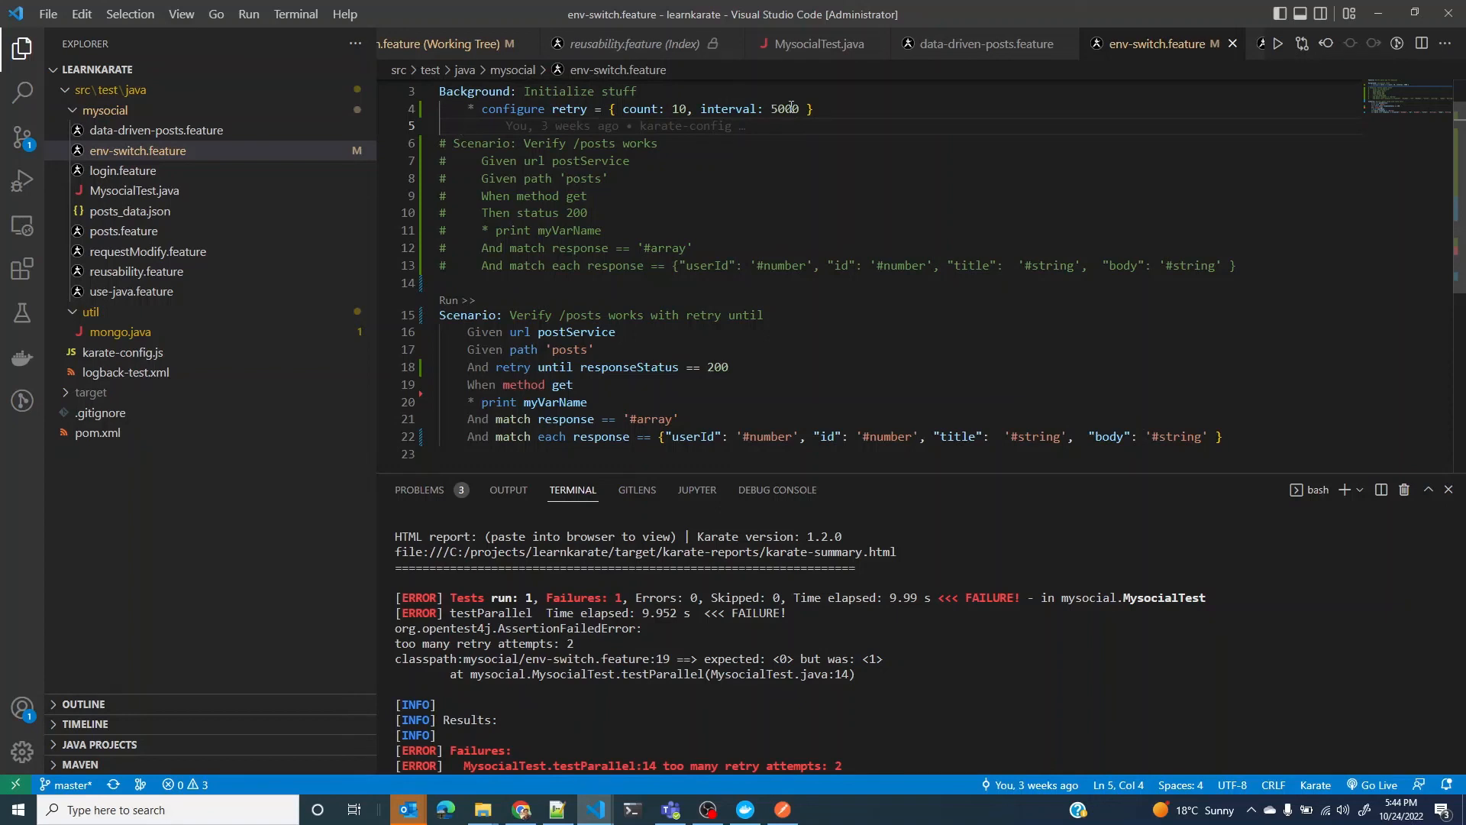
pyautogui.moveTo(674, 109)
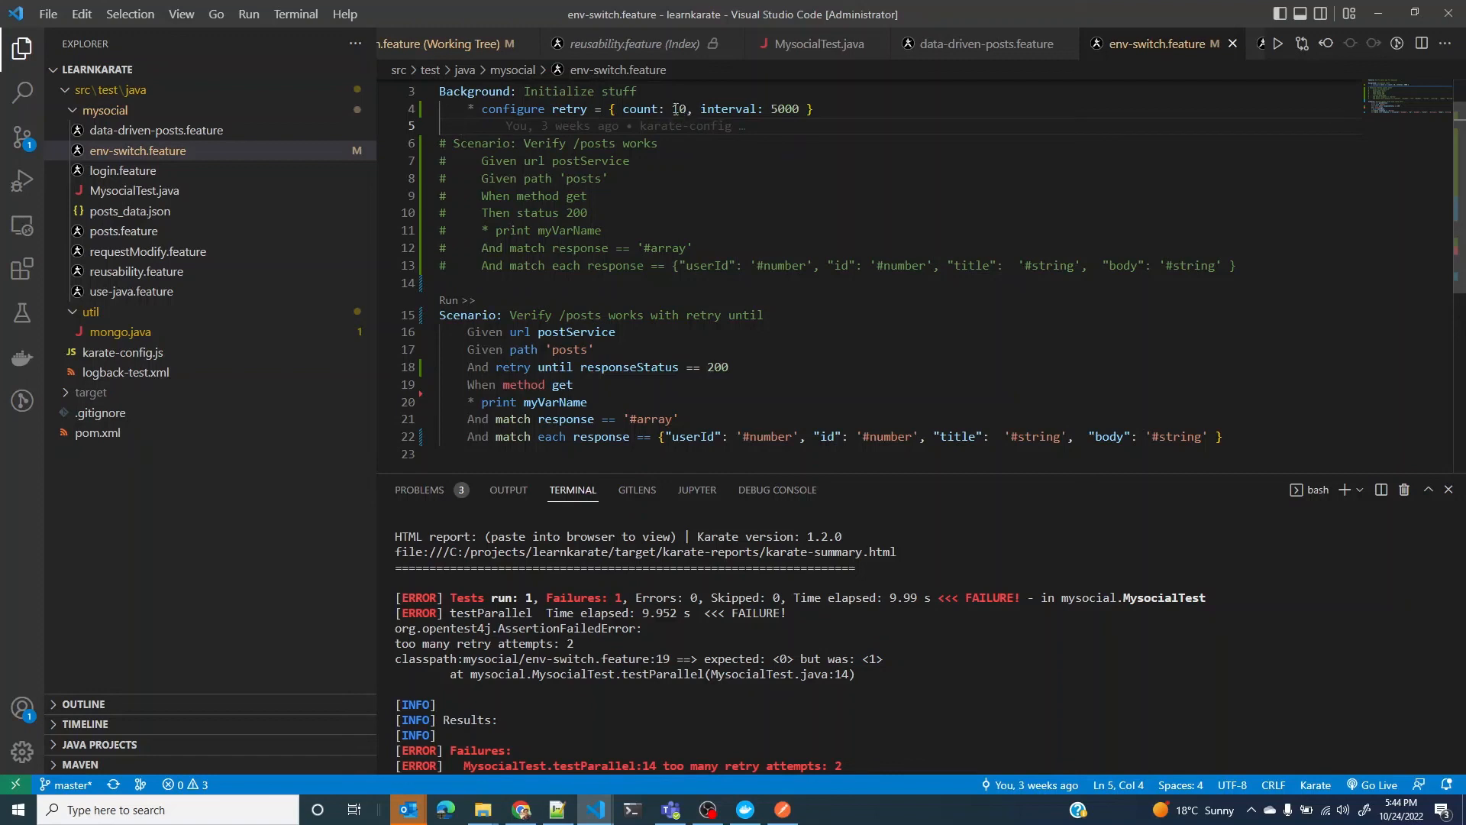
pyautogui.moveTo(754, 151)
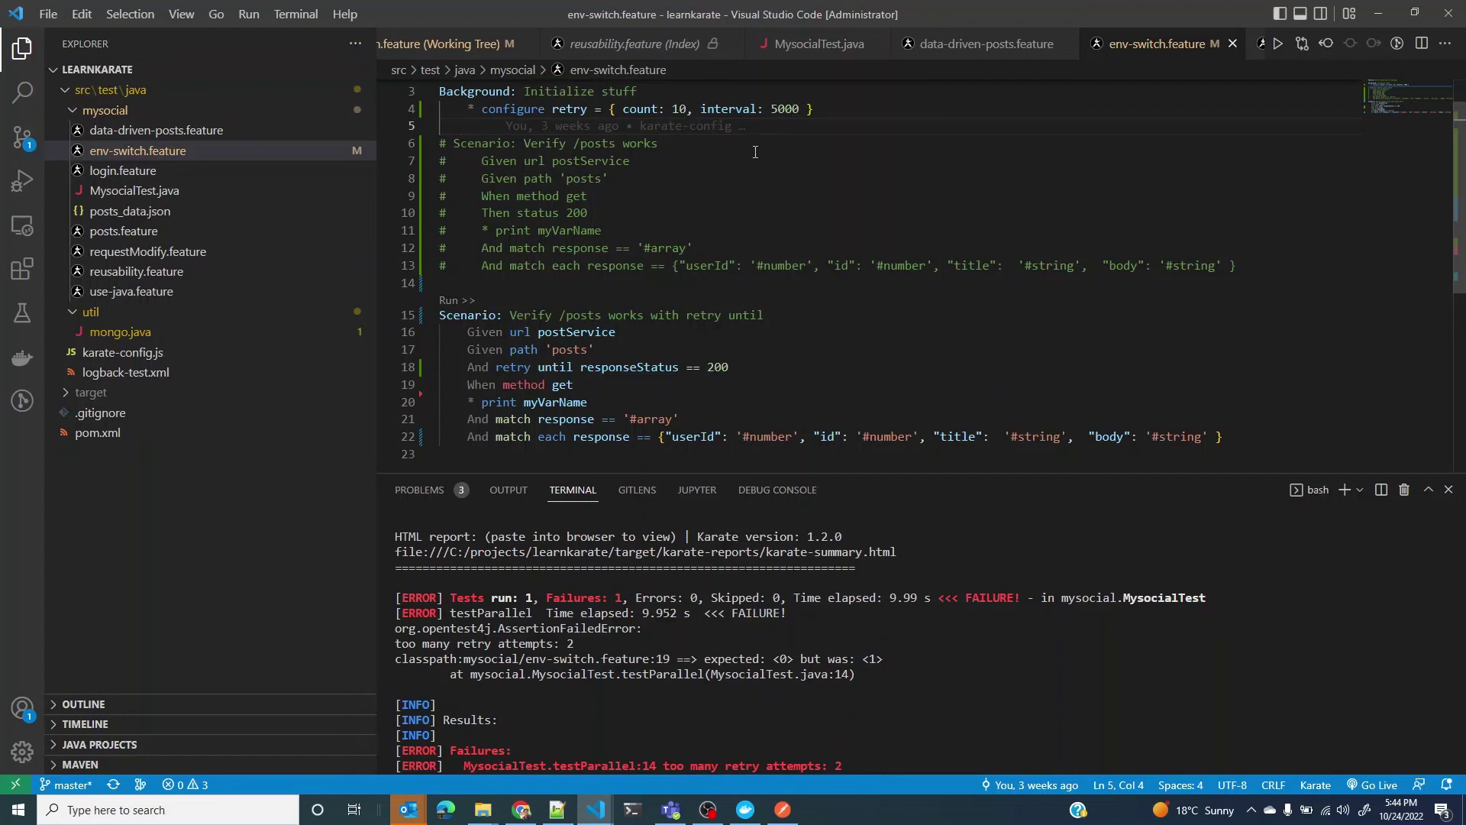
pyautogui.moveTo(505, 426)
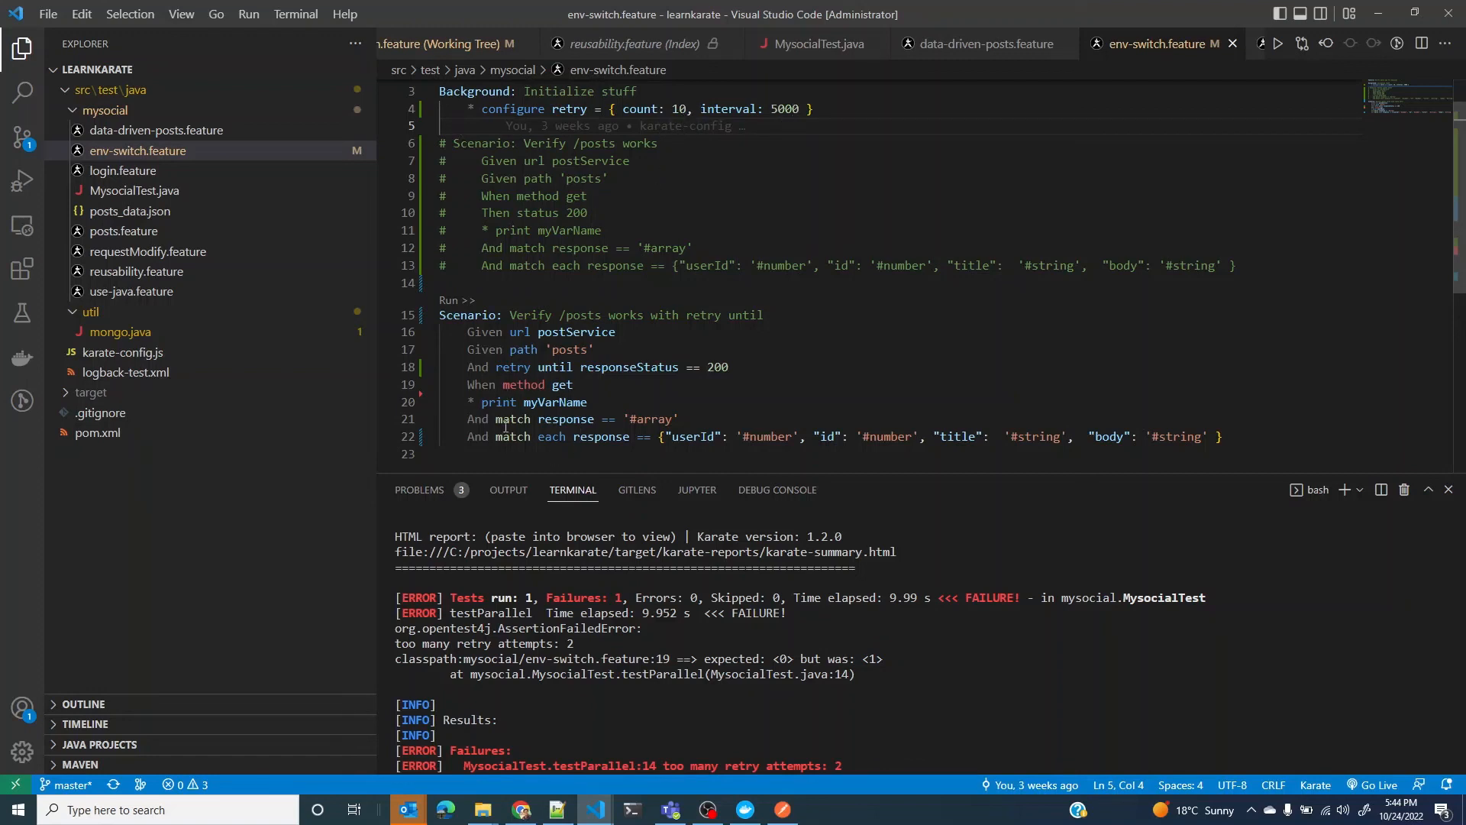
pyautogui.moveTo(537, 402)
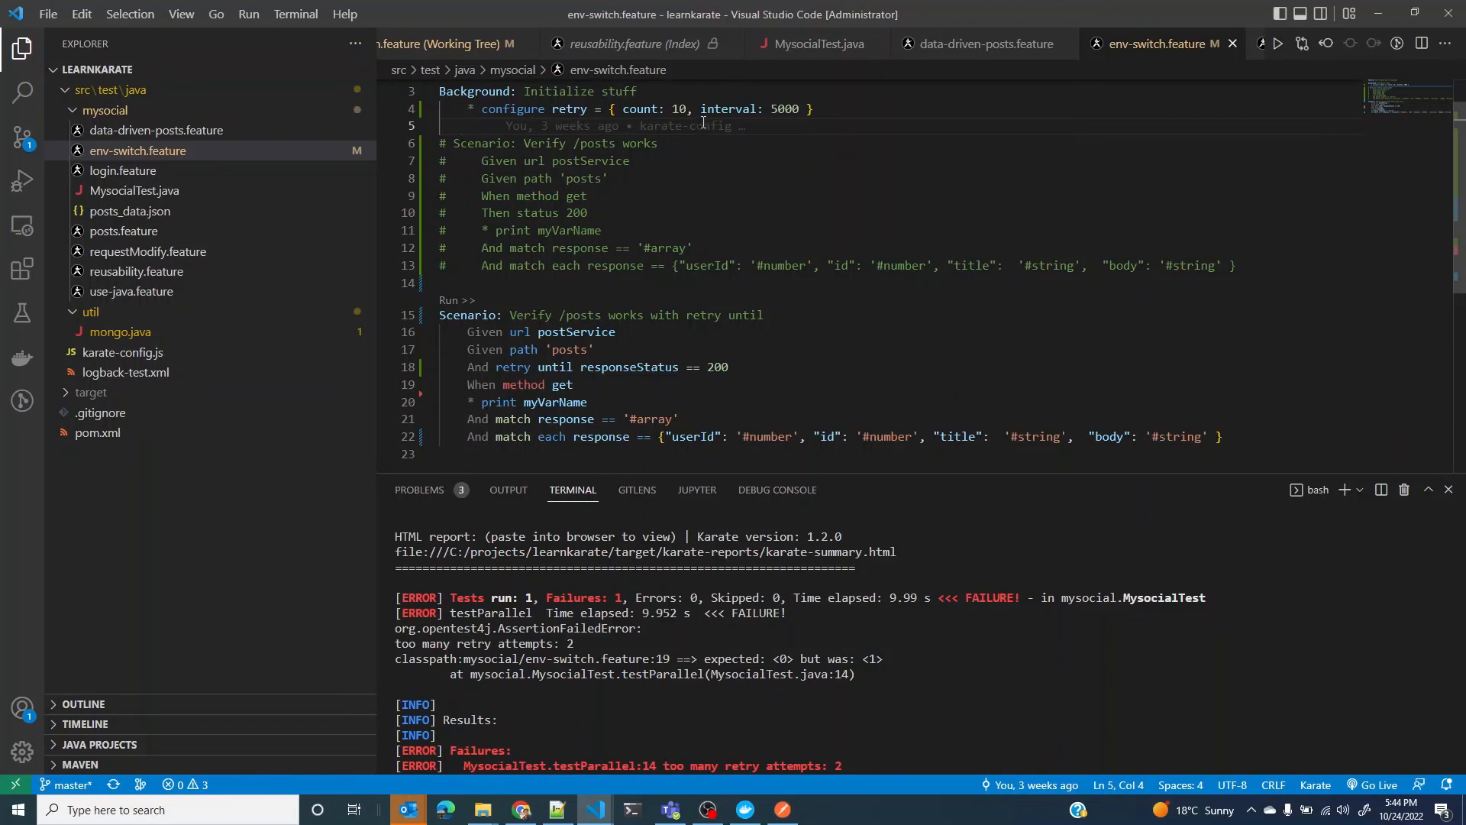
pyautogui.click(724, 366)
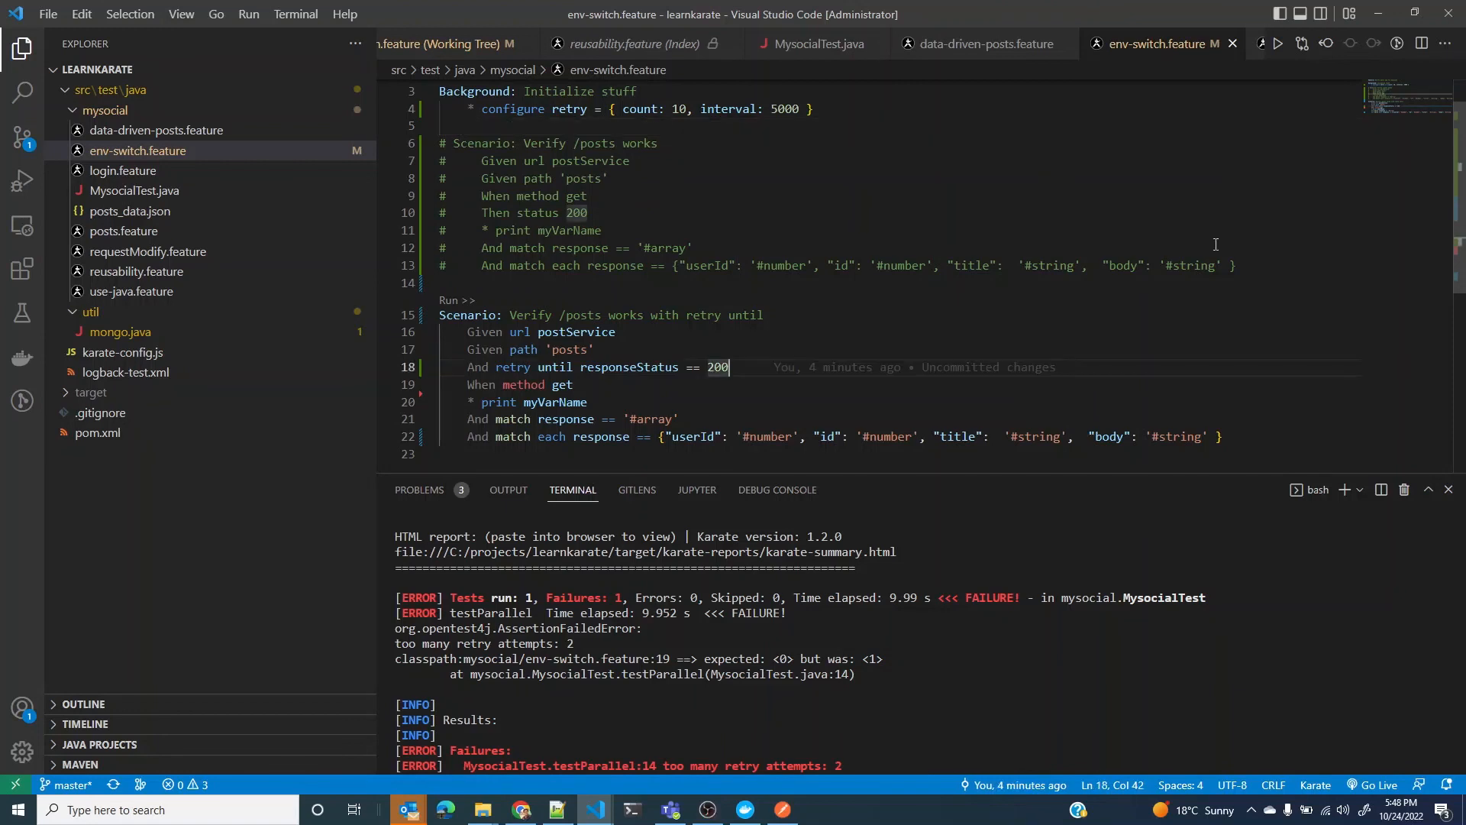